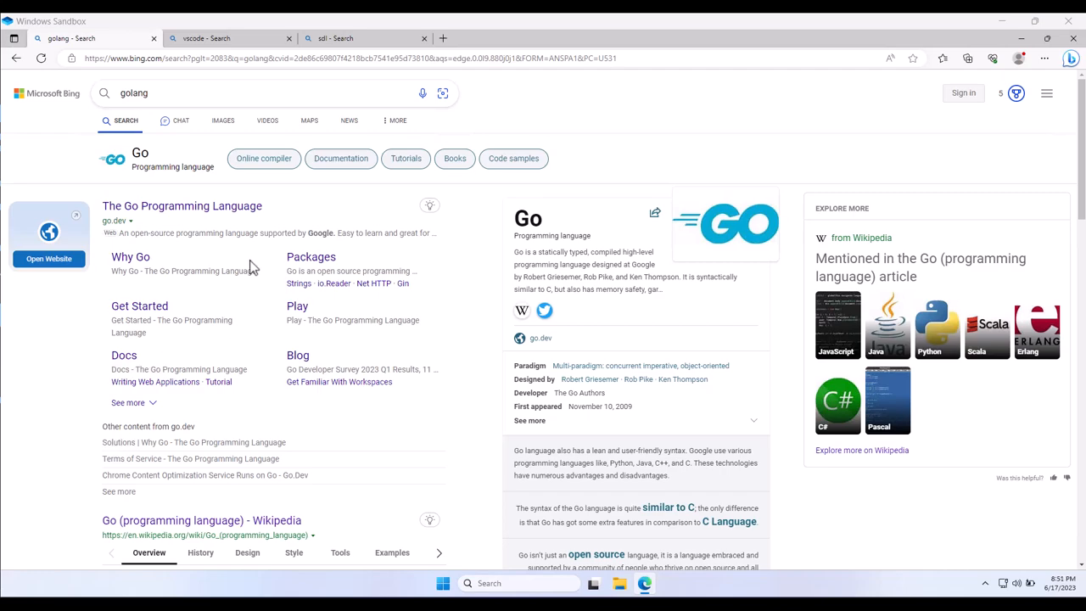
mouse_move(102, 196)
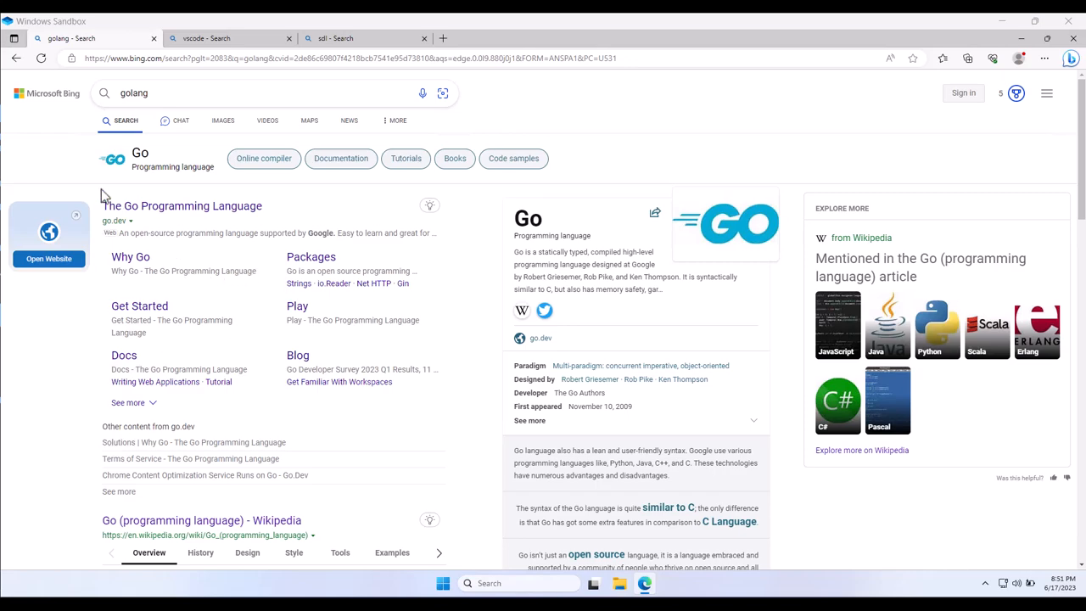
mouse_move(58, 180)
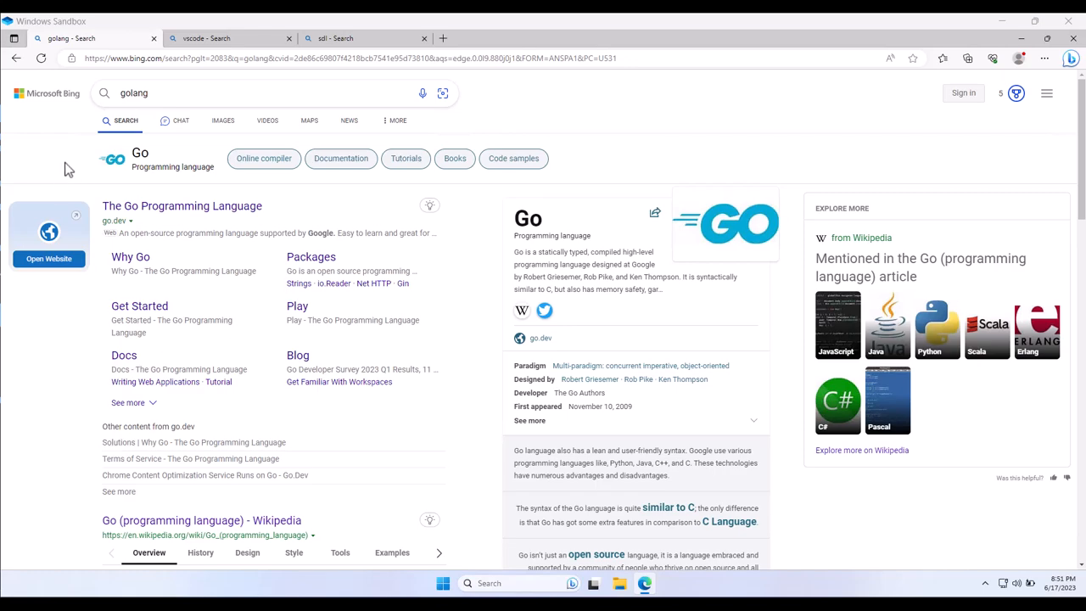
mouse_move(126, 68)
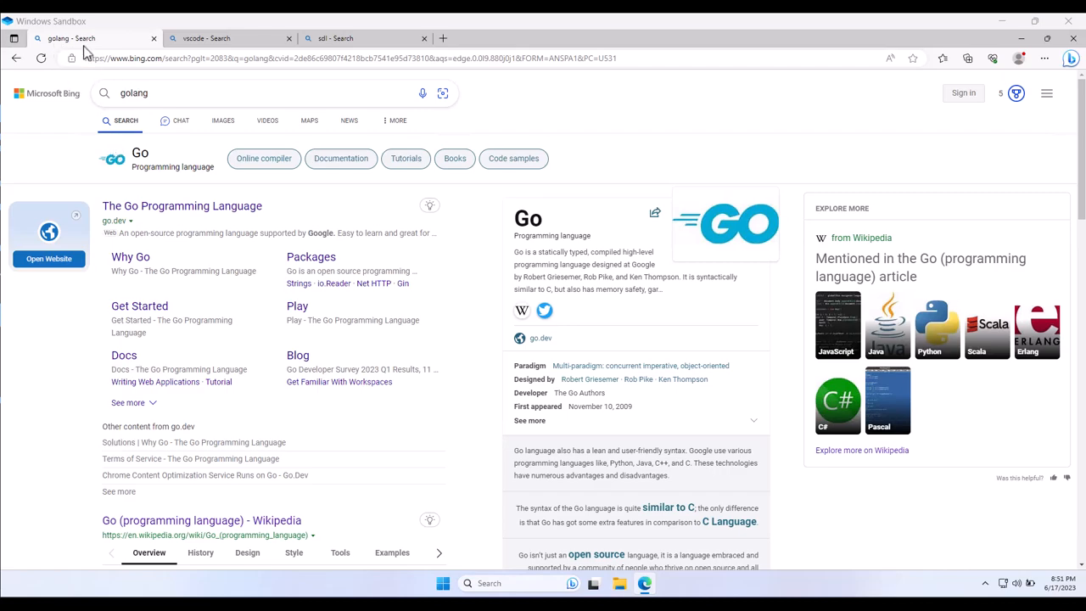
mouse_move(173, 217)
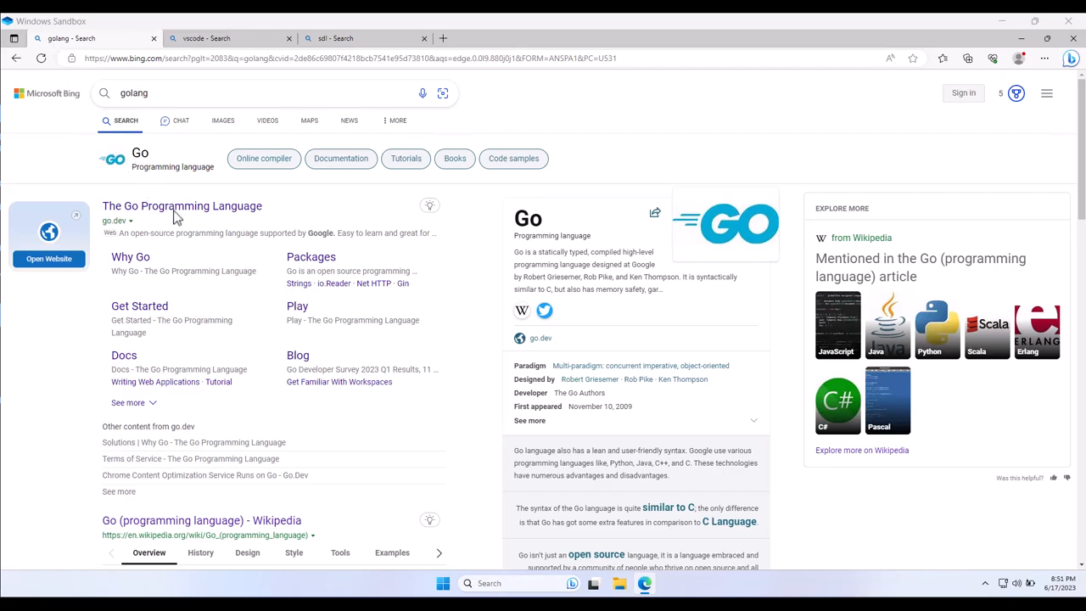
- Reach the official go.dev site and the SDL homepage from search results, ending on go.dev
click(182, 205)
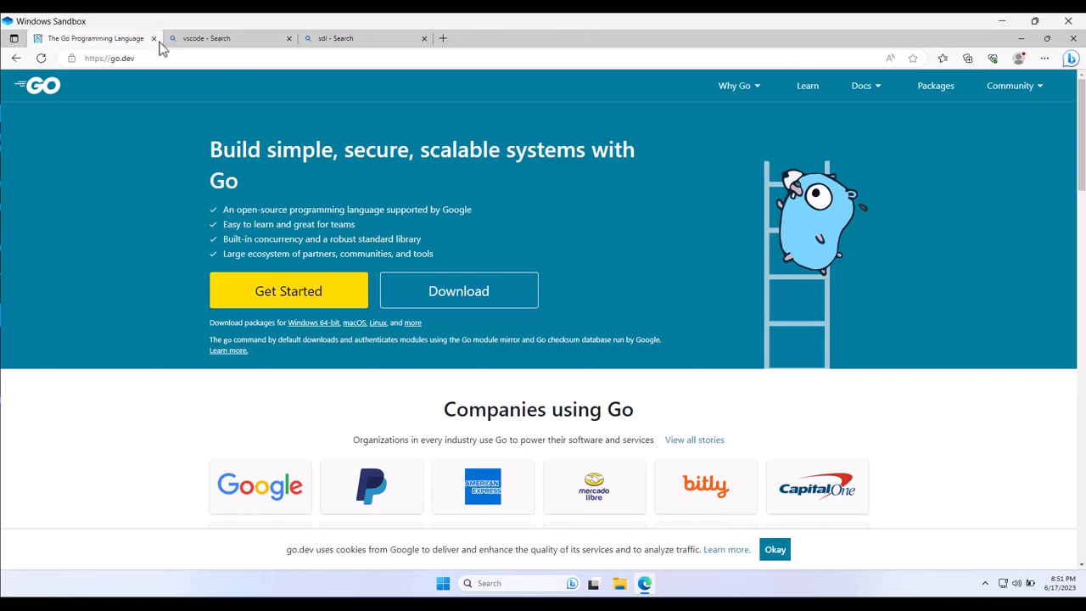
click(229, 38)
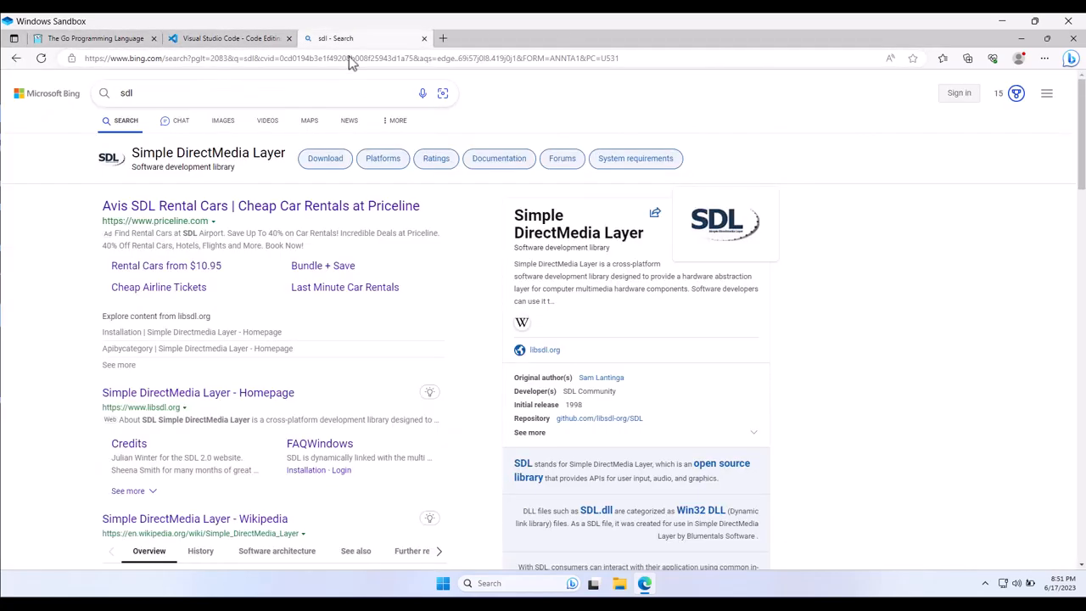
mouse_move(197, 392)
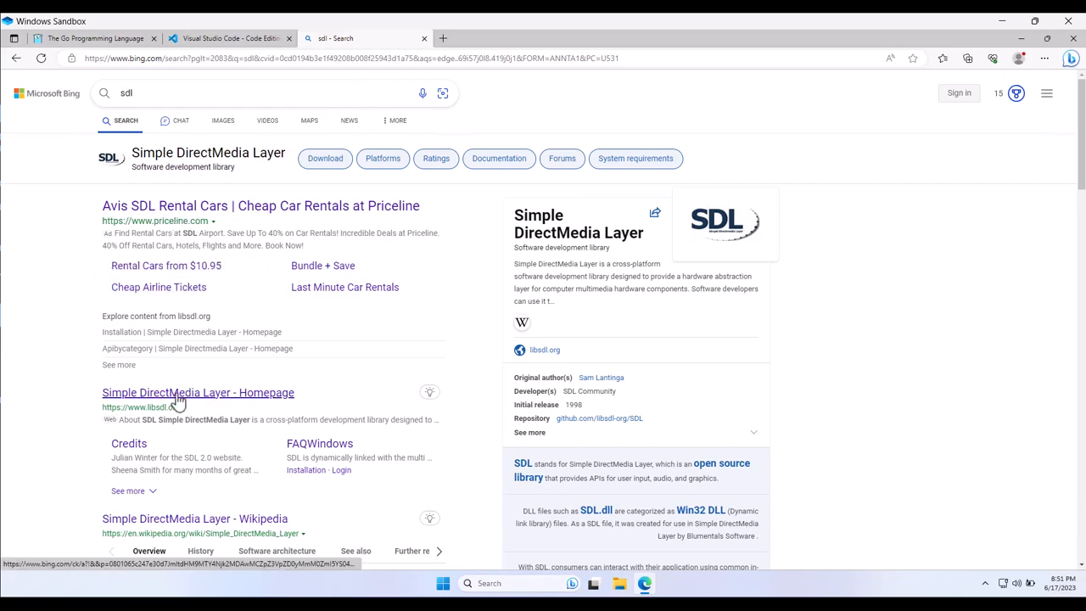
click(196, 393)
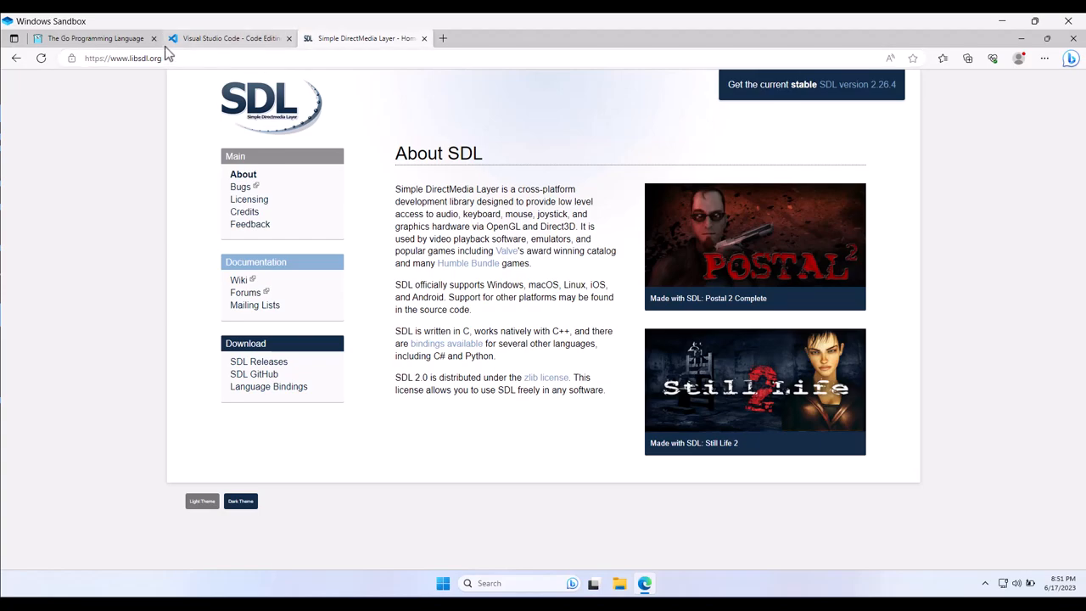
mouse_move(95, 38)
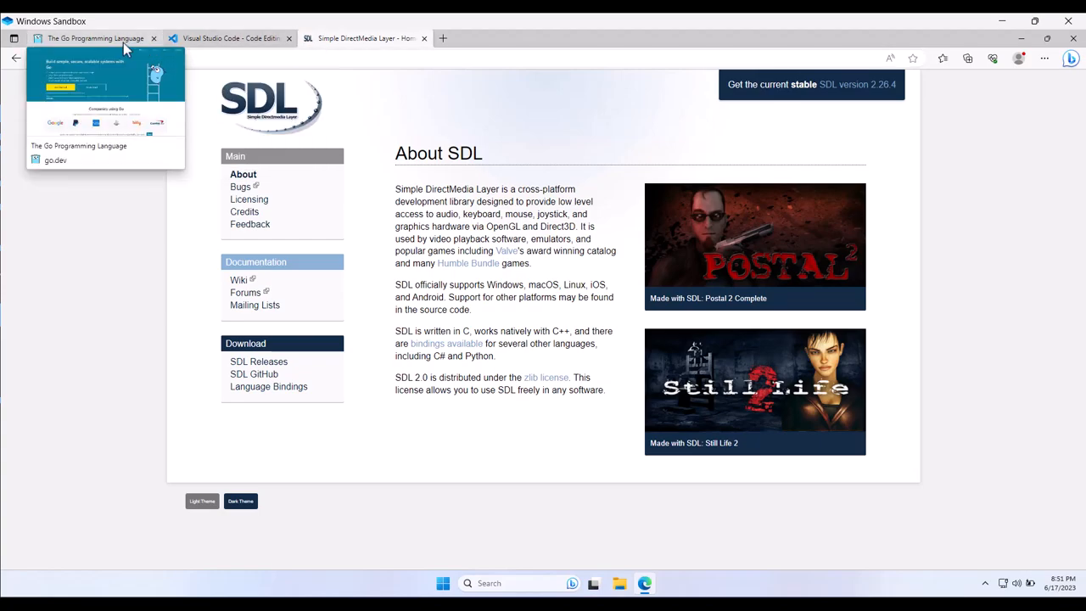
click(93, 37)
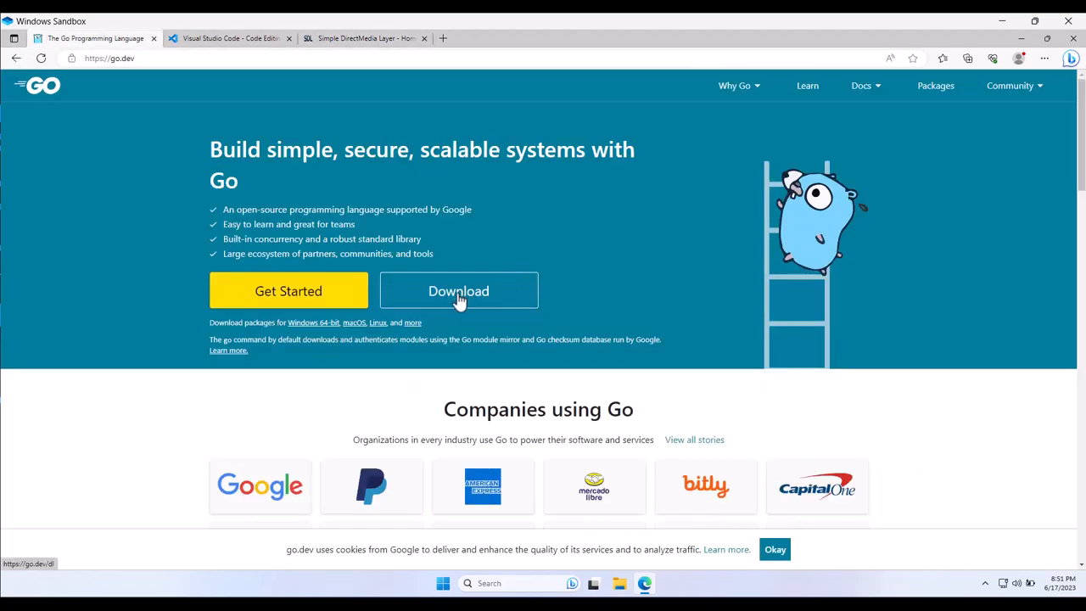
- Download go1.20.5.windows-amd64.msi from the Go downloads page and launch it
click(458, 290)
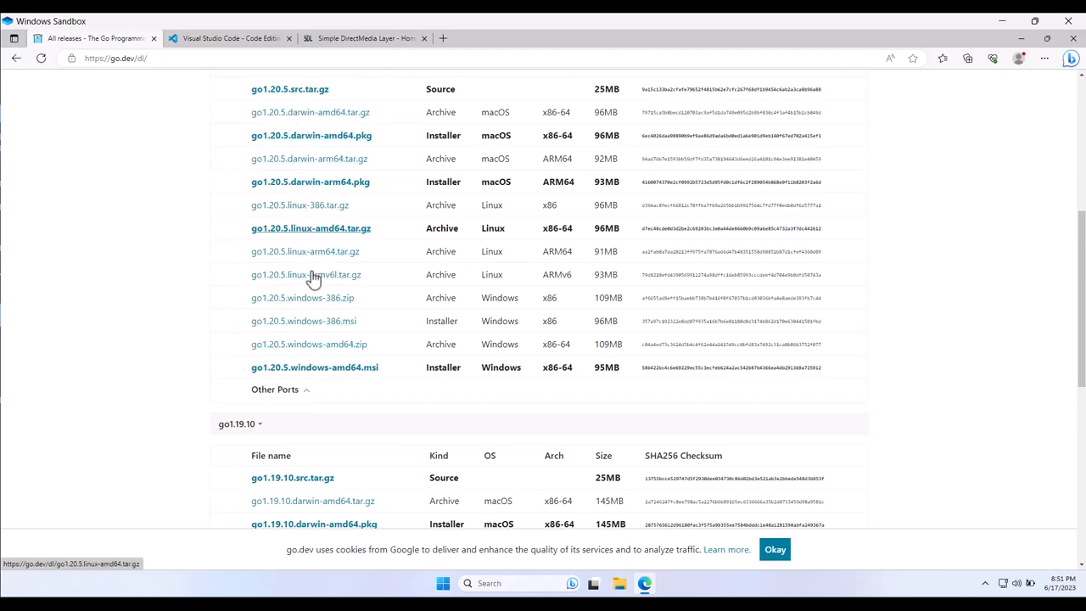
mouse_move(312, 275)
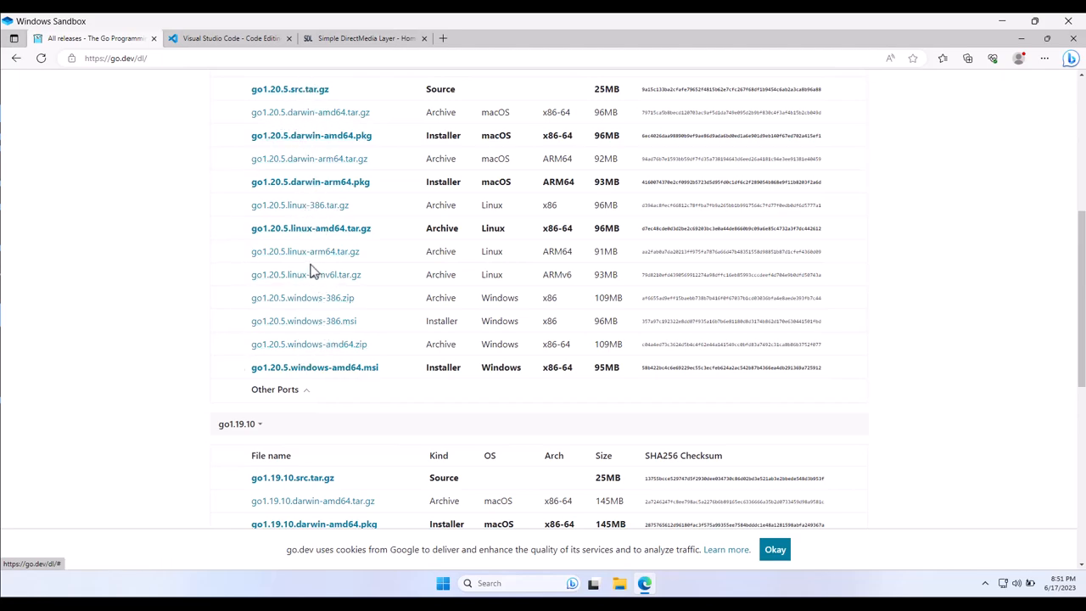
mouse_move(315, 387)
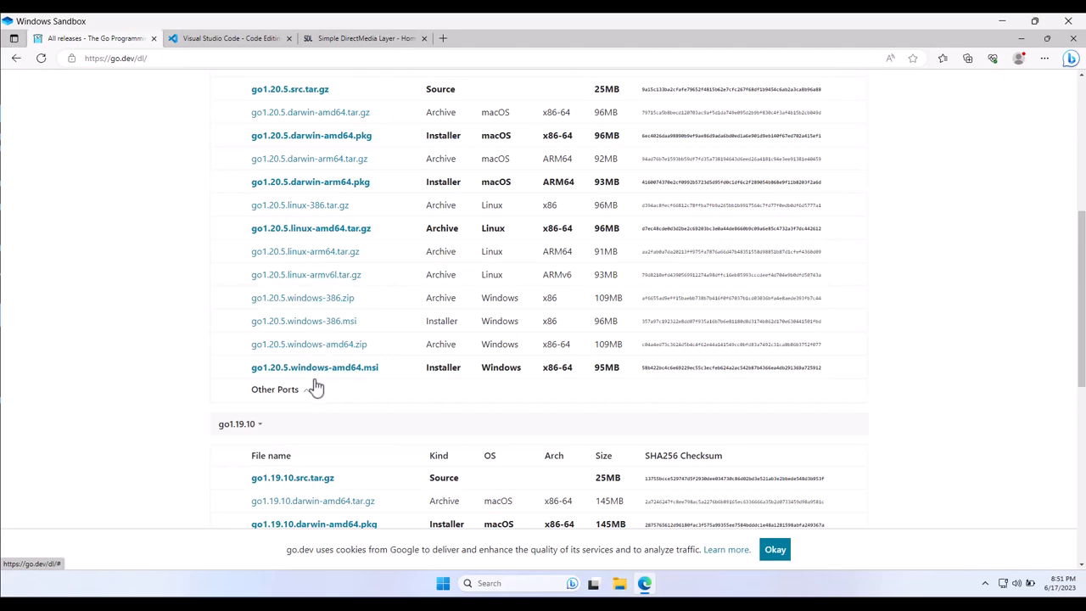
mouse_move(314, 367)
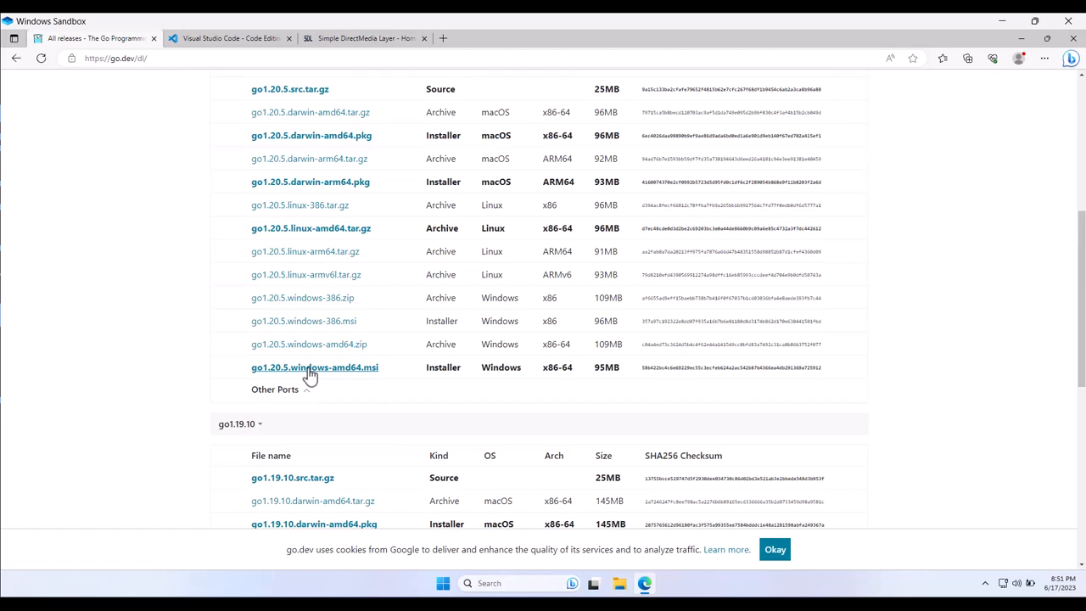
click(315, 366)
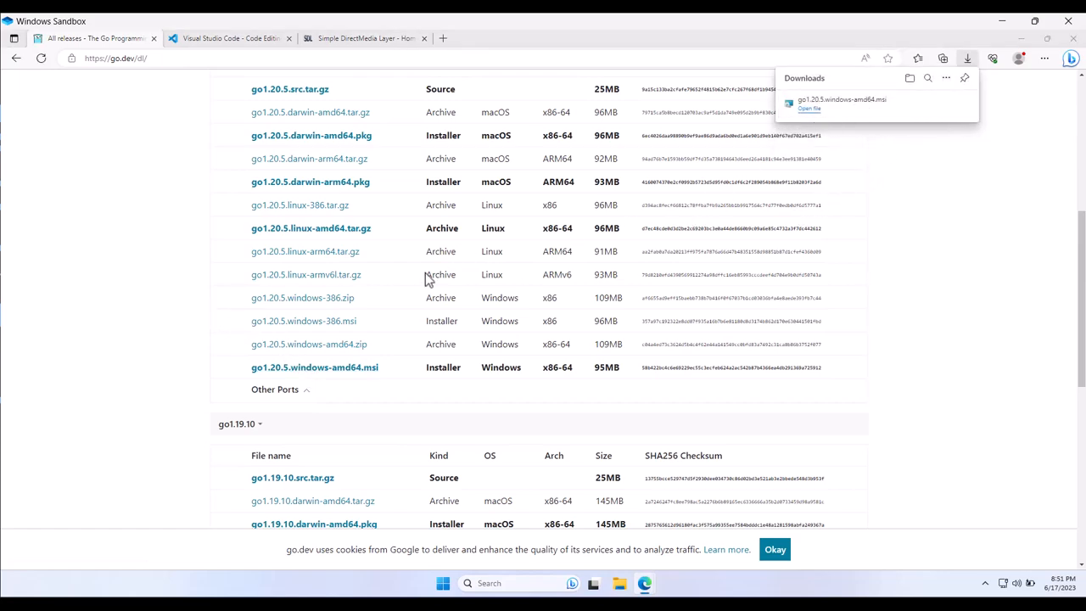
click(808, 108)
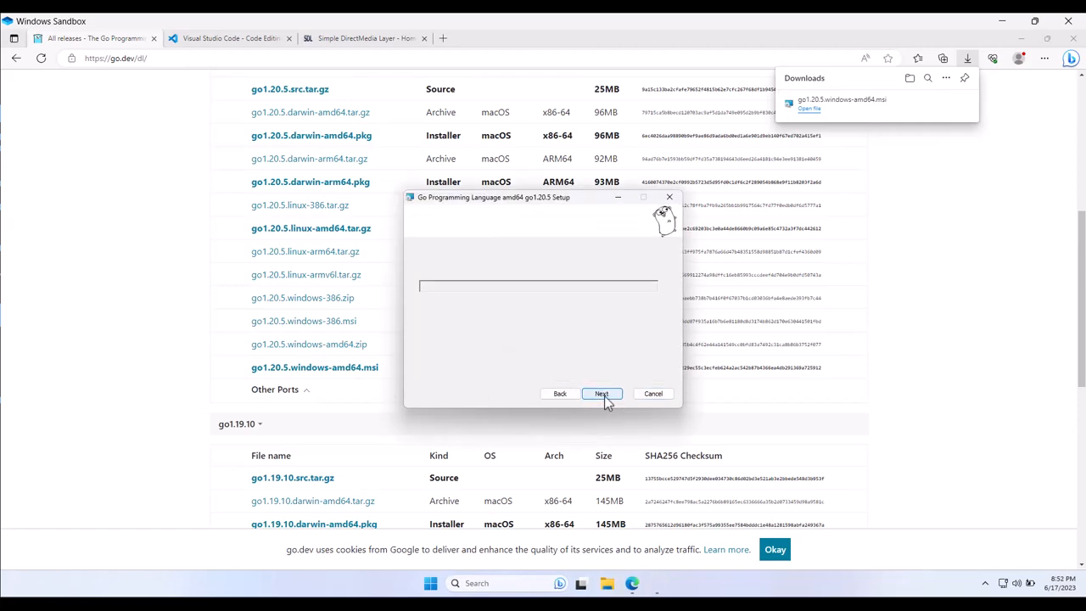
- Start the Go 1.20.5 install and locate the VS Code installer in recent downloads
click(600, 394)
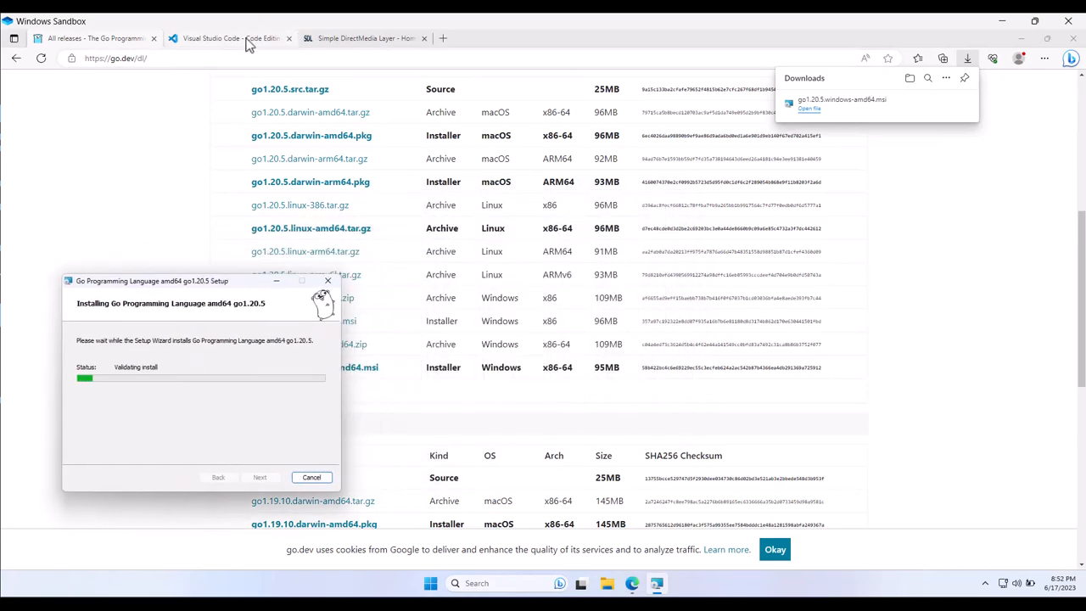
click(230, 37)
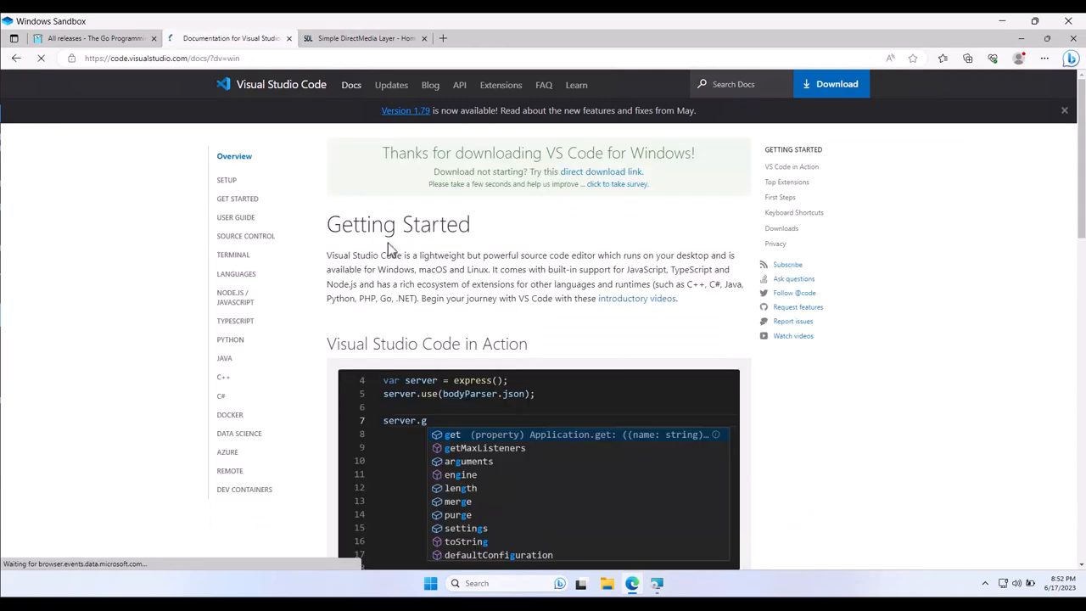
click(968, 57)
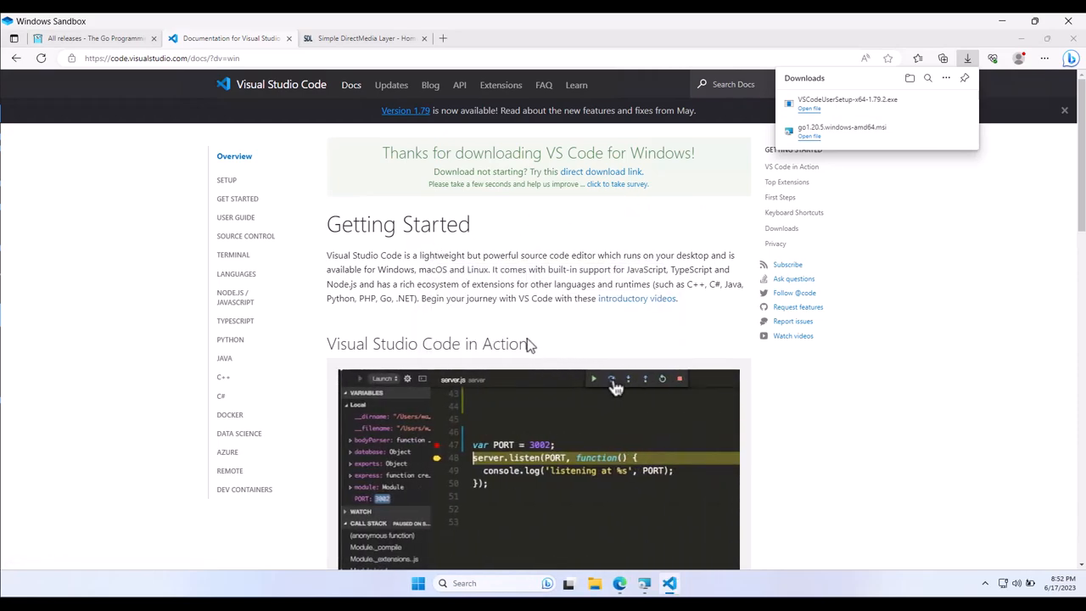
- Run VSCodeUserSetup, accept the license and continue past the Start Menu step
click(808, 109)
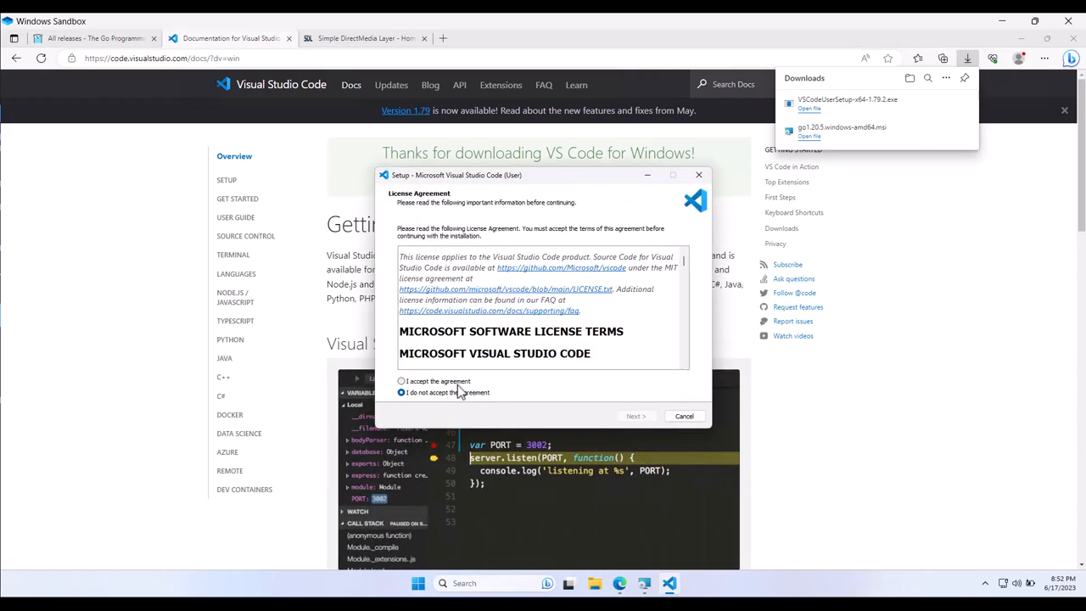
click(635, 416)
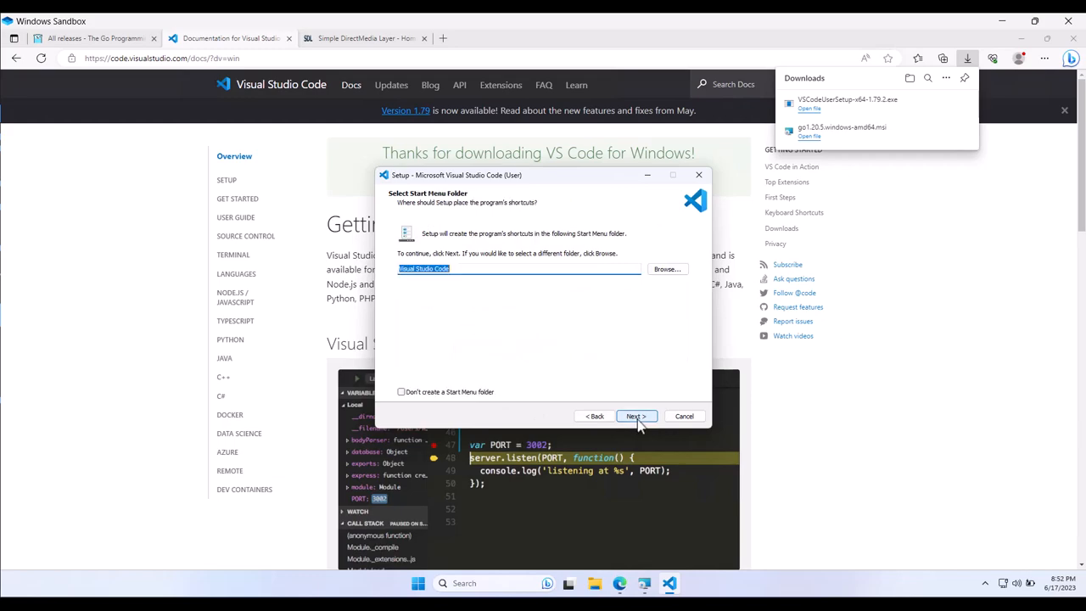
click(634, 416)
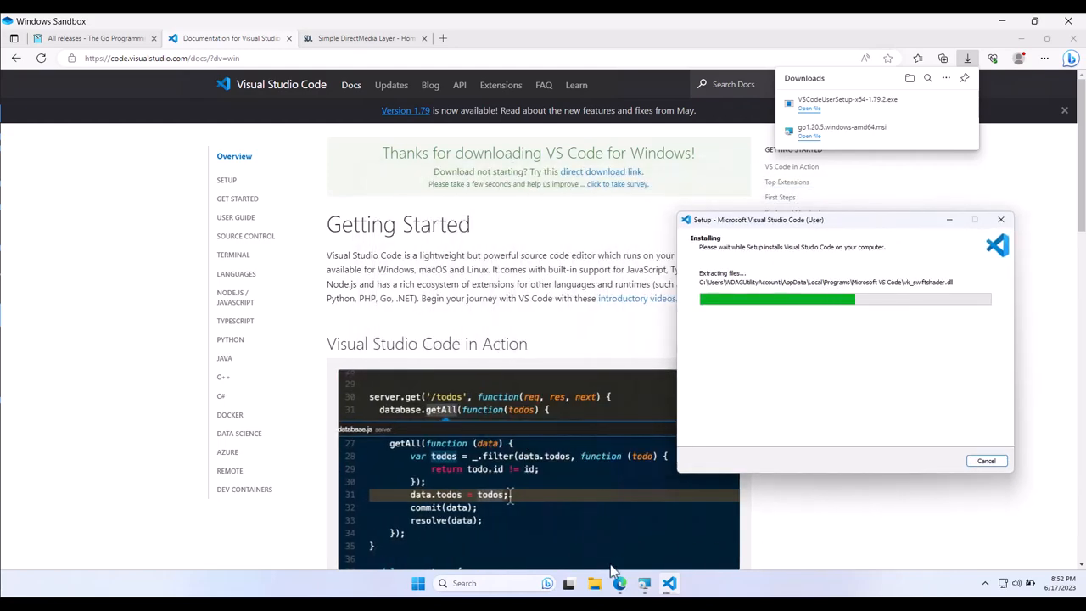
mouse_move(645, 584)
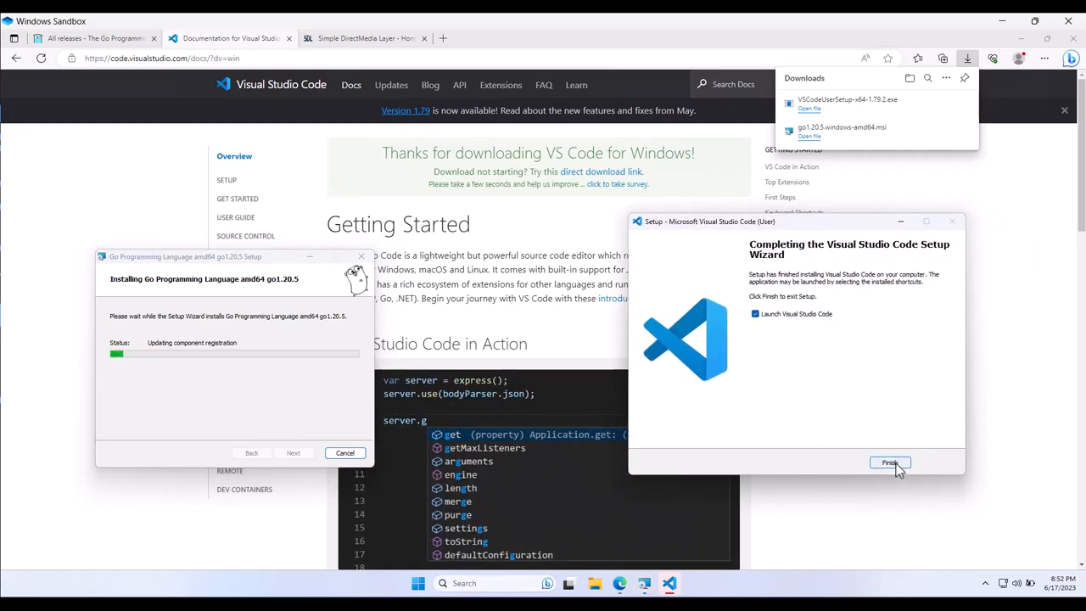
- Launch VS Code and open a new Desktop folder named gowindow as the workspace
click(889, 462)
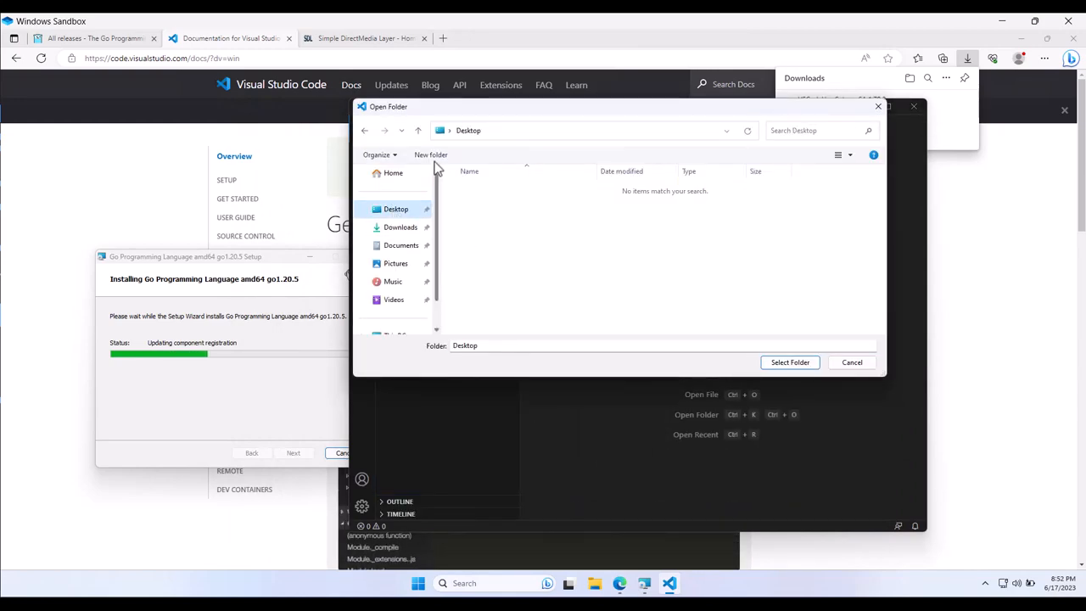
click(431, 155)
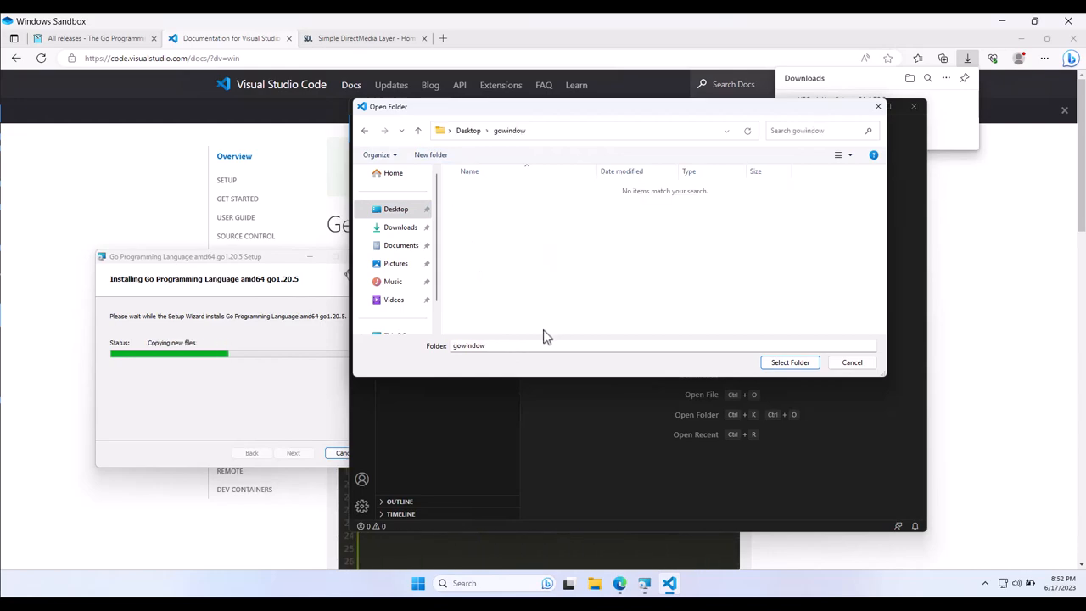
click(789, 363)
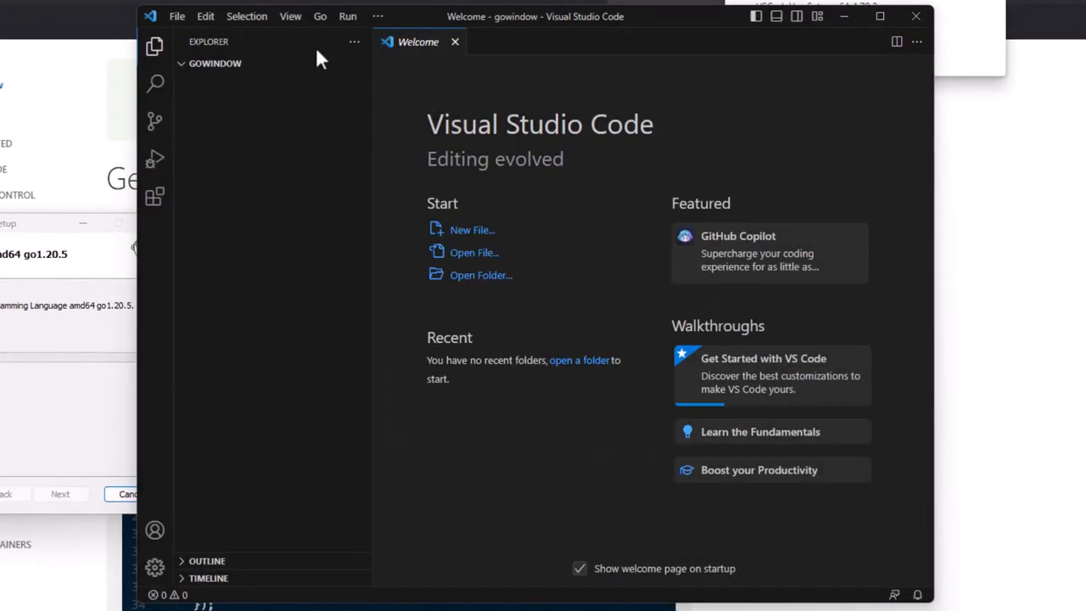
- Create main.go starting with 'package main', then reload the editor to activate the Go extension
click(306, 65)
text(main.go)
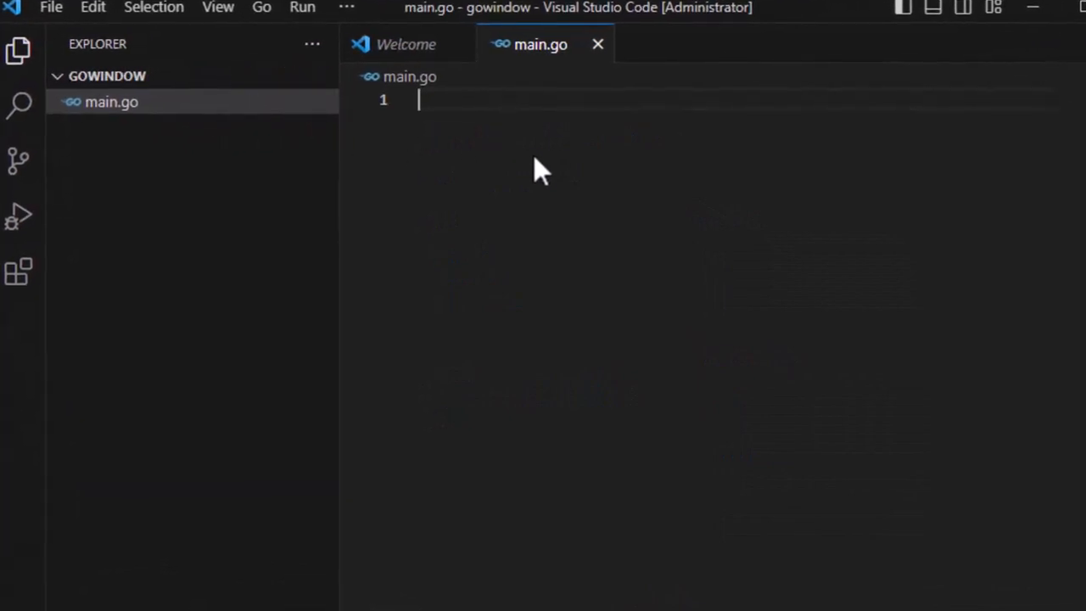
text(package main\n\nfu)
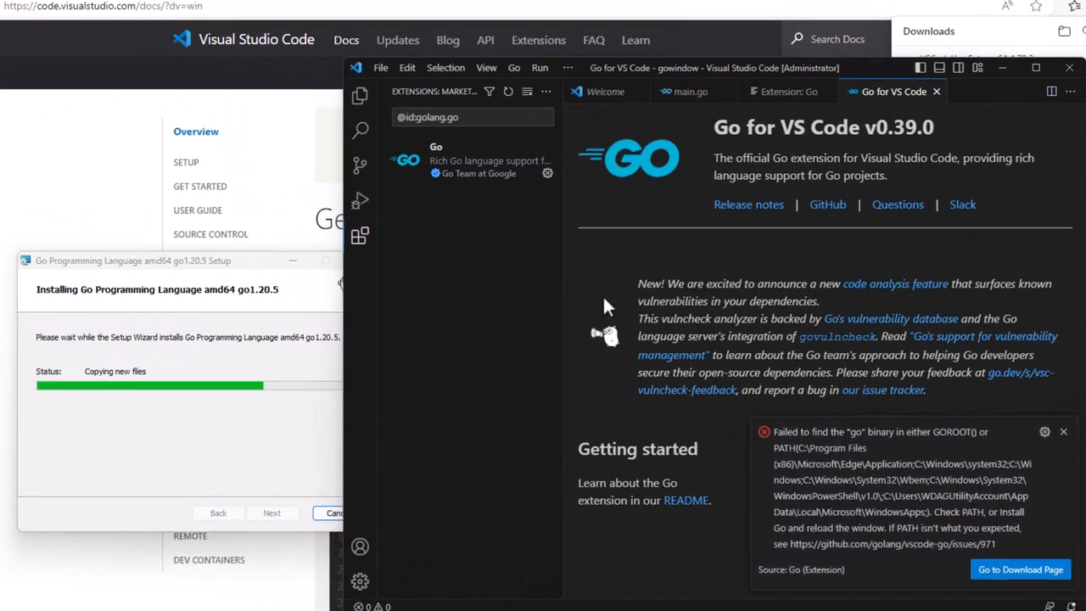
mouse_move(767, 188)
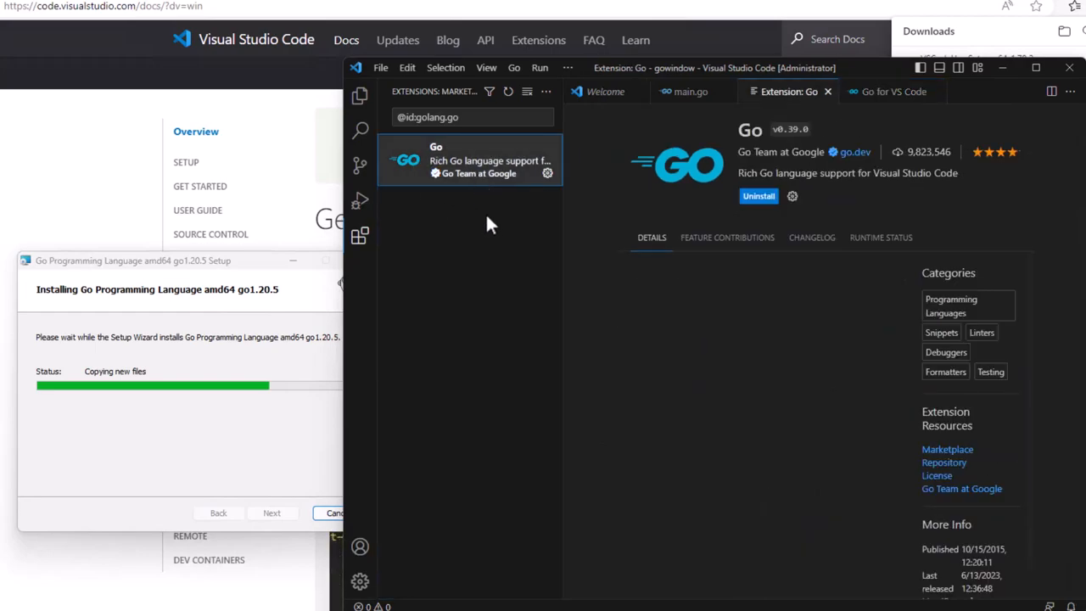
click(757, 197)
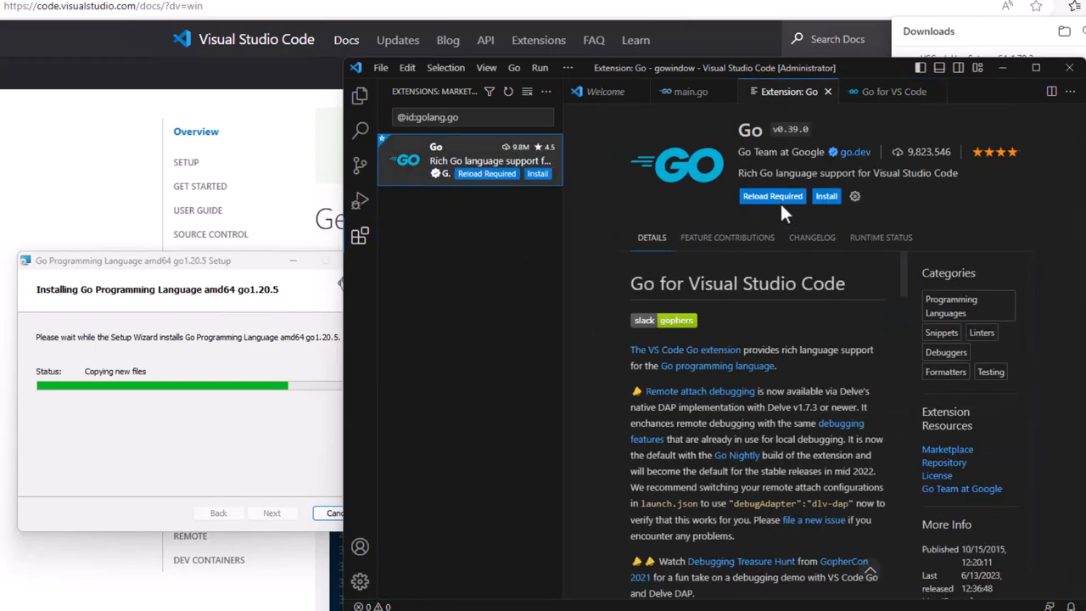
click(893, 92)
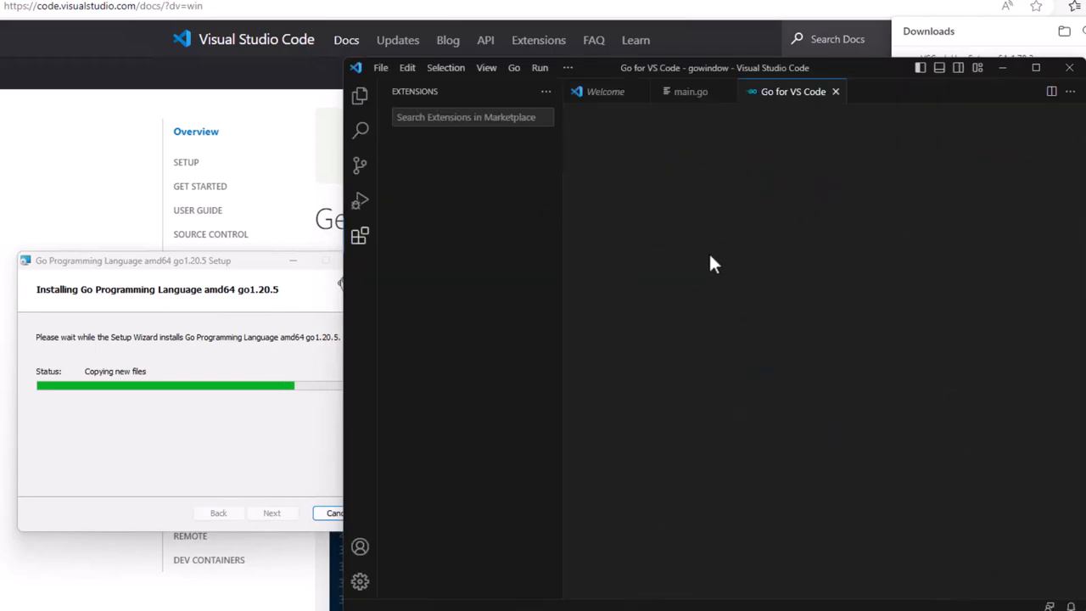
mouse_move(726, 161)
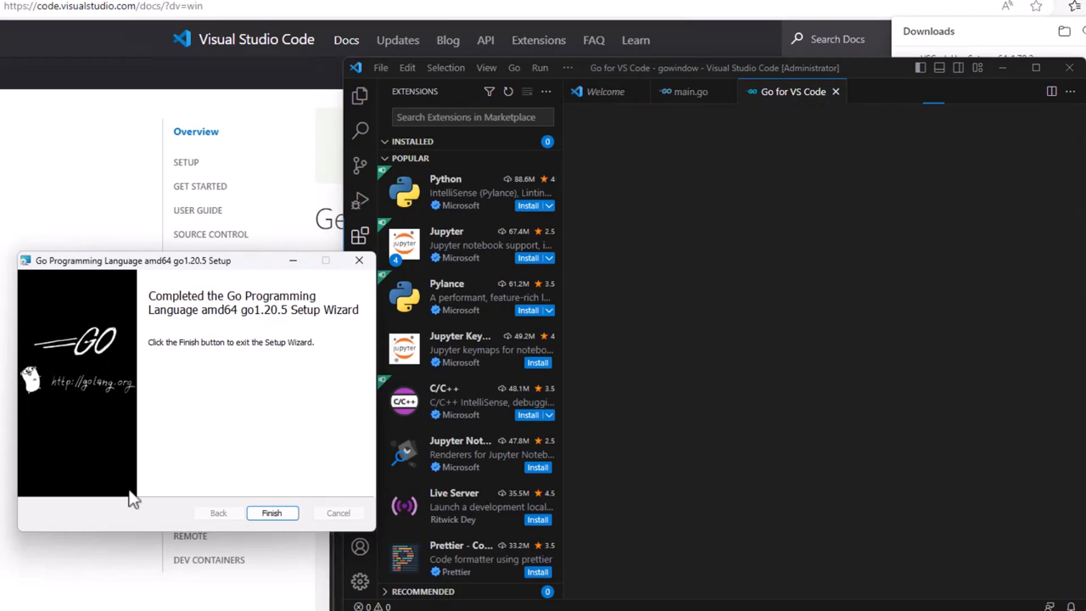
- Close the finished Go setup, install the recommended Go extension and the missing gopls tool
click(271, 512)
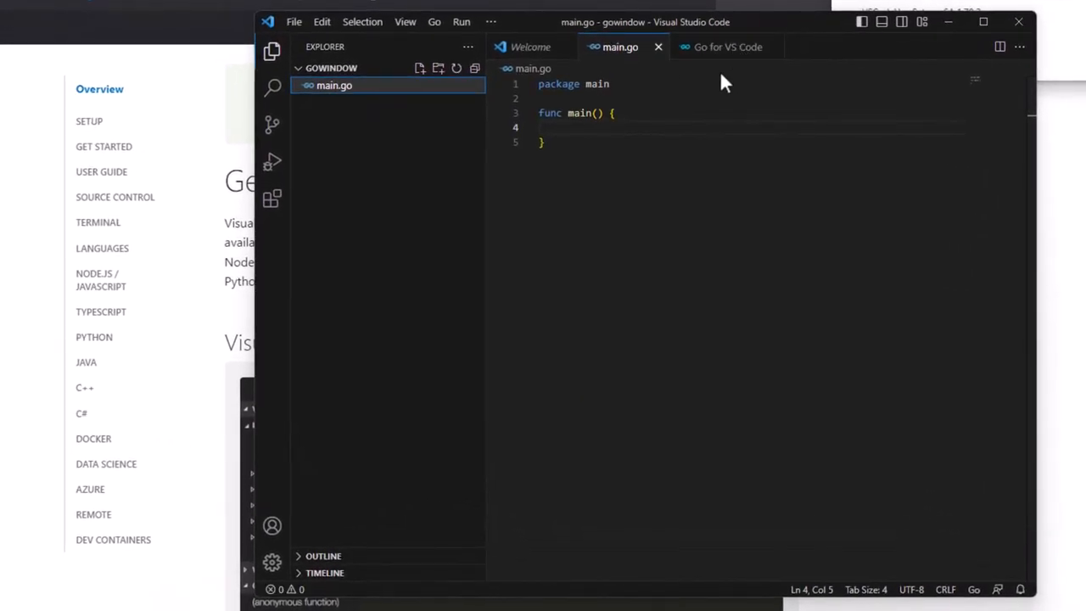
click(726, 47)
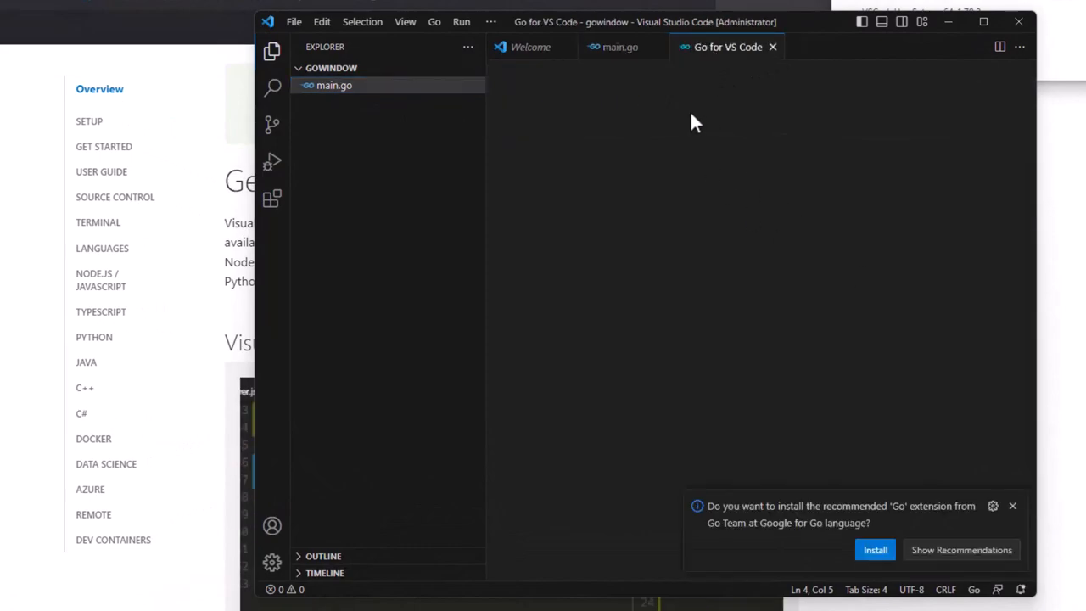
click(876, 550)
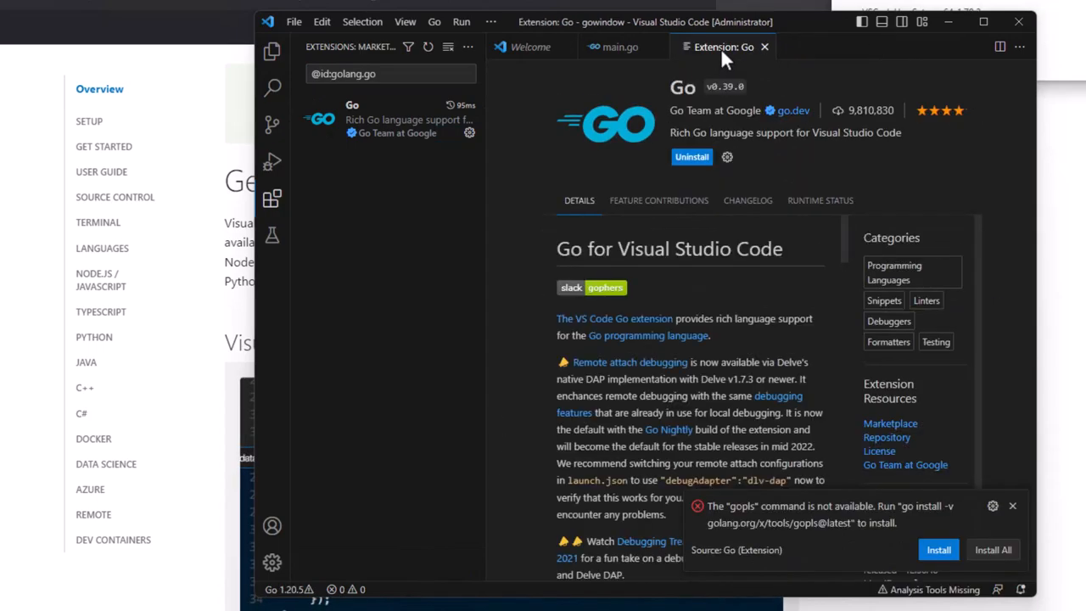
click(620, 47)
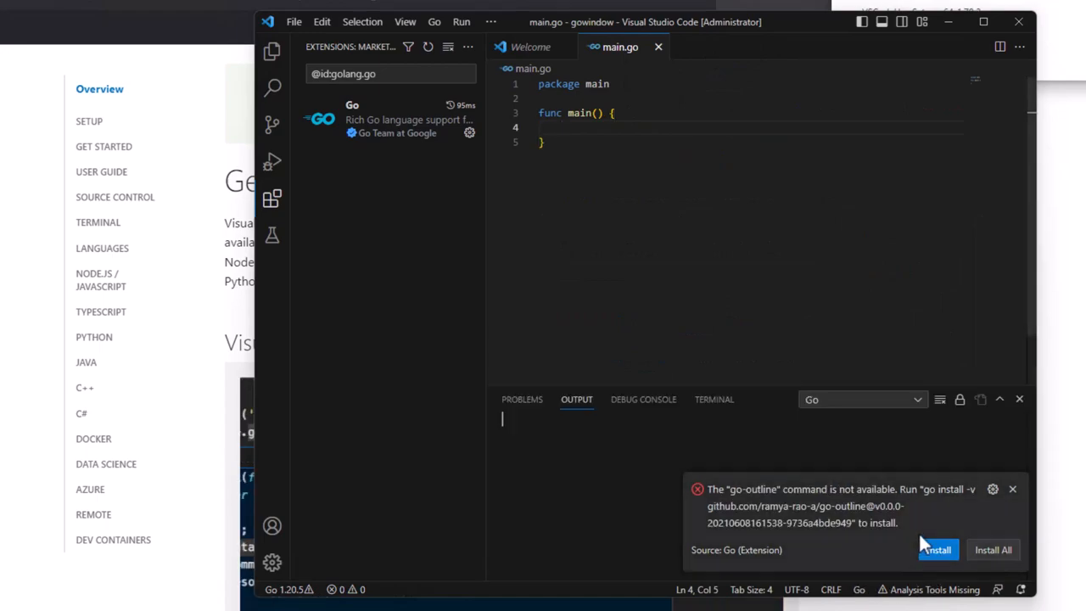
- Install the missing go-outline tool from its notification
click(936, 550)
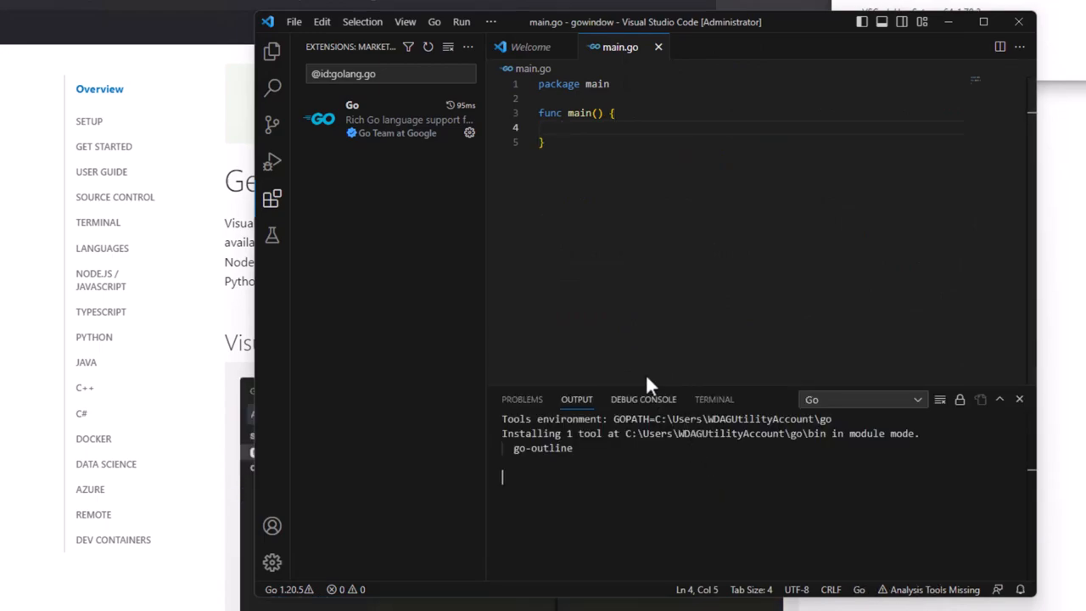
mouse_move(642, 237)
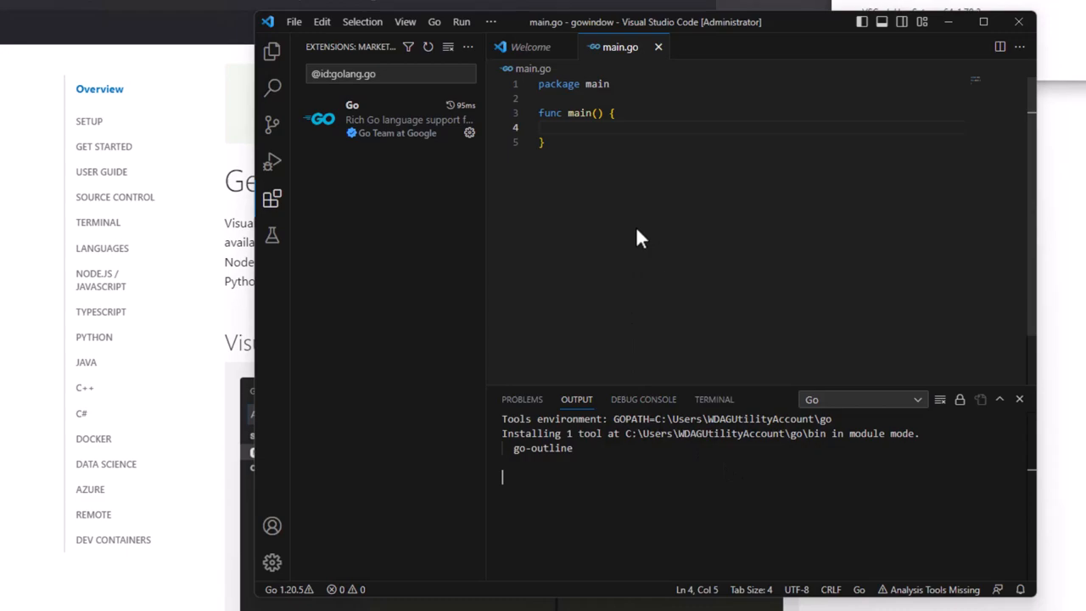
mouse_move(620, 235)
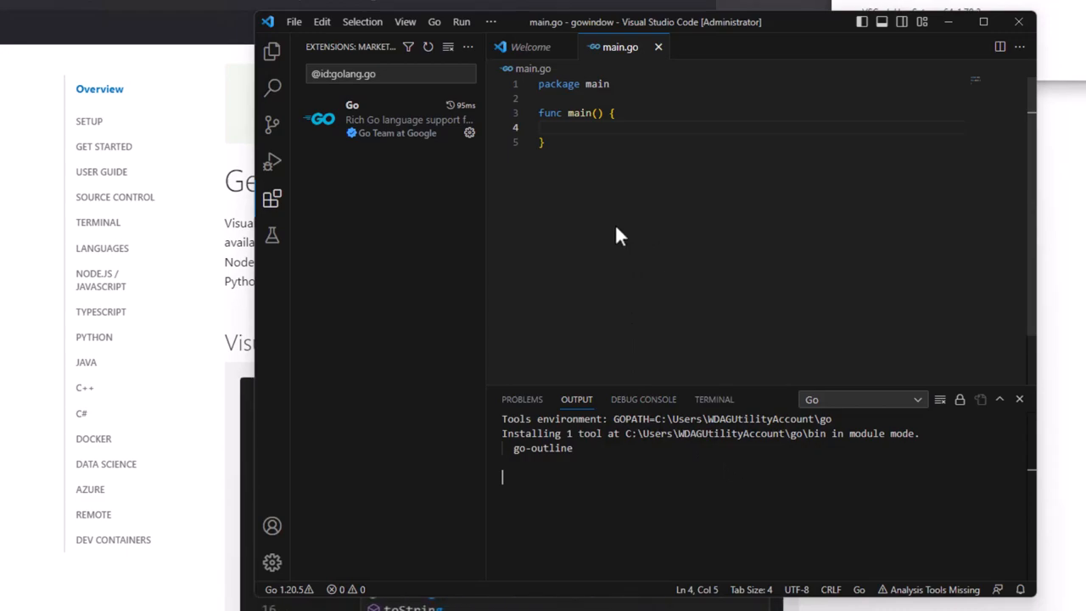
mouse_move(658, 178)
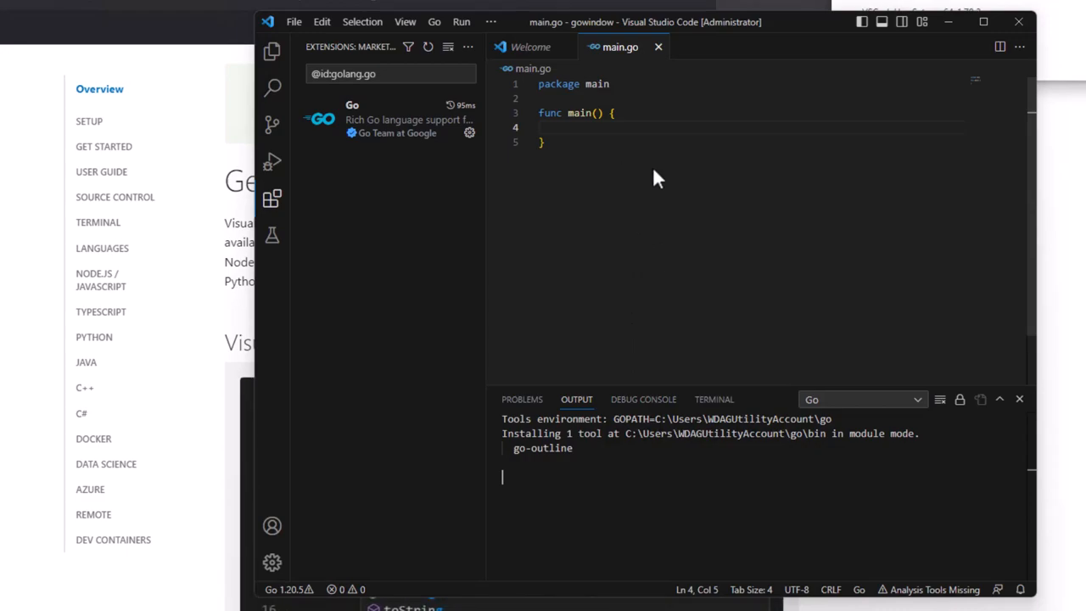
mouse_move(726, 37)
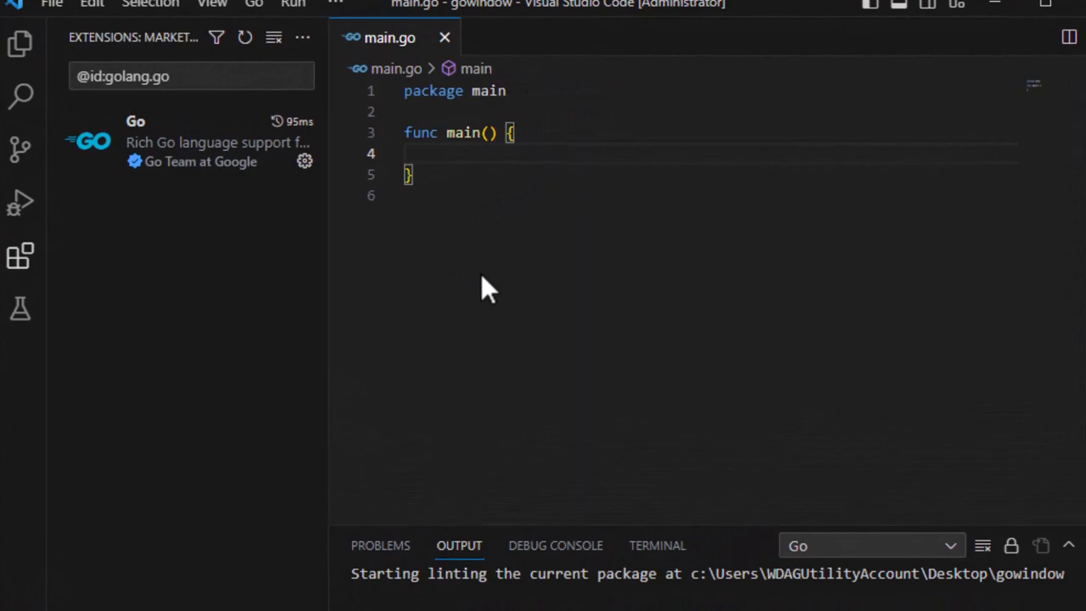
mouse_move(492, 183)
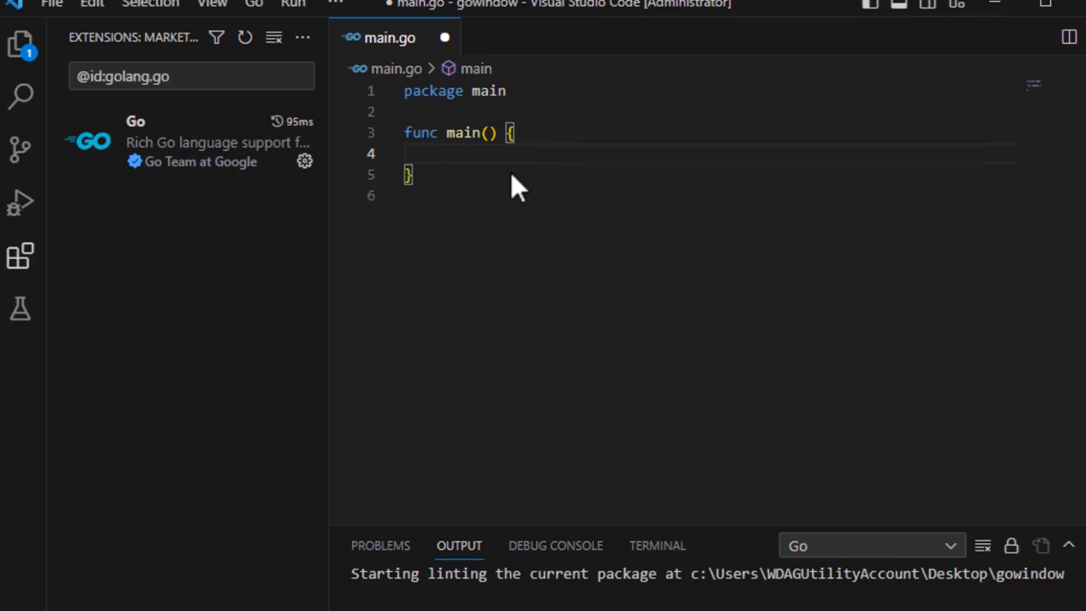
mouse_move(523, 183)
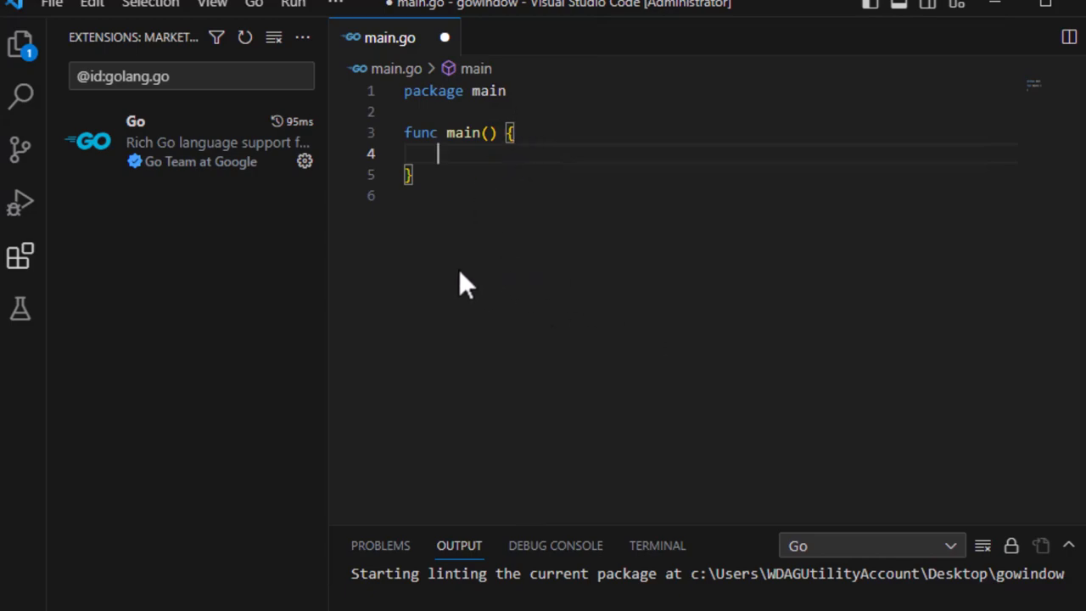
- In a new terminal, run 'go mod init' for gowindow followed by 'go mod tidy'
click(657, 547)
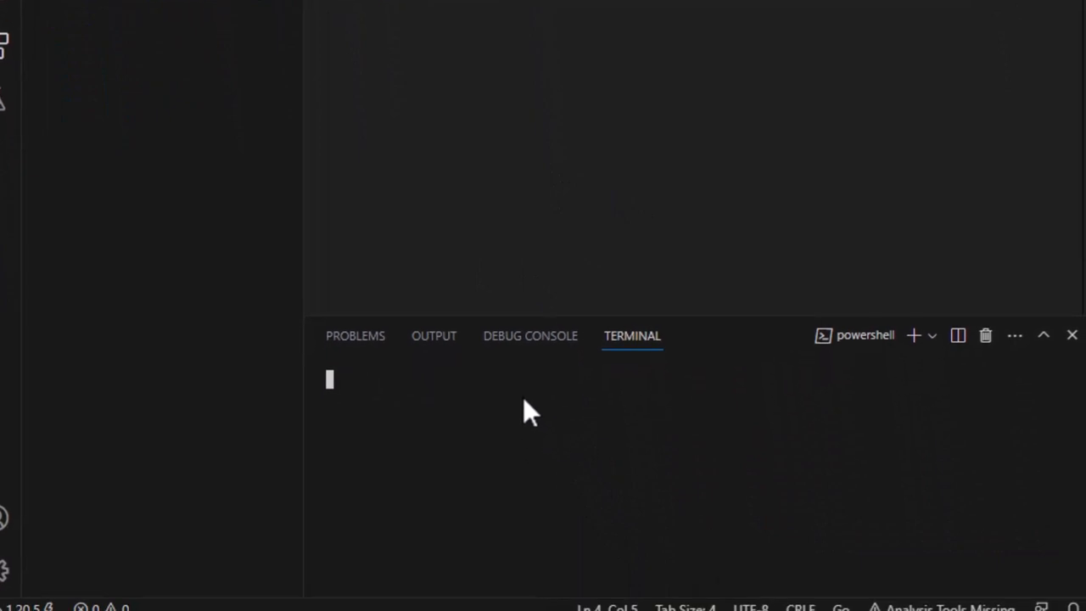
mouse_move(566, 413)
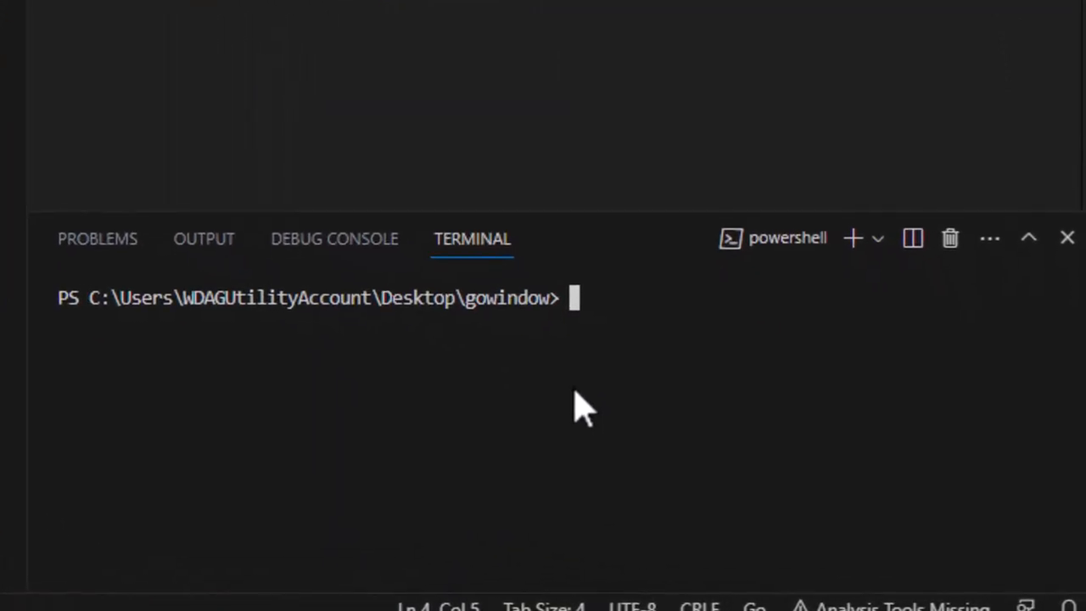
text(go mo)
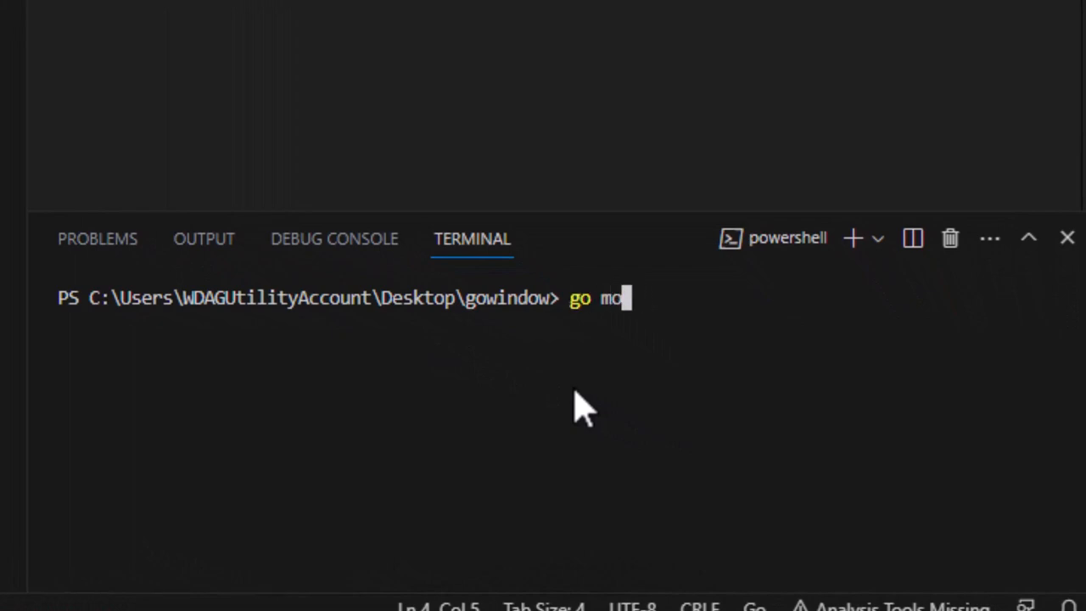
text(d init gowindow)
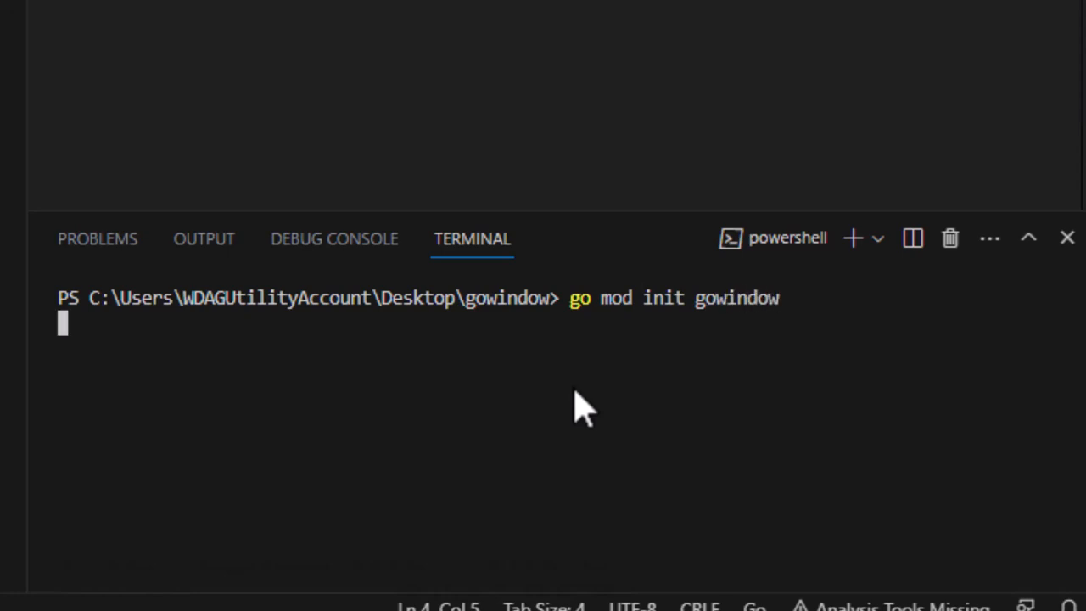
key(Return)
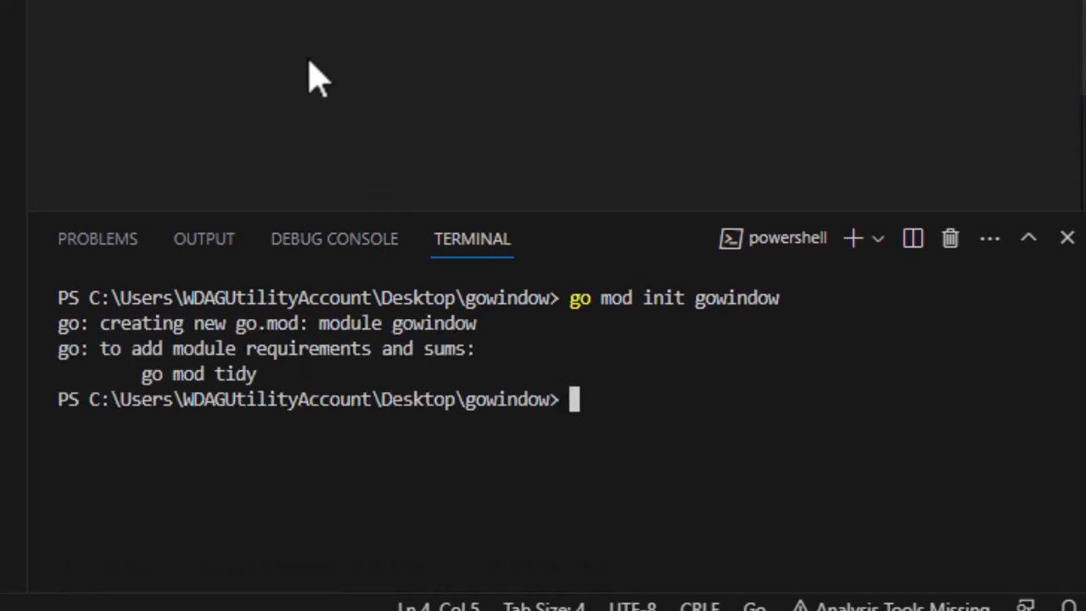
text(go mod tidy)
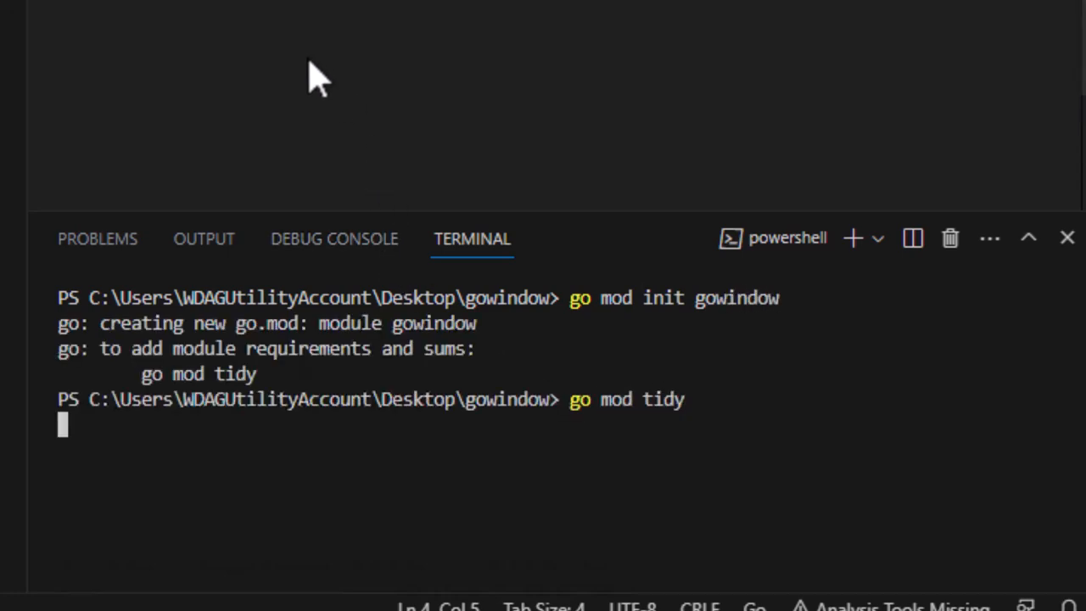
key(Return)
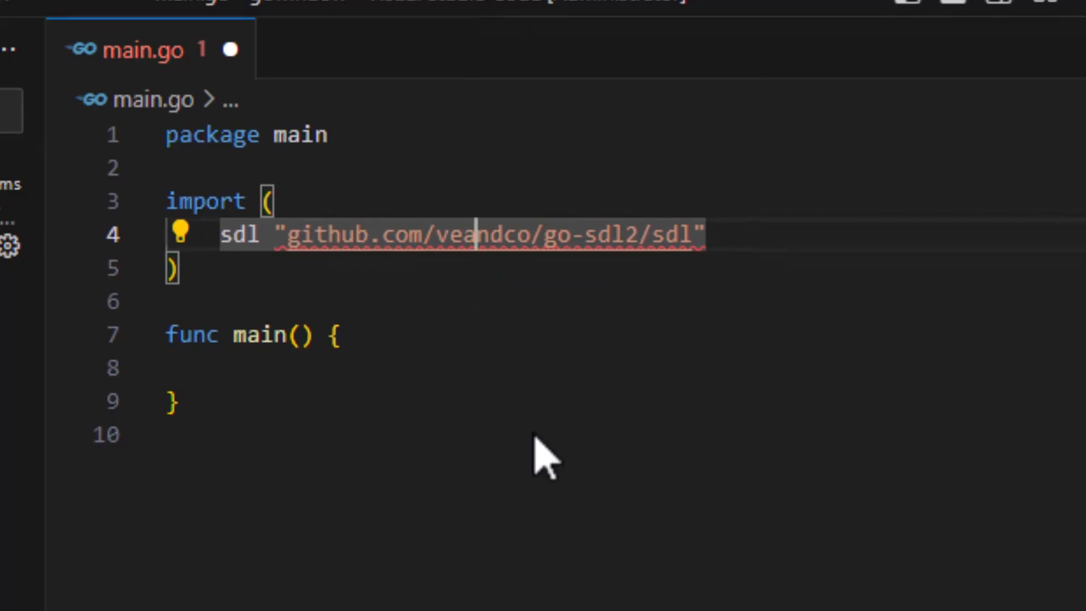
mouse_move(353, 178)
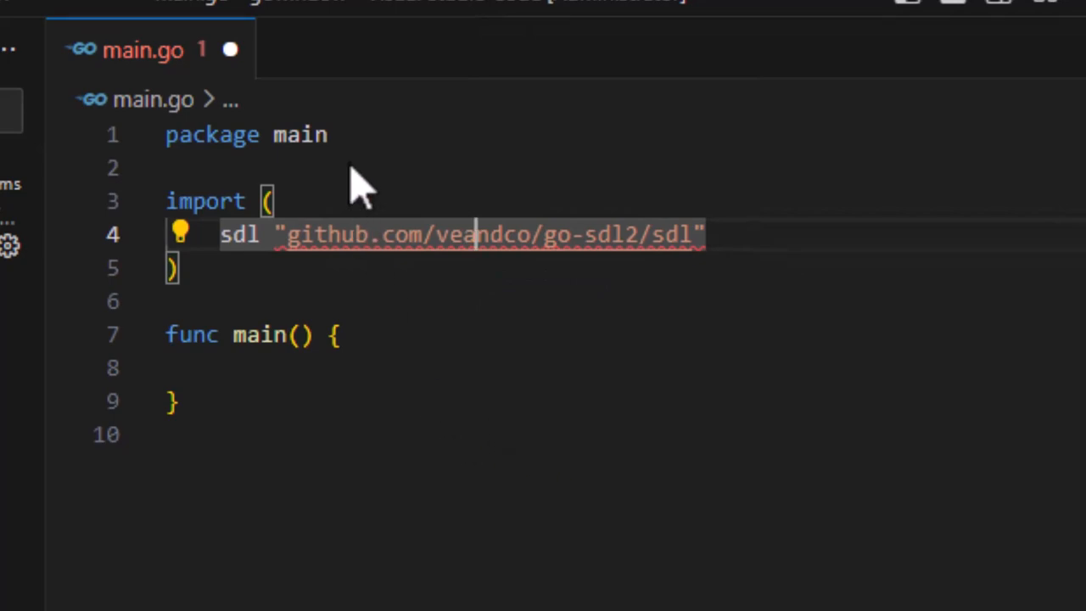
mouse_move(416, 200)
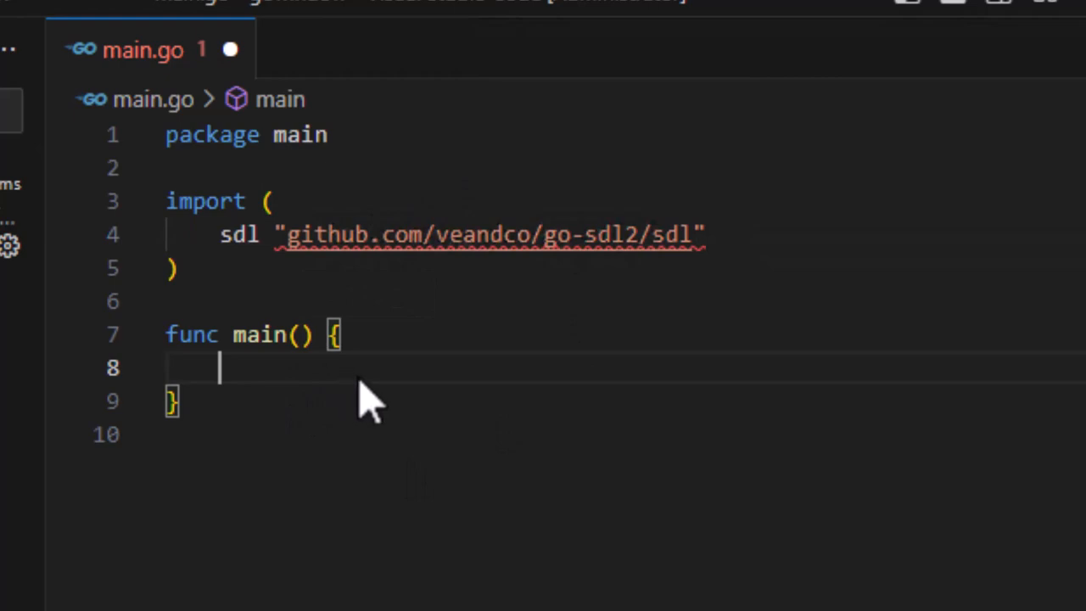
mouse_move(338, 509)
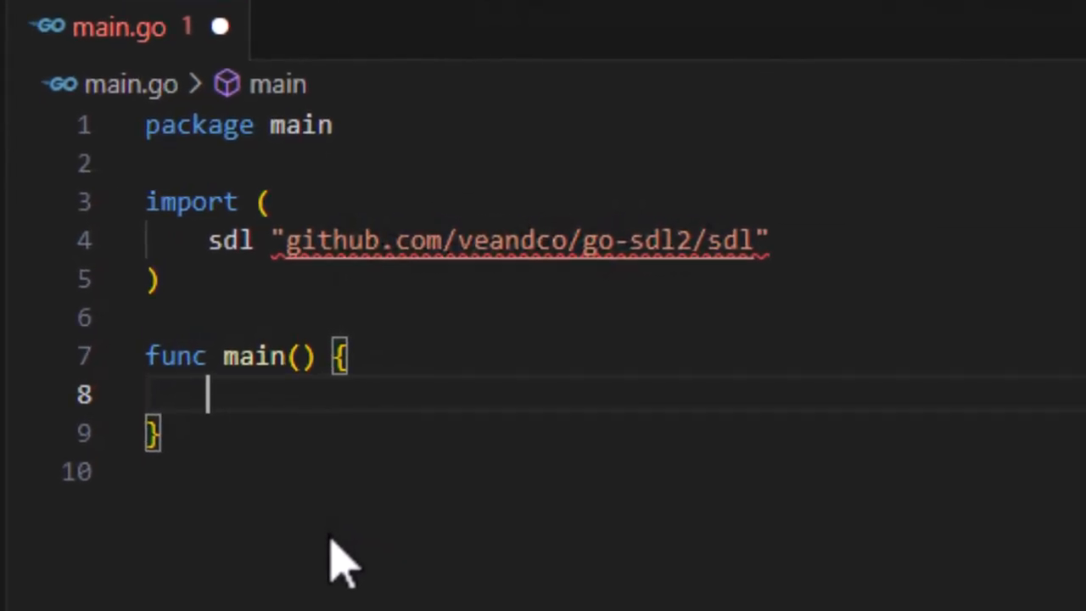
- Write 'if err := sdl.Init(sdl.INIT_EVERYTHING);' correcting the constant name
text(if)
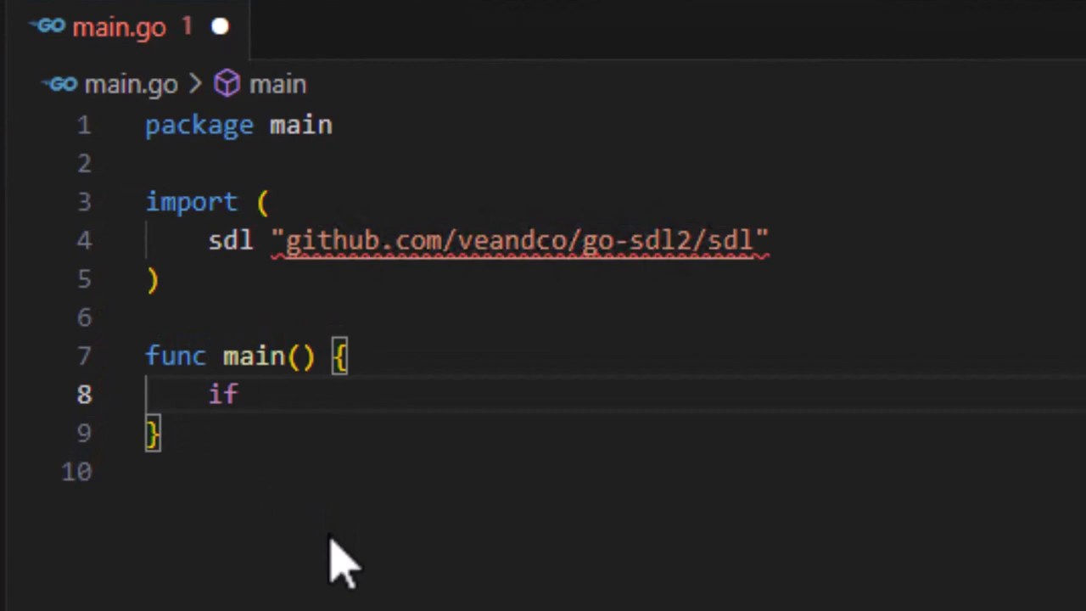
text(err := s)
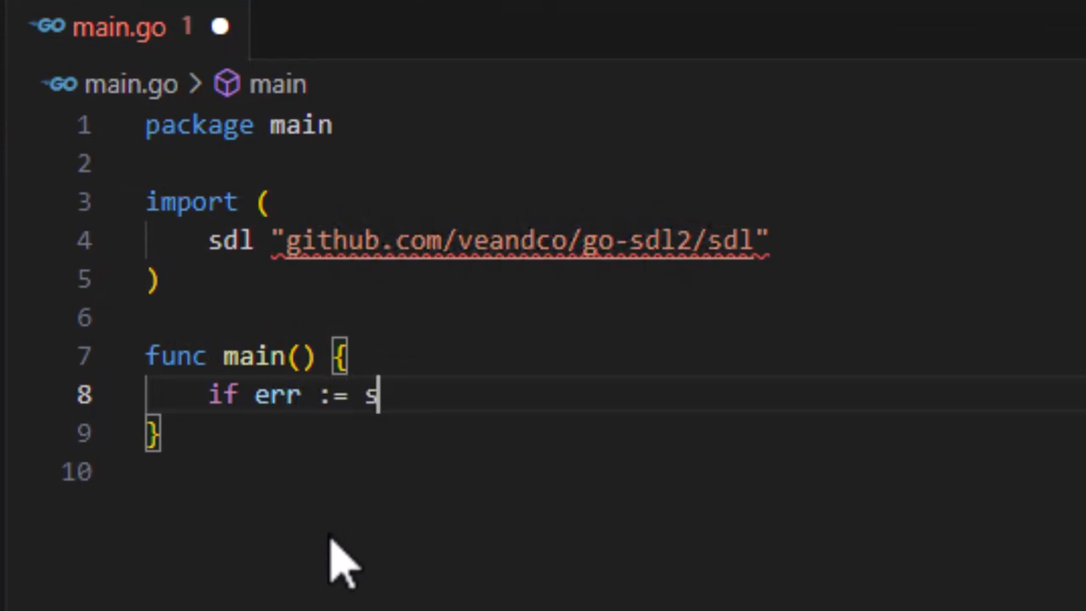
text(dl.Init()
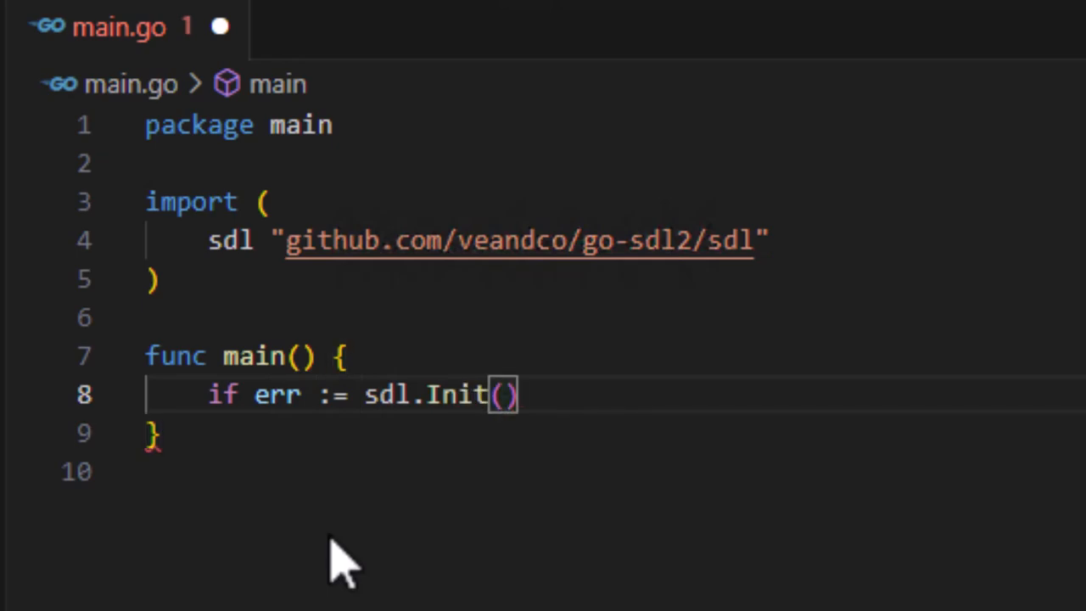
text(sdl.)
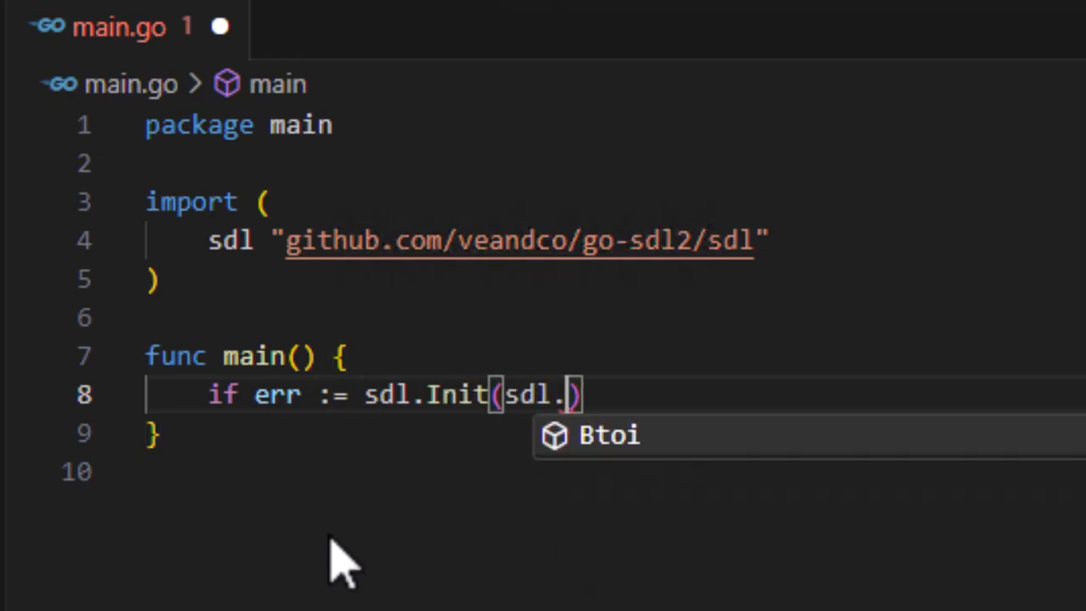
text(EVERYTHING)
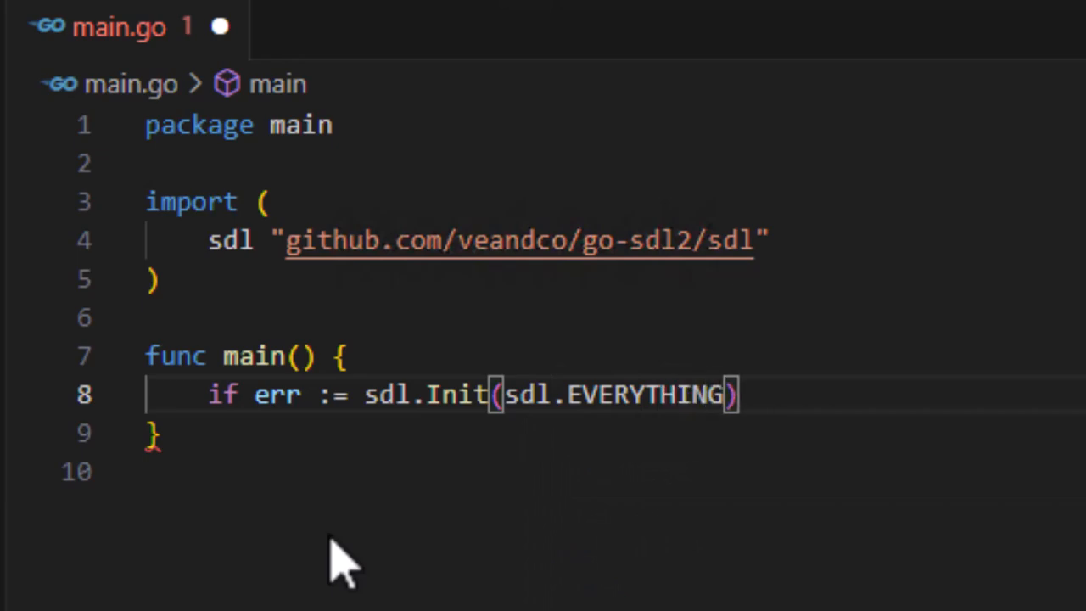
key(BackSpace)
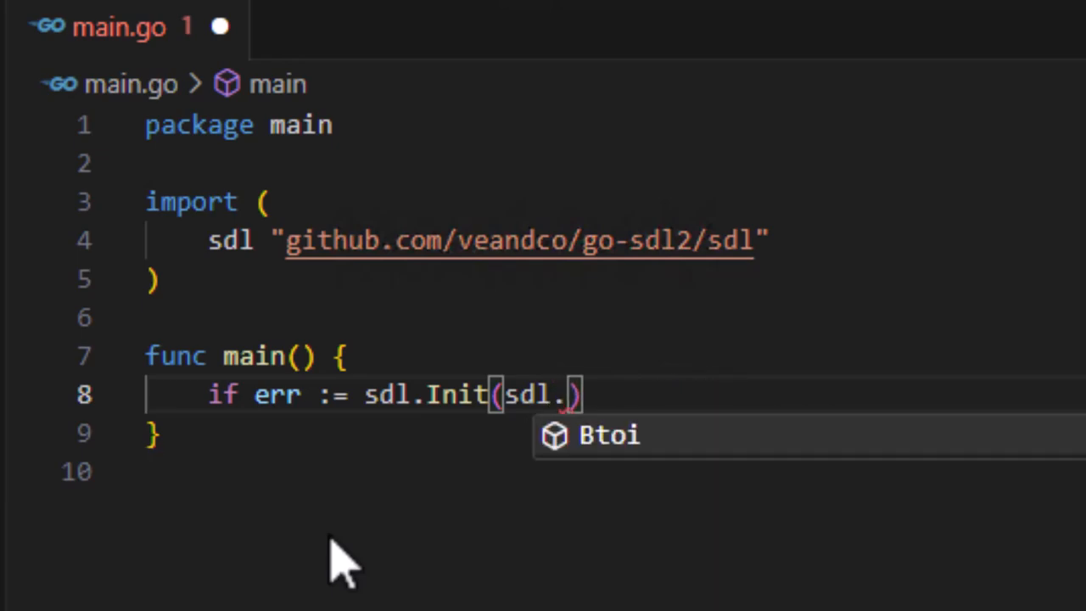
text(INIT_EVERYTHING)
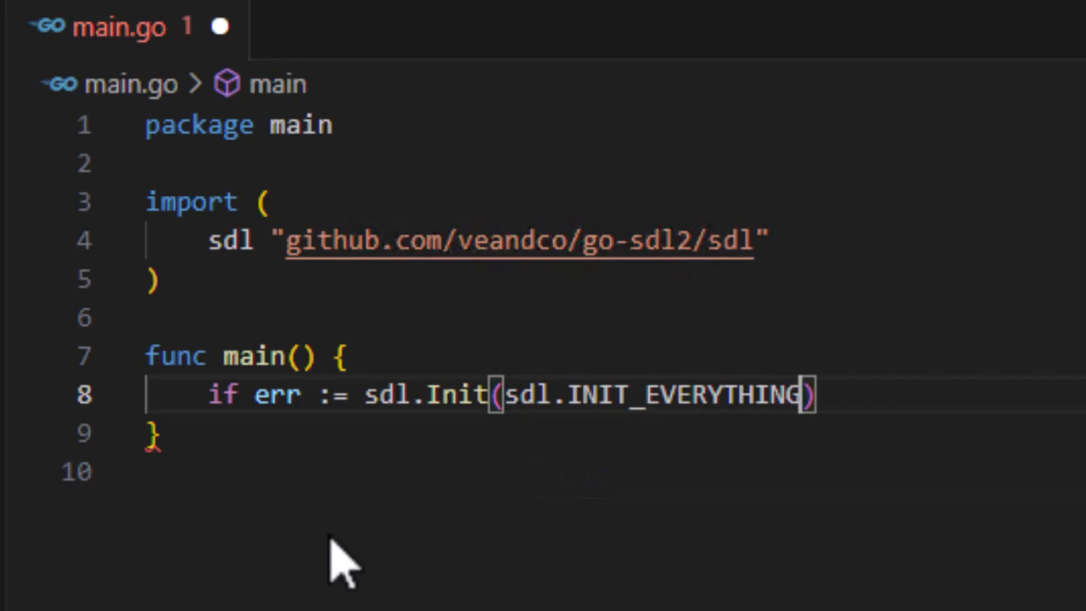
text(;)
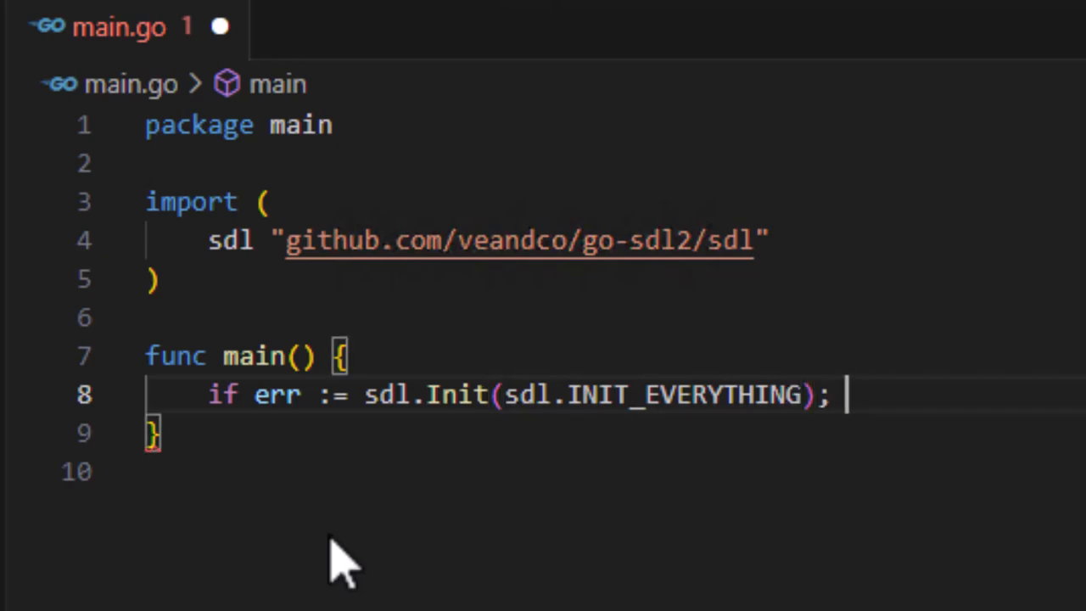
- Complete the check with 'err != nil' panicking 'Failed to initialize a window'
text(r)
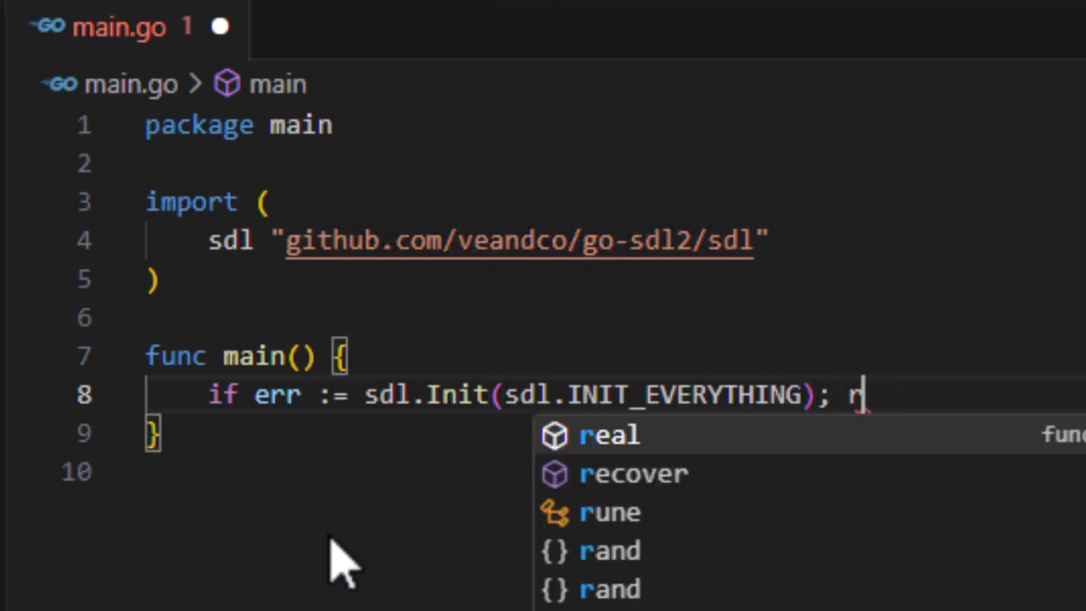
text(err != nil {)
text(panic("Failed to ini)
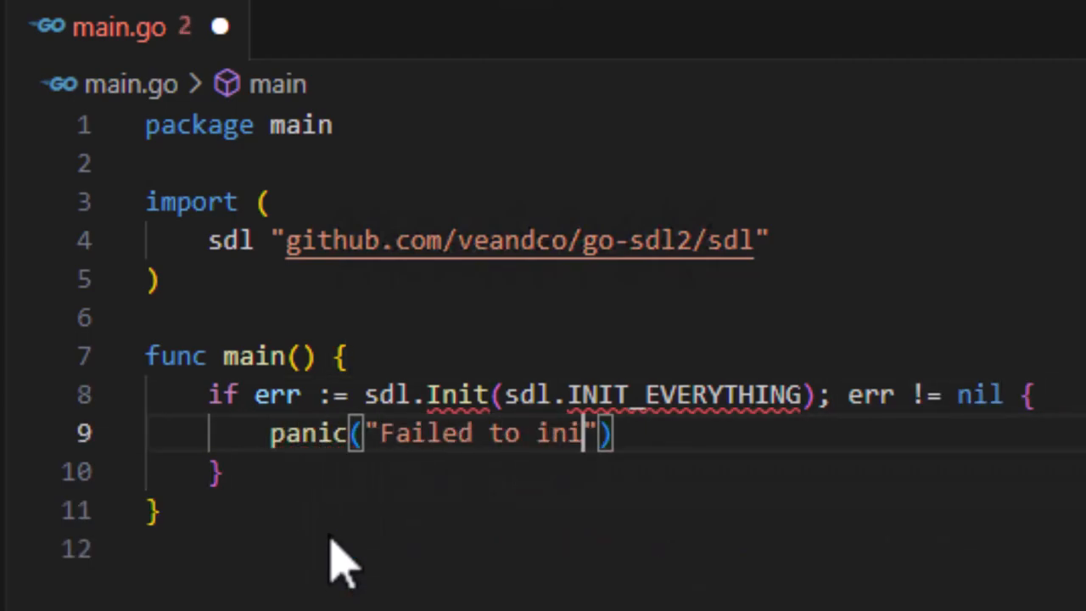
text(tialize a window)
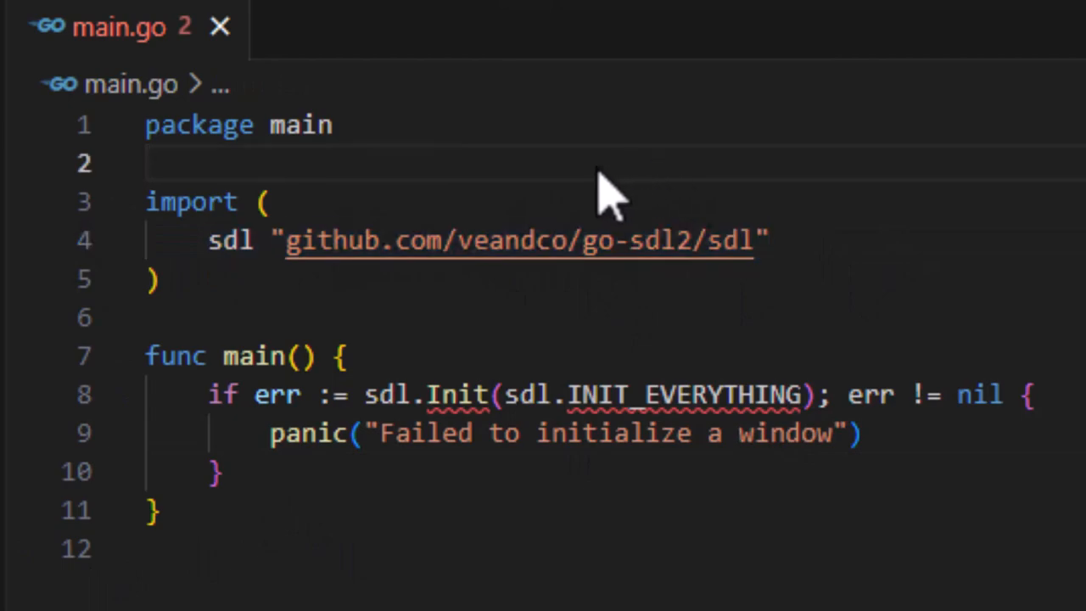
mouse_move(263, 212)
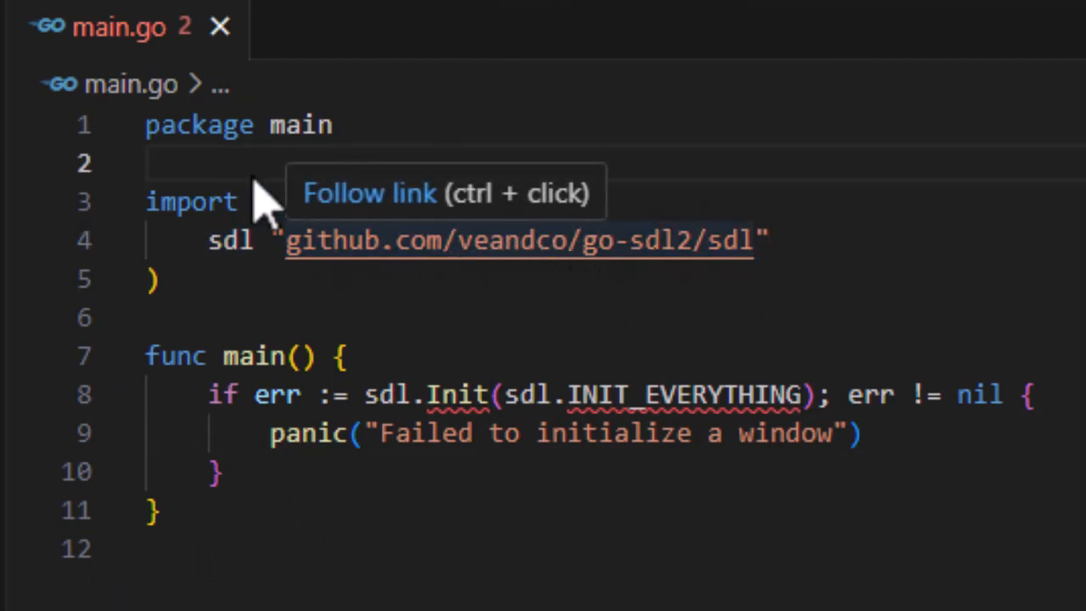
mouse_move(818, 306)
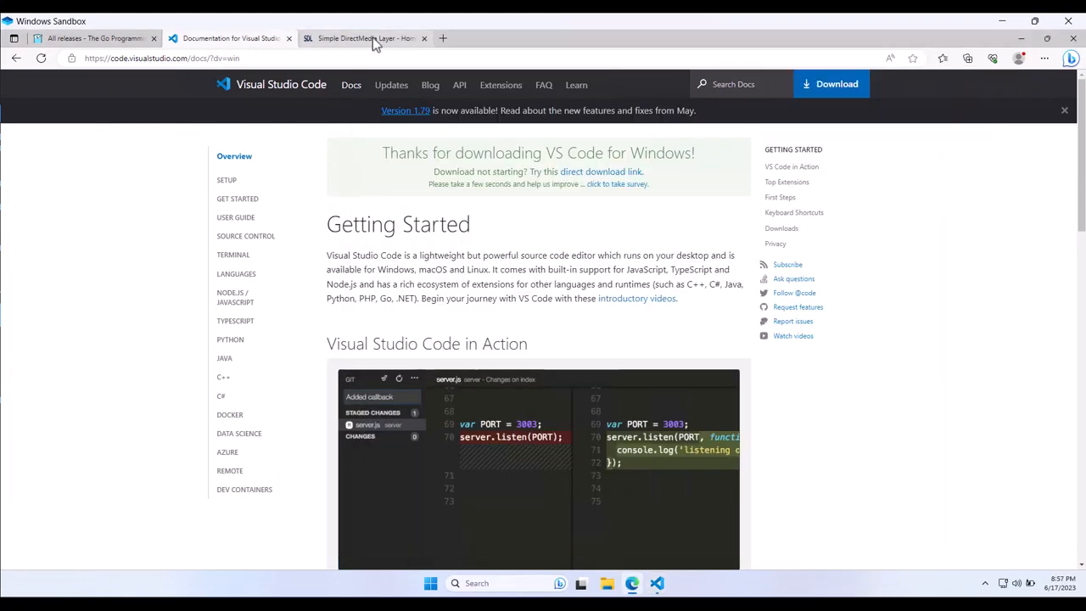
- From libsdl.org reach SDL's GitHub release assets and download SDL2-devel-2.26.5-mingw.zip
click(364, 37)
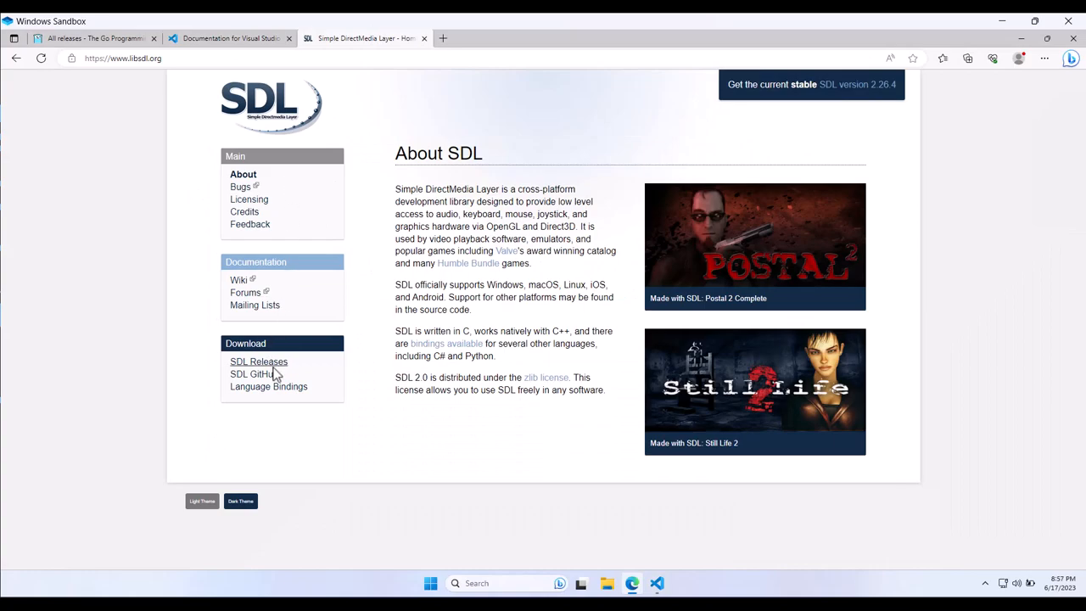
click(258, 361)
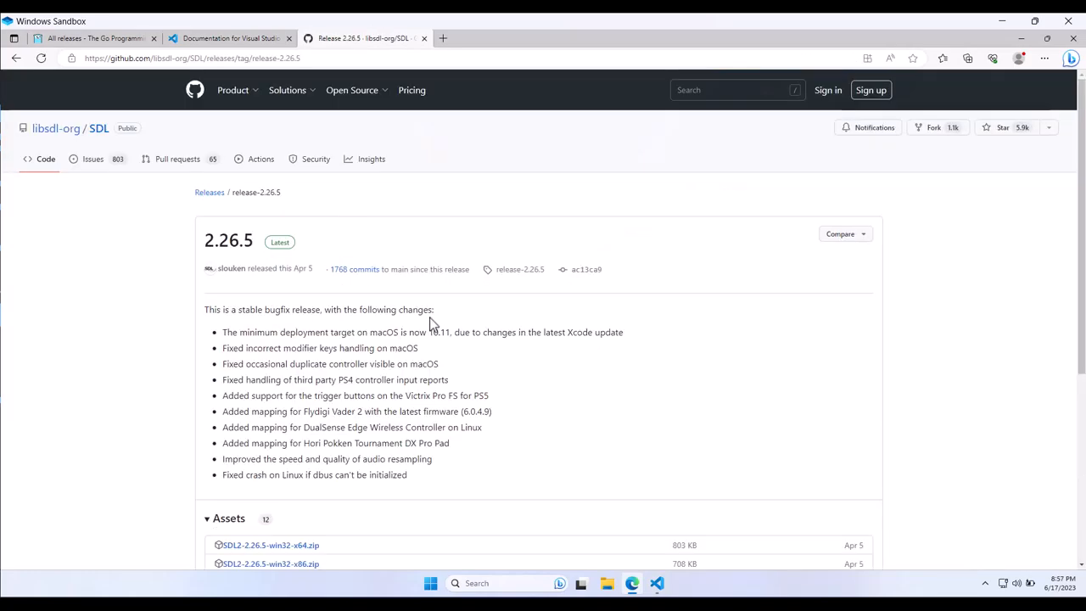
scroll(down, 3)
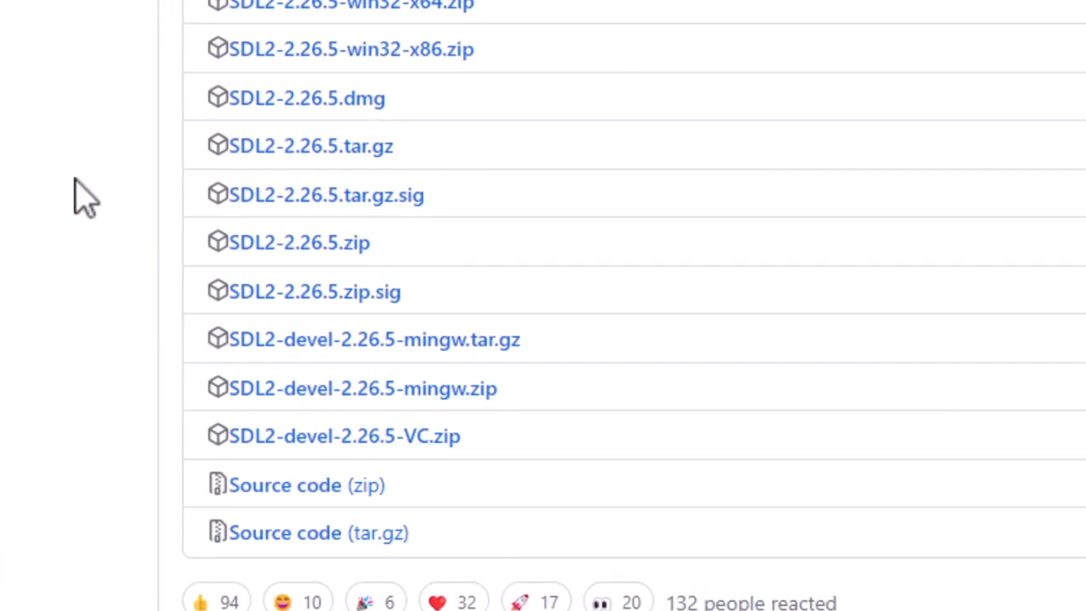
mouse_move(512, 435)
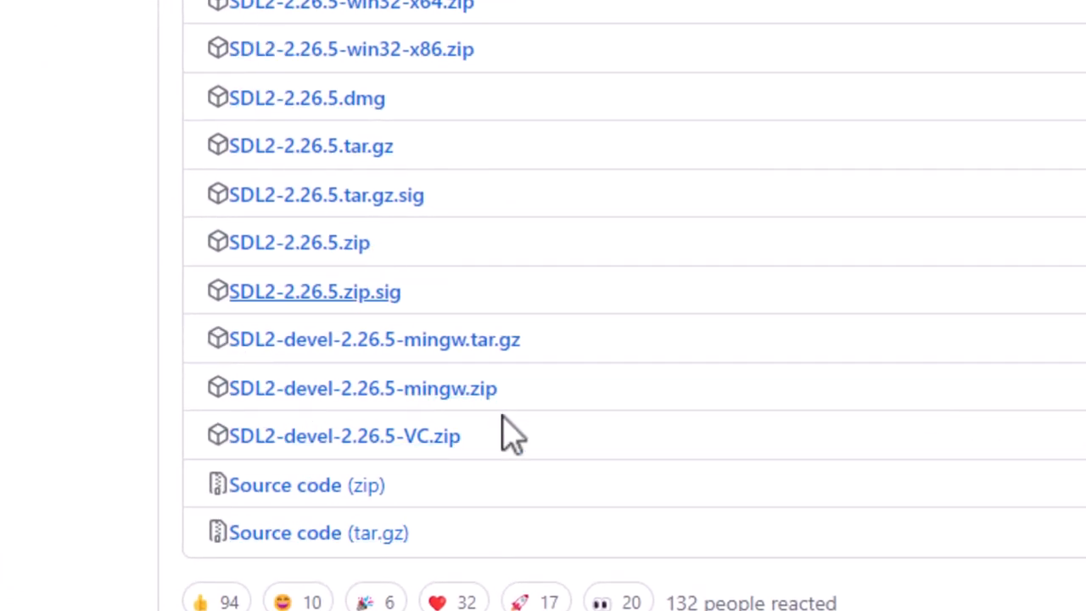
mouse_move(416, 407)
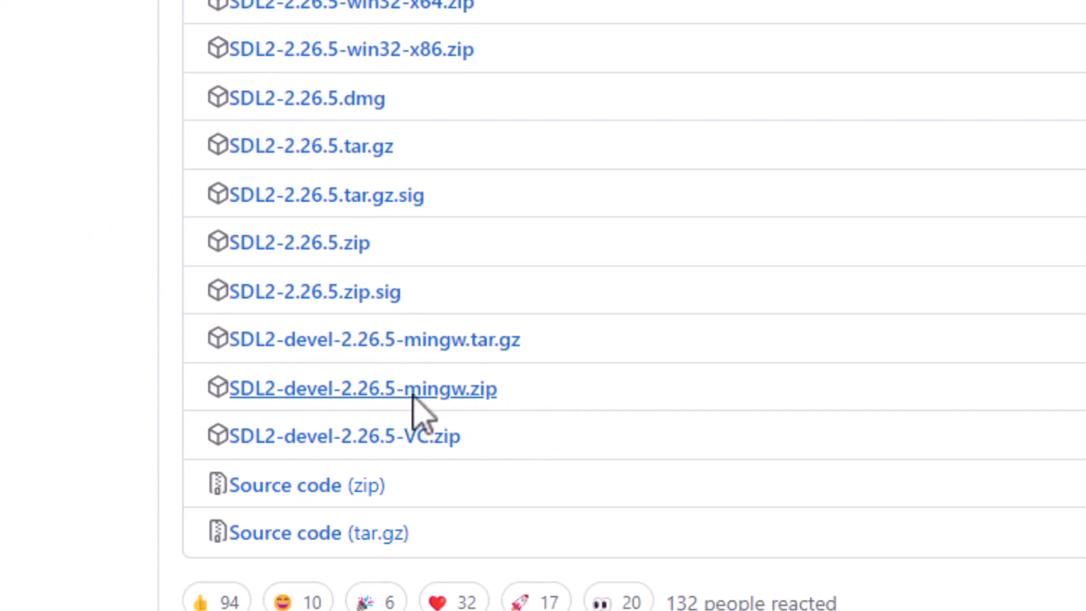
mouse_move(450, 413)
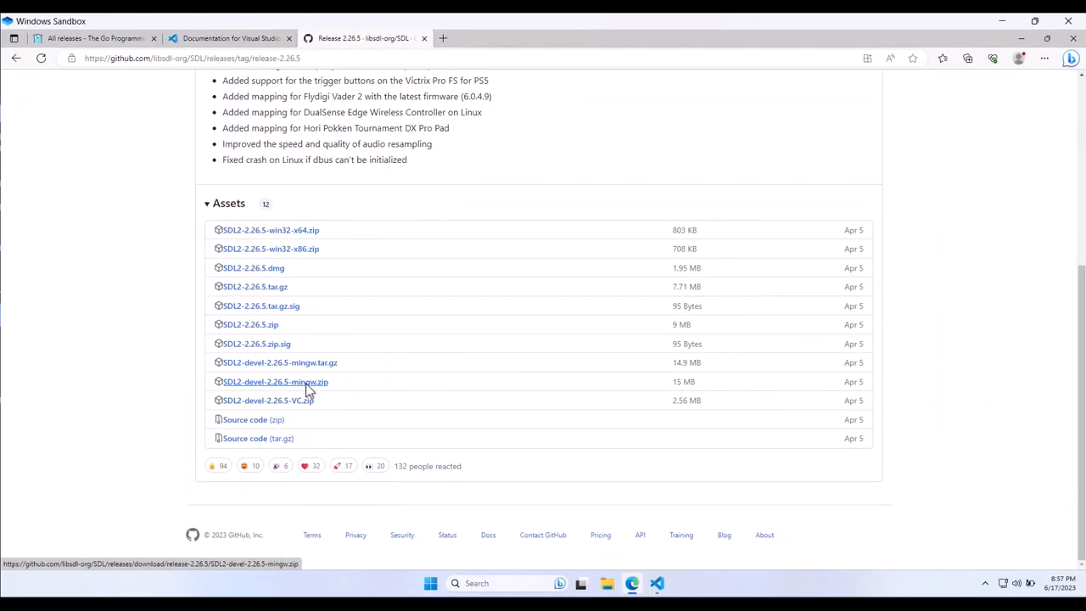
click(968, 57)
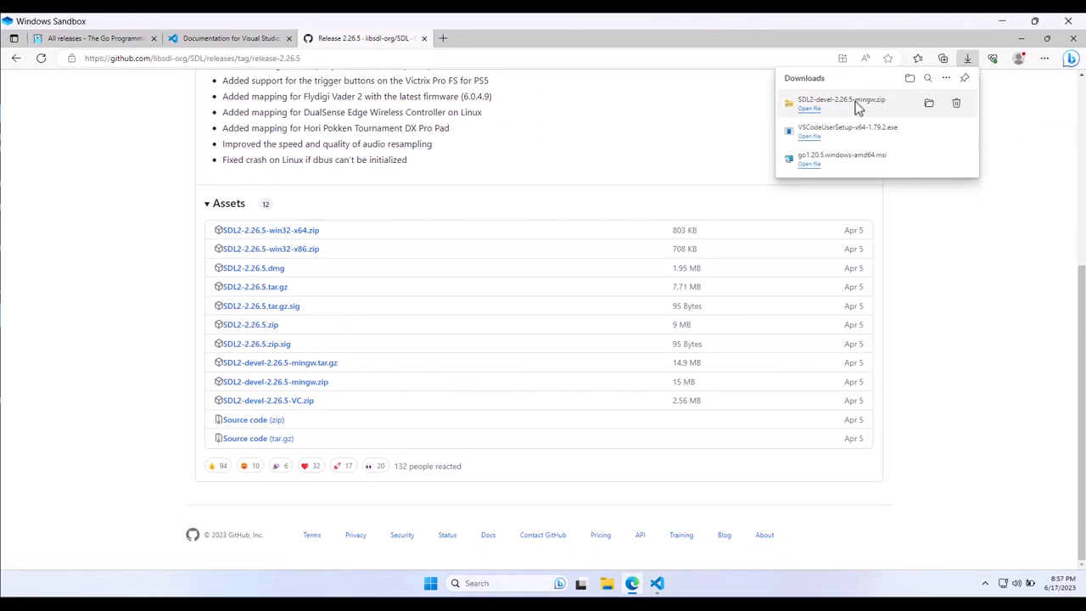
mouse_move(848, 120)
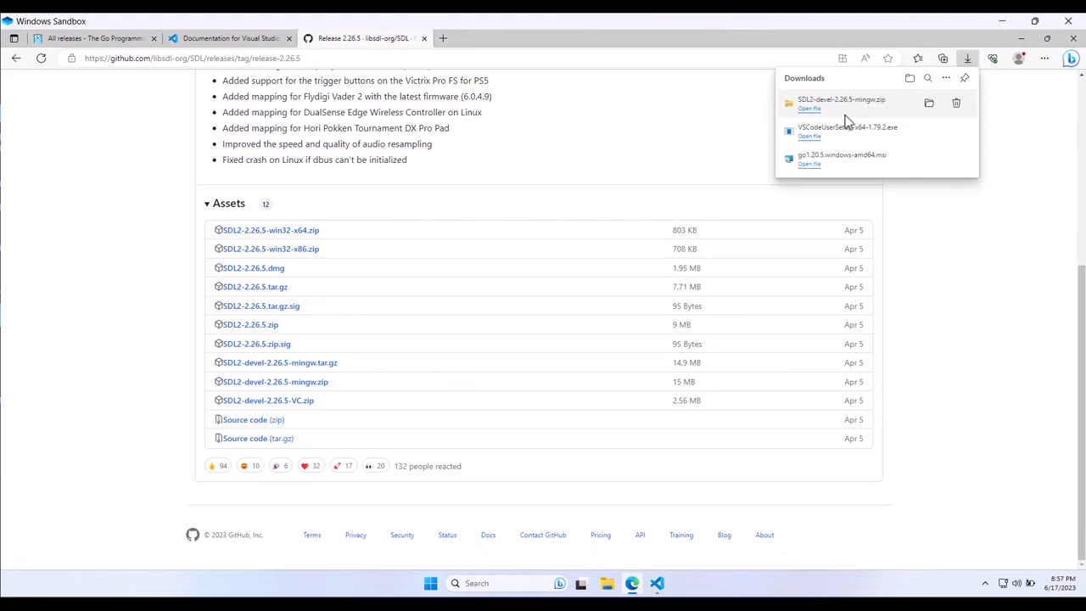
click(611, 100)
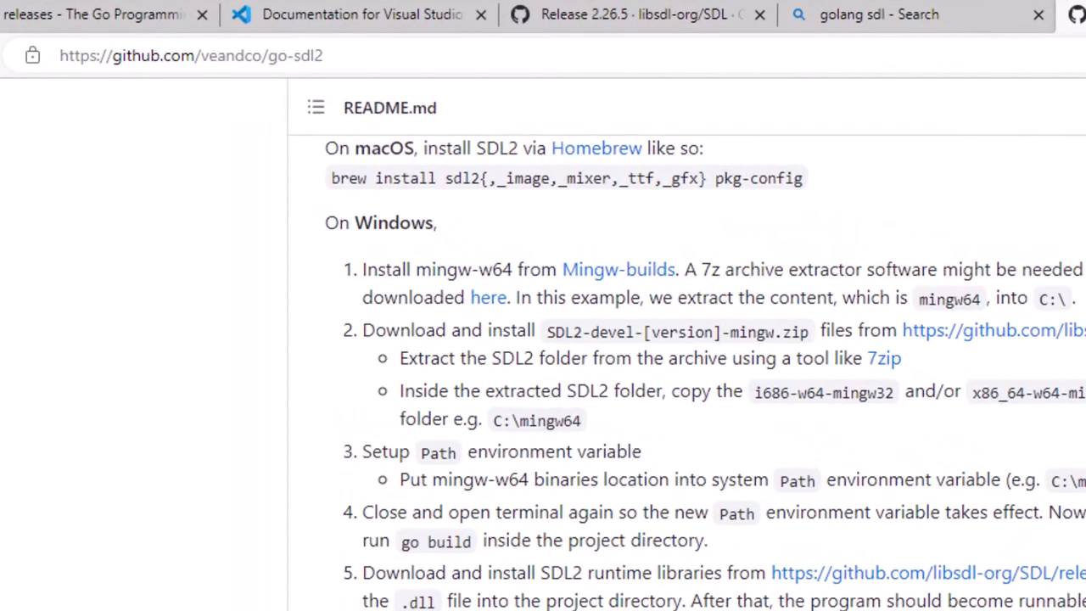
mouse_move(271, 68)
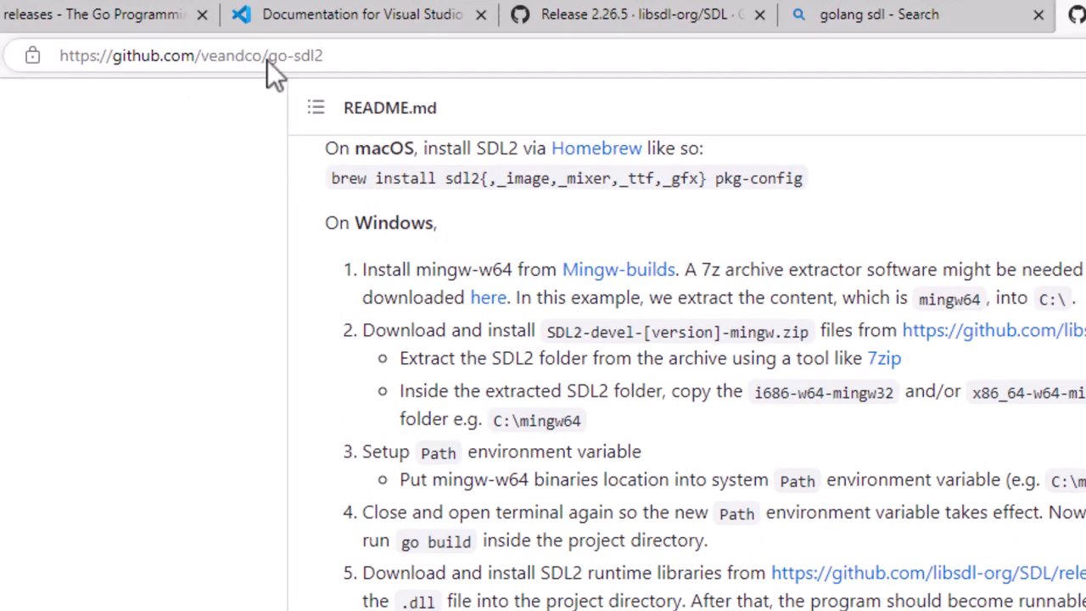
mouse_move(331, 241)
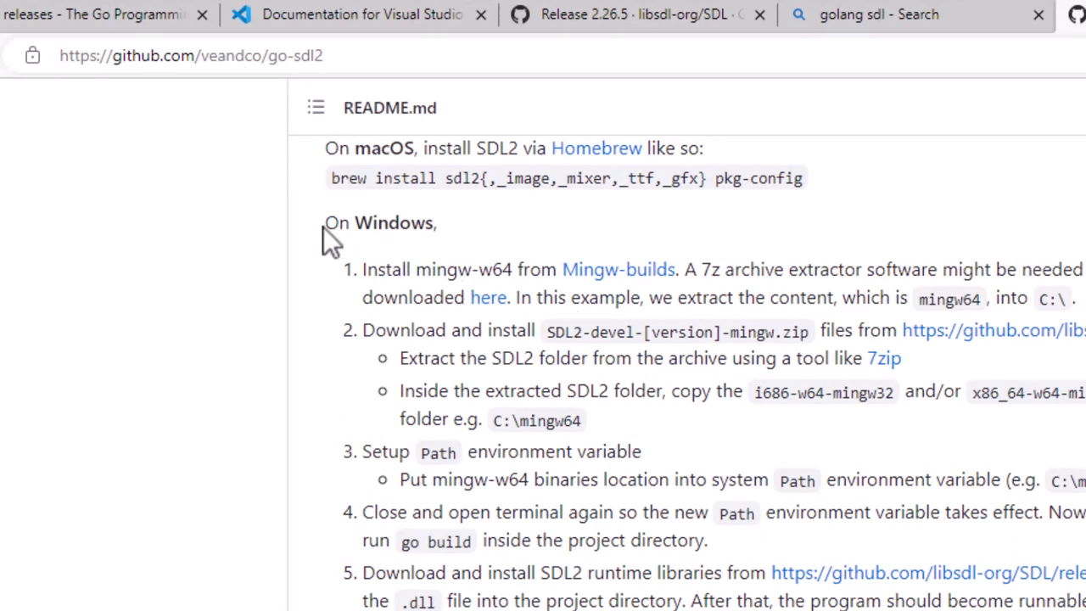
- Follow the Mingw-builds link and download x86_64-13.1.0-release-win32-seh-msvcrt-rt_v11-rev1.7z from the release assets
double_click(380, 222)
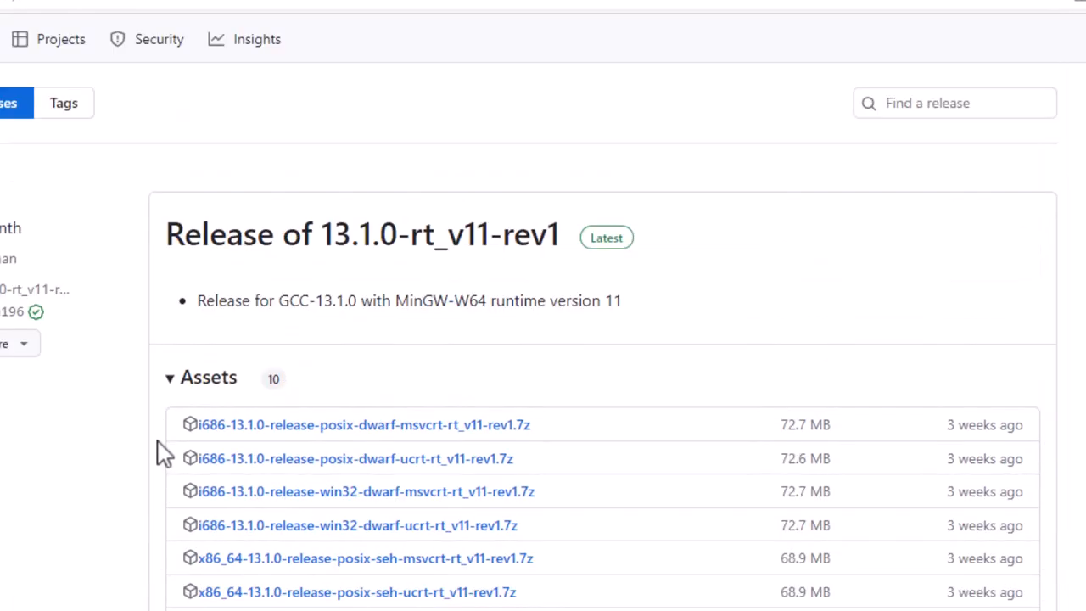
mouse_move(390, 278)
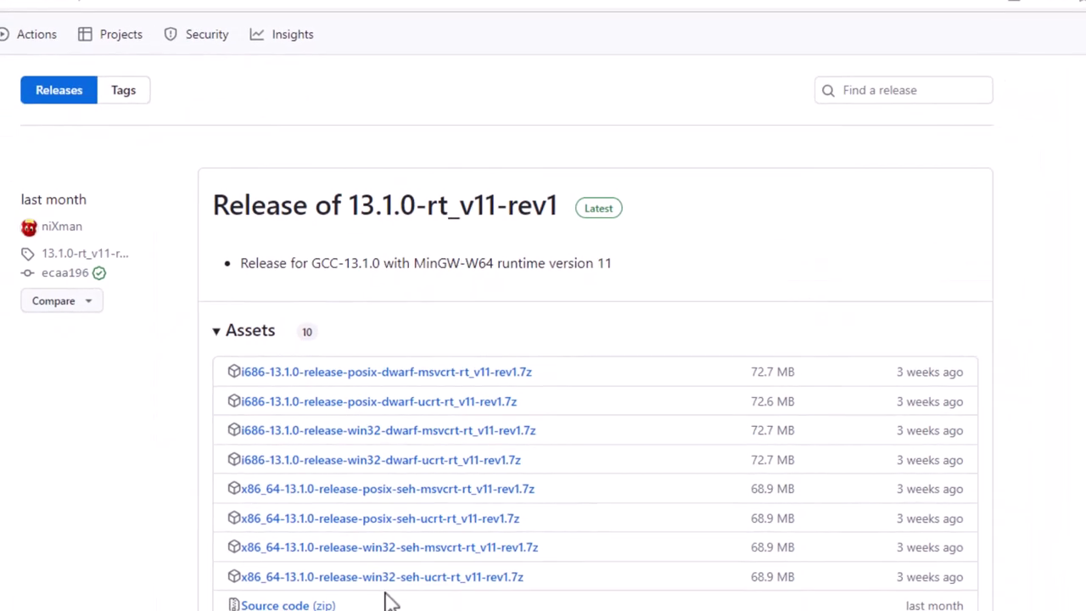
scroll(down, 3)
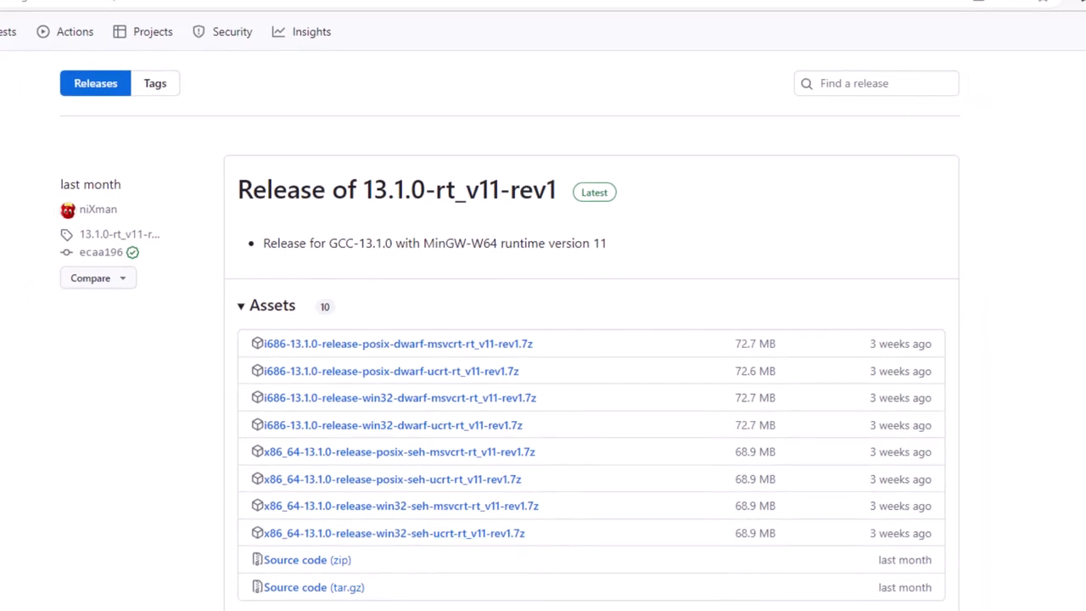
mouse_move(411, 394)
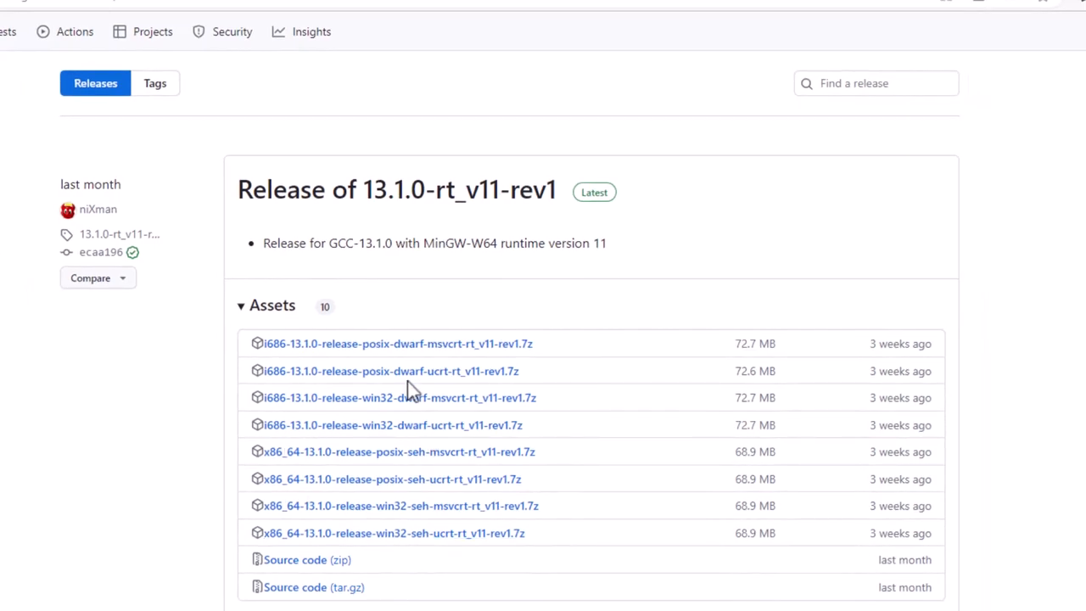
mouse_move(397, 343)
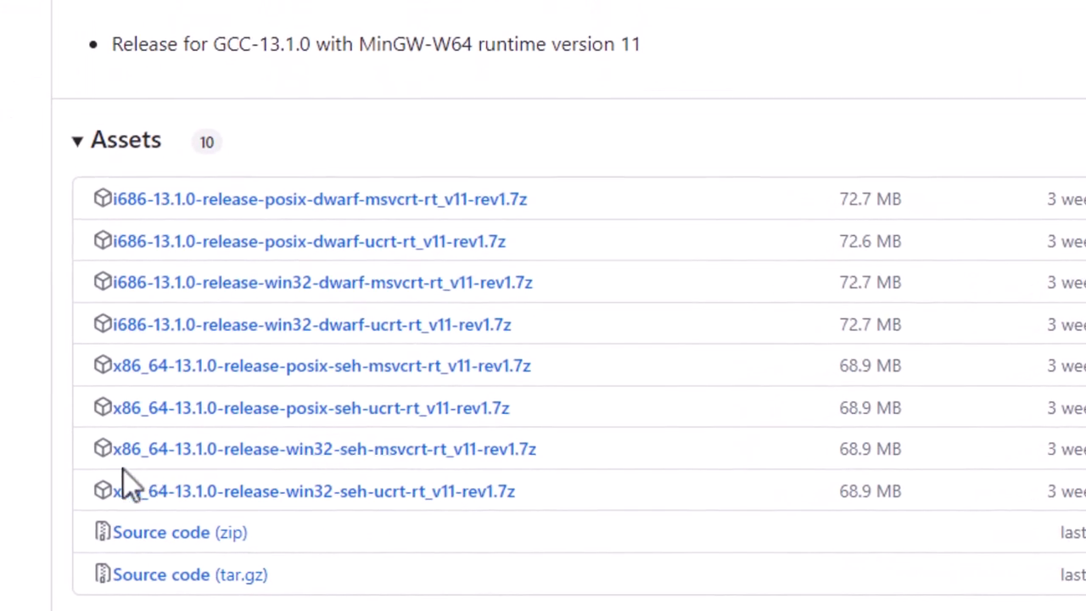
mouse_move(149, 467)
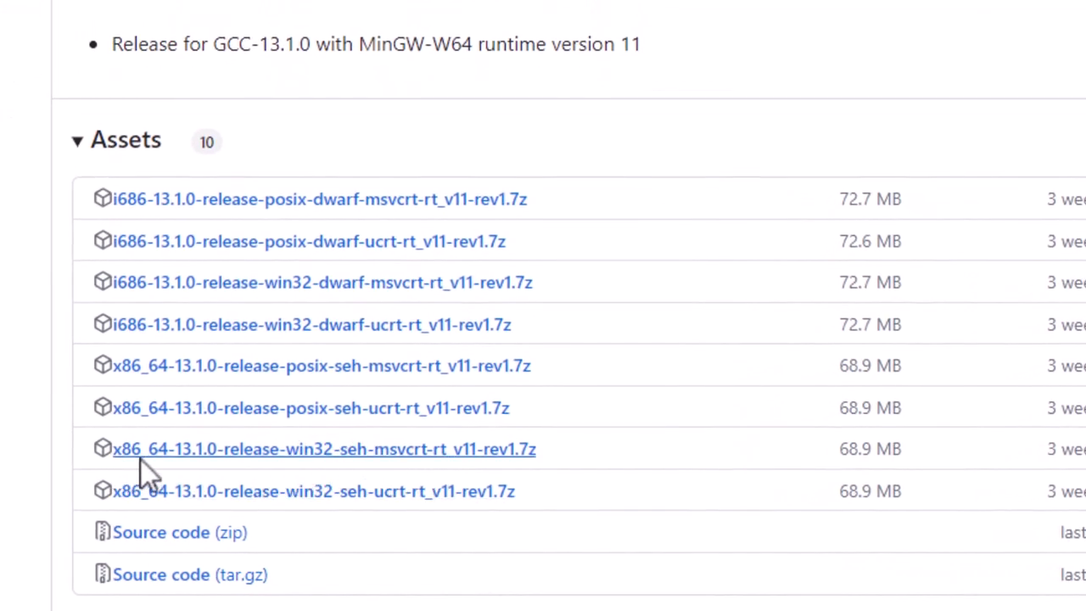
mouse_move(195, 475)
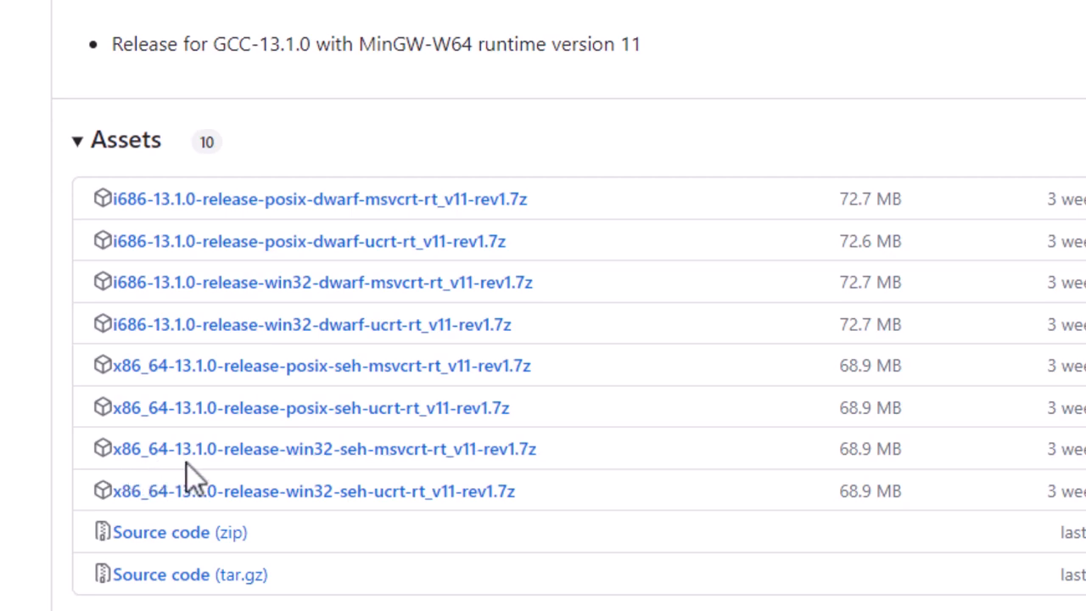
mouse_move(302, 471)
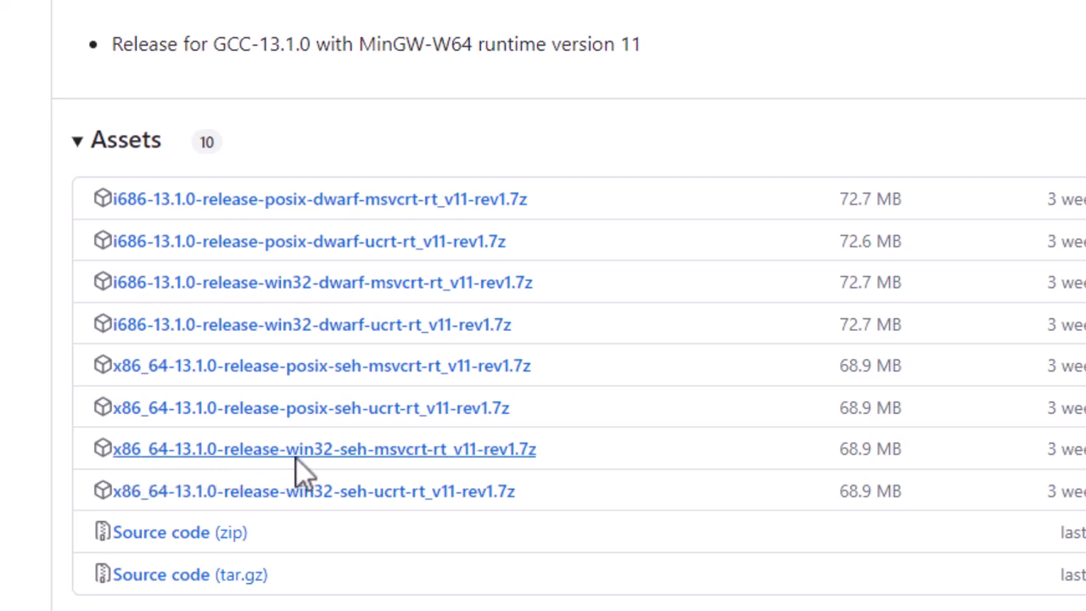
mouse_move(404, 472)
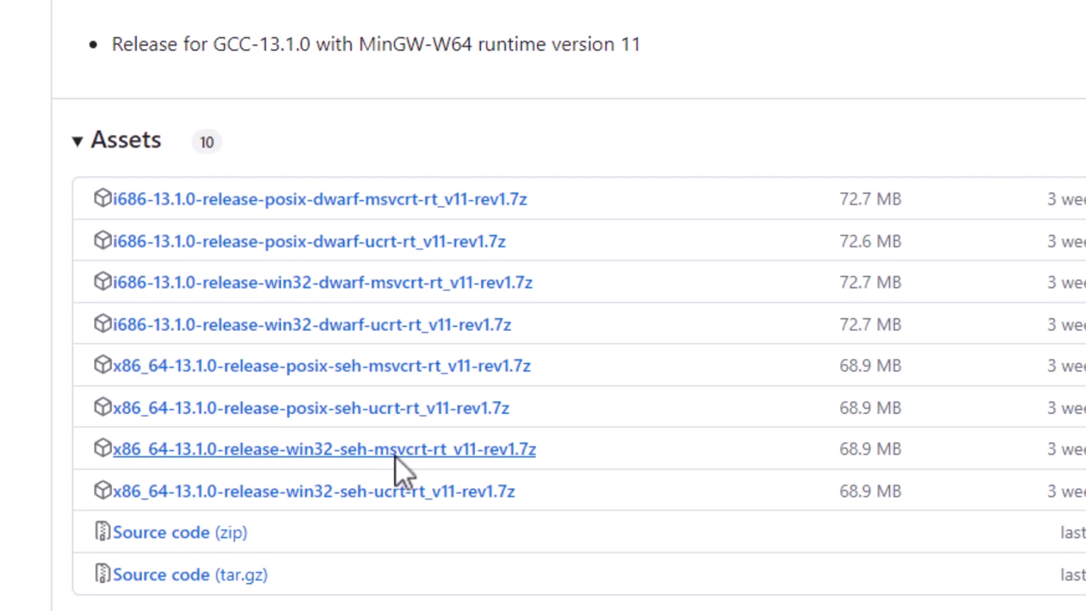
mouse_move(428, 472)
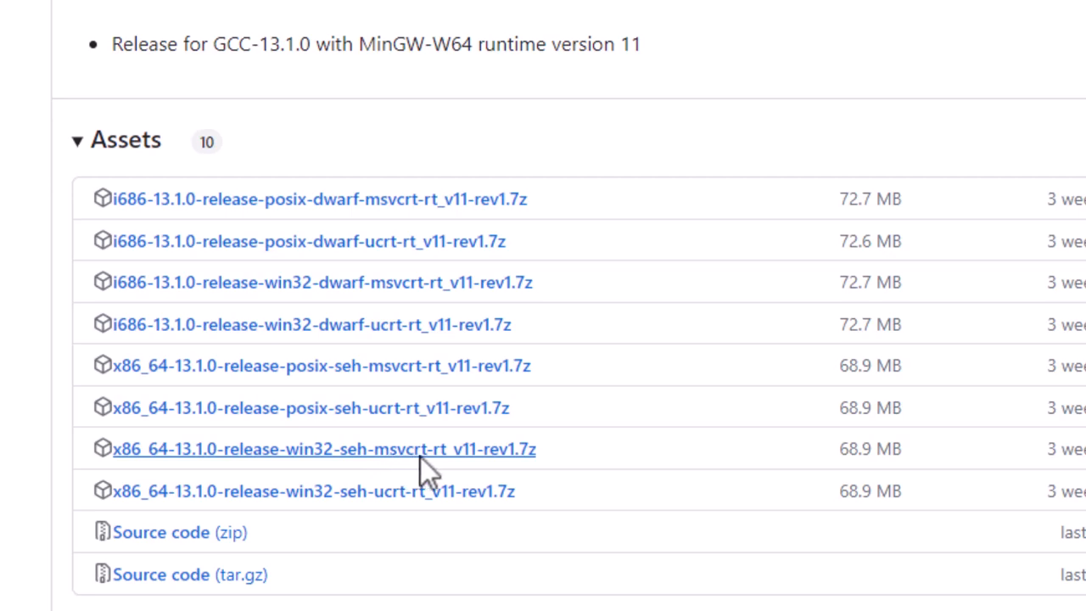
mouse_move(394, 467)
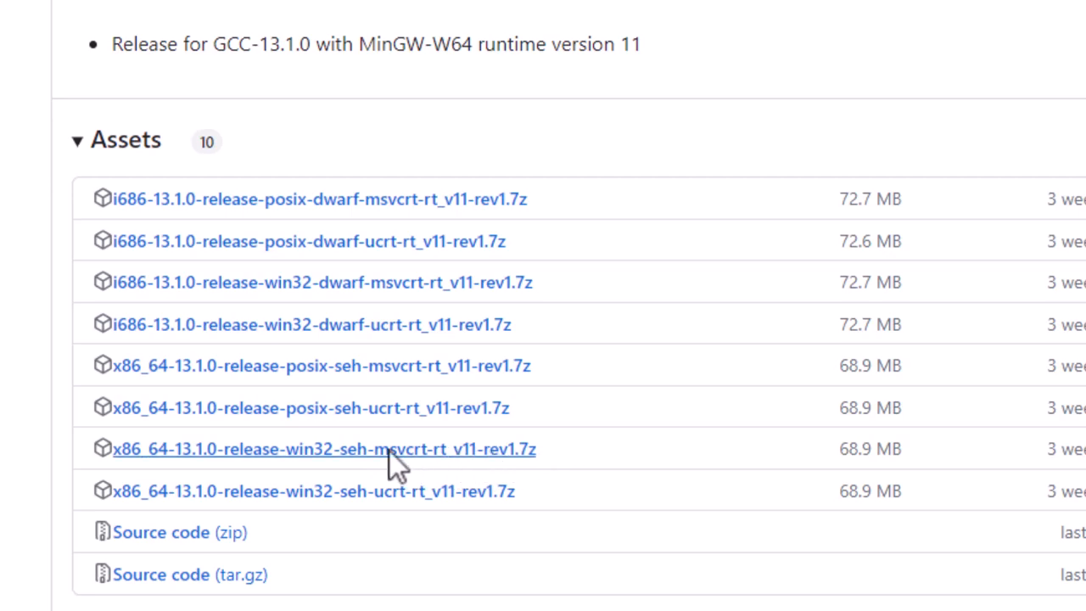
click(322, 448)
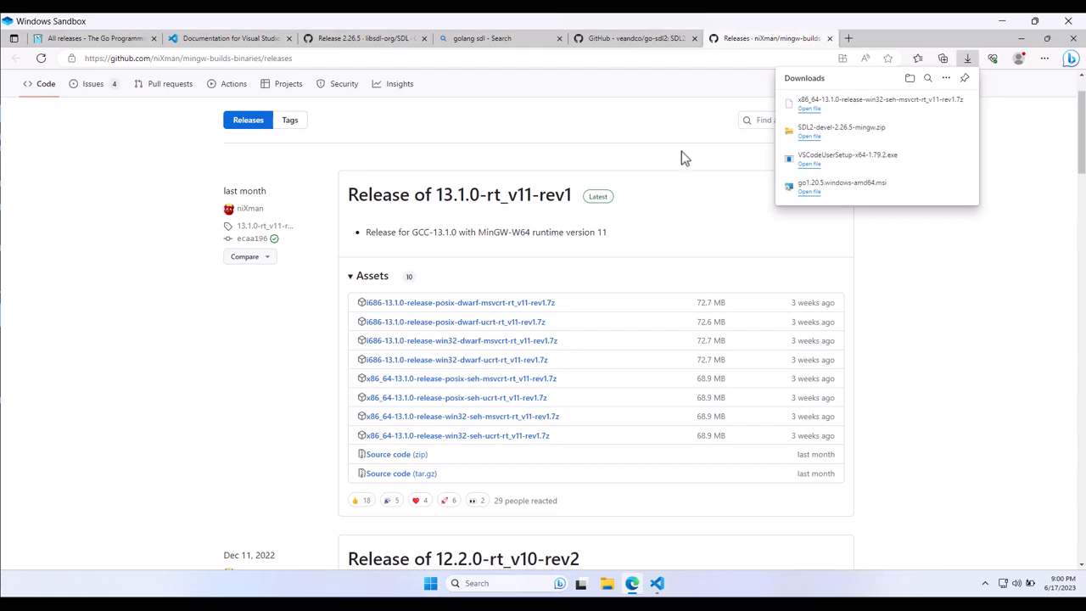
mouse_move(545, 109)
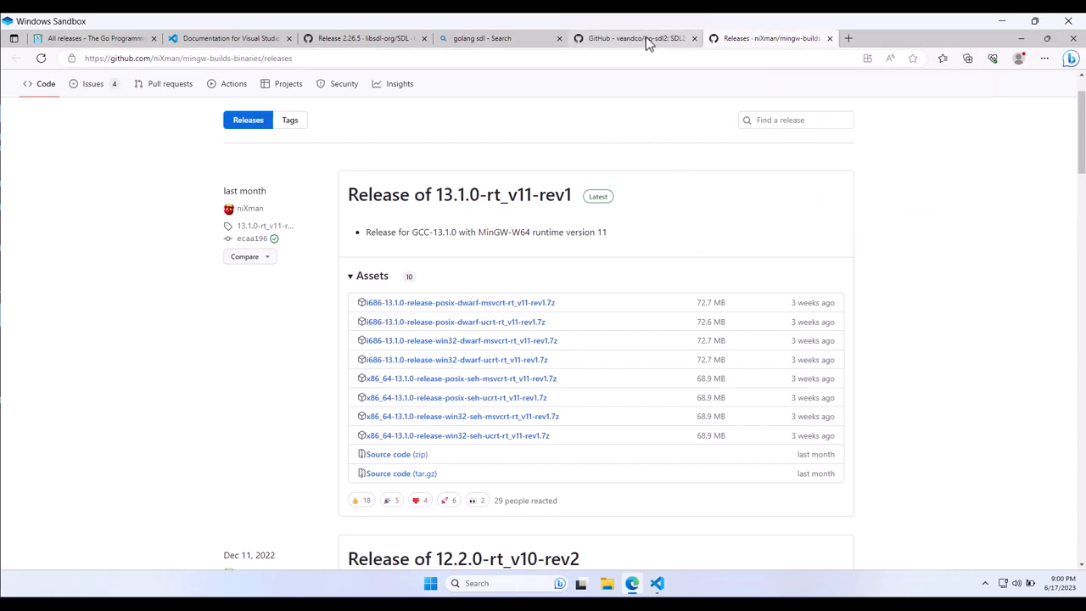
- Get the 7-Zip 22.01 x64 installer from 7-zip.org, run it and close the finished installer
click(187, 58)
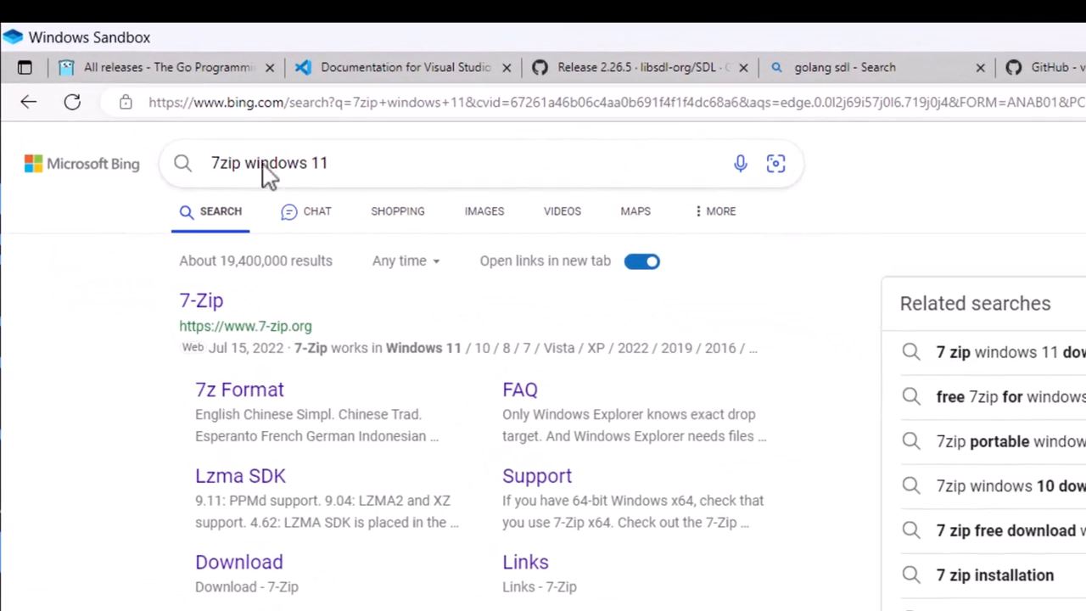
click(200, 301)
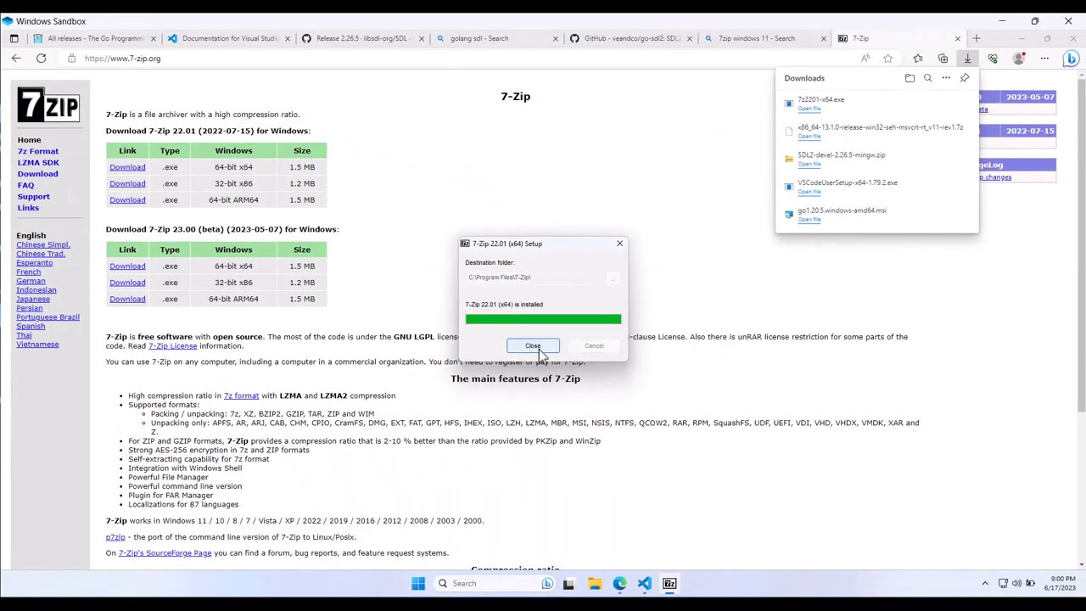
click(533, 346)
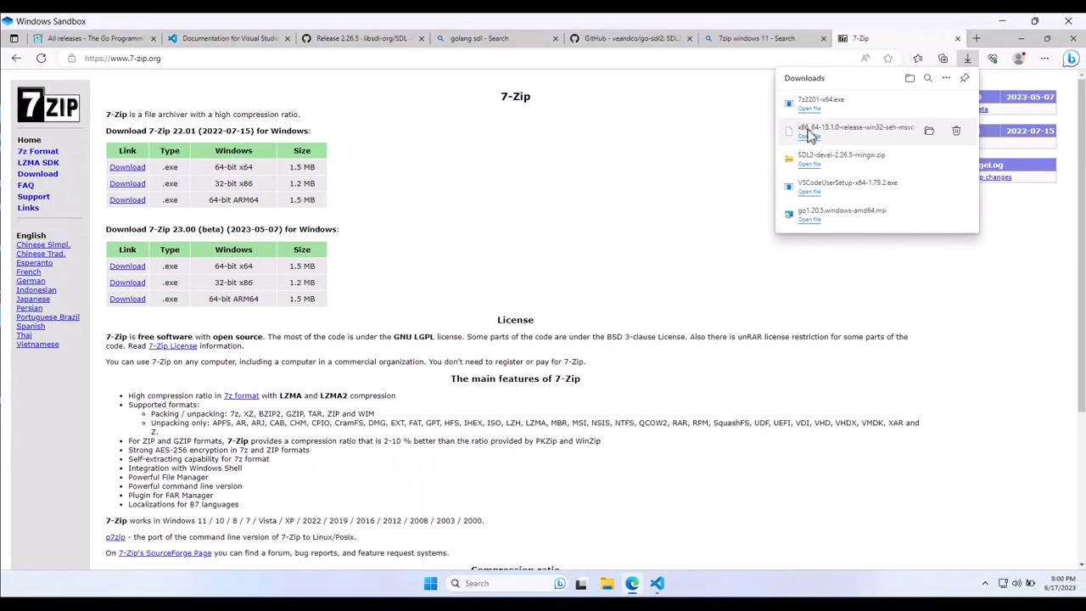
mouse_move(929, 130)
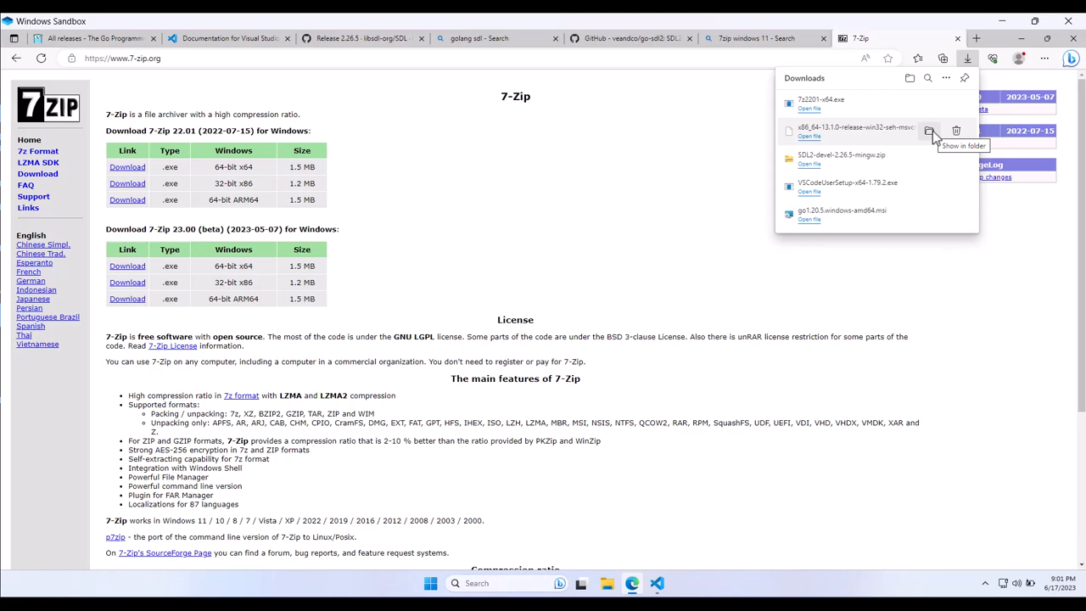
mouse_move(930, 133)
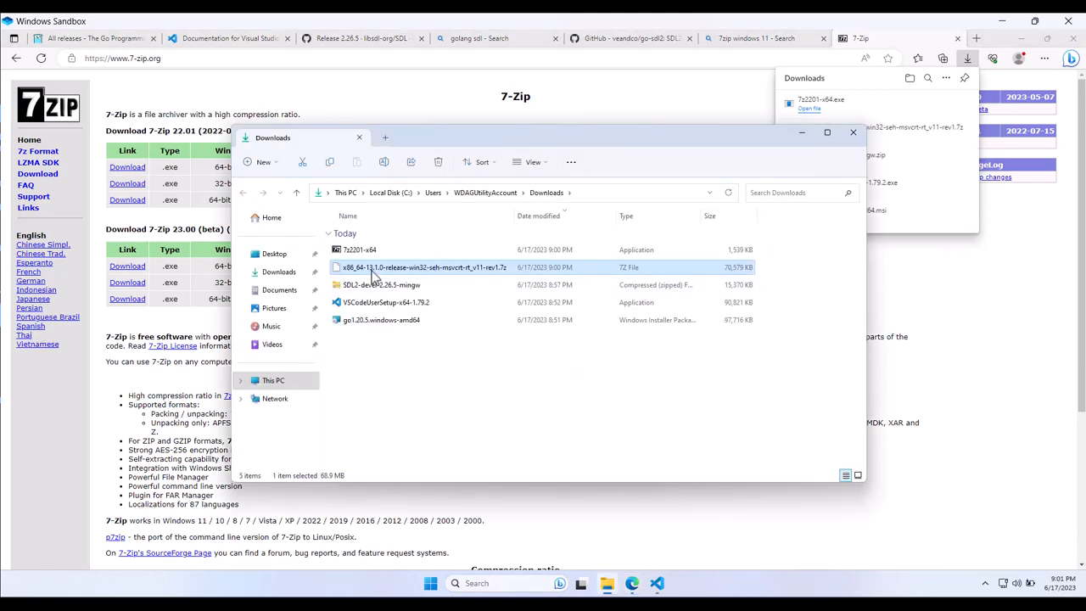
mouse_move(355, 271)
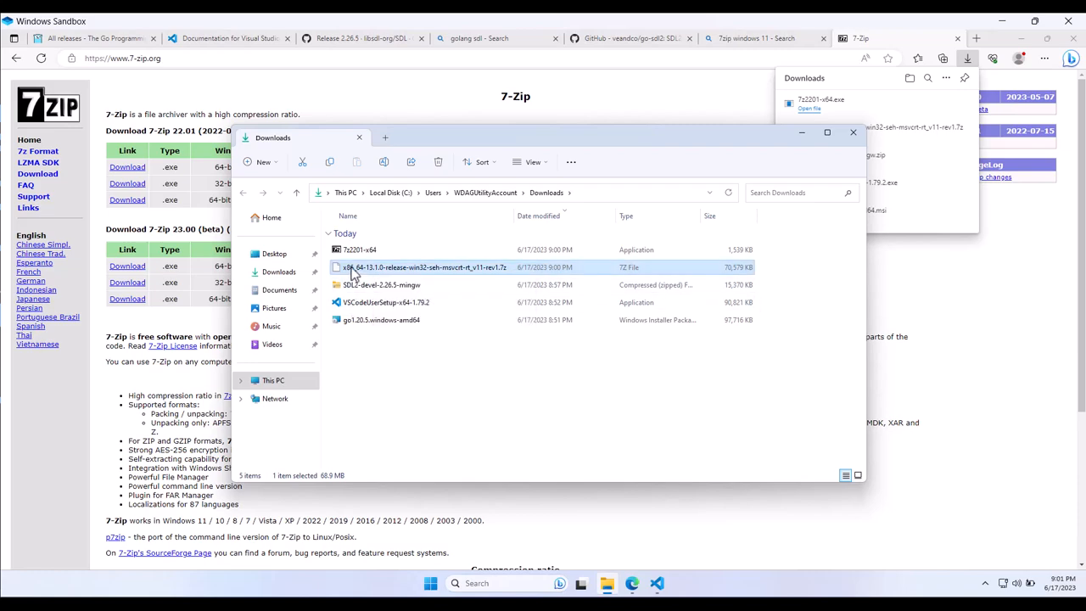
- Bring up the 7-Zip extraction options for the MinGW 13.1.0 archive in Downloads
right_click(425, 266)
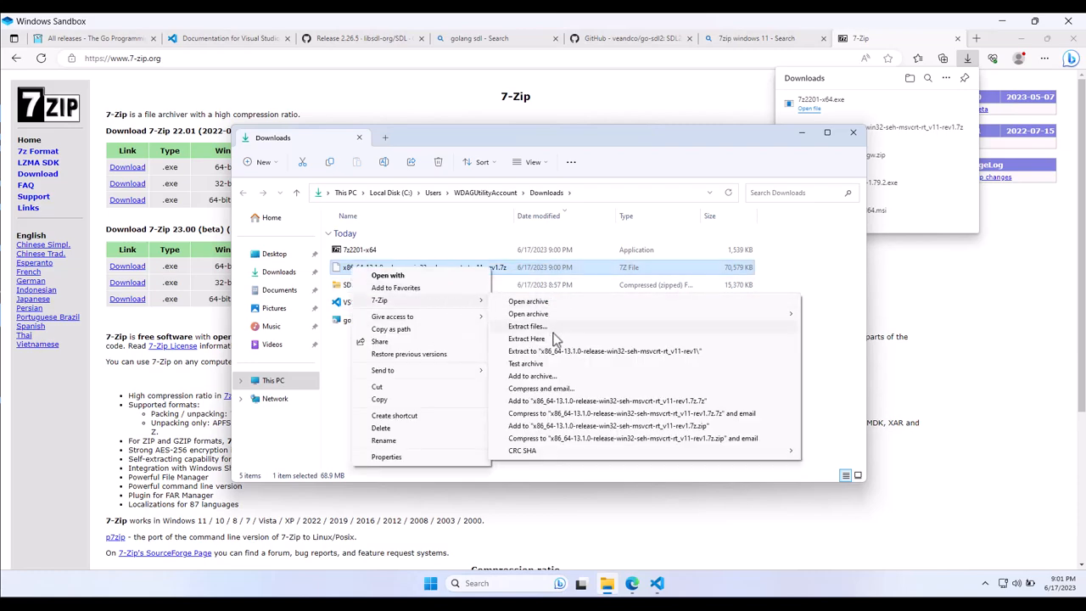
mouse_move(581, 351)
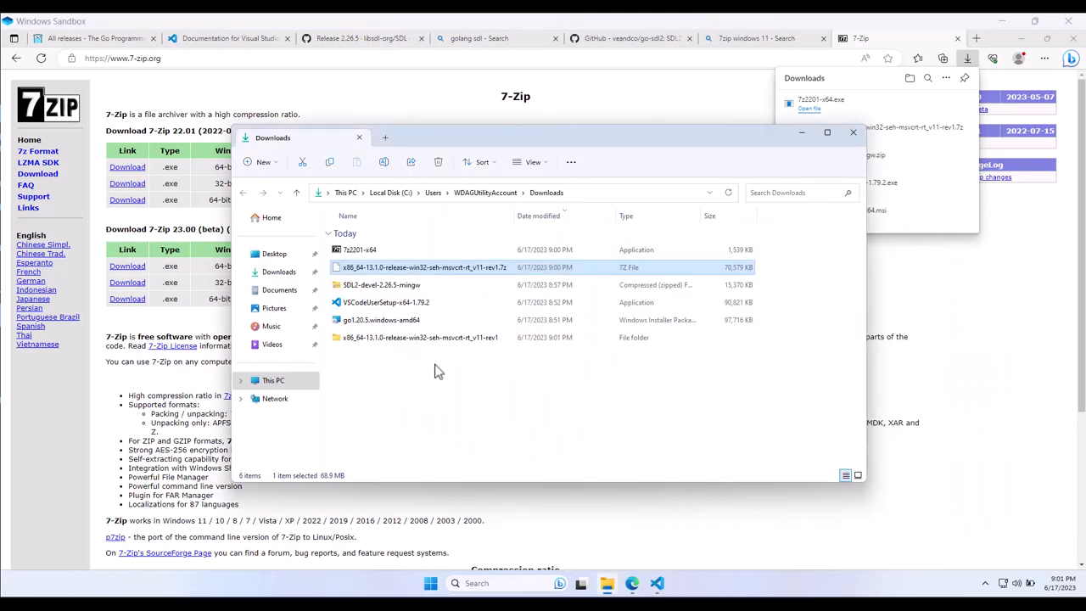
- Enter the extracted MinGW folder and open a second window at Local Disk (C:)
double_click(421, 336)
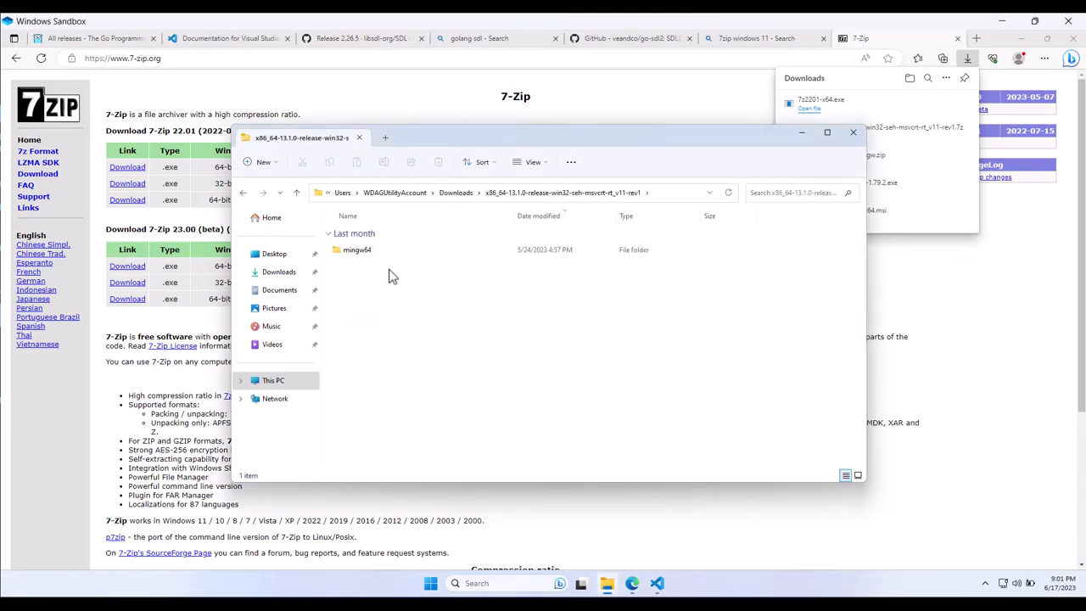
double_click(357, 250)
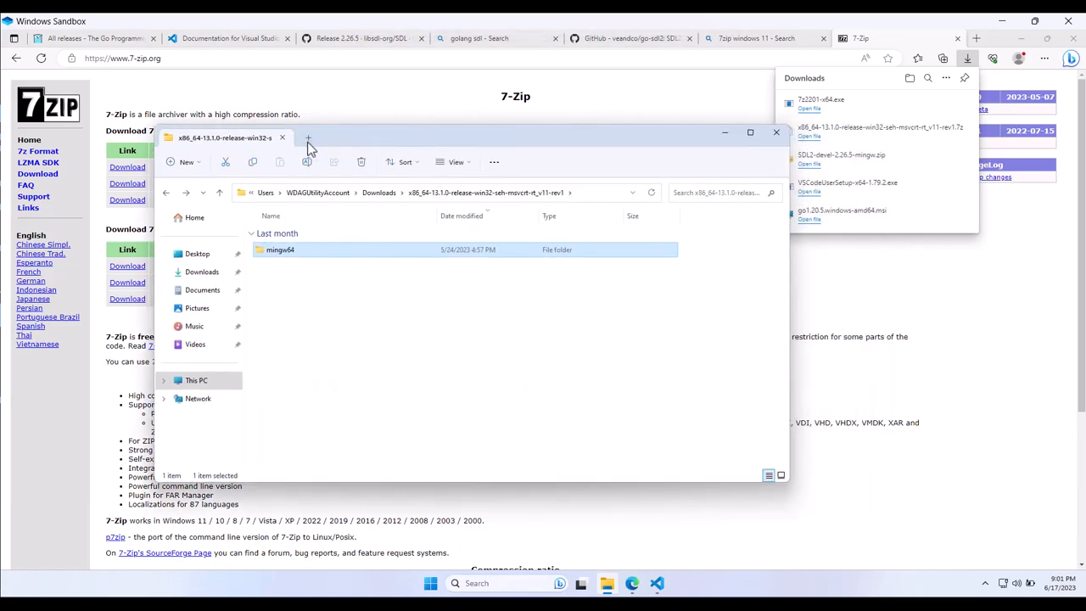
click(309, 137)
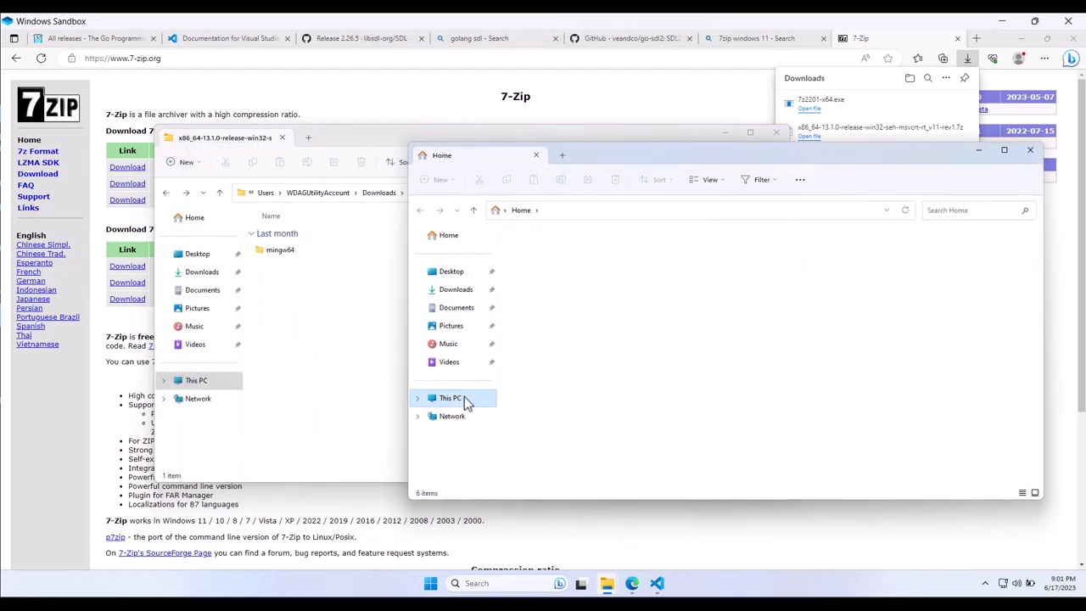
click(452, 397)
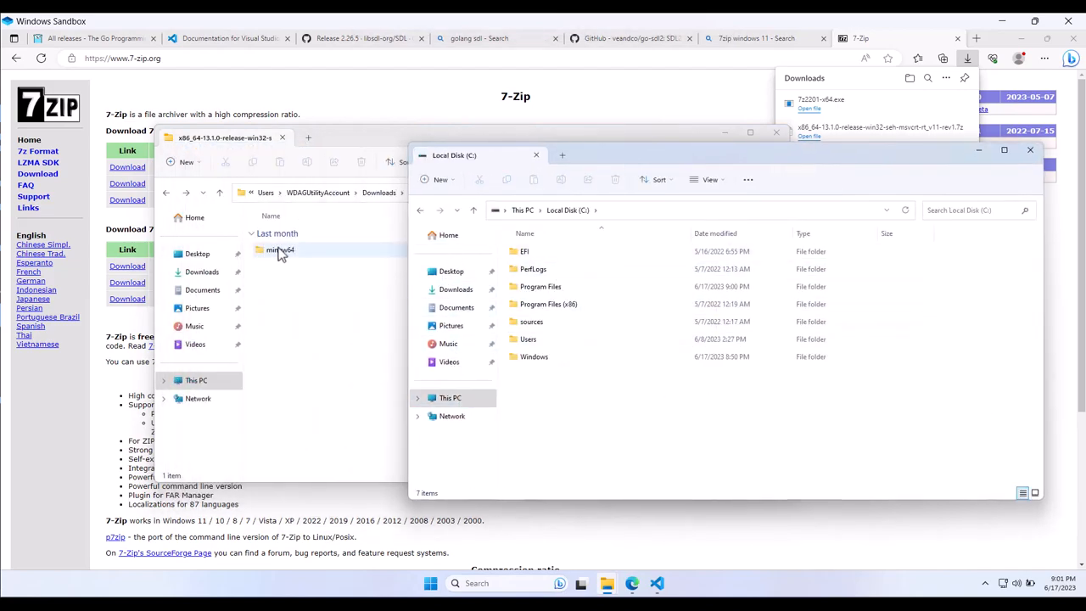
- Move mingw64 to the root of drive C and open its x86_64-w64-mingw32 folder
click(280, 250)
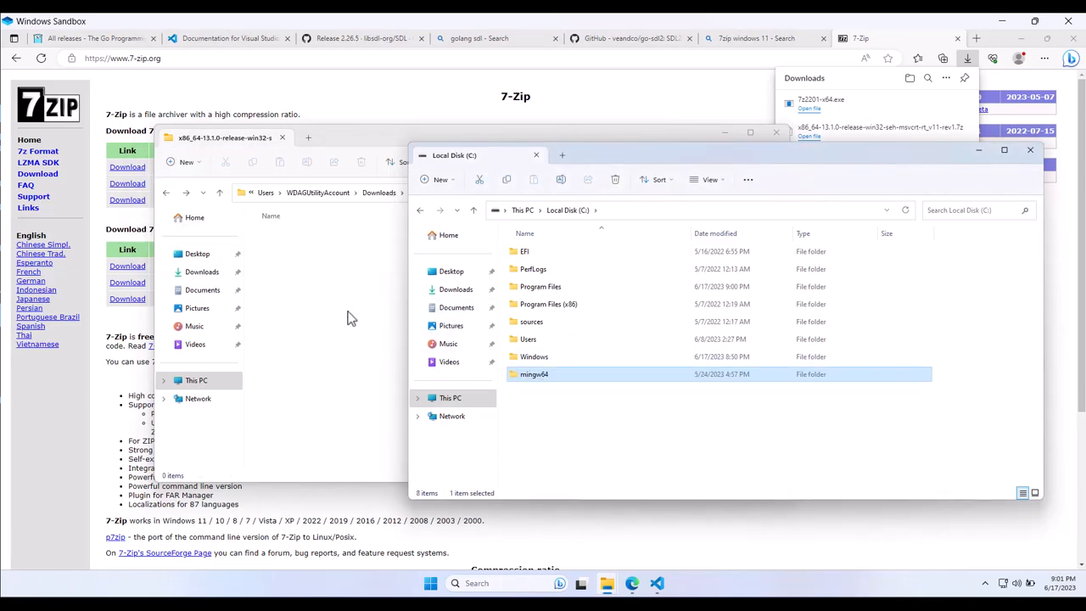
double_click(532, 375)
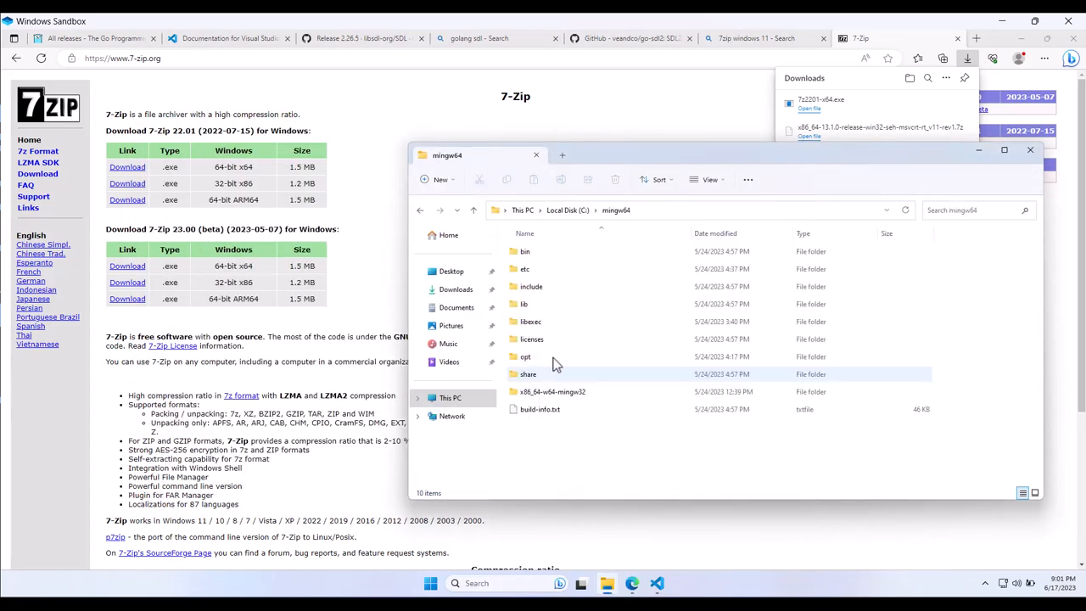
double_click(522, 304)
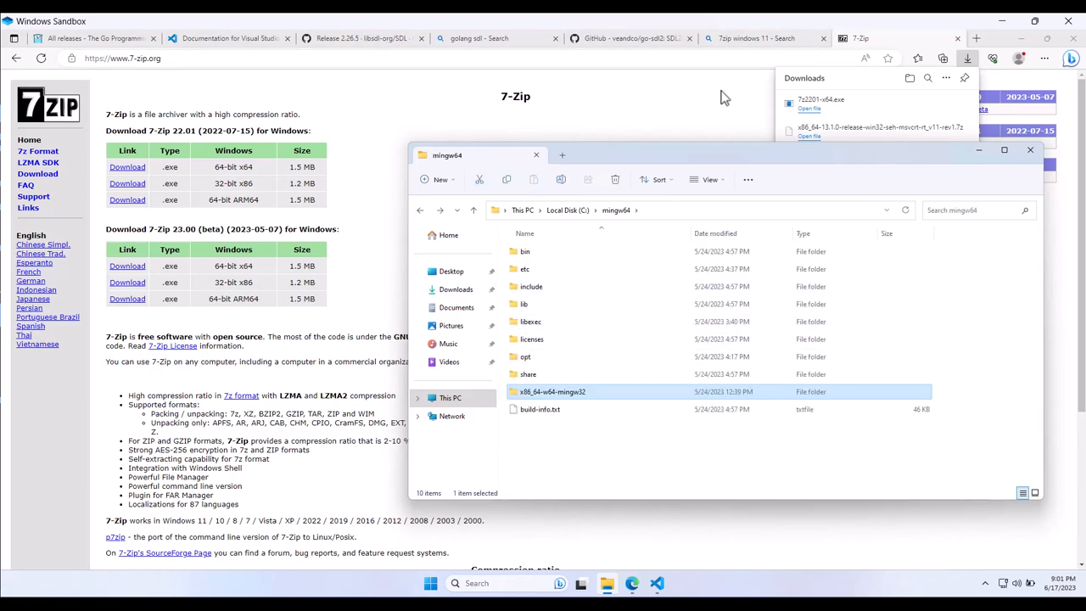
- Revisit the go-sdl2 Windows instructions, then show the SDL 2.26.5 release assets
click(635, 37)
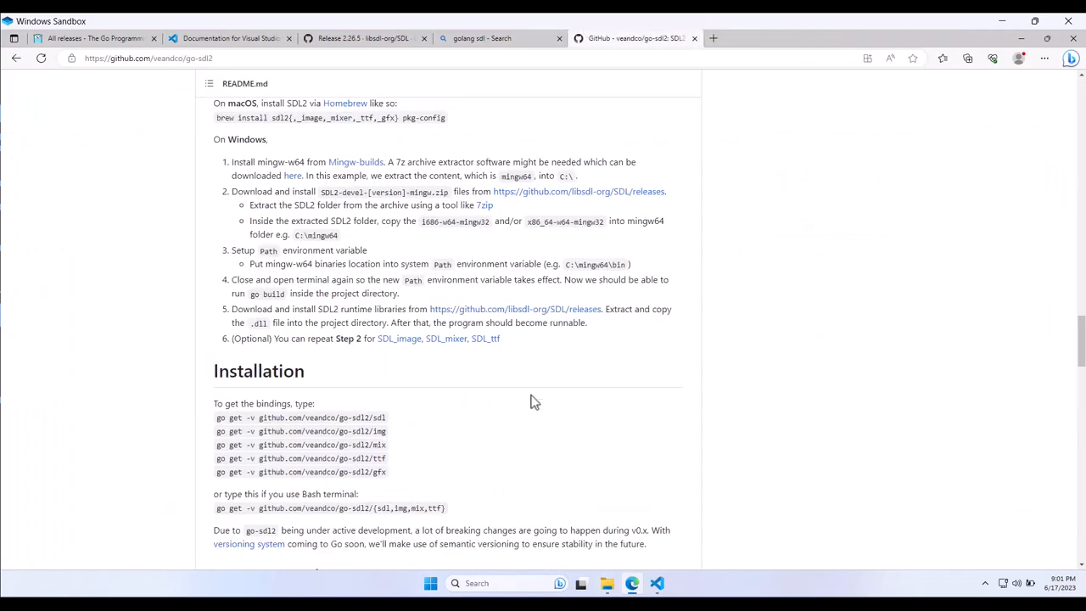
click(365, 37)
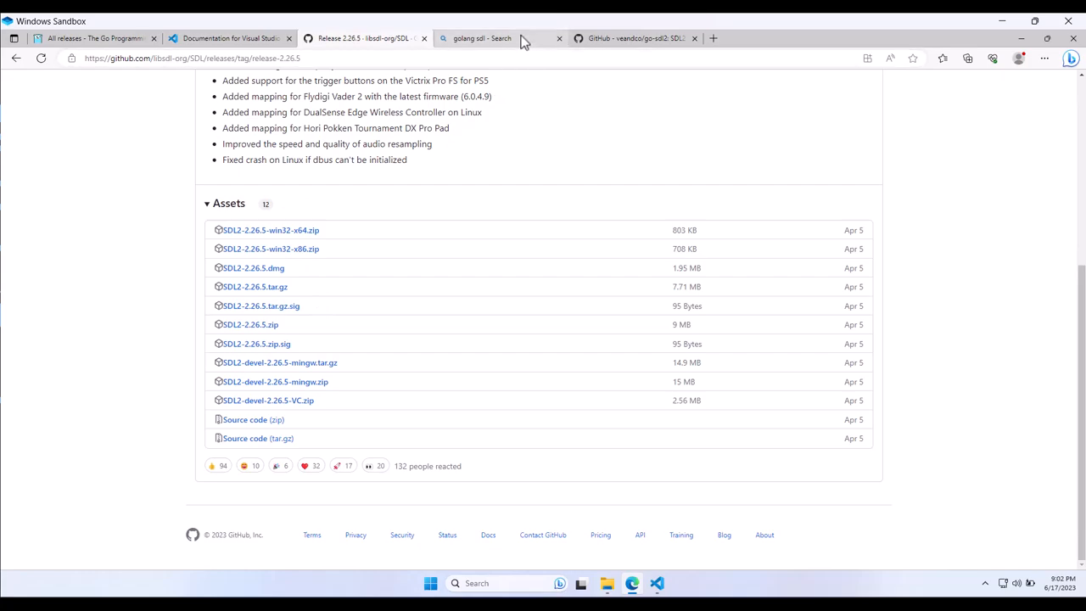
mouse_move(270, 231)
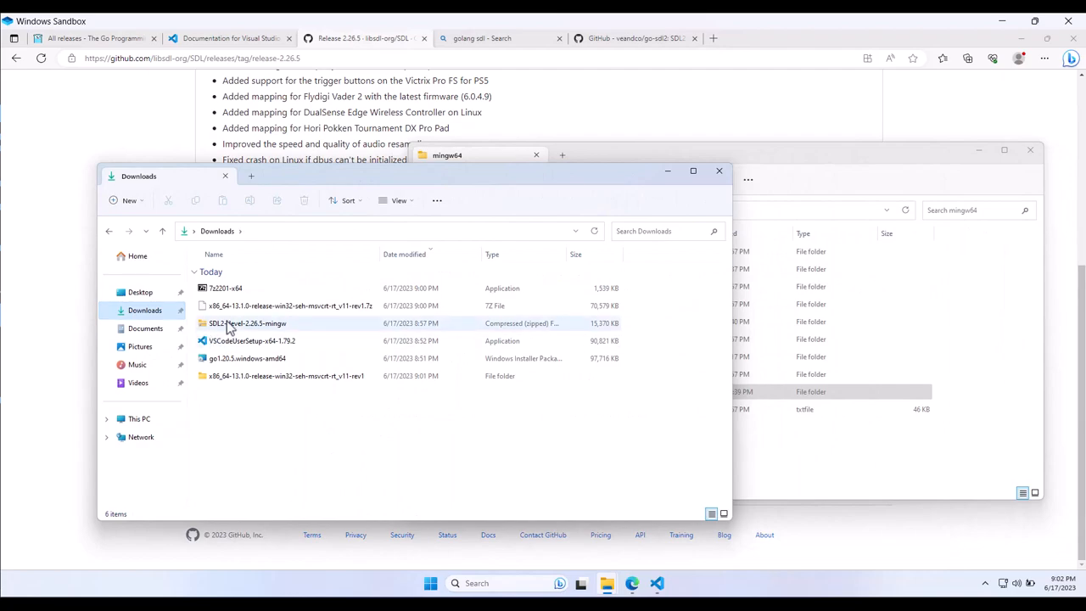
- From SDL2-devel-2.26.5-mingw.zip's SDL2-2.26.5 folder, copy x86_64-w64-mingw32 into C:\mingw64 and confirm the merge
click(248, 323)
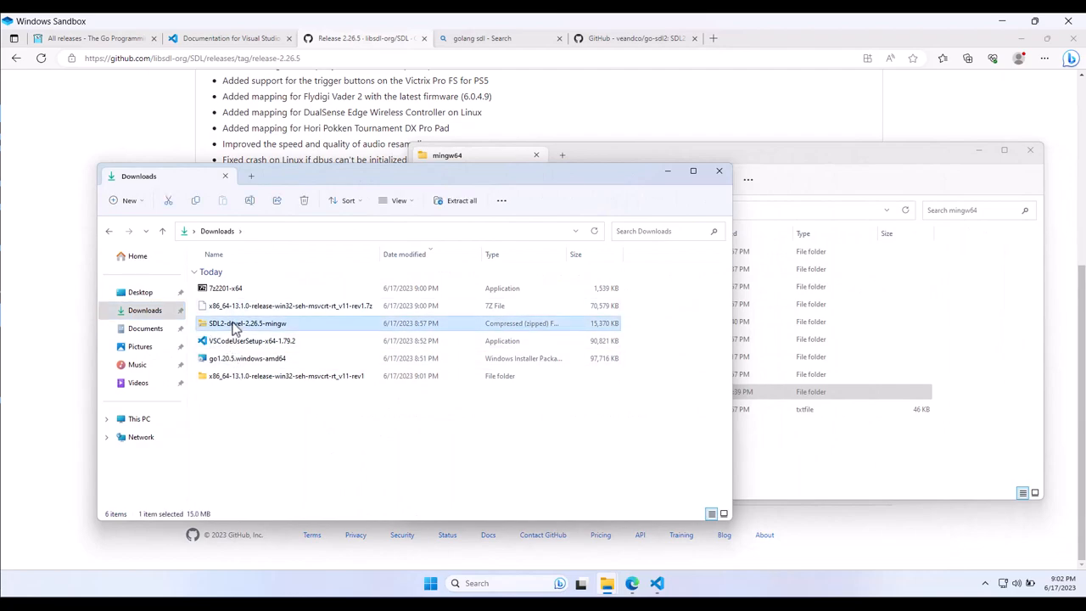
double_click(247, 323)
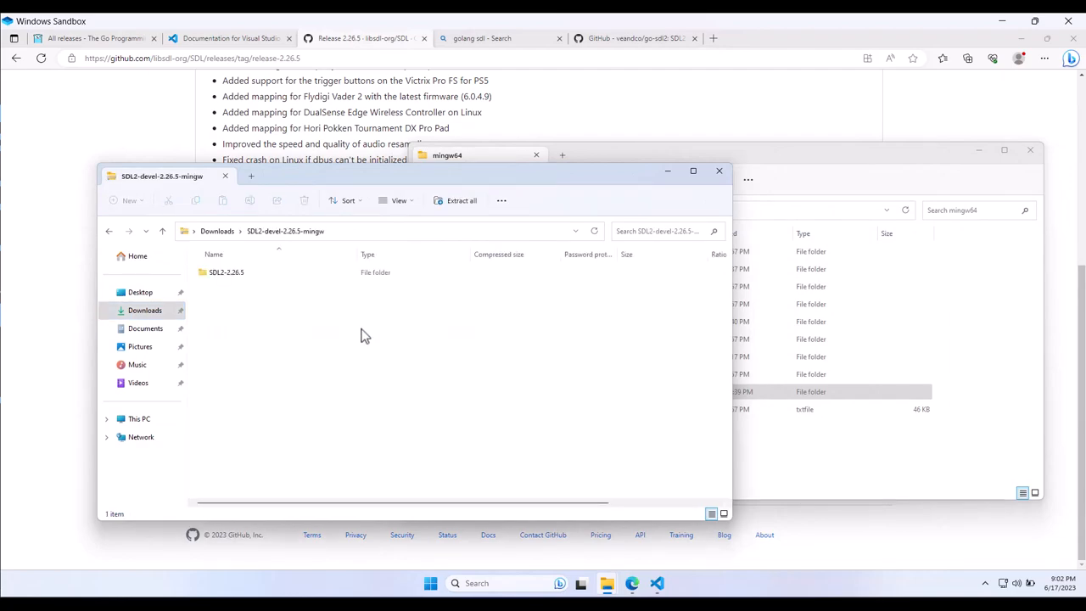
double_click(227, 271)
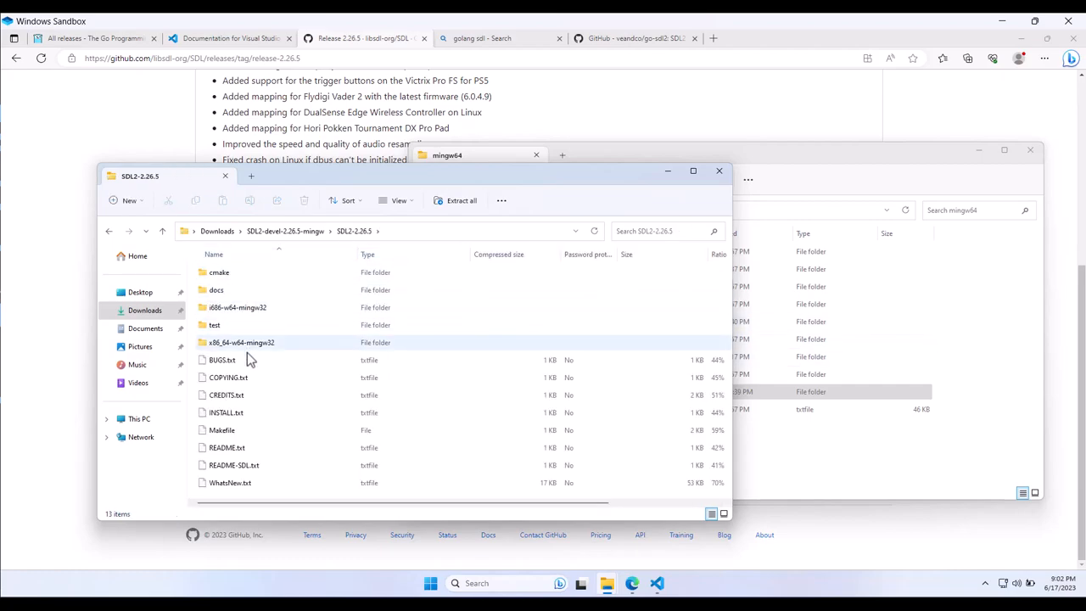
mouse_move(261, 326)
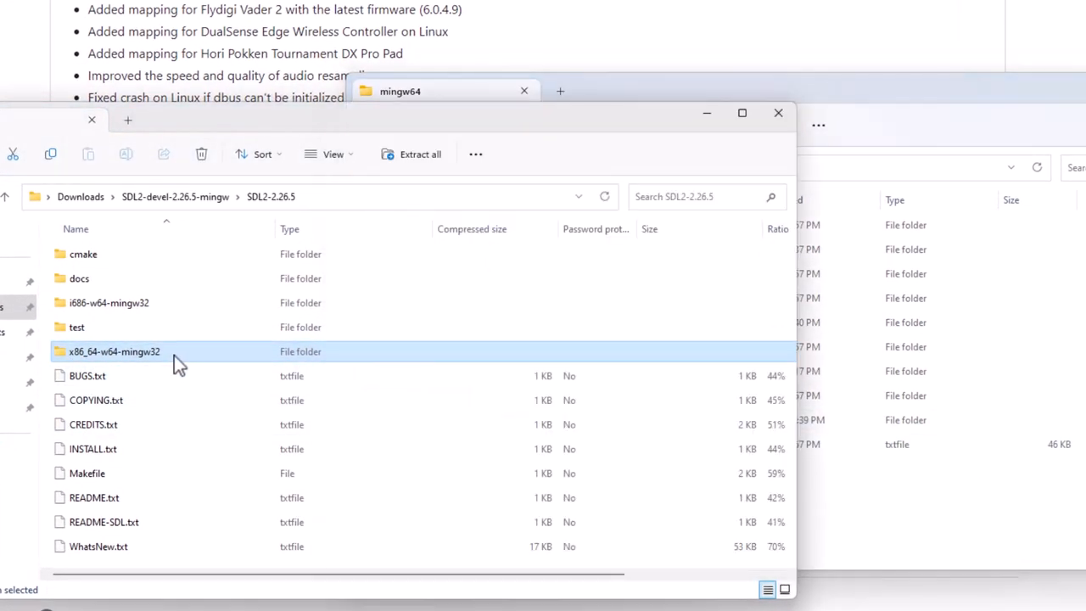
double_click(112, 351)
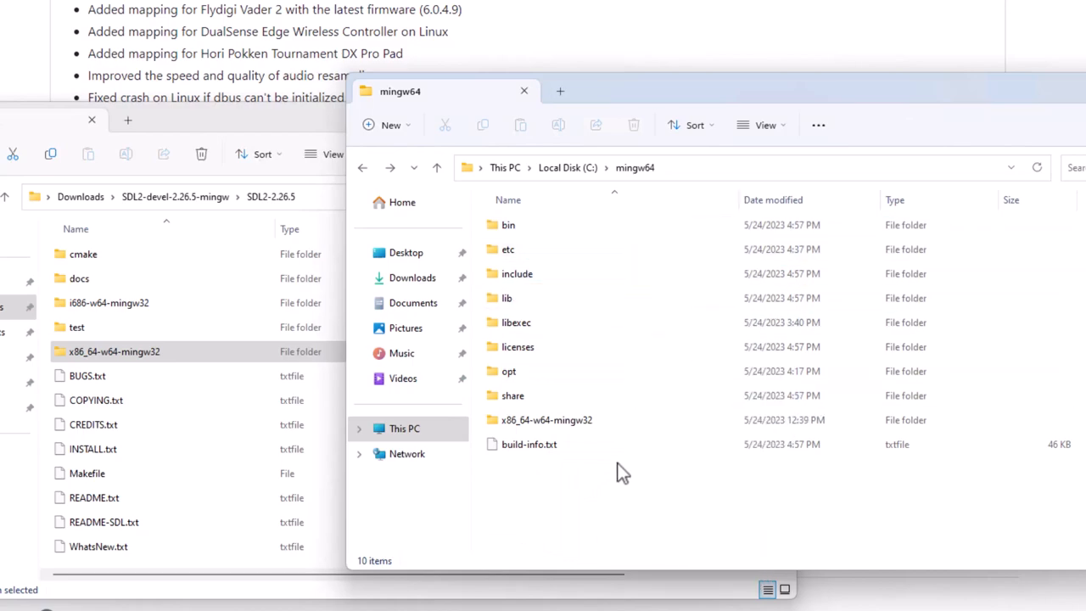
click(546, 419)
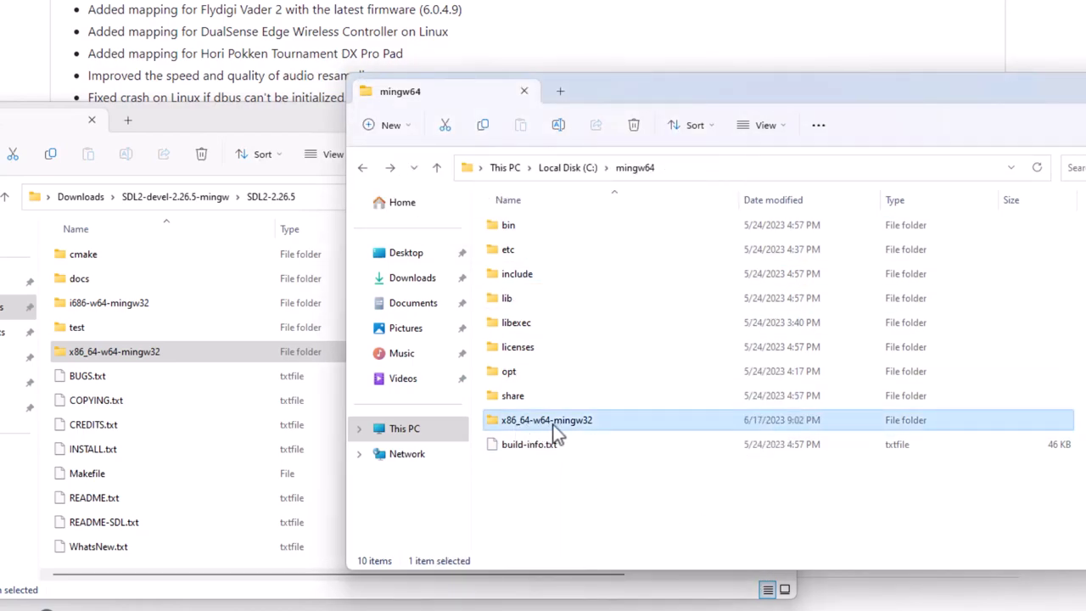
mouse_move(171, 474)
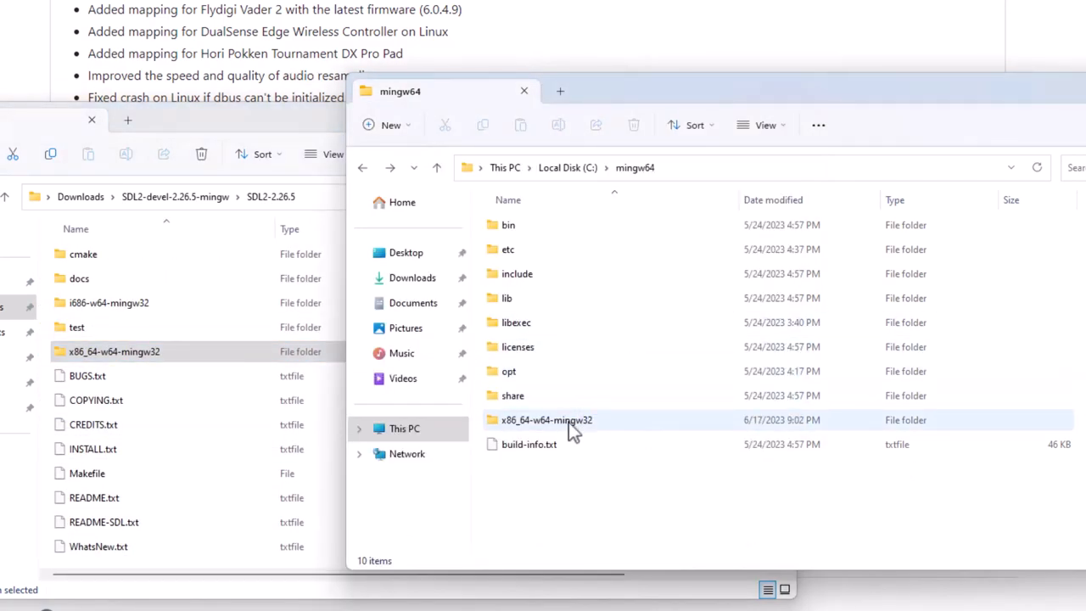
mouse_move(513, 424)
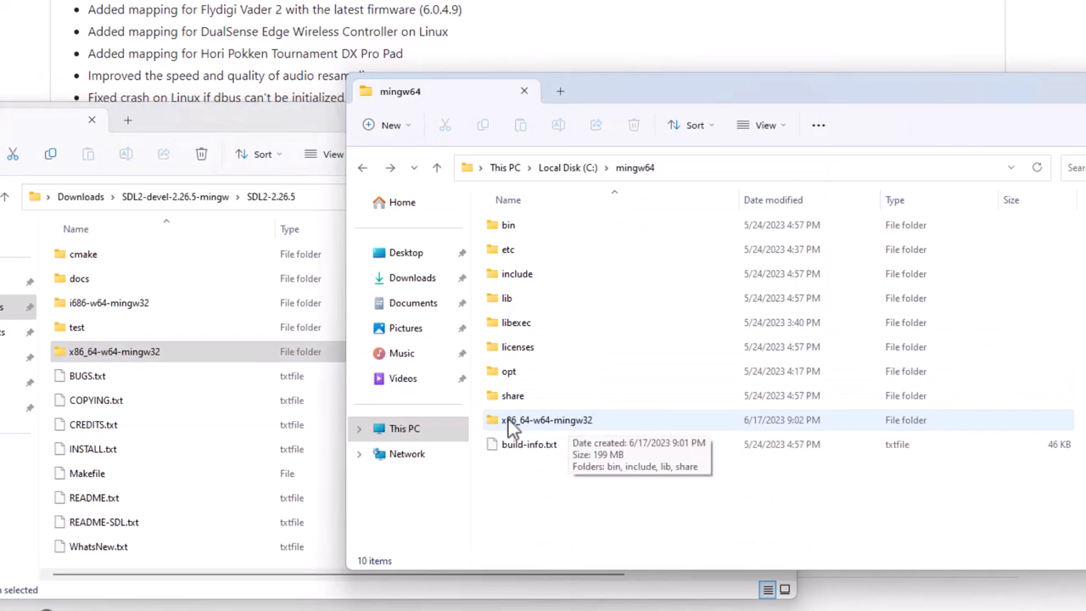
- Open the merged x86_64-w64-mingw32 folder and select its include and lib folders for copying
double_click(547, 421)
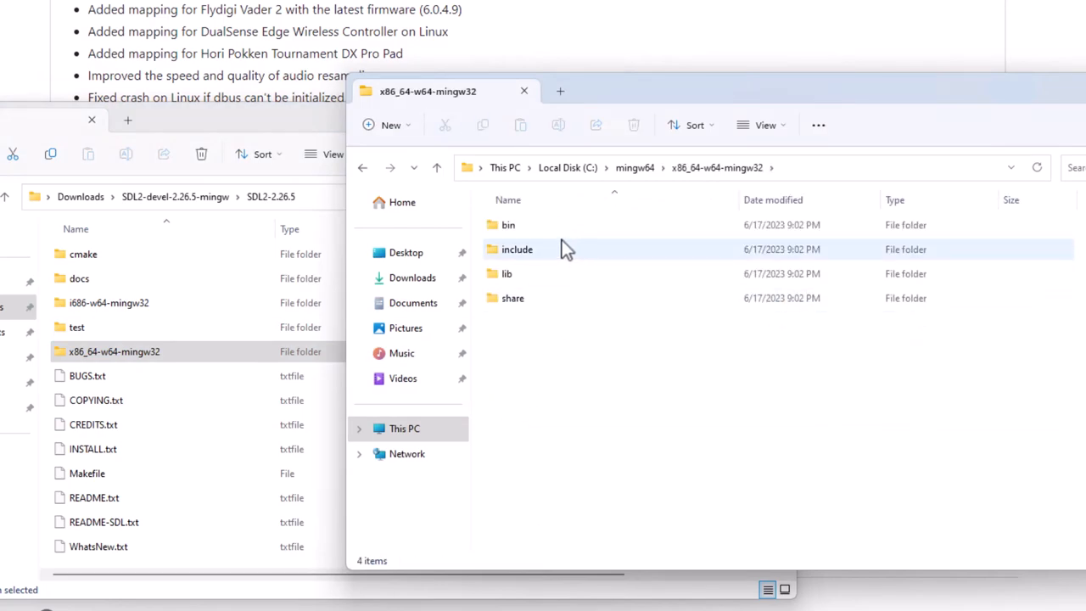
click(505, 273)
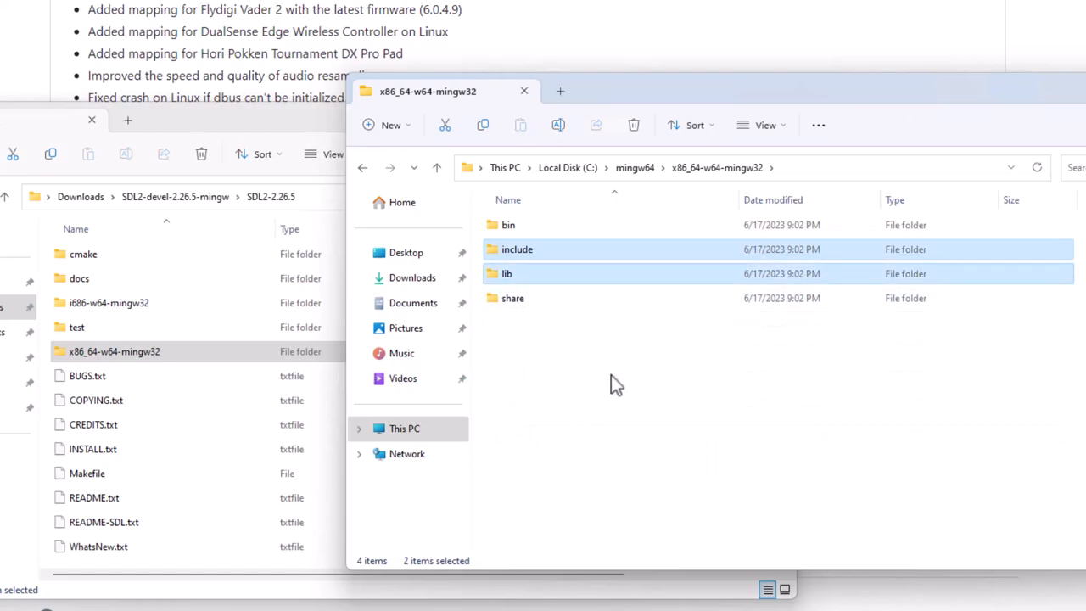
click(363, 168)
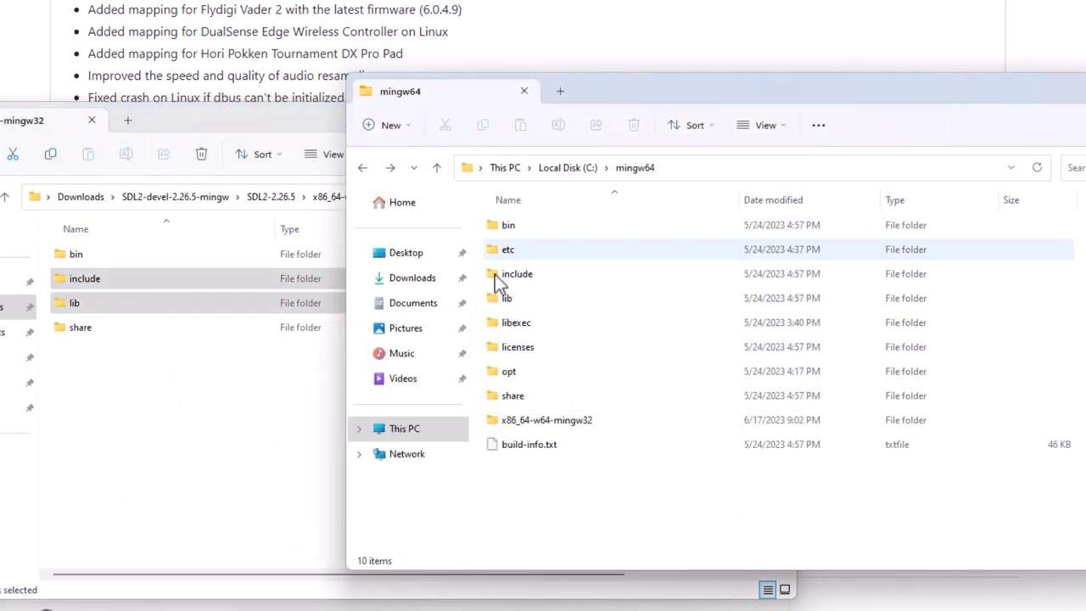
mouse_move(187, 399)
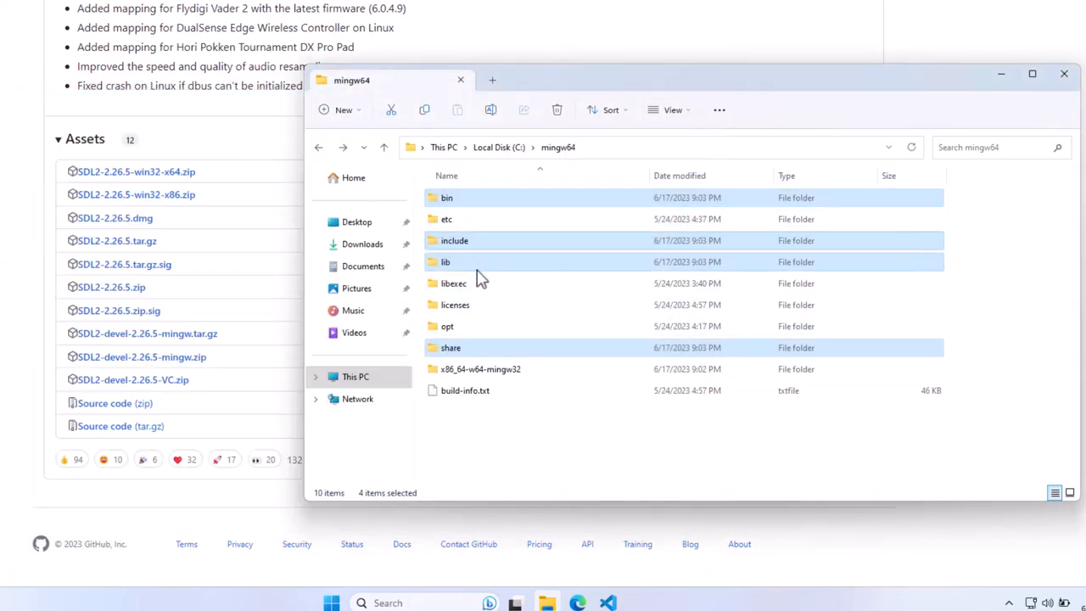
- Check SDL2 headers in include and libSDL2.a / libSDL2.la in lib under C:\mingw64\x86_64-w64-mingw32
double_click(454, 241)
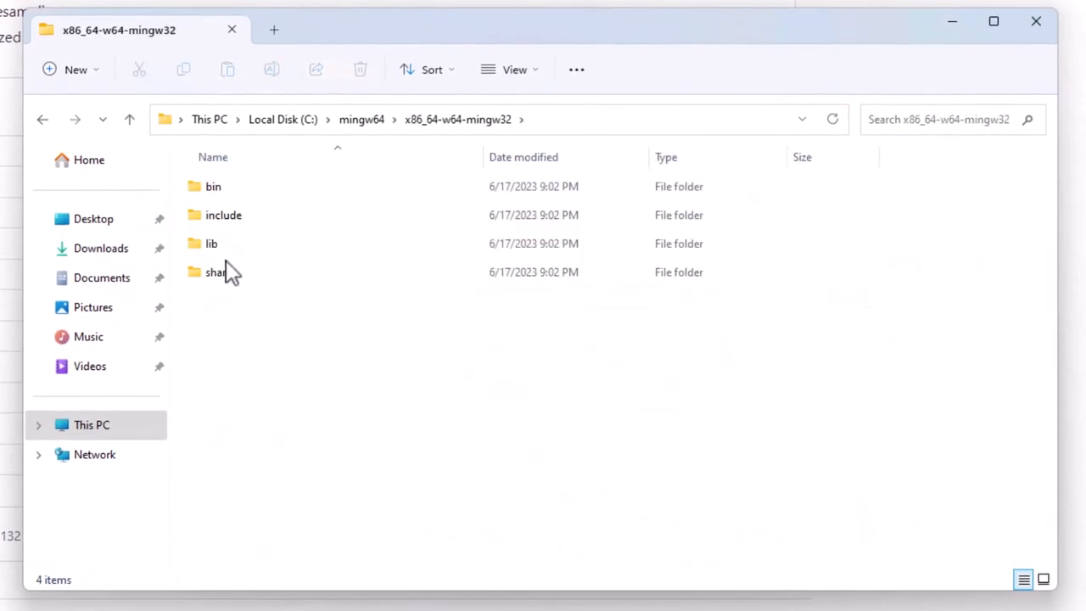
double_click(224, 214)
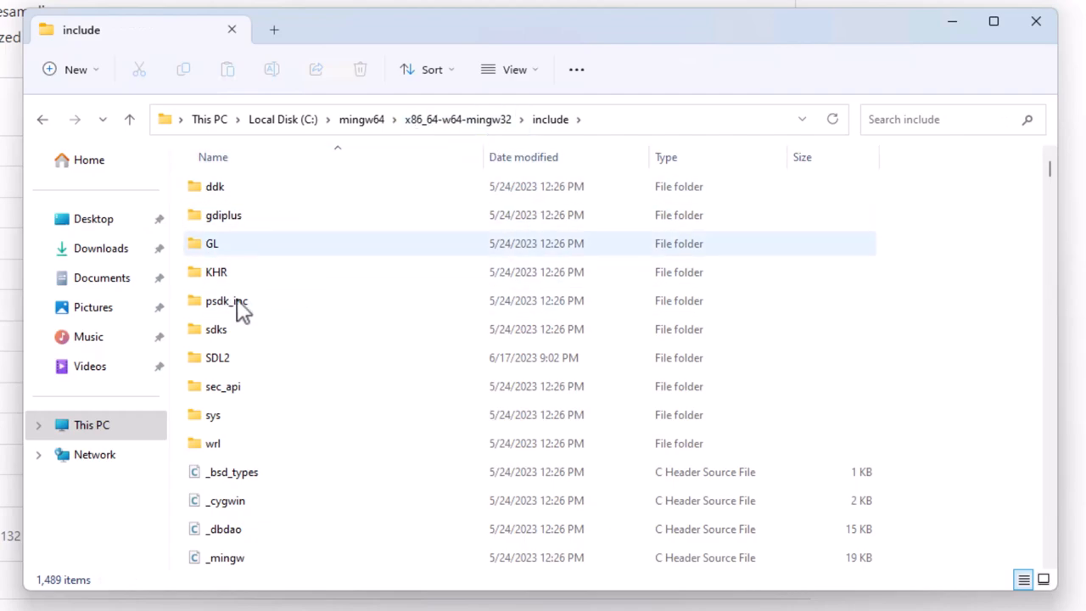
click(129, 119)
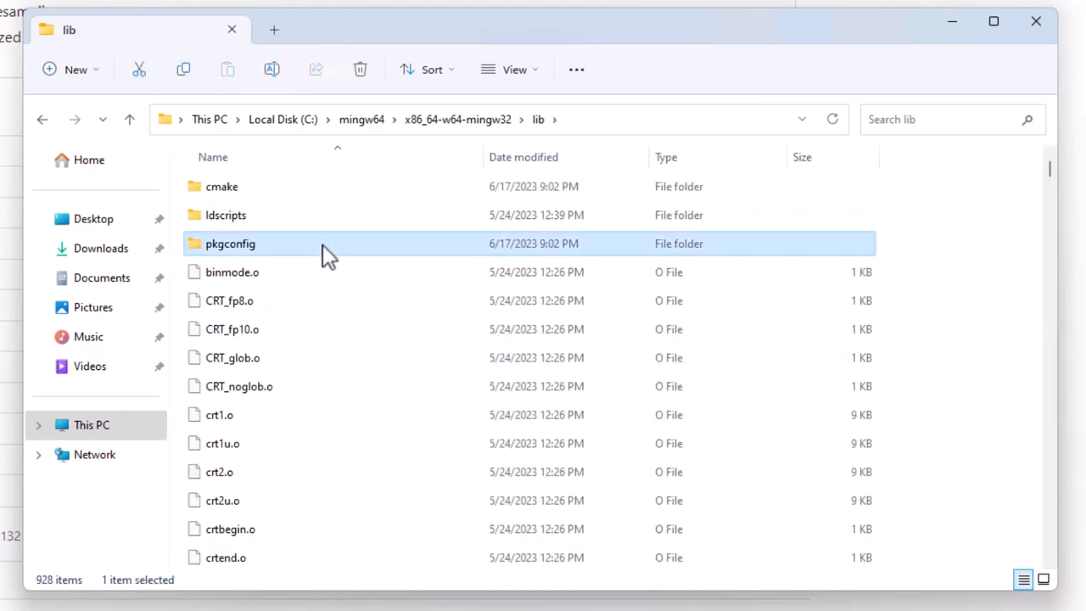
scroll(down, 3)
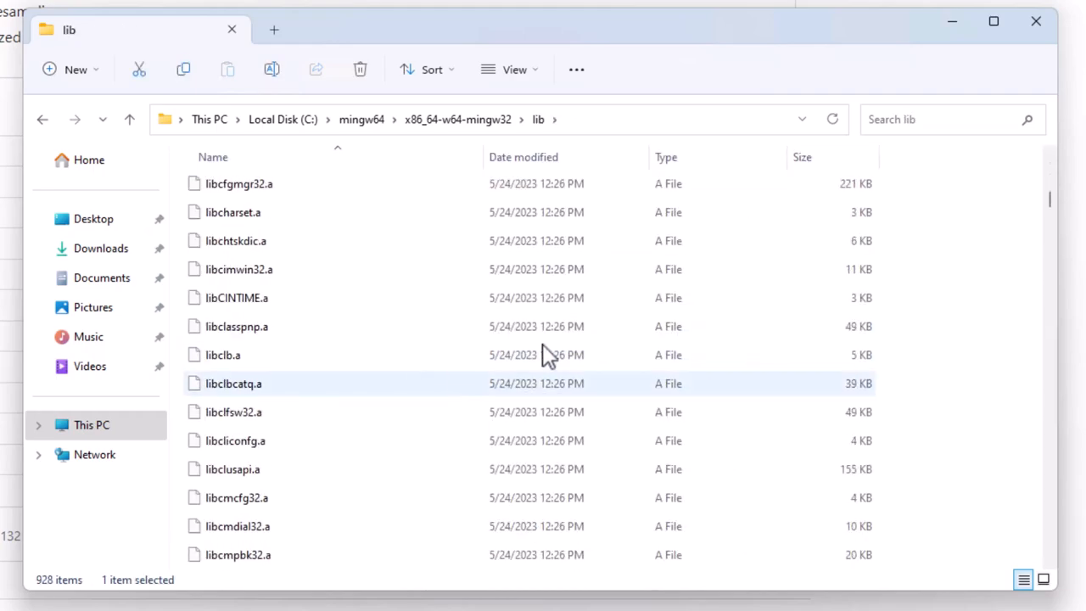
scroll(down, 3)
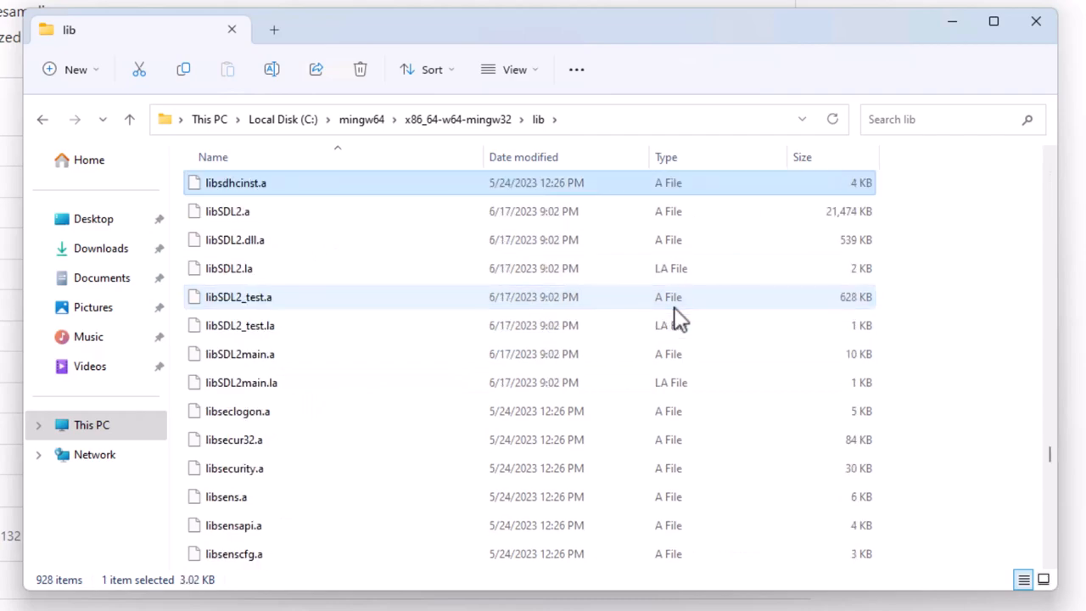
click(227, 211)
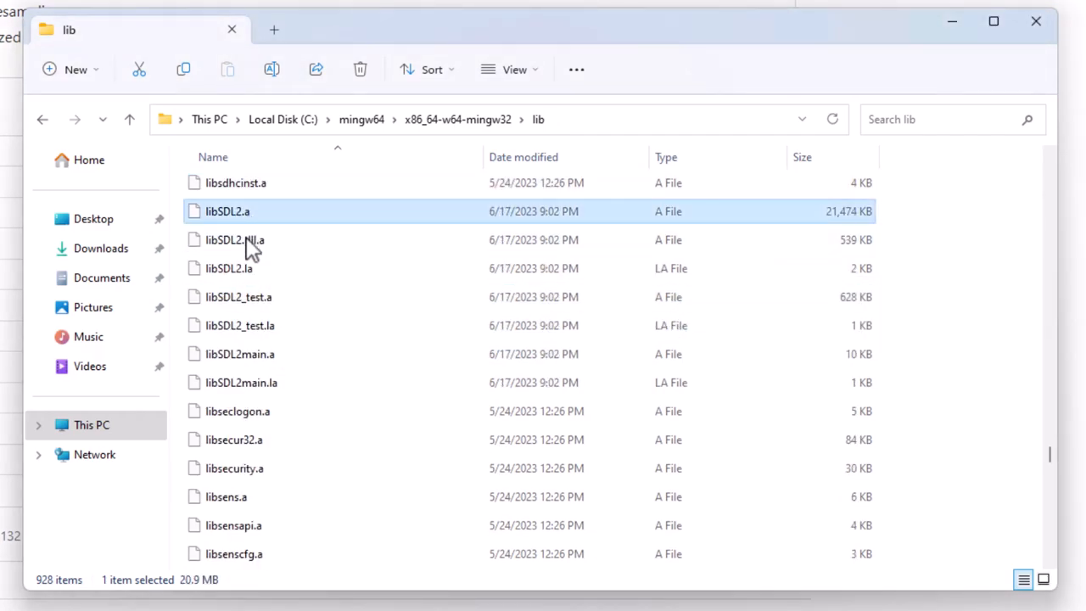
click(229, 269)
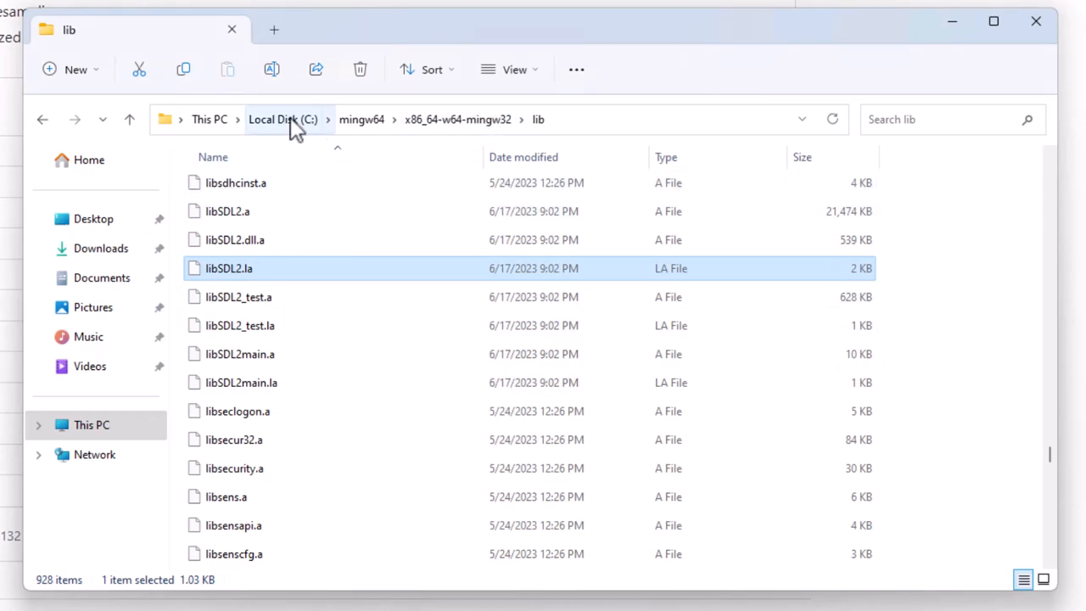
- Go back to C:\mingw64\bin and confirm the gcc compiler is there
click(282, 119)
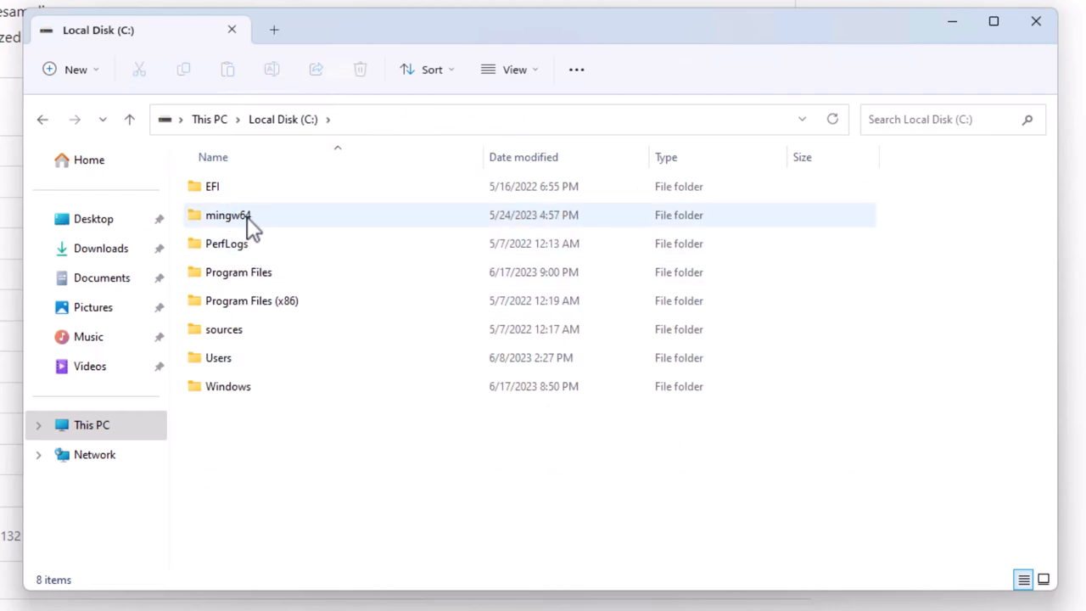
double_click(227, 214)
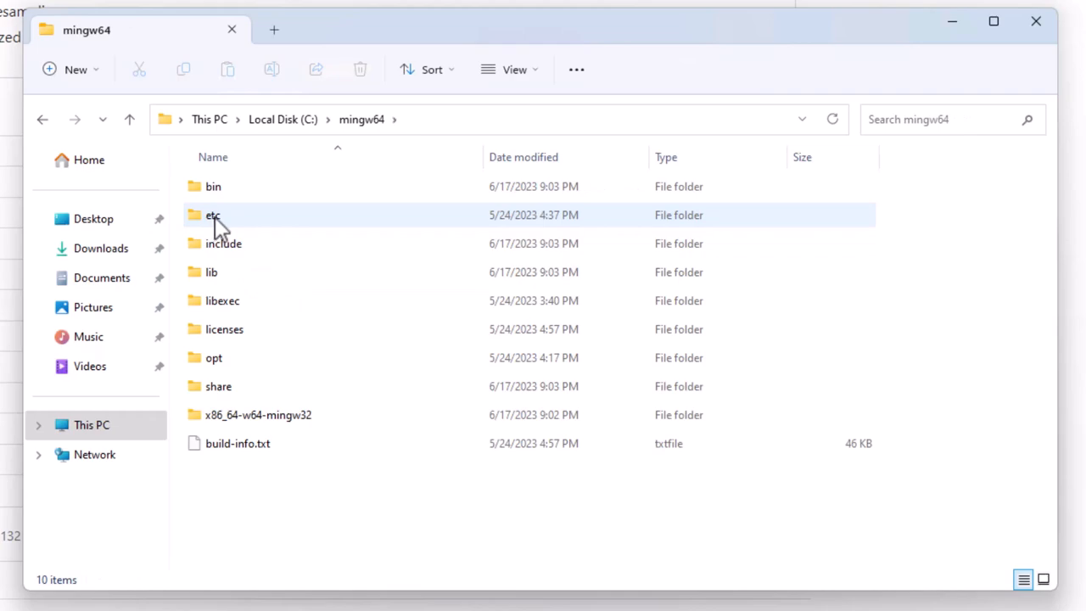
double_click(214, 185)
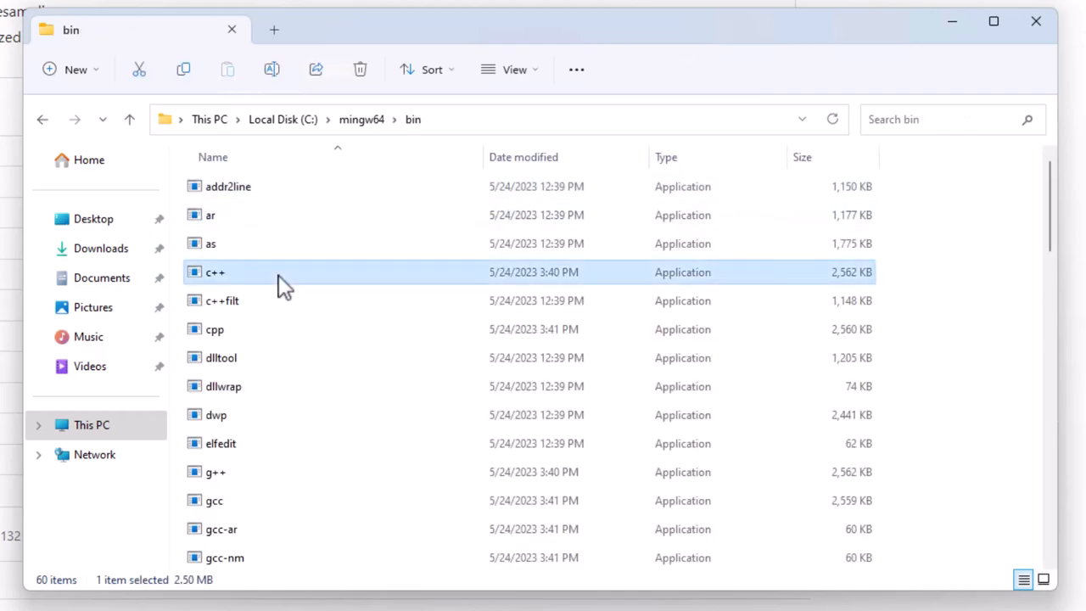
click(214, 501)
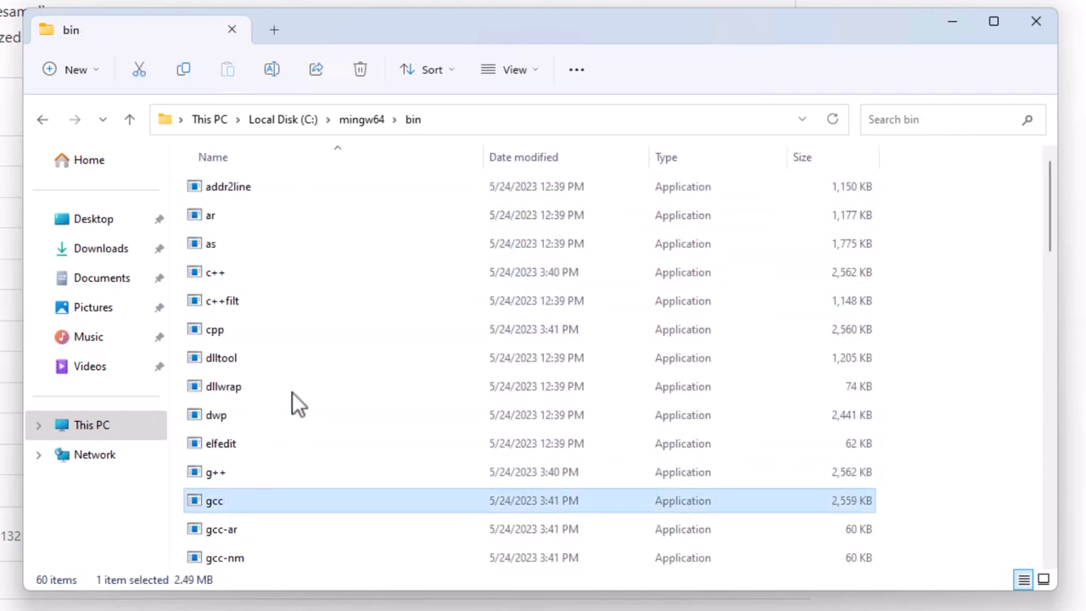
click(129, 119)
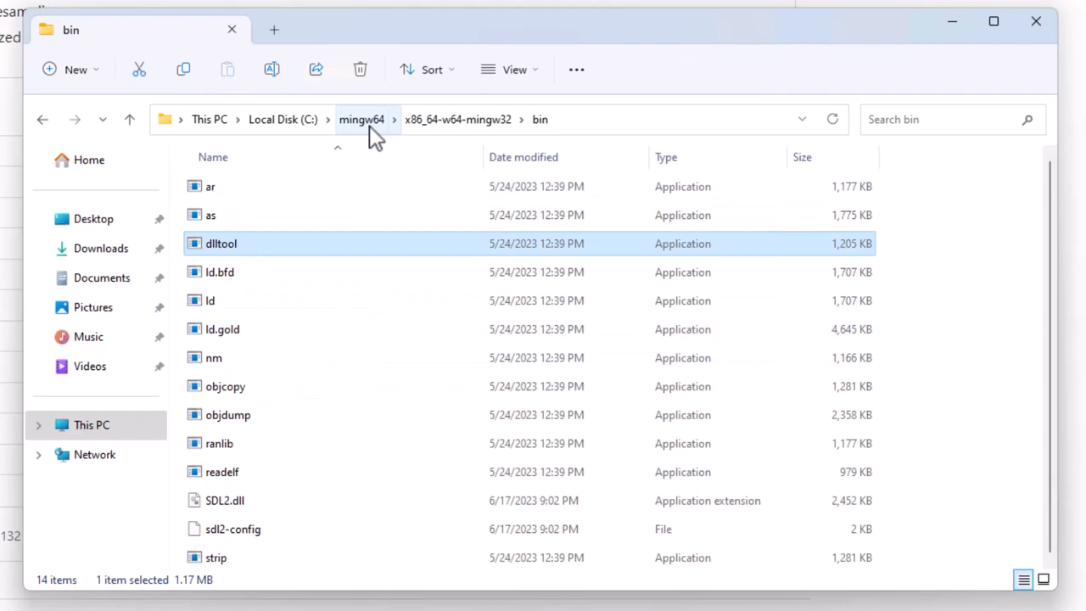
- Search 'path' from Start and begin editing the user Path environment variable
click(361, 118)
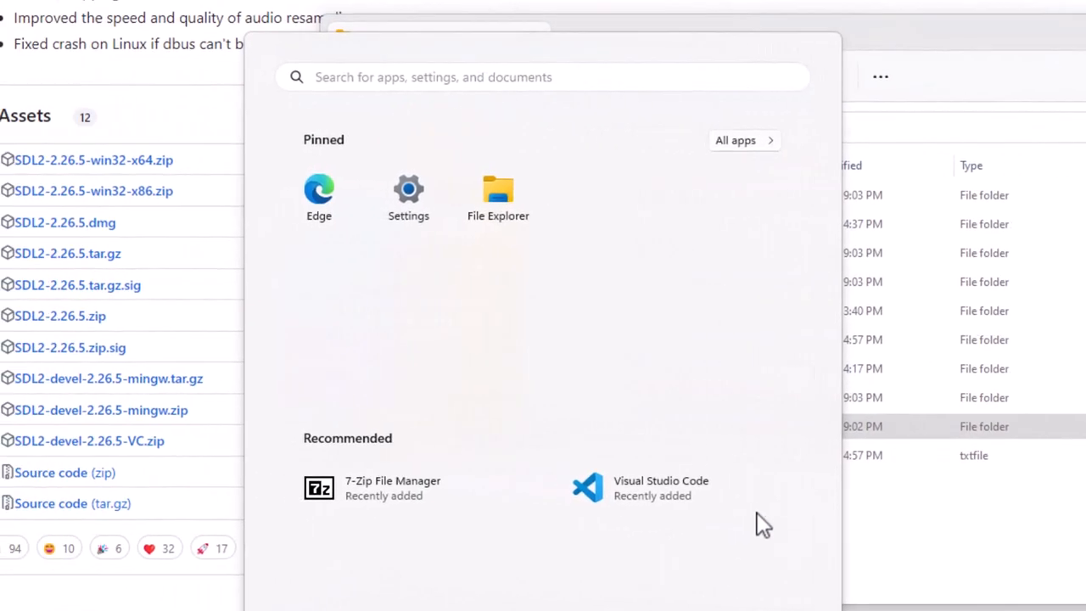
text(path)
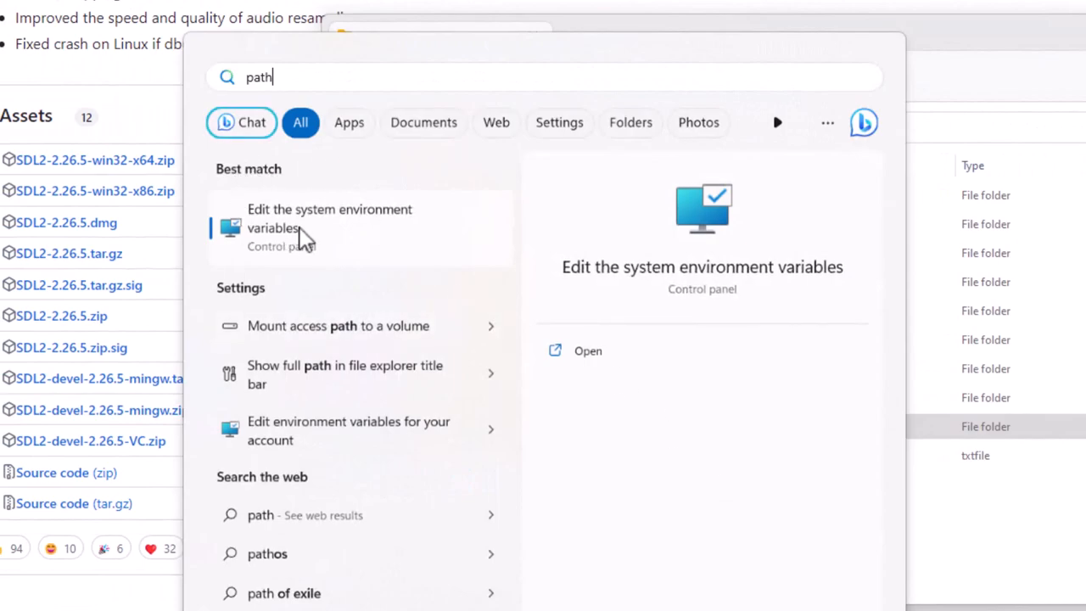
click(329, 217)
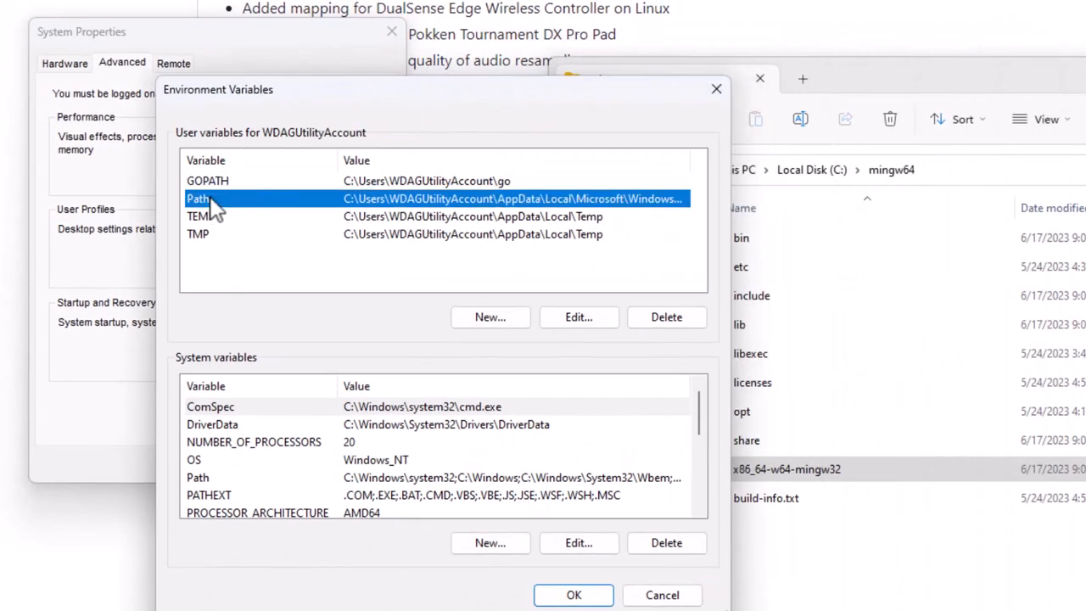
click(578, 317)
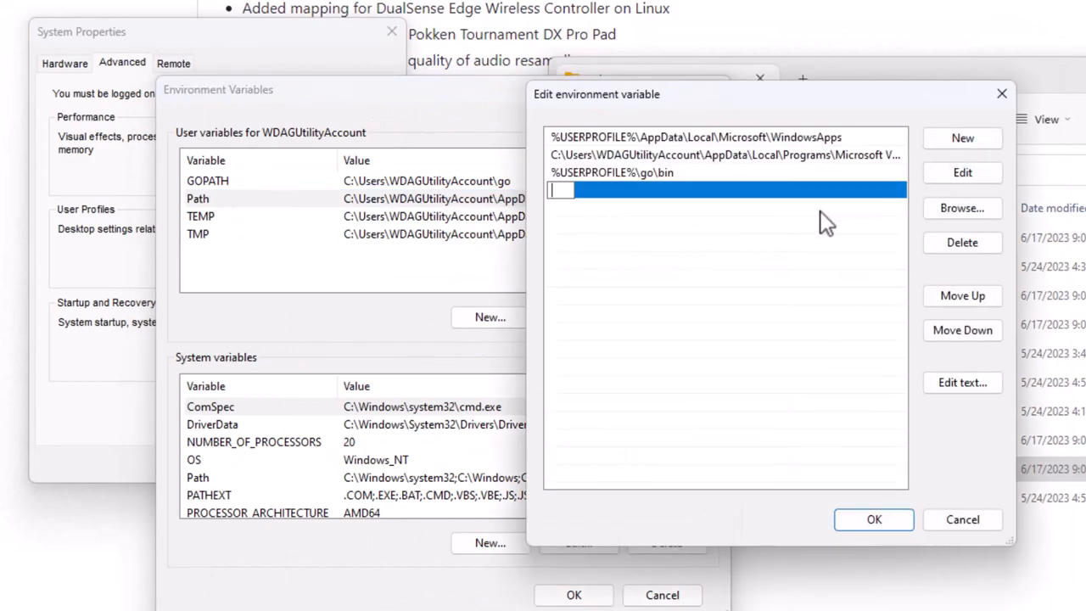
- Browse to C:\mingw64\bin as a new Path entry and save the changes
click(962, 207)
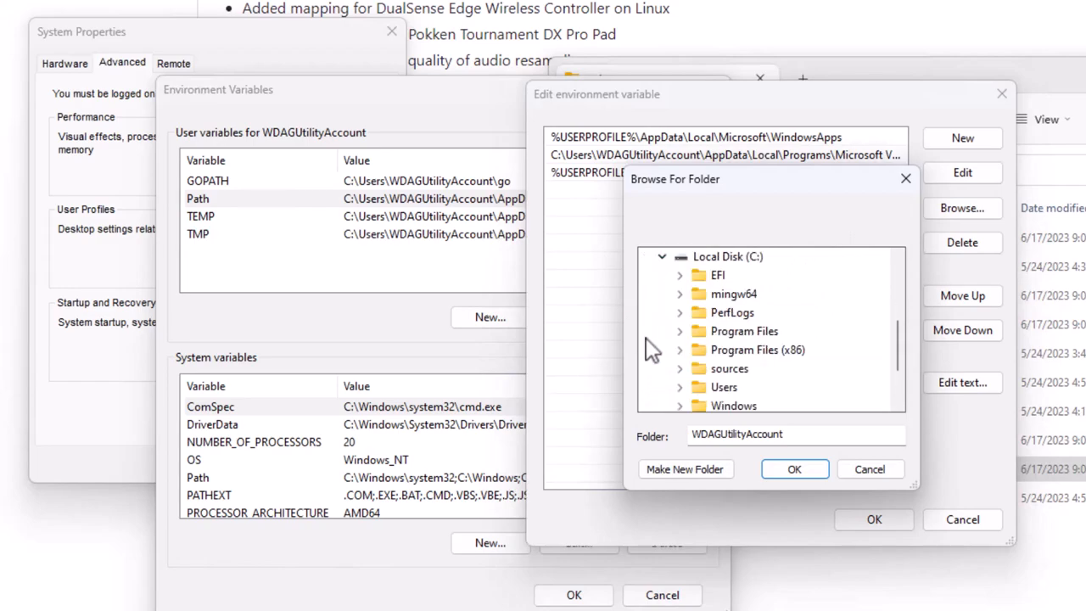
mouse_move(693, 298)
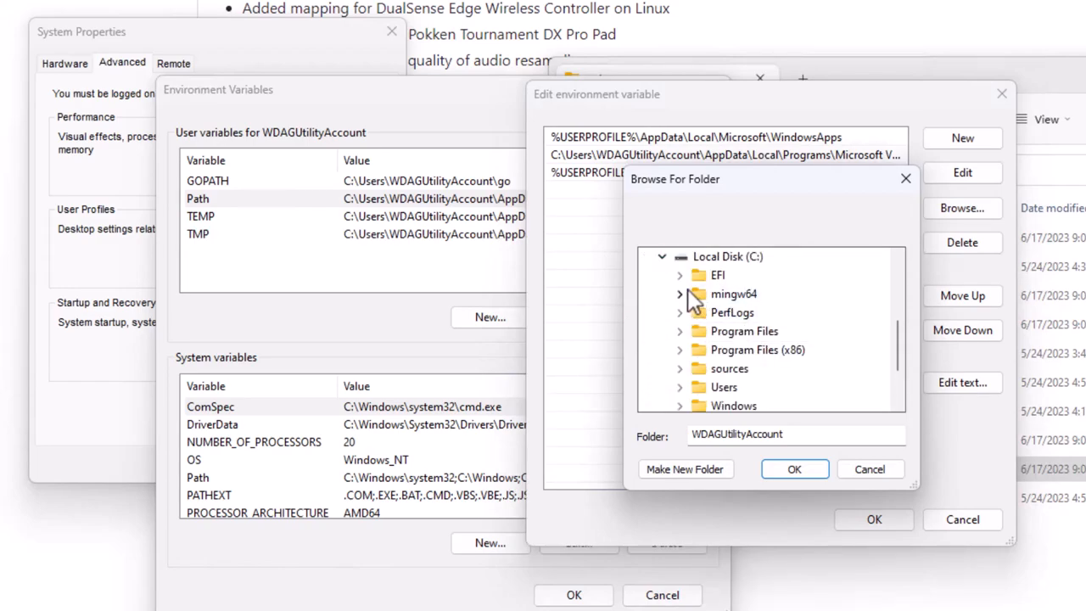
click(794, 468)
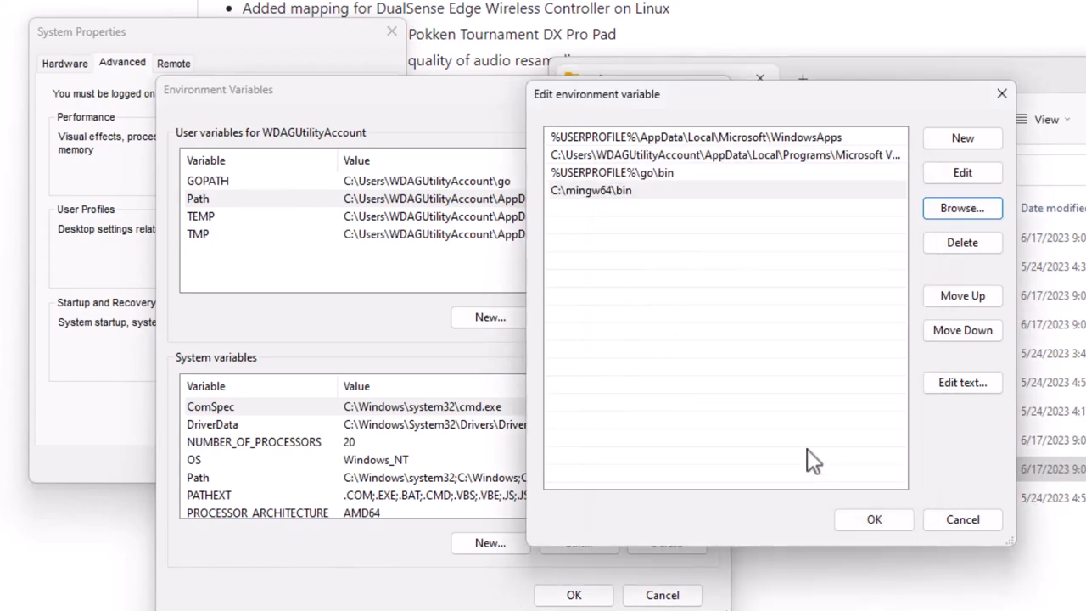
mouse_move(615, 212)
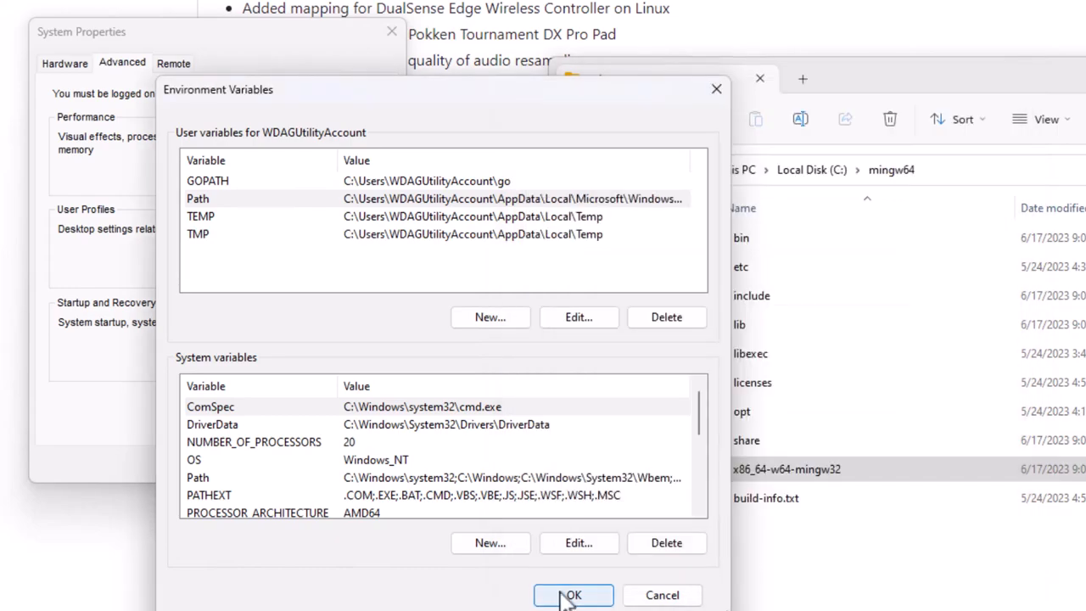
click(573, 594)
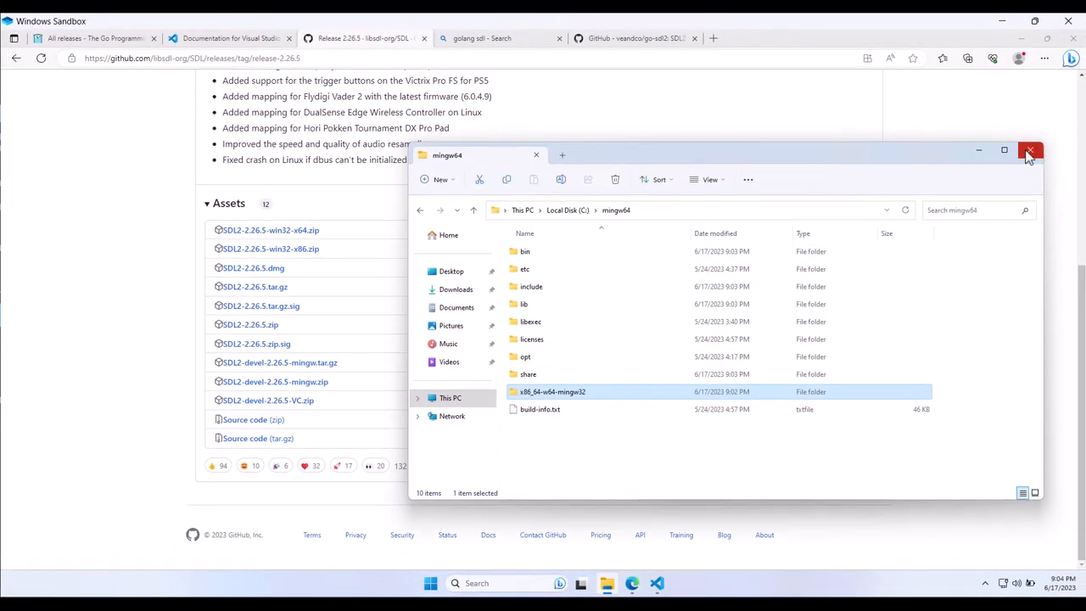
- Close File Explorer and relaunch Visual Studio Code with the gowindow project's main.go
click(1029, 151)
text(v)
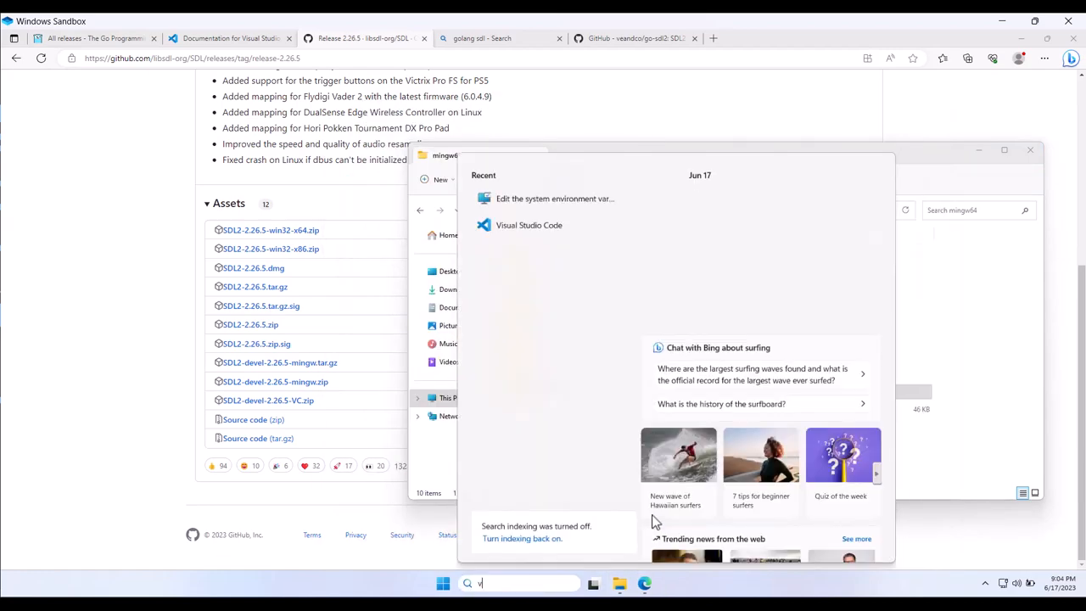
click(529, 224)
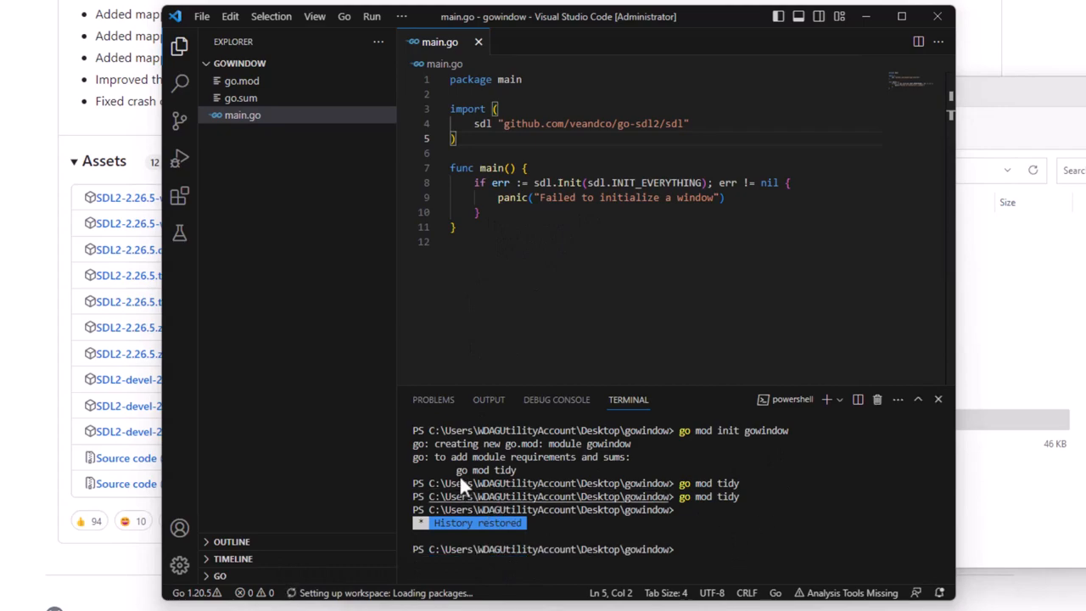
mouse_move(484, 302)
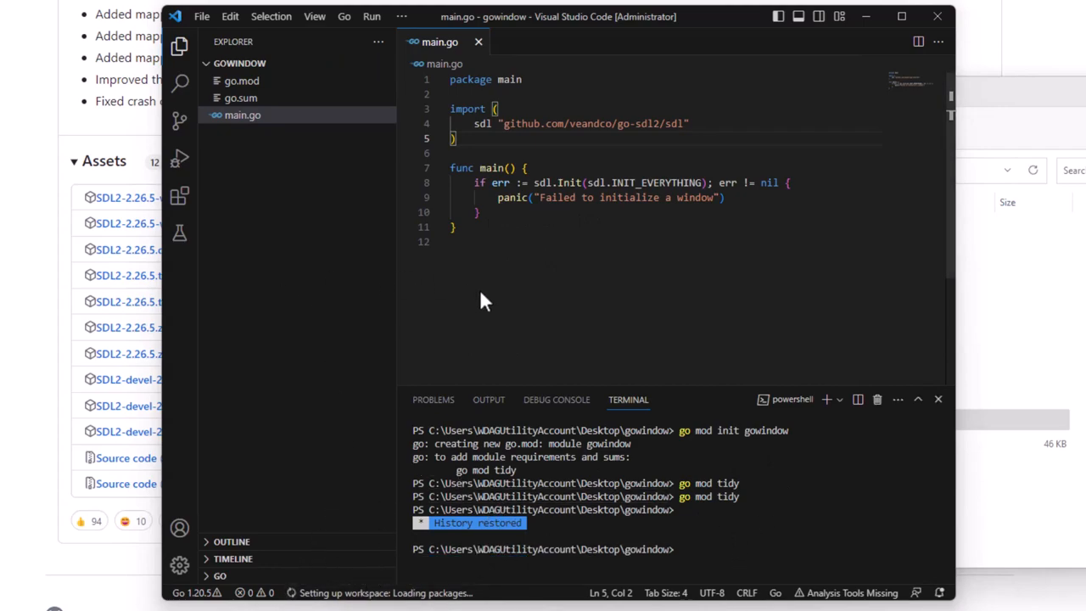
mouse_move(486, 302)
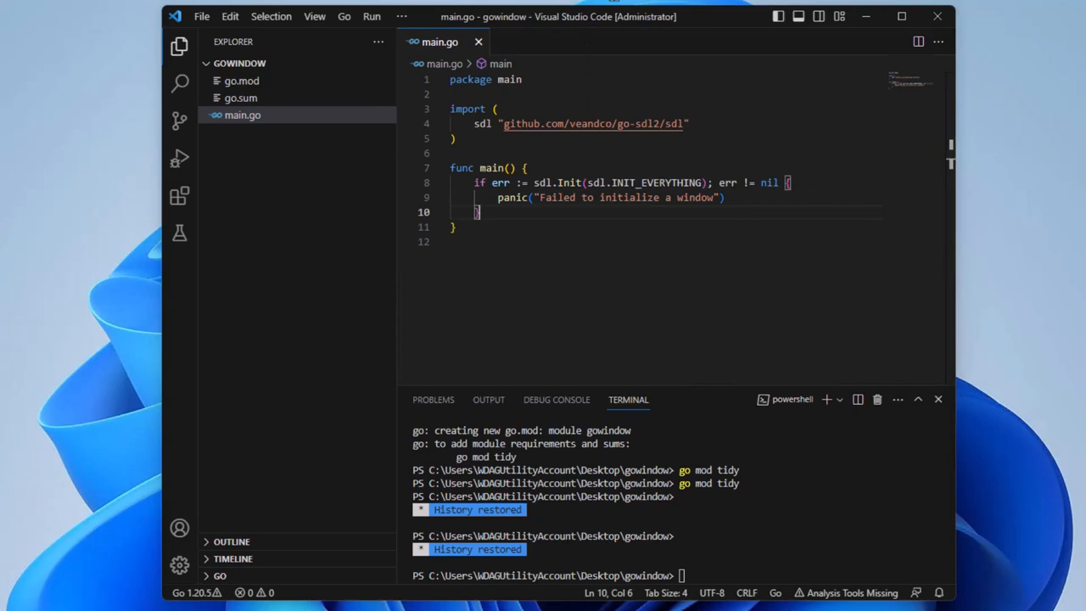
- Begin a stray sdl.Ini call below the init check, undo it and save main.go
key(Enter)
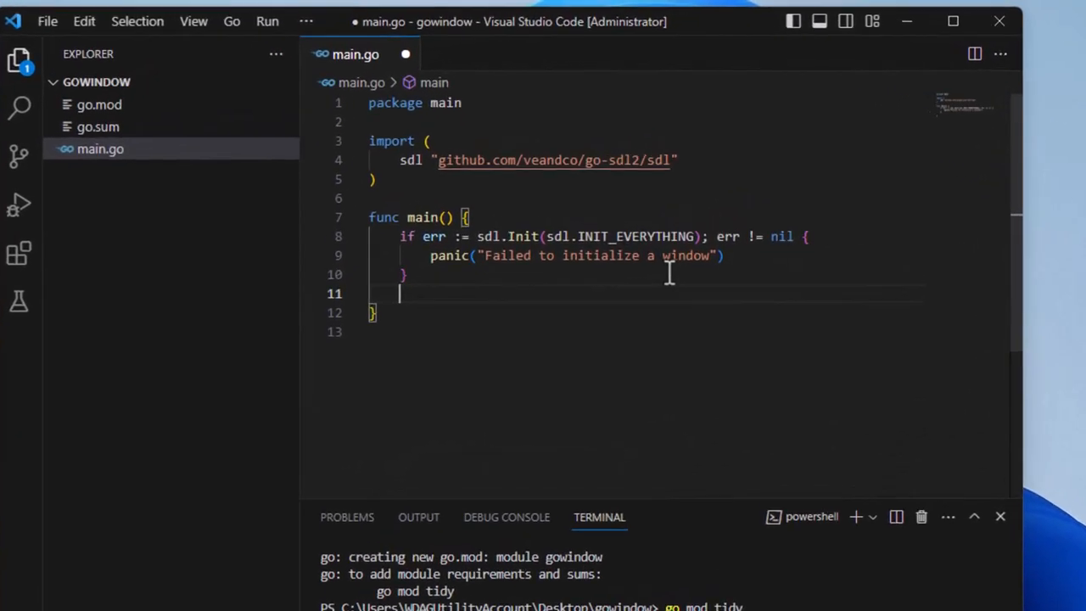
text(sdl.)
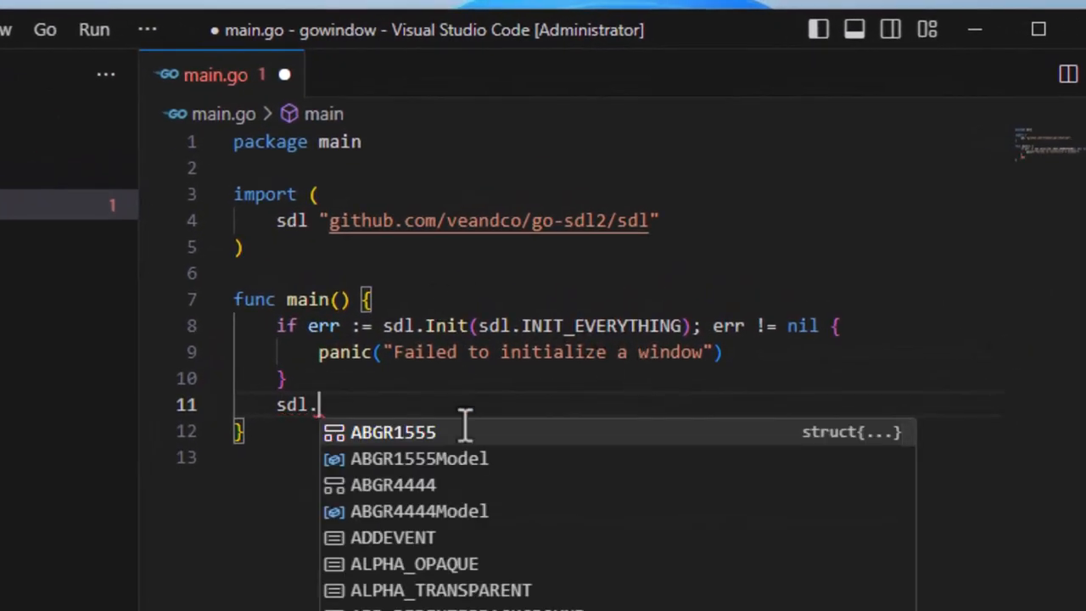
scroll(down, 3)
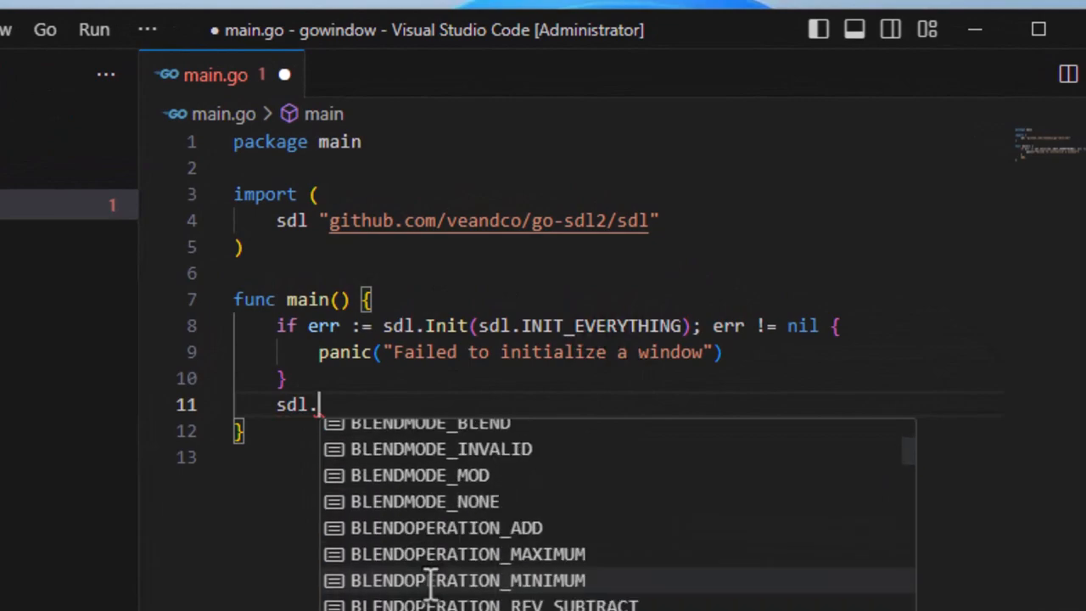
text(Ini)
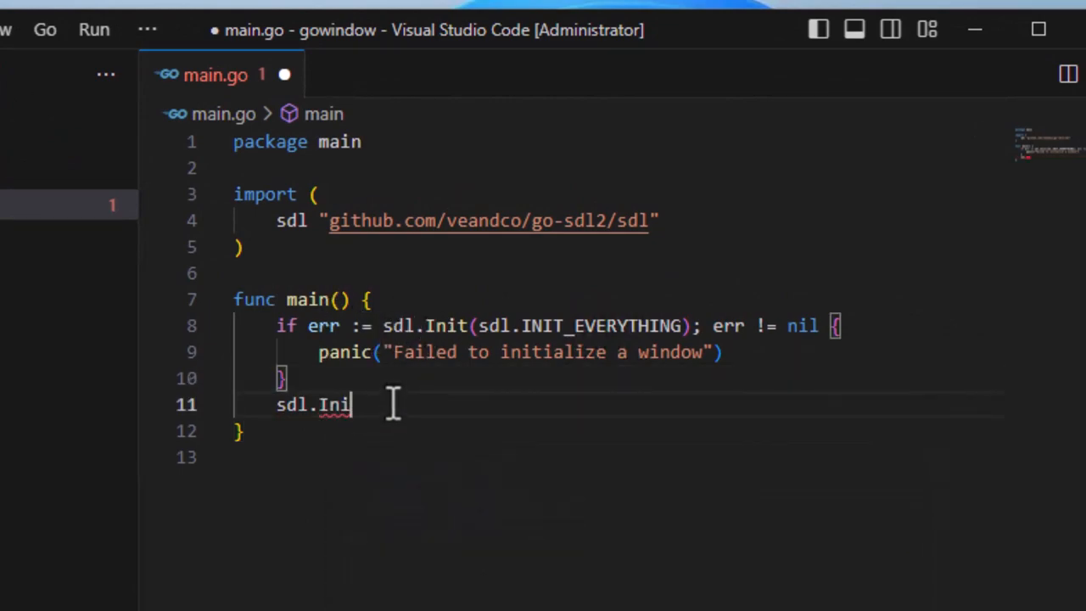
key(Ctrl+z)
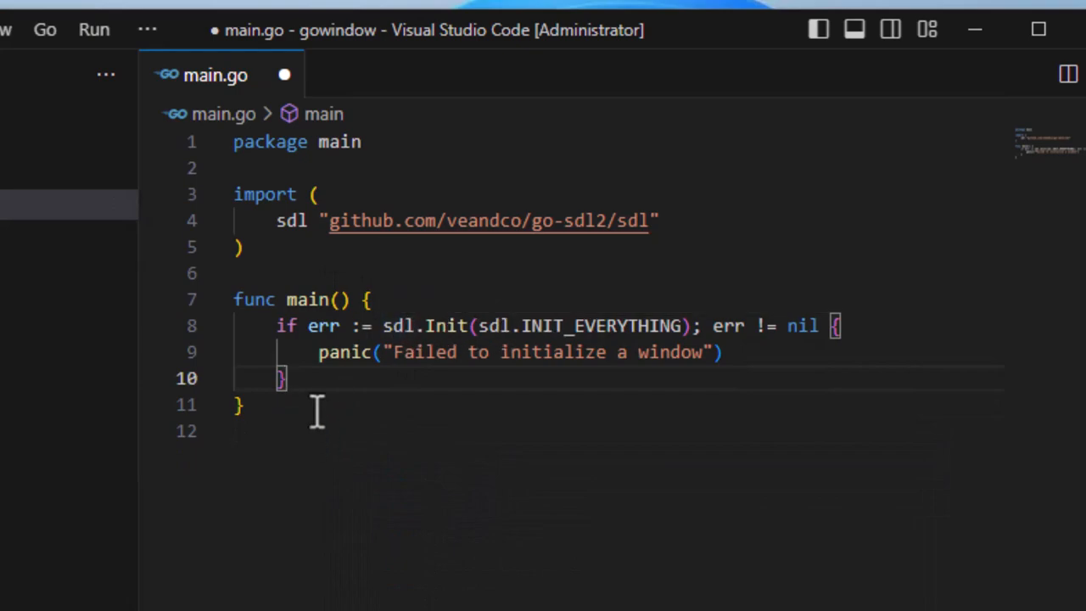
key(ctrl+s)
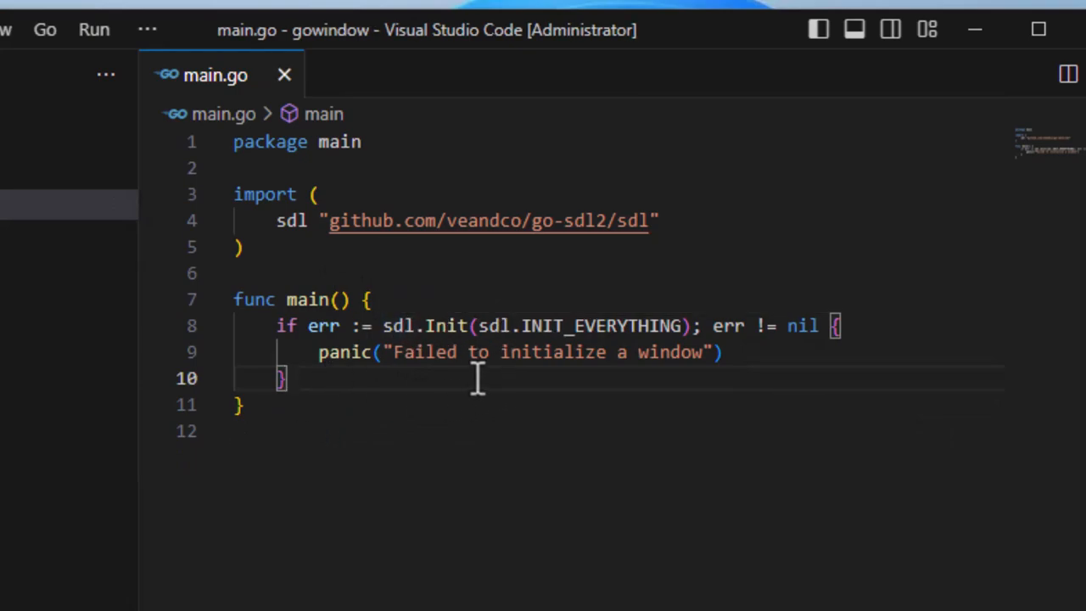
mouse_move(404, 424)
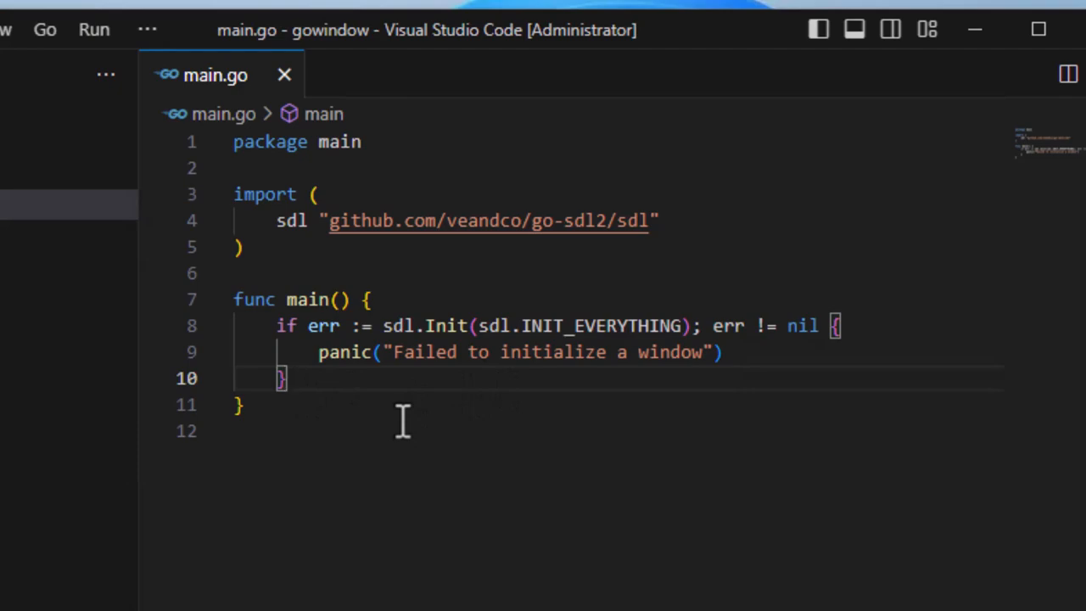
- Add an endless for true { } loop below the init check
key(Enter)
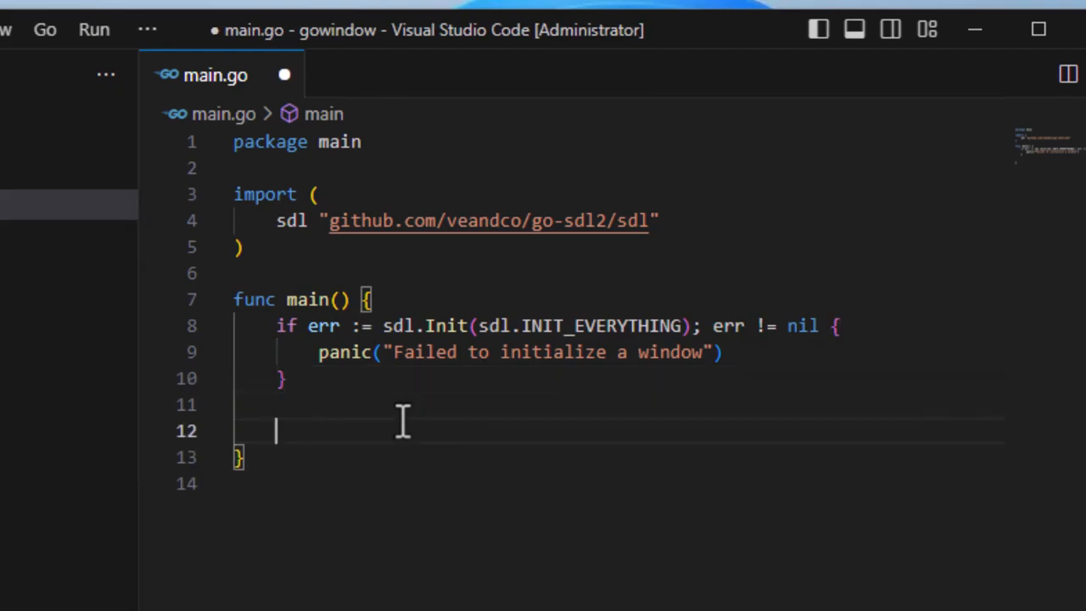
text(for true)
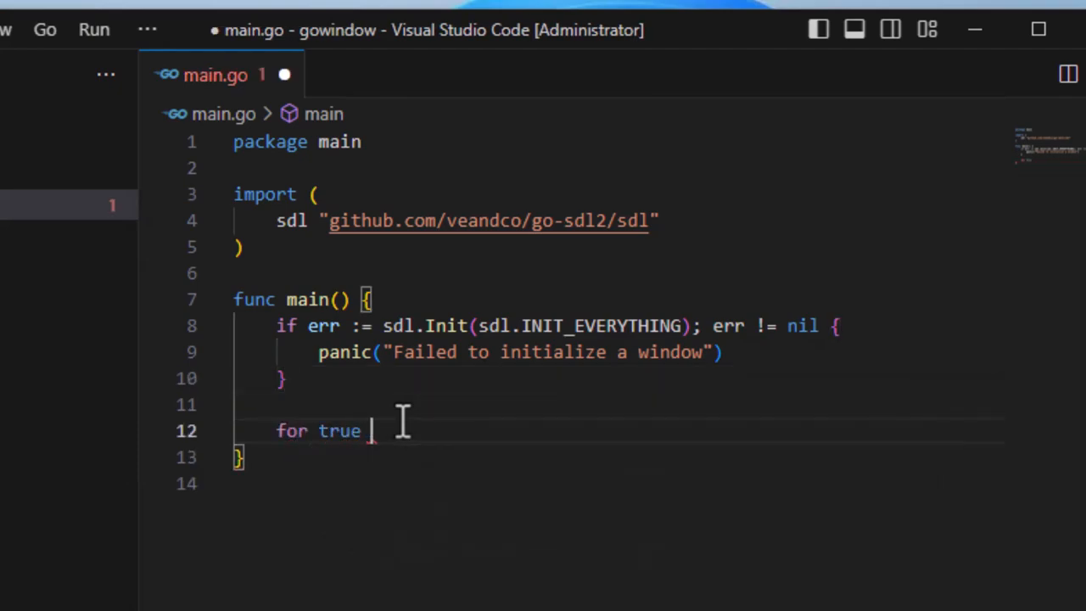
text({)
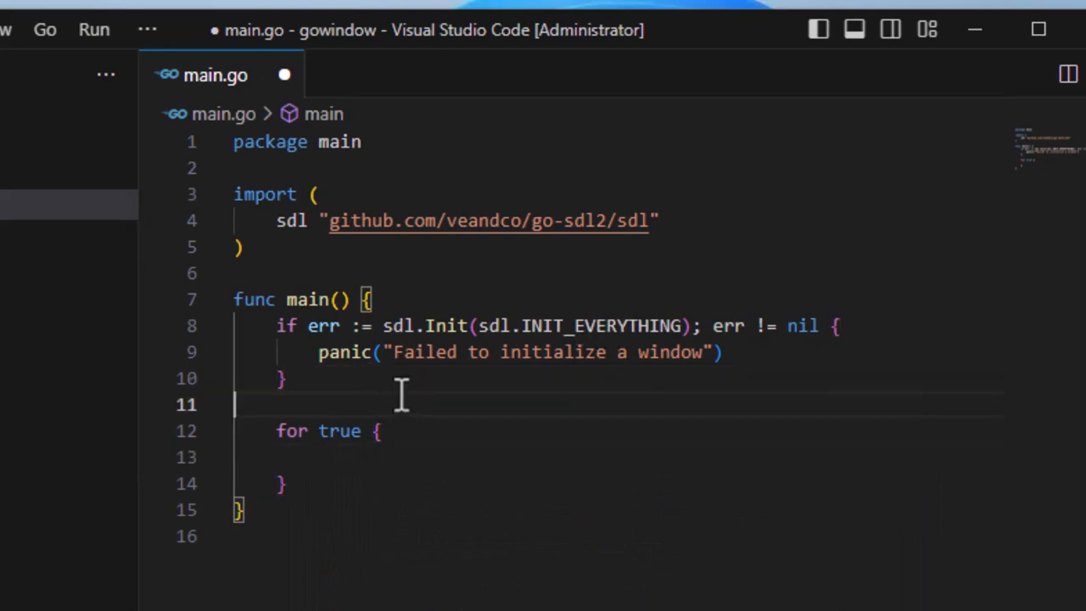
key(Enter)
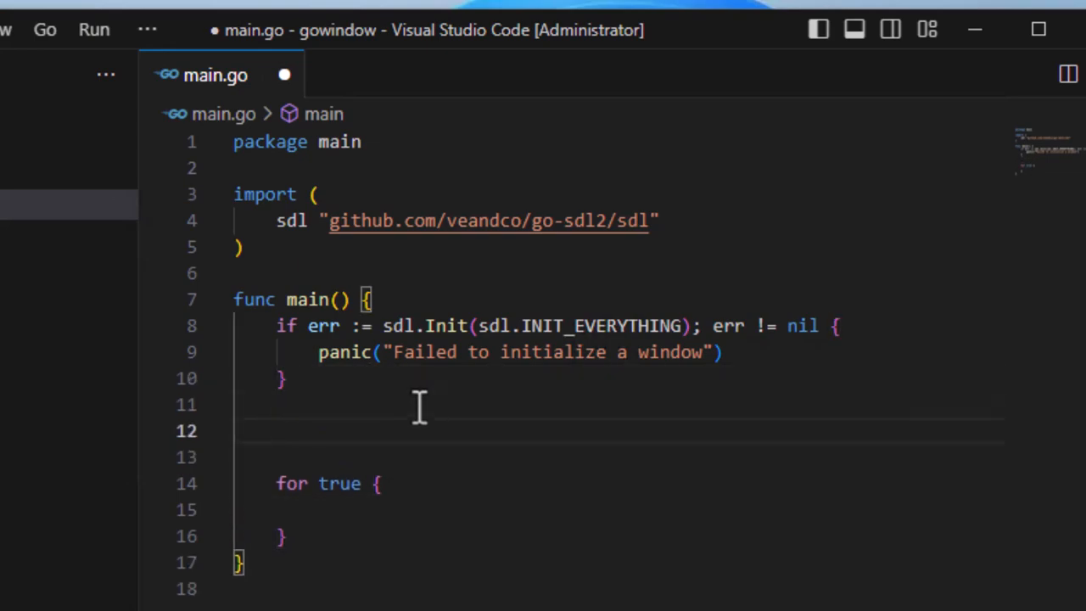
- Start win := sdl.CreateWindow("GO SDL Window", above the loop
text(w)
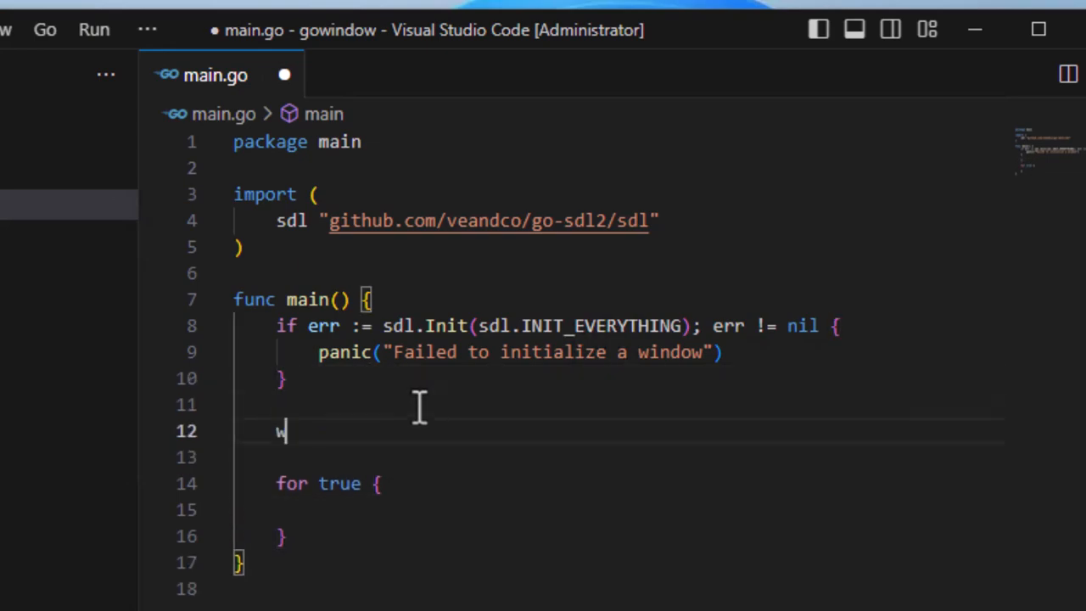
text(in :=)
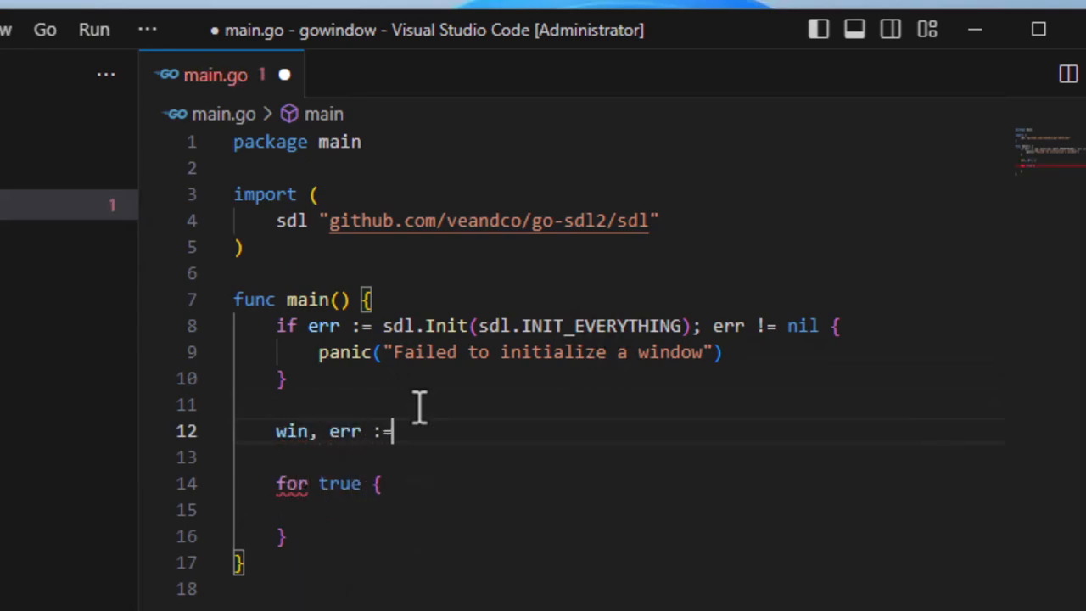
text(sdl.C)
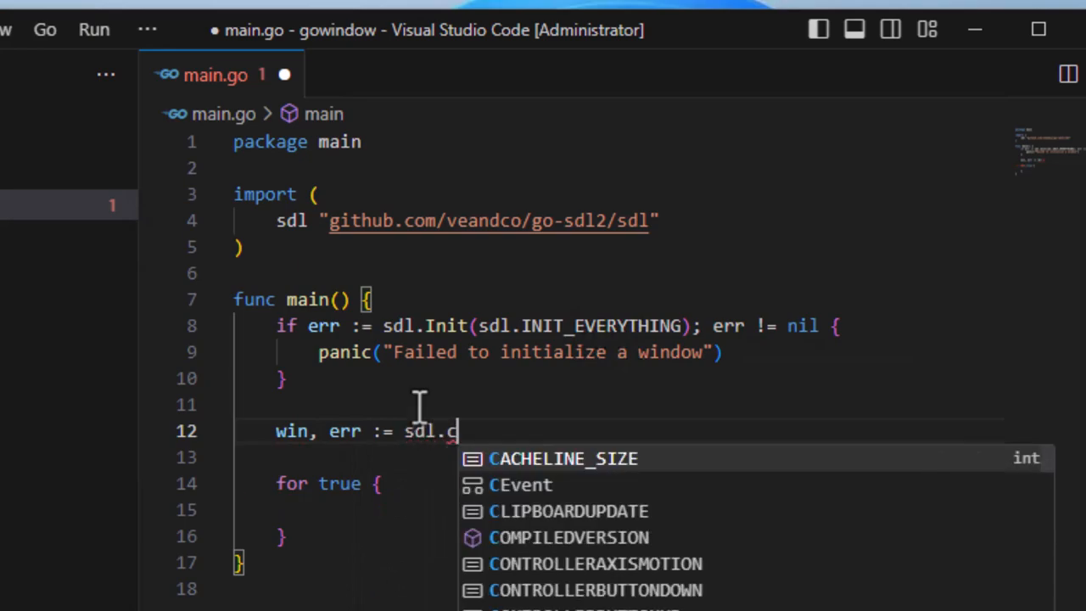
text(CreateWindow()
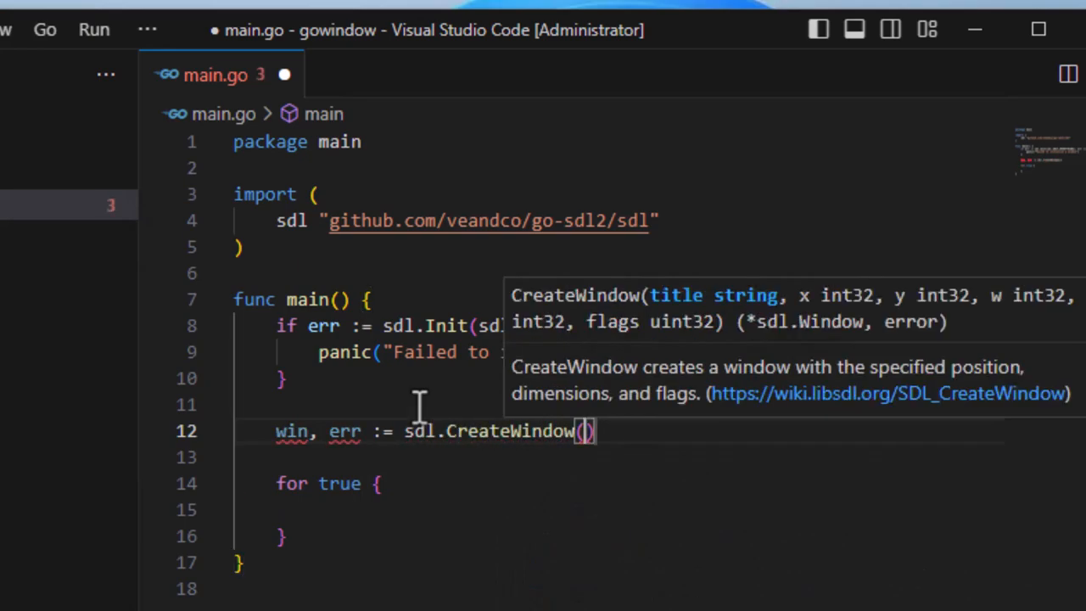
text("GO Woi")
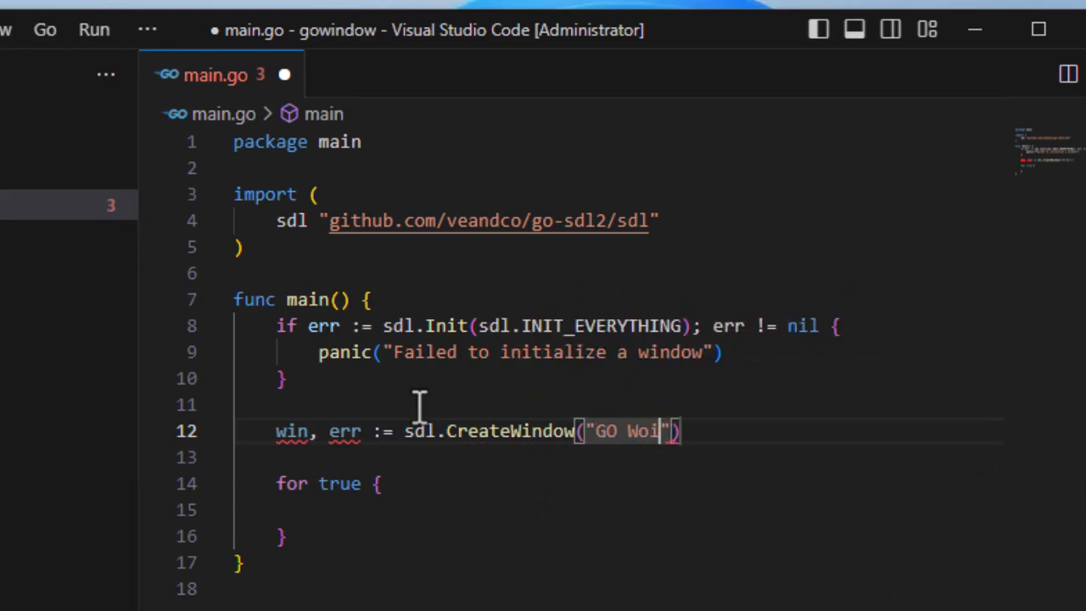
text(SDL Window)
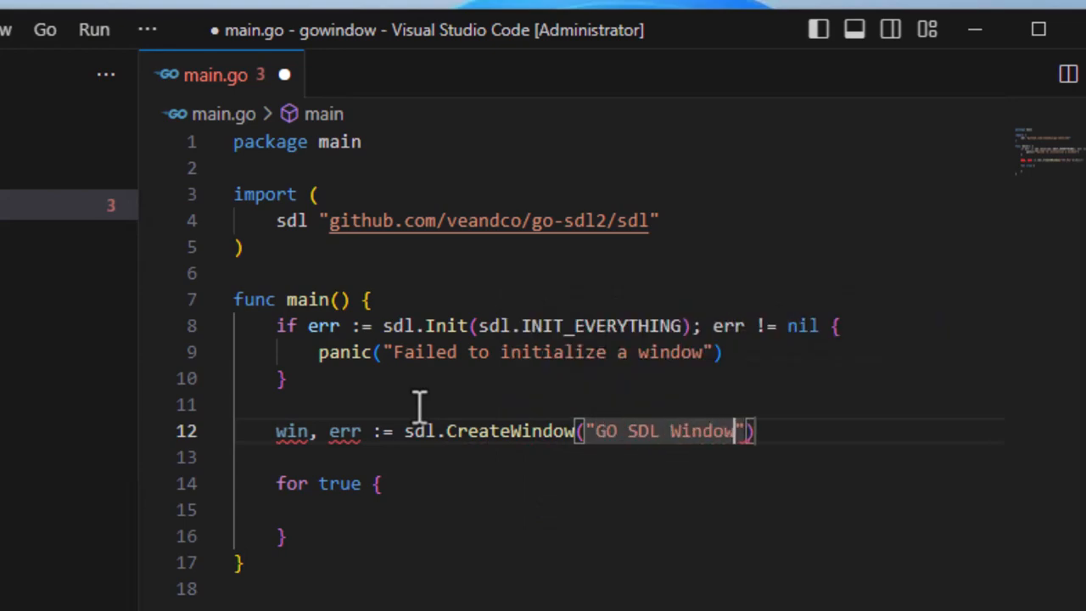
text(,)
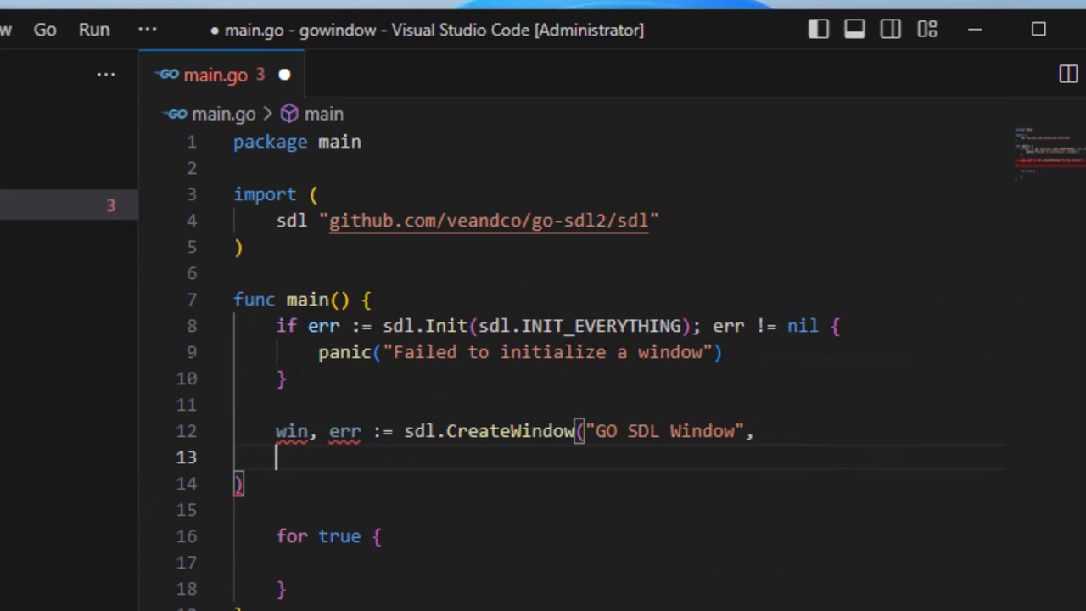
- Set Editor: Font Size to 24 in Settings and maximize the VS Code window
click(298, 96)
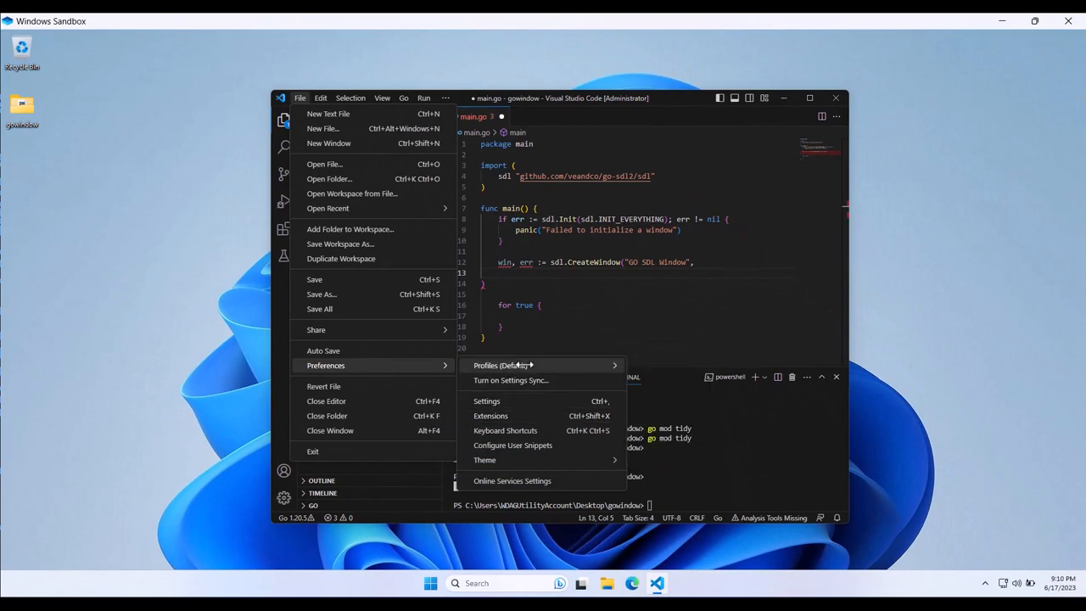
click(485, 400)
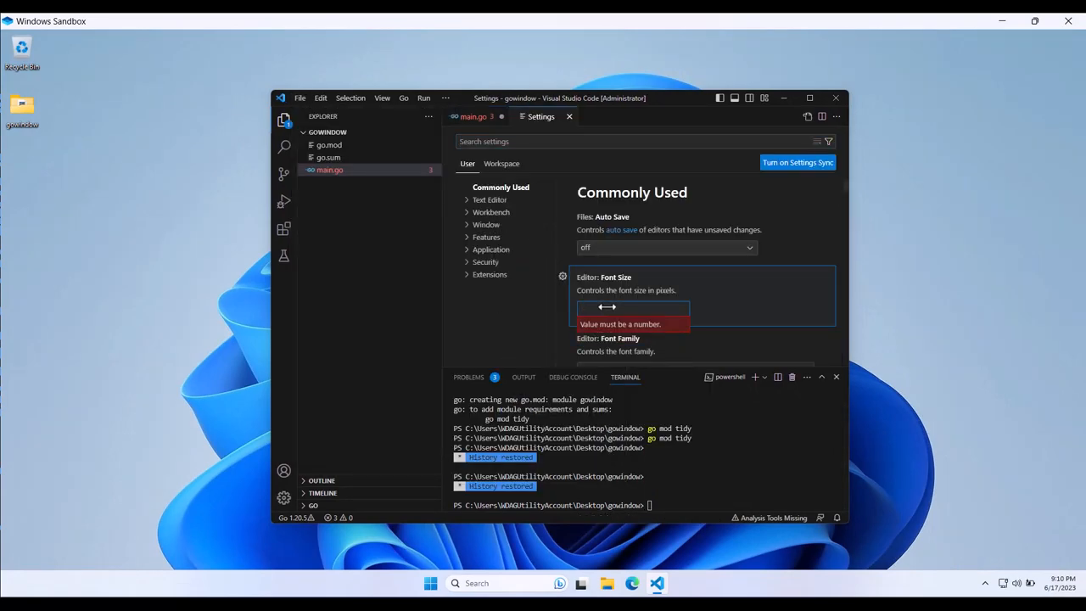
text(24)
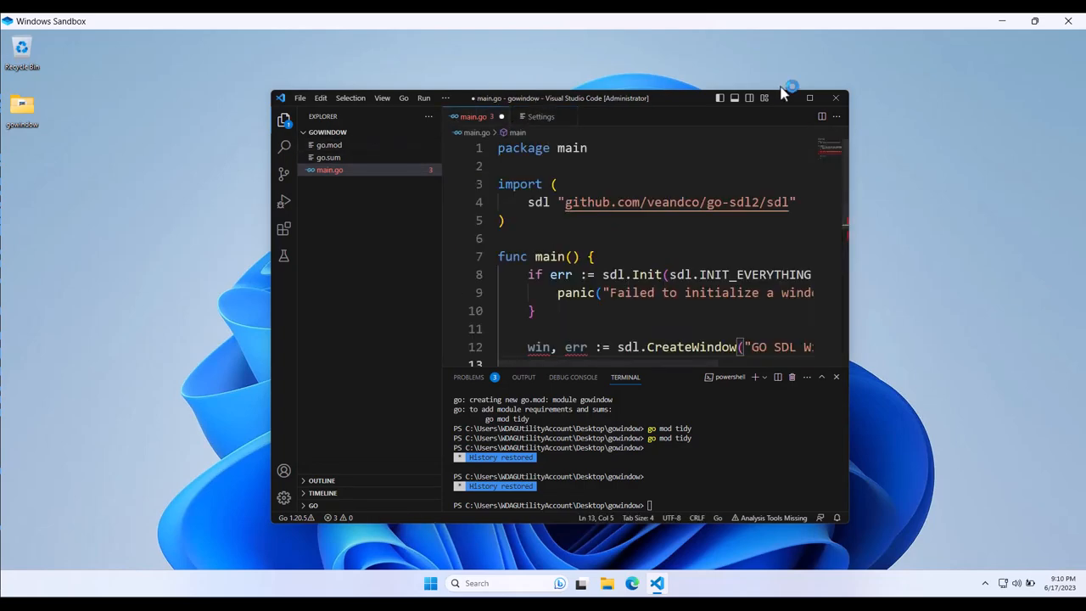
click(808, 97)
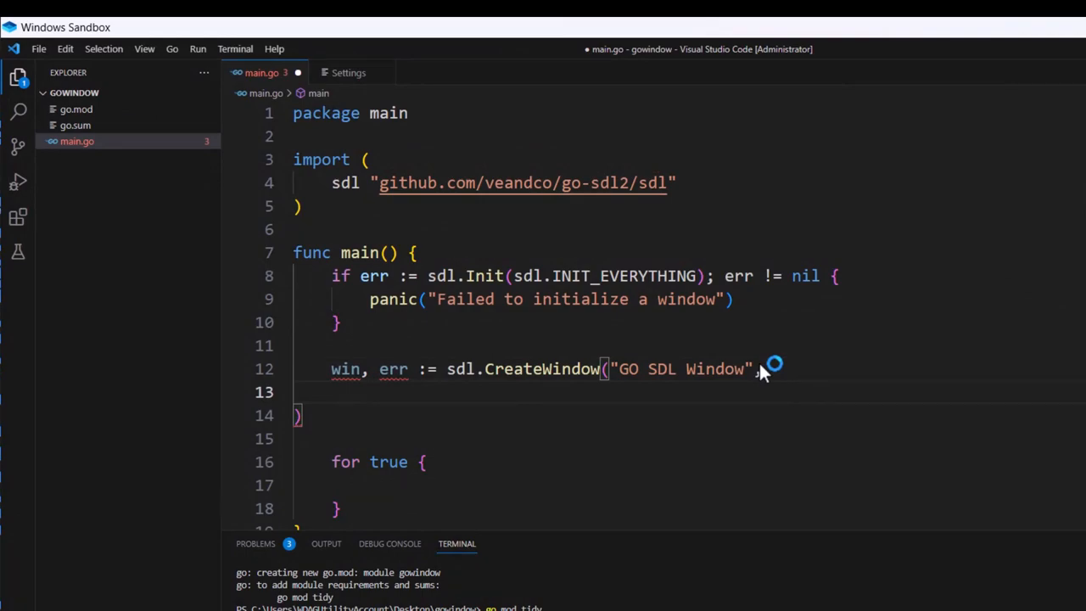
- Pass sdl.WINDOWPOS_UNDEFINED twice and a 1280 by 720 size to CreateWindow
text(sdl.wi)
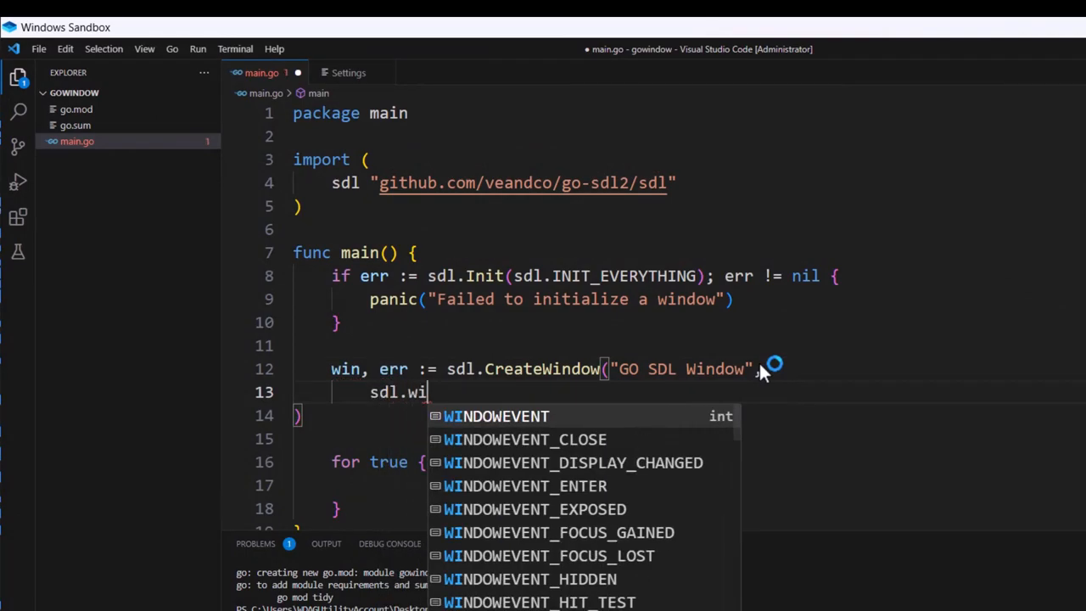
text(nd)
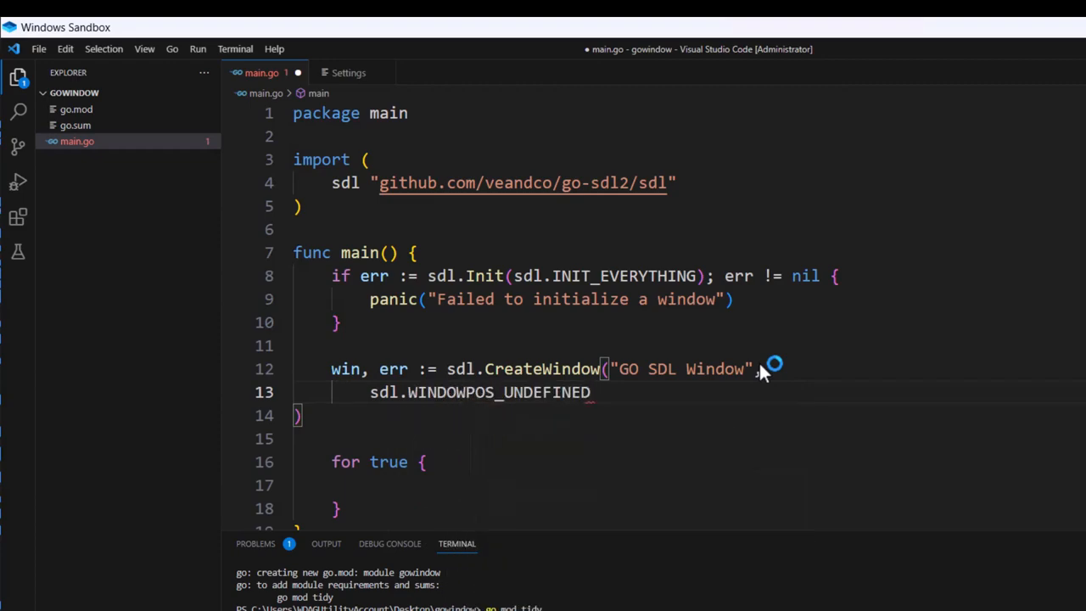
double_click(496, 392)
text(, sdl.WINDOWPOS_UNDEFINED,)
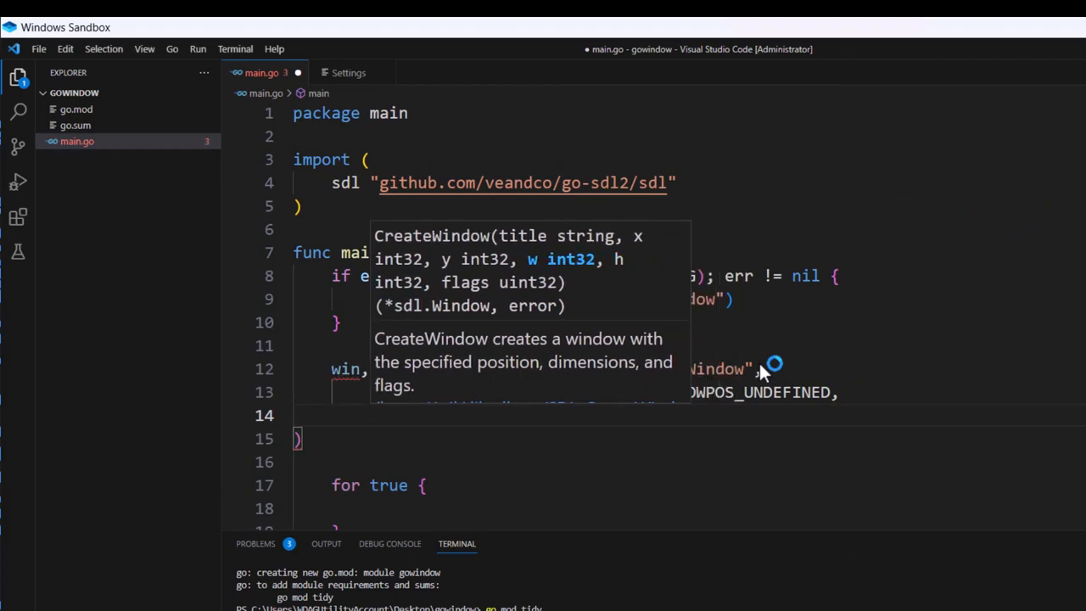
text(1280, 72)
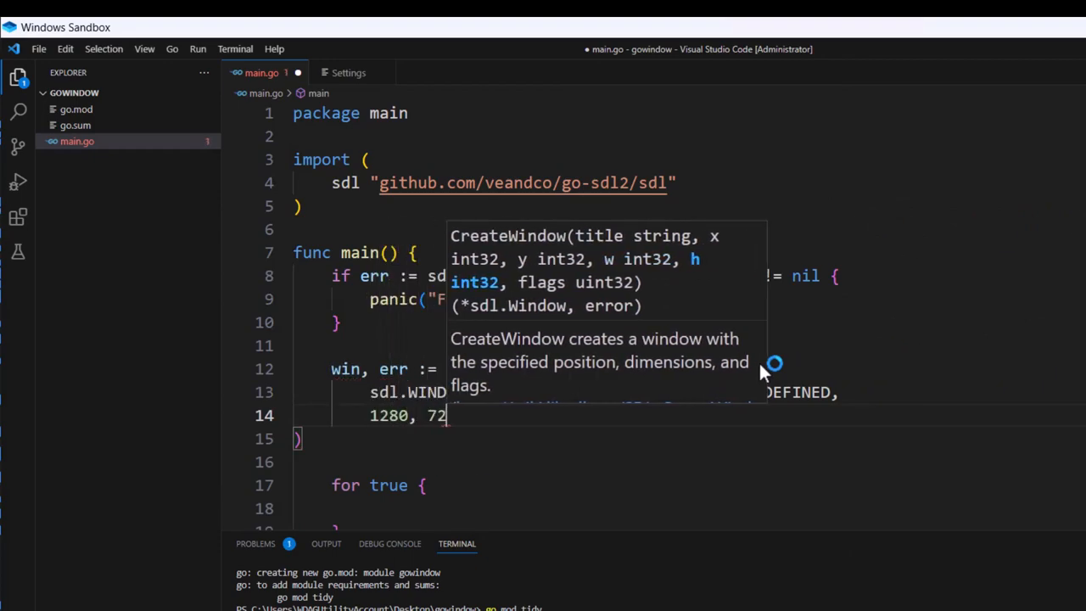
text(0,)
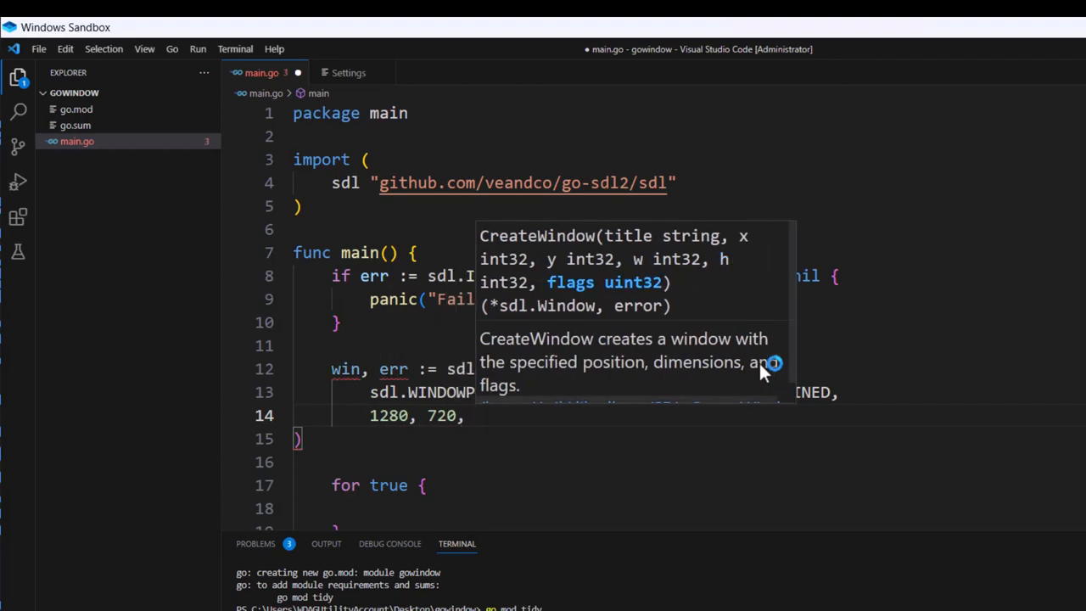
- Add the sdl.WINDOW_SHOWN|sdl.WINDOW_RESIZABLE flags and close the CreateWindow call
click(475, 416)
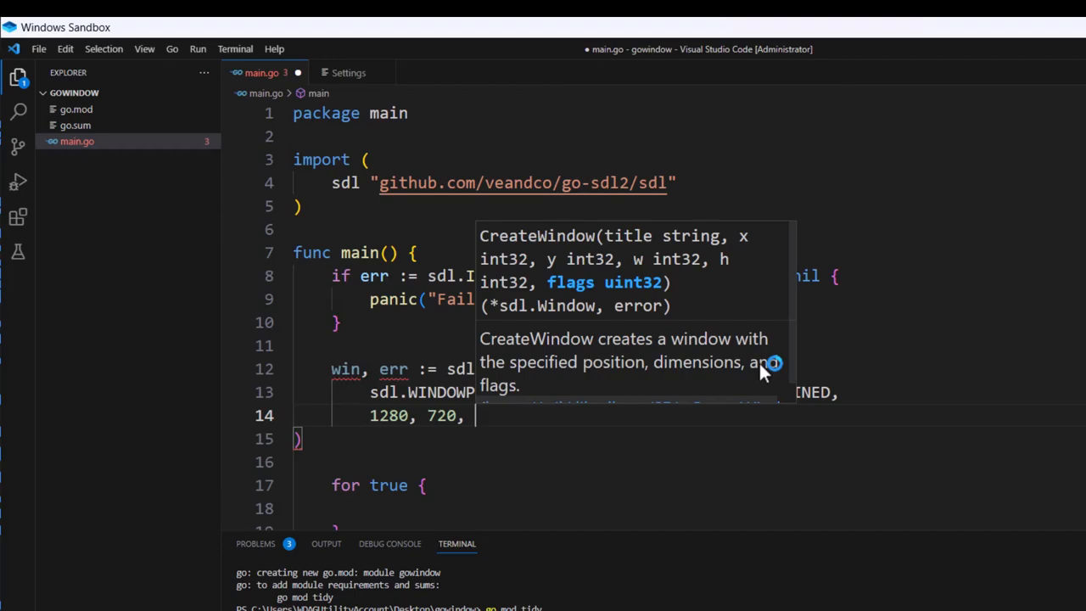
text(sdl.)
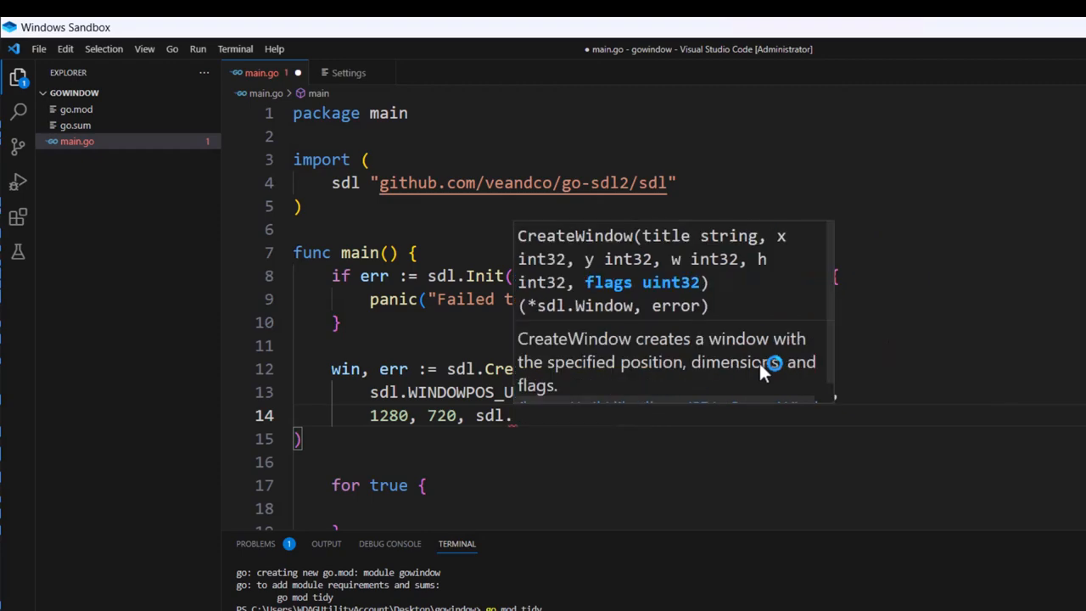
text(WINDOW_SHOWN |)
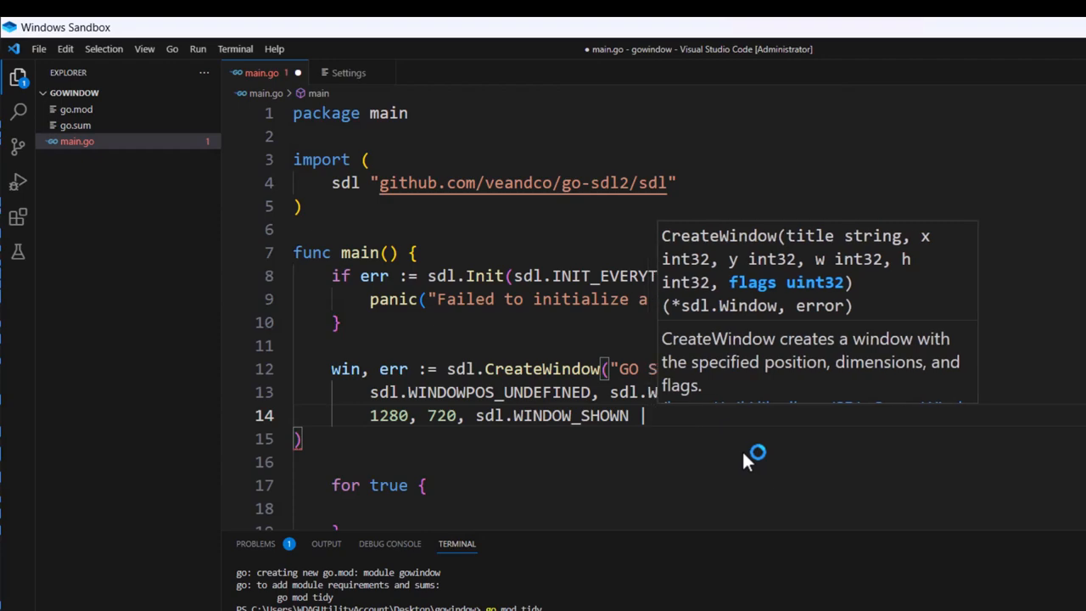
text(sdl.WINDOW_RESIZABLE)
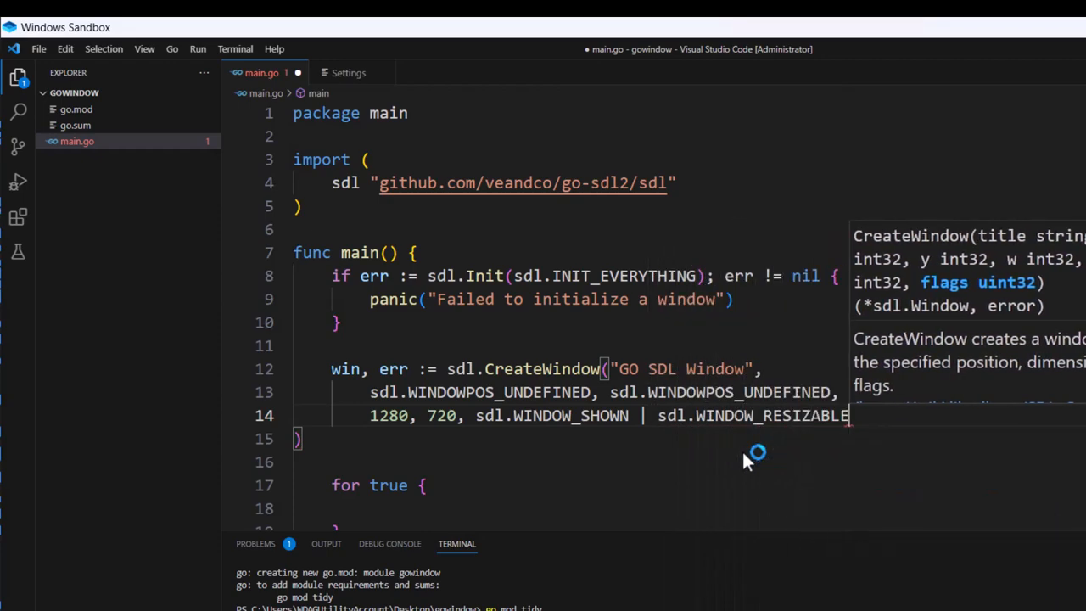
text(,)
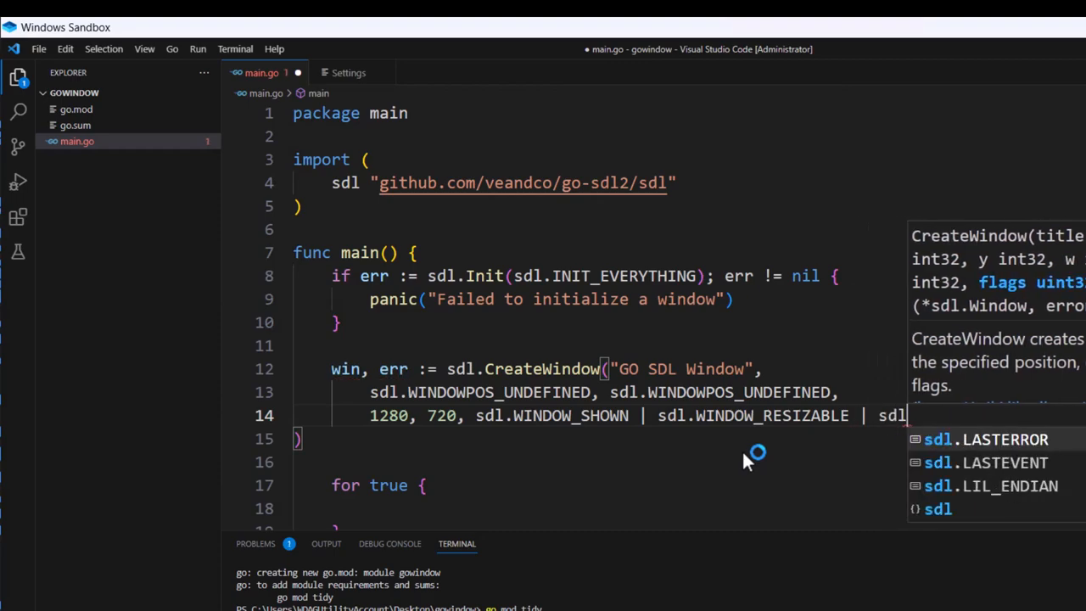
text(sdl.WINDOW_VULKAN)
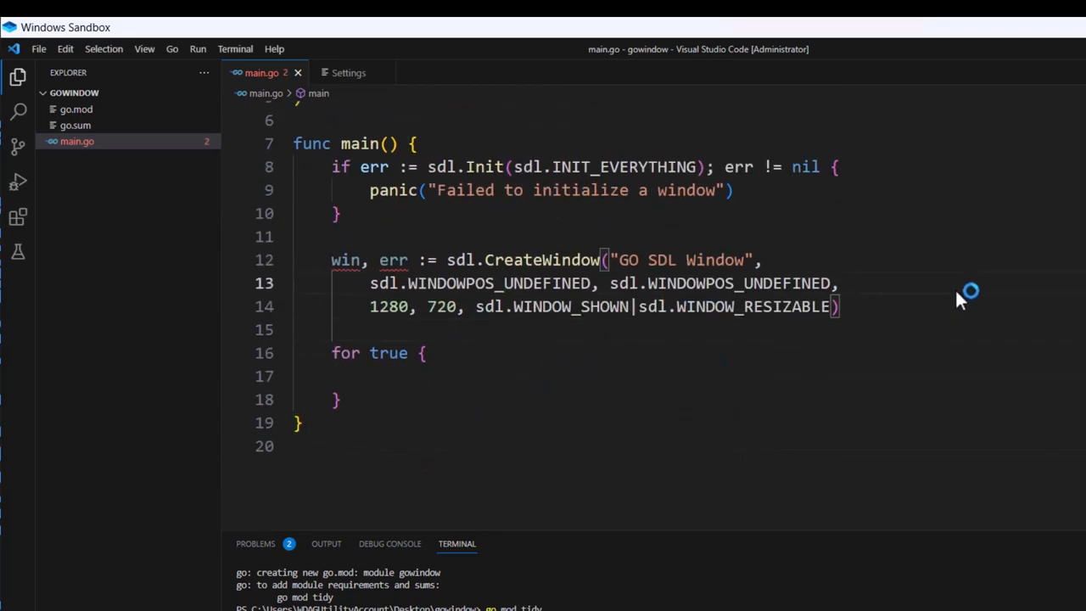
- Panic with "Failed to create the SDL window" when CreateWindow returns an error
text(IF)
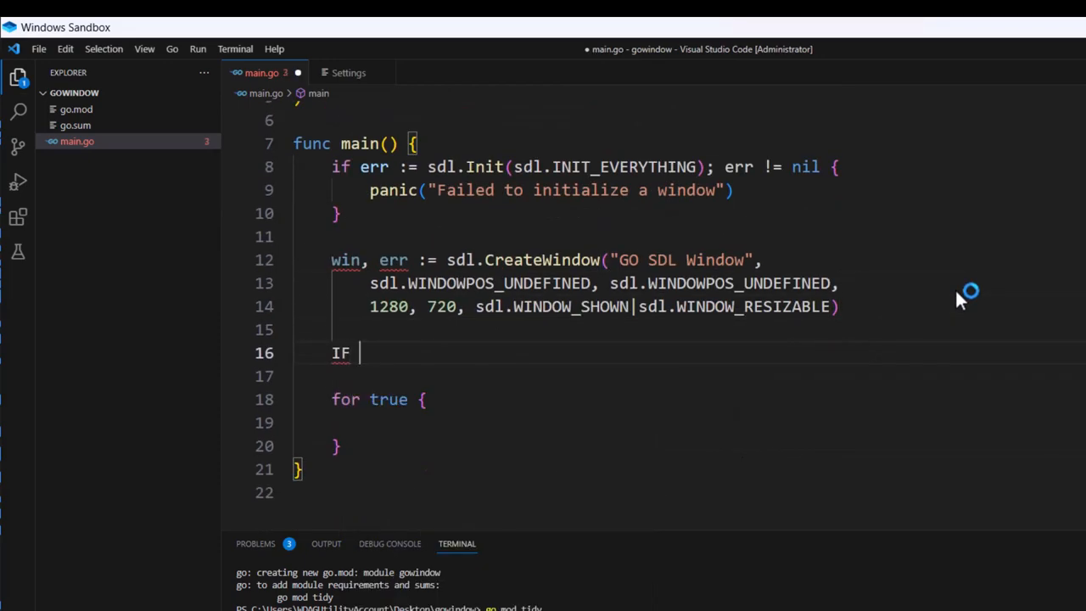
text(if err)
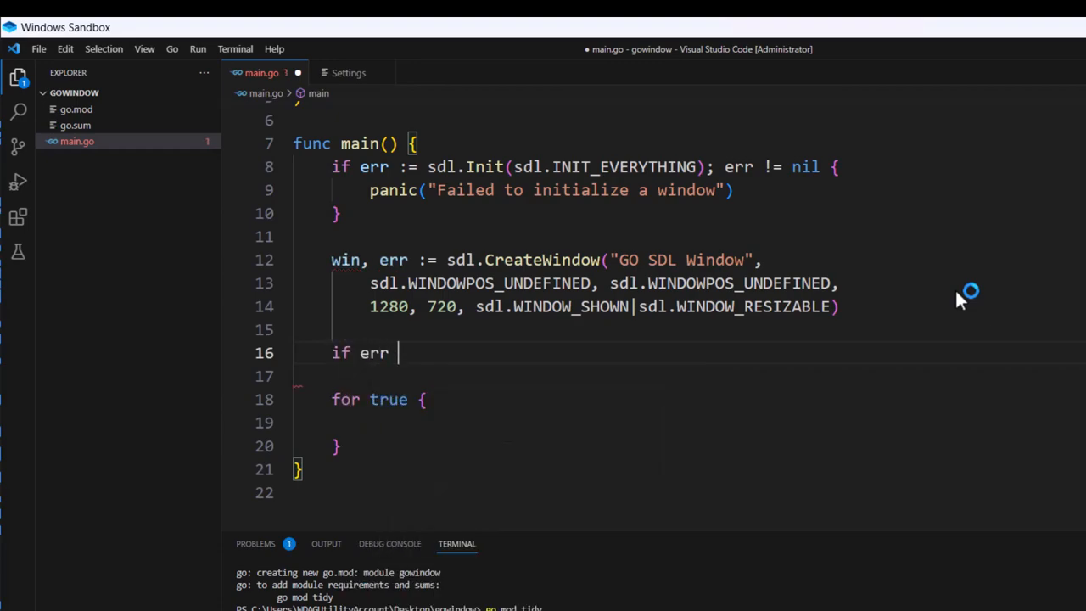
text(!= nil {)
click(688, 375)
text(panic(")
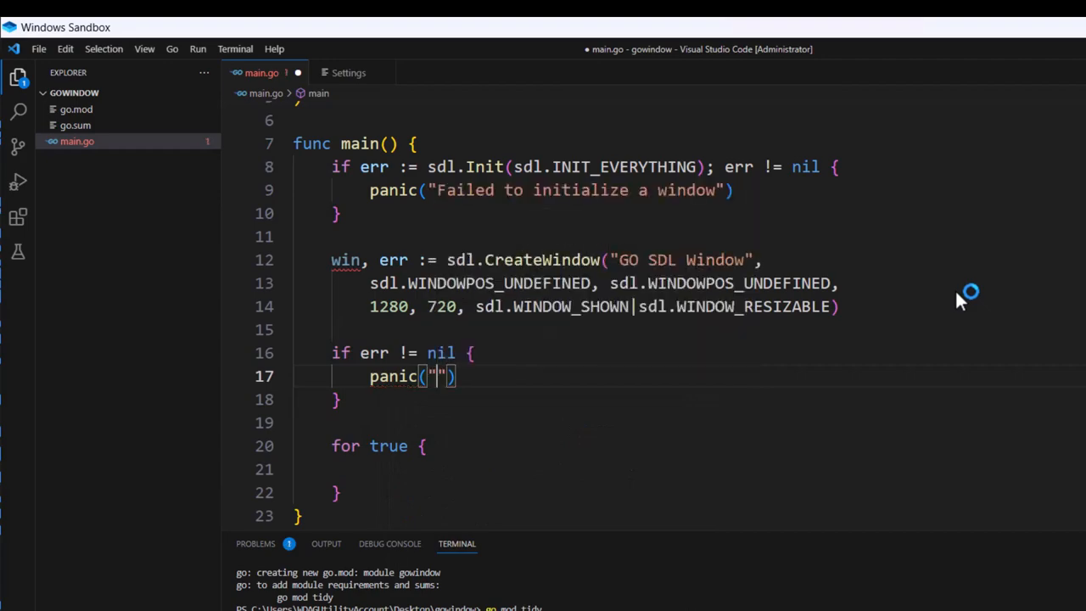
text(Failed to create)
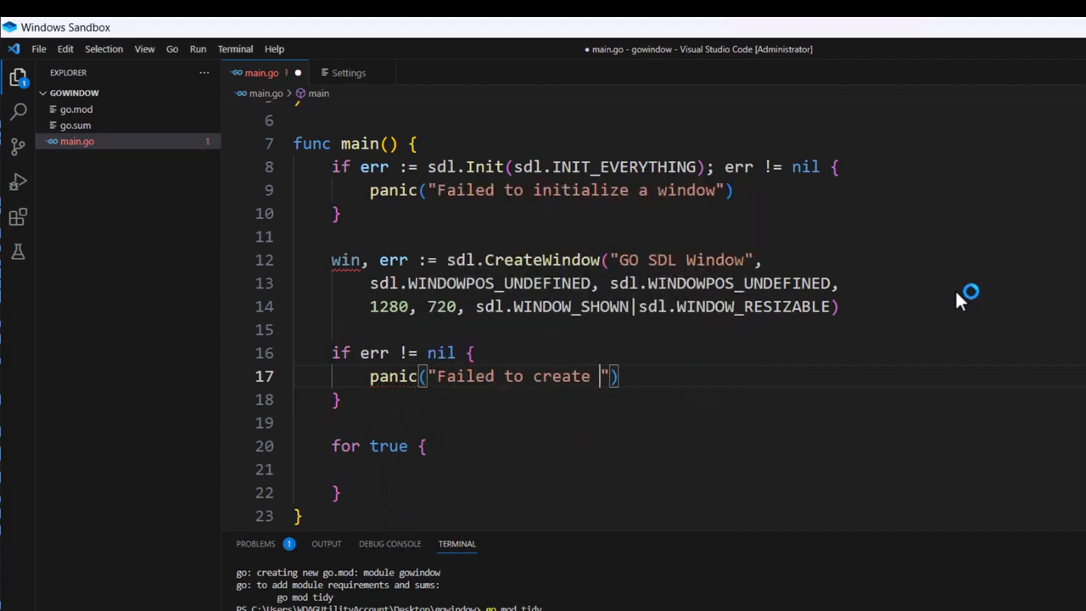
text(the SDL window)
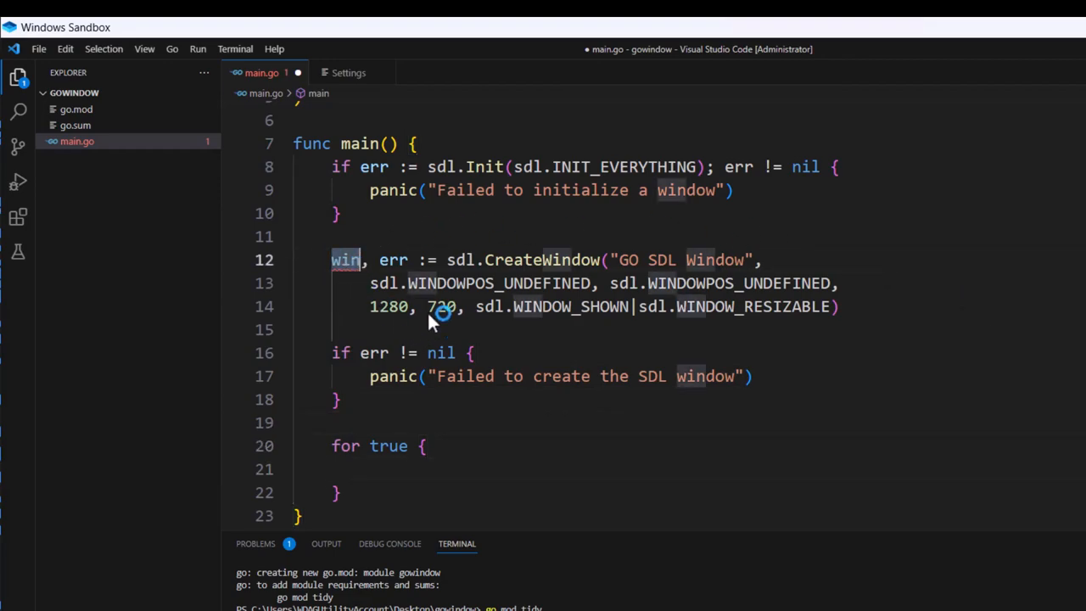
mouse_move(416, 503)
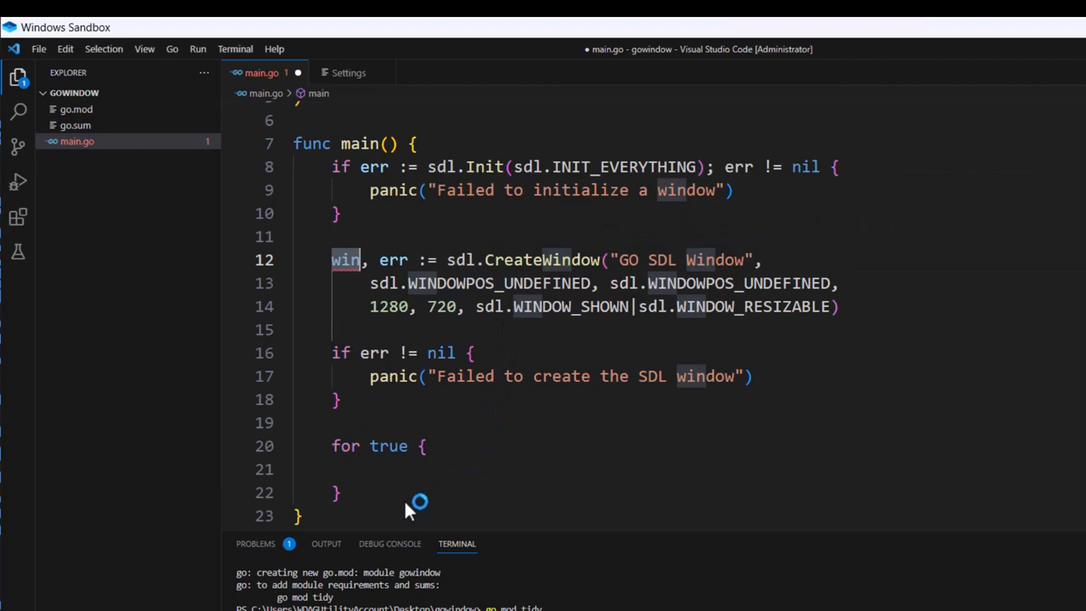
- Call win.Destroy() after the loop and begin the go build command in the terminal
text(win.Destroy()
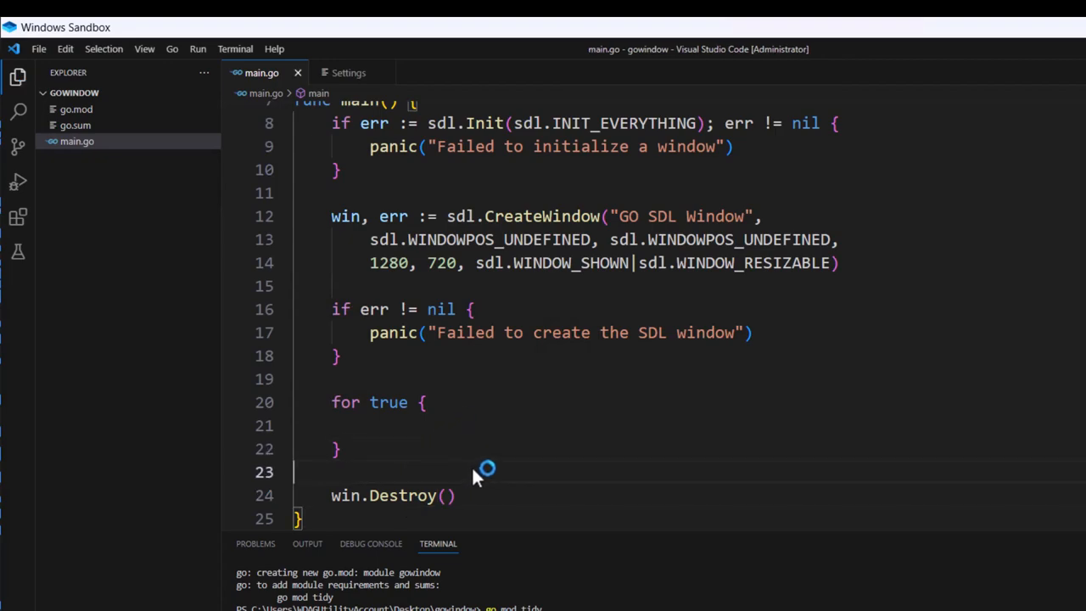
scroll(up, 3)
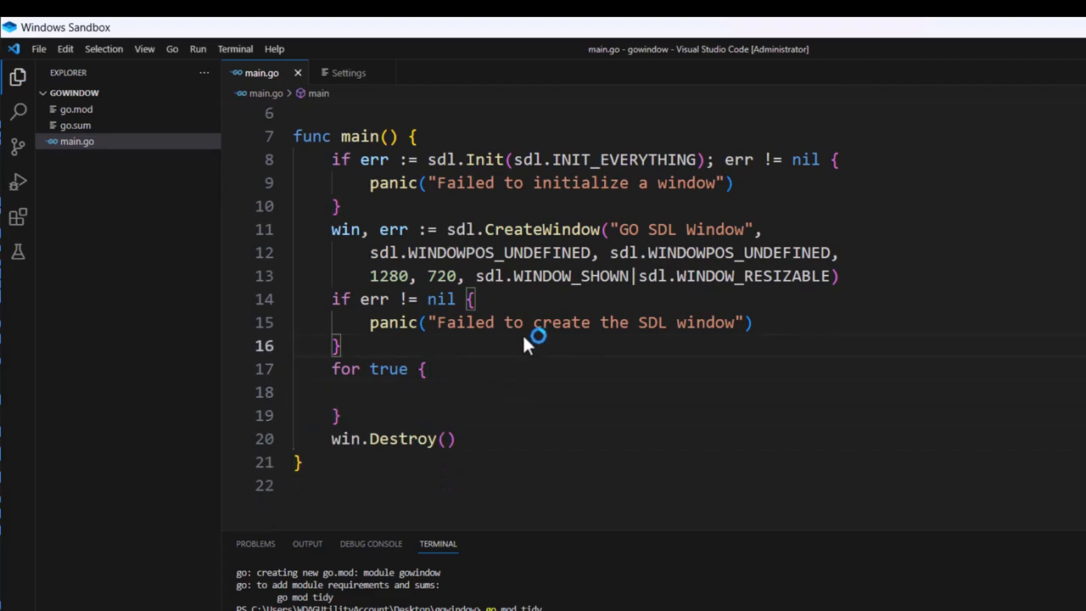
scroll(up, 3)
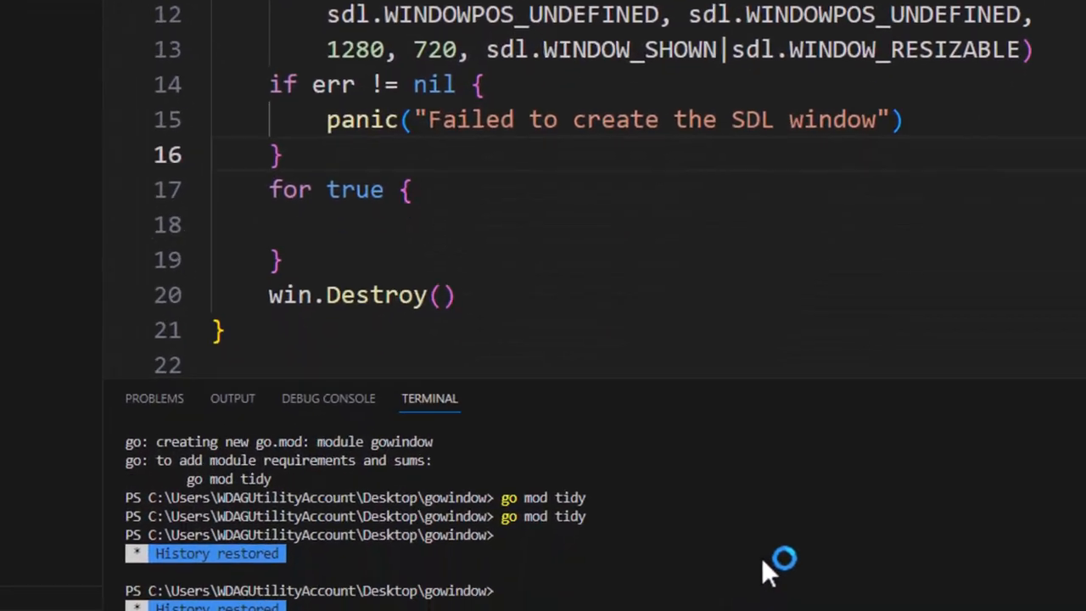
text(go bu)
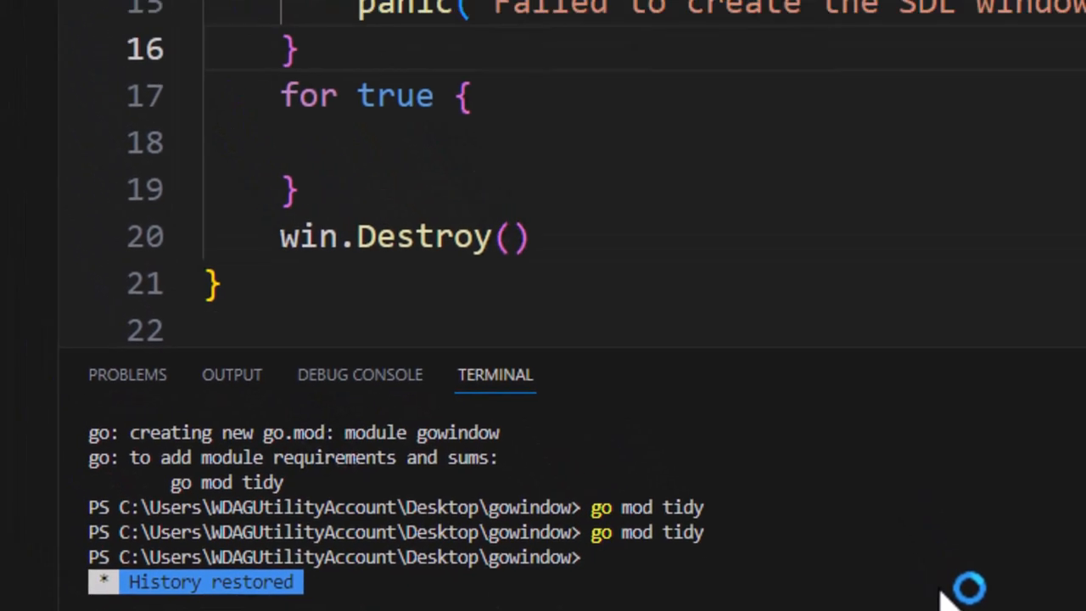
- Run go build -o bin/gowindow.exe main.go in the integrated terminal
click(319, 102)
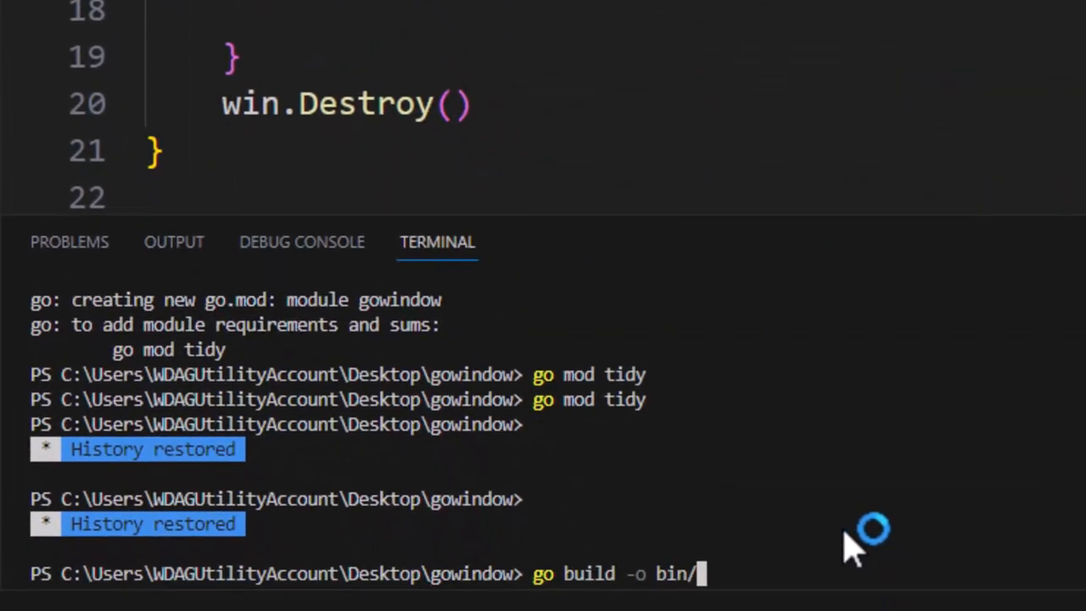
text(gowindow)
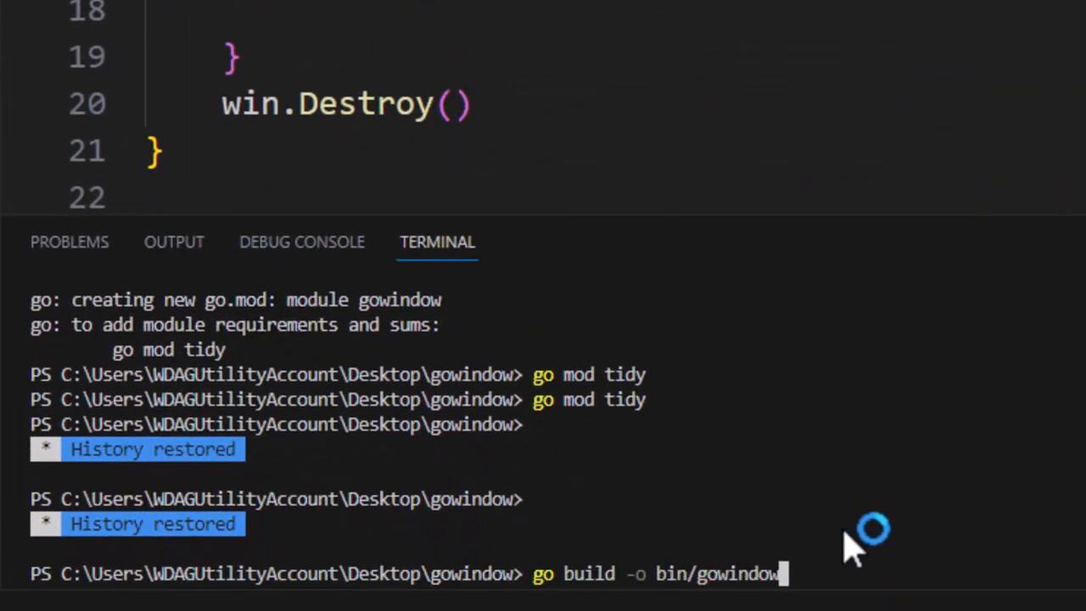
text(.exe main.go)
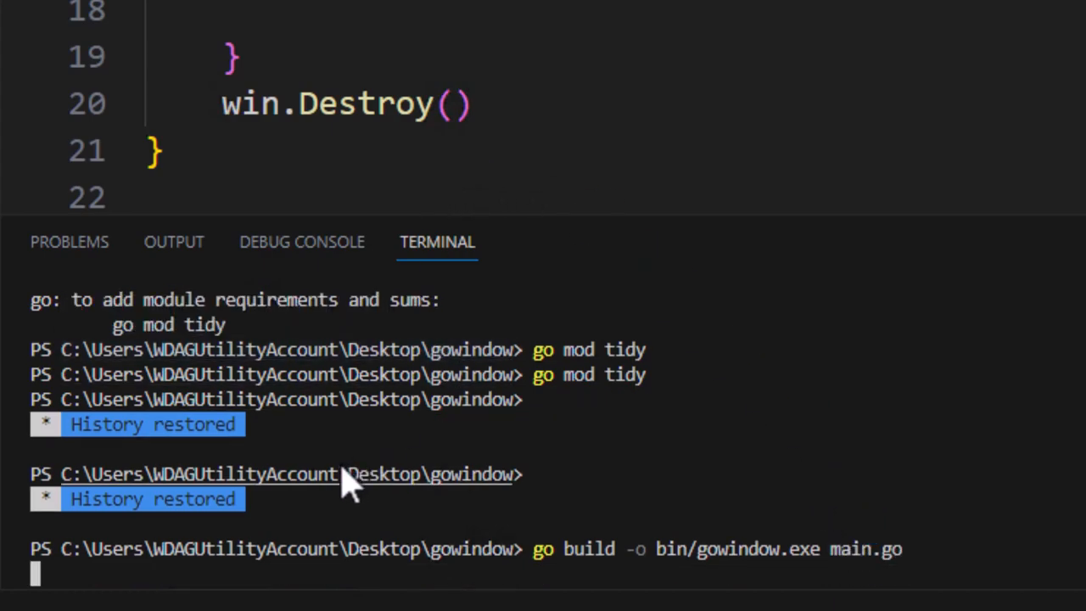
mouse_move(874, 10)
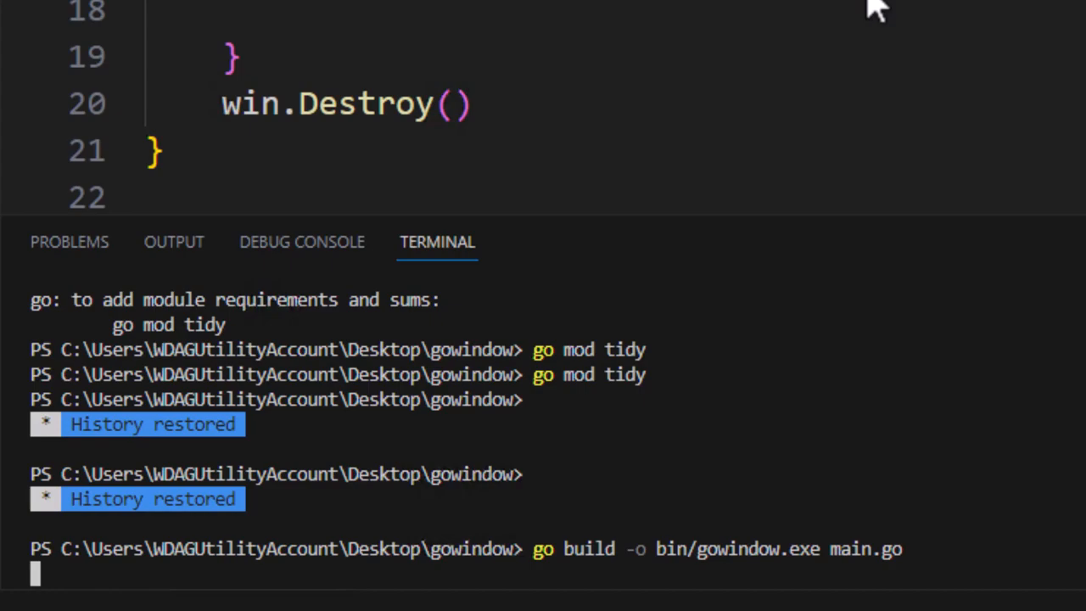
mouse_move(919, 268)
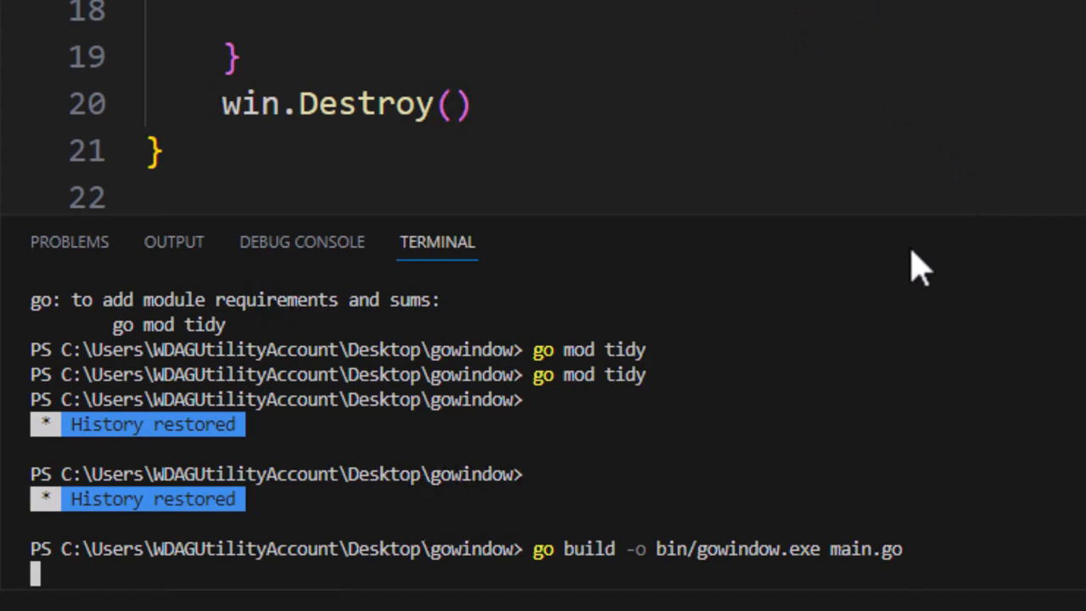
mouse_move(671, 475)
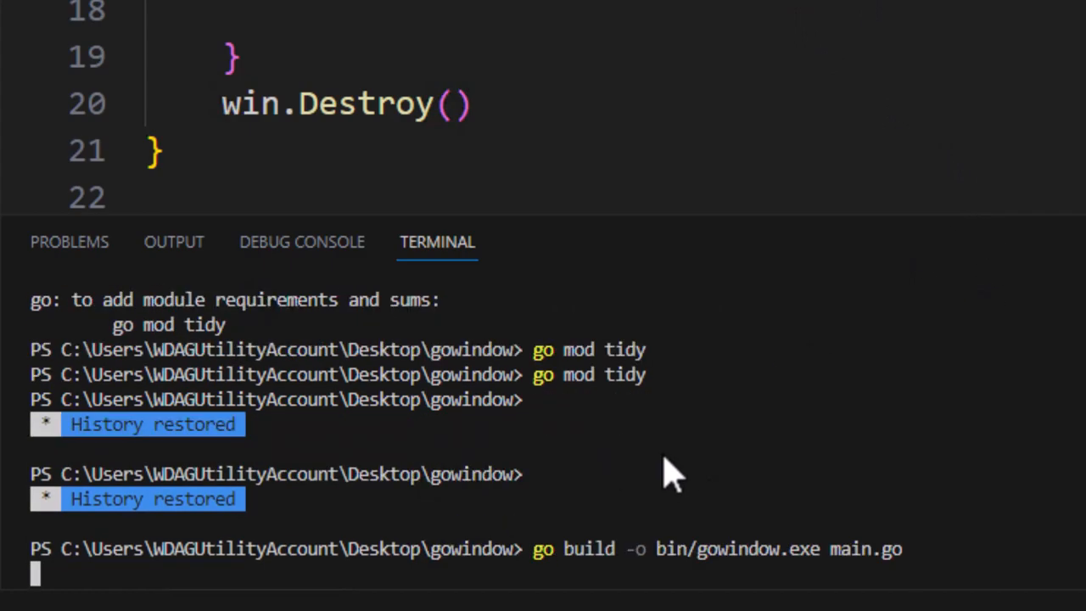
mouse_move(743, 238)
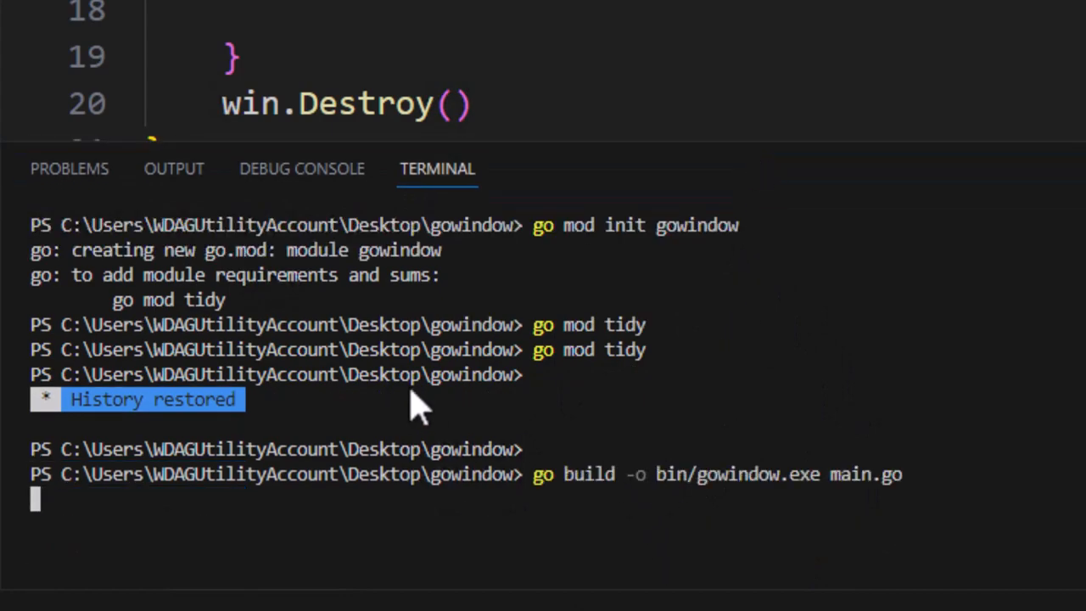
mouse_move(416, 407)
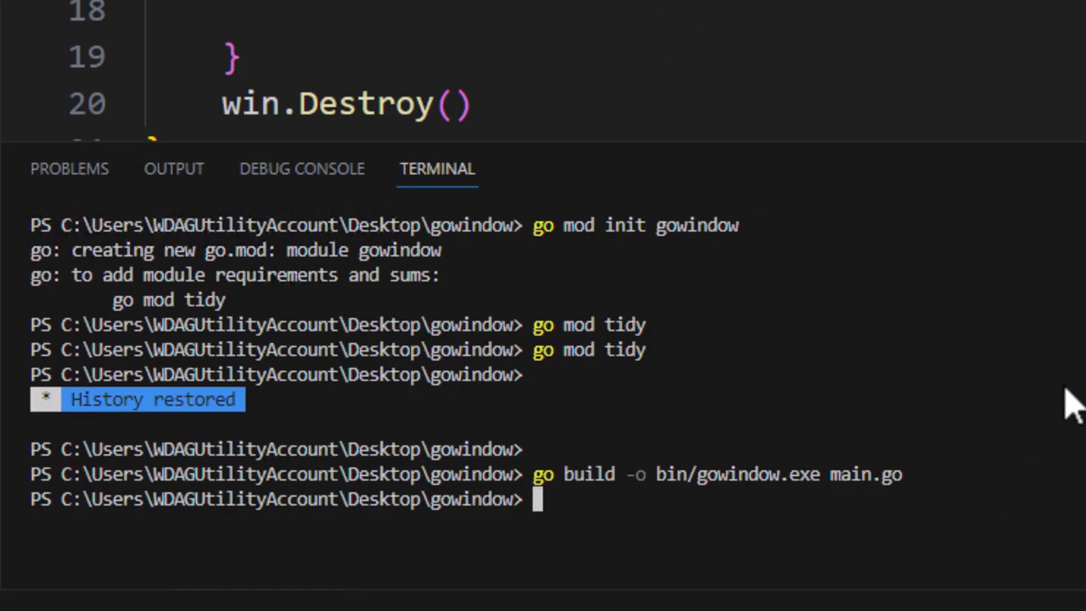
mouse_move(529, 462)
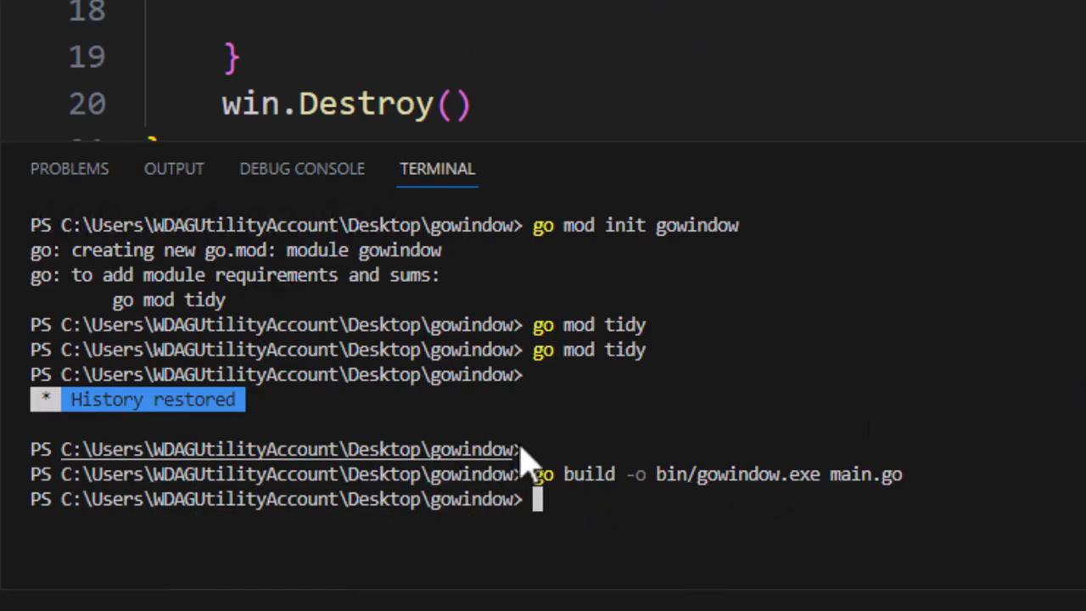
mouse_move(390, 47)
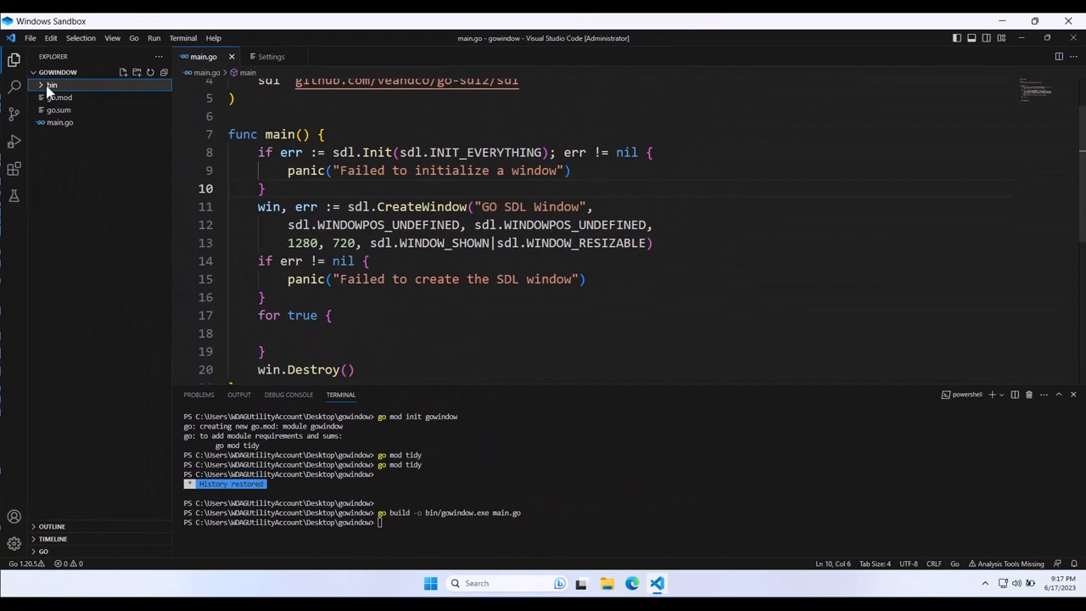
- Reveal bin in File Explorer, launch gowindow.exe, then close the hung GO SDL Window
right_click(51, 85)
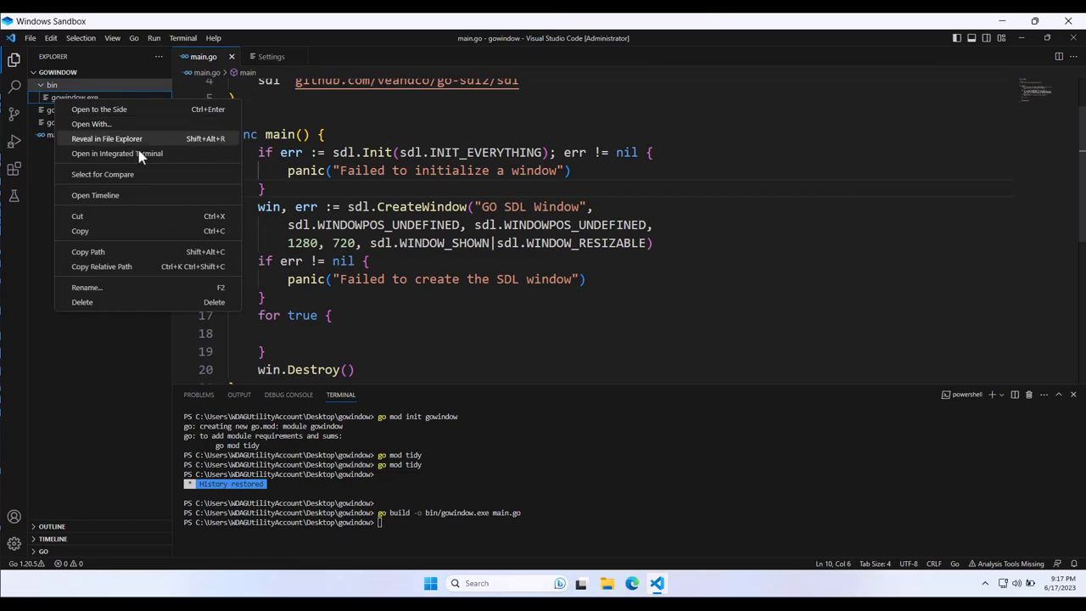
mouse_move(110, 168)
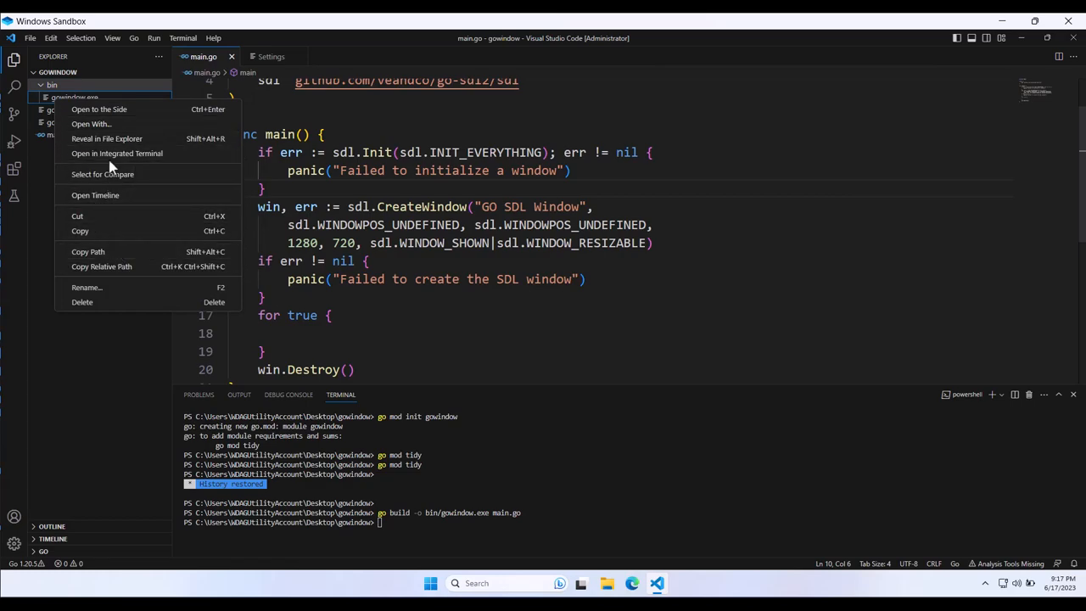
click(107, 139)
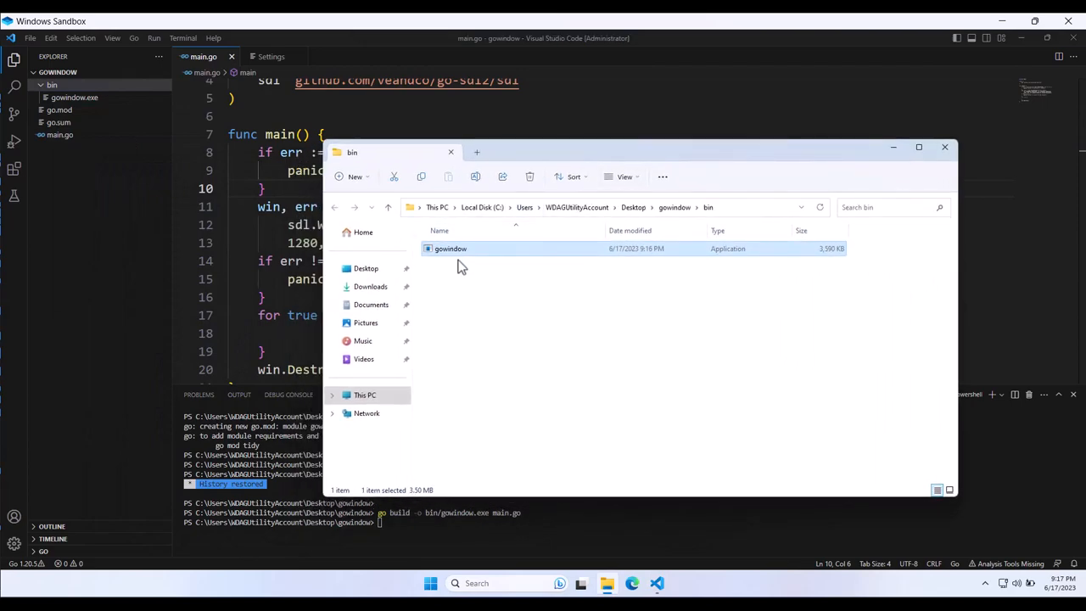
mouse_move(450, 248)
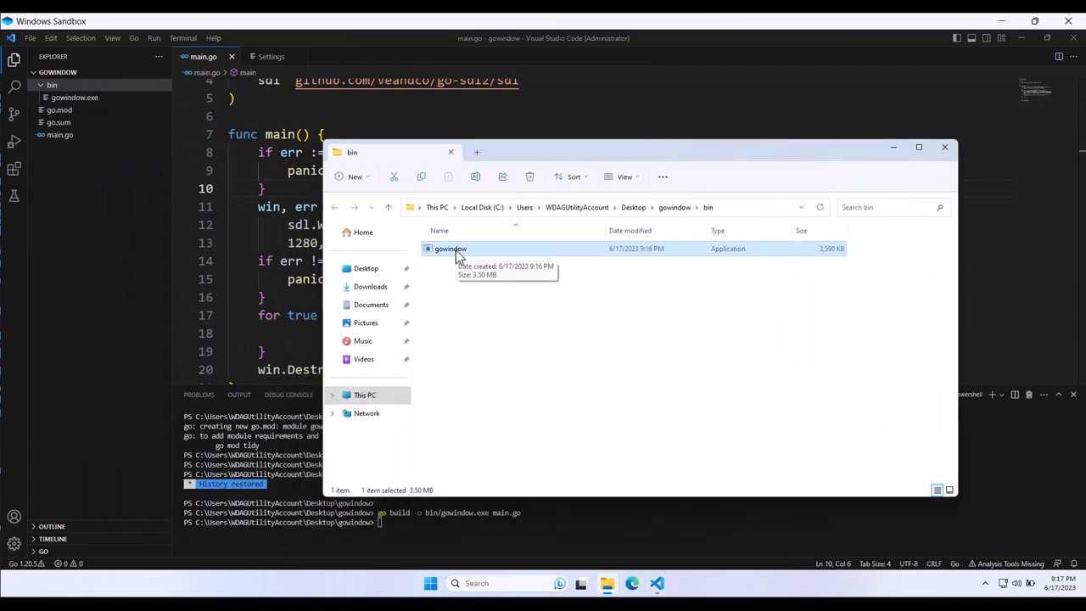
double_click(450, 248)
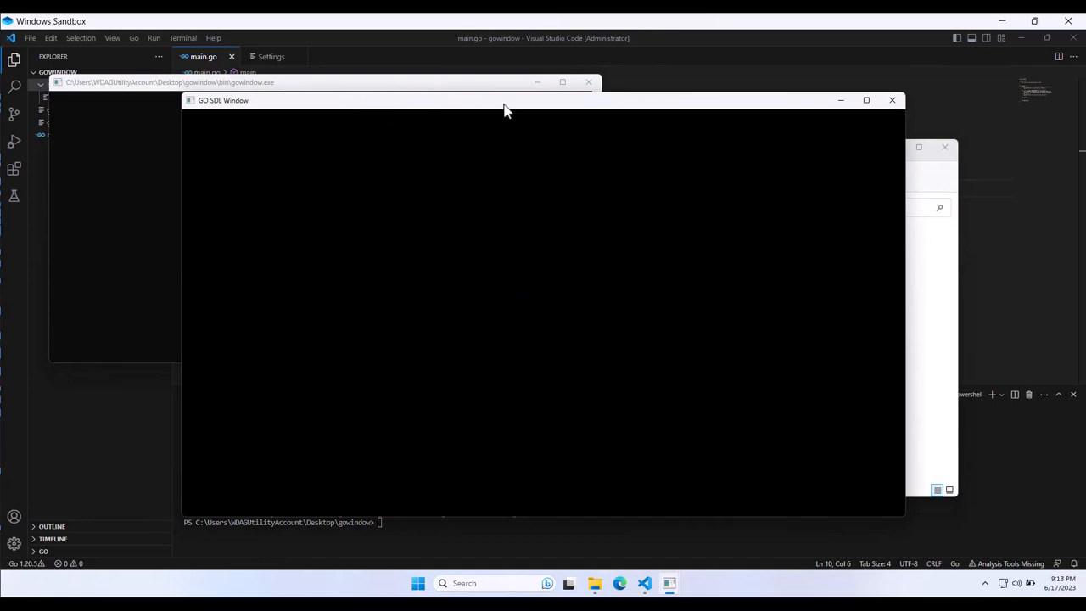
mouse_move(903, 109)
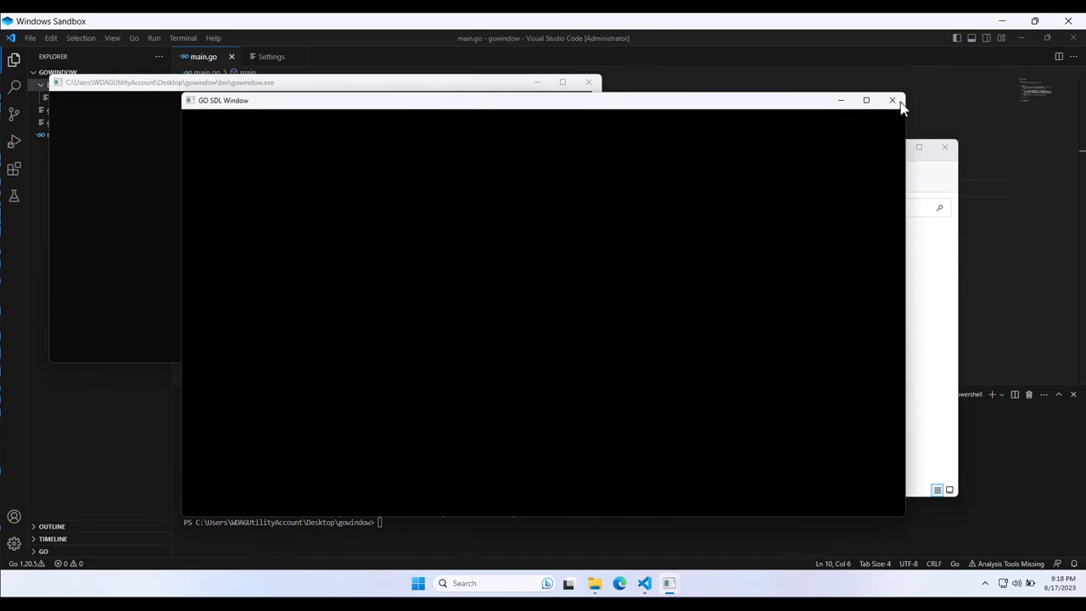
click(893, 100)
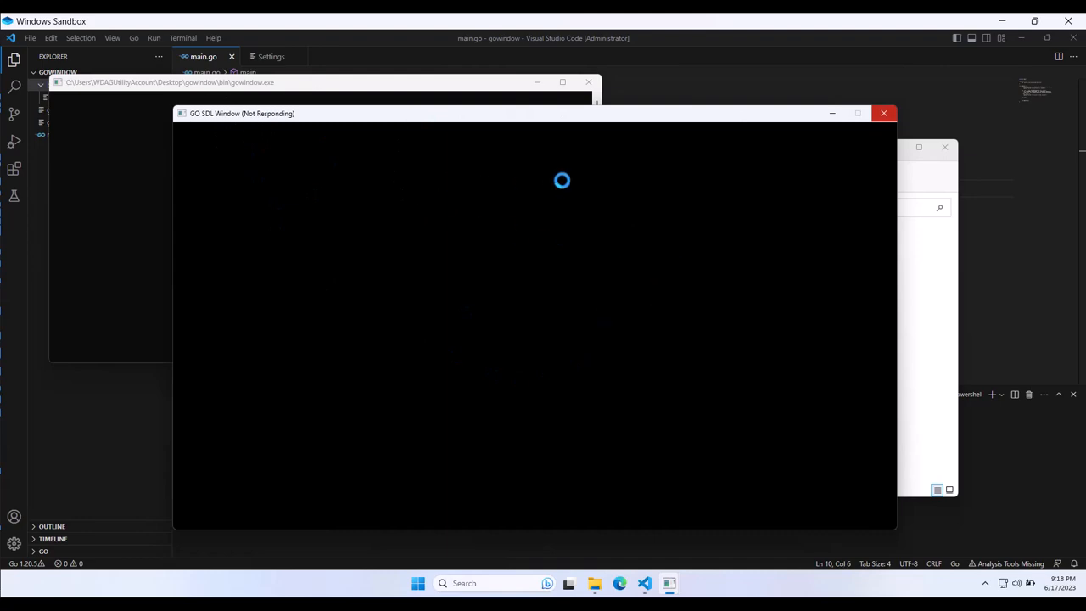
mouse_move(845, 133)
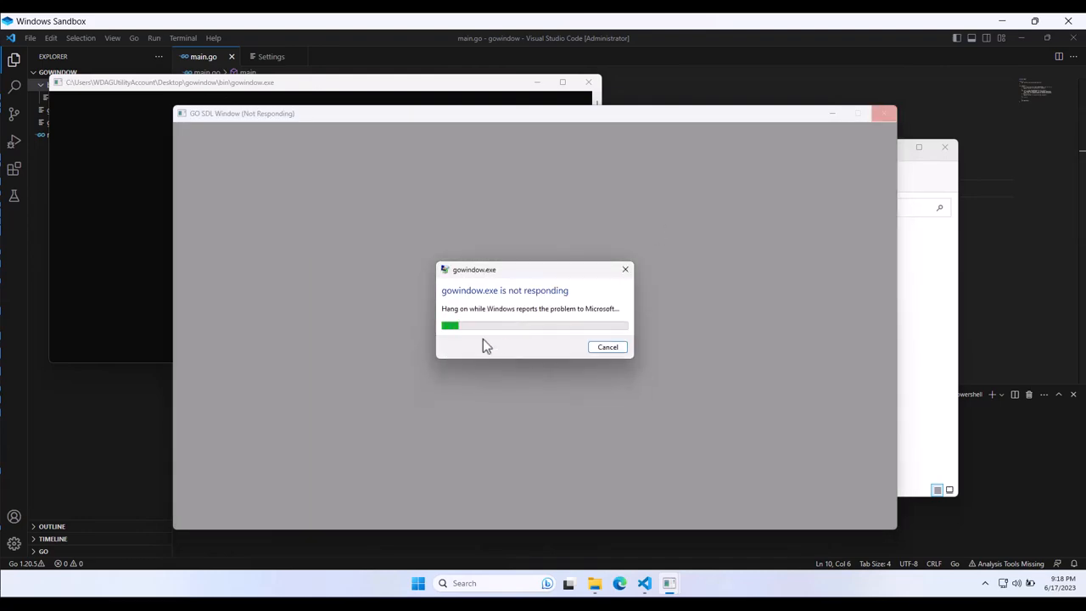
click(608, 346)
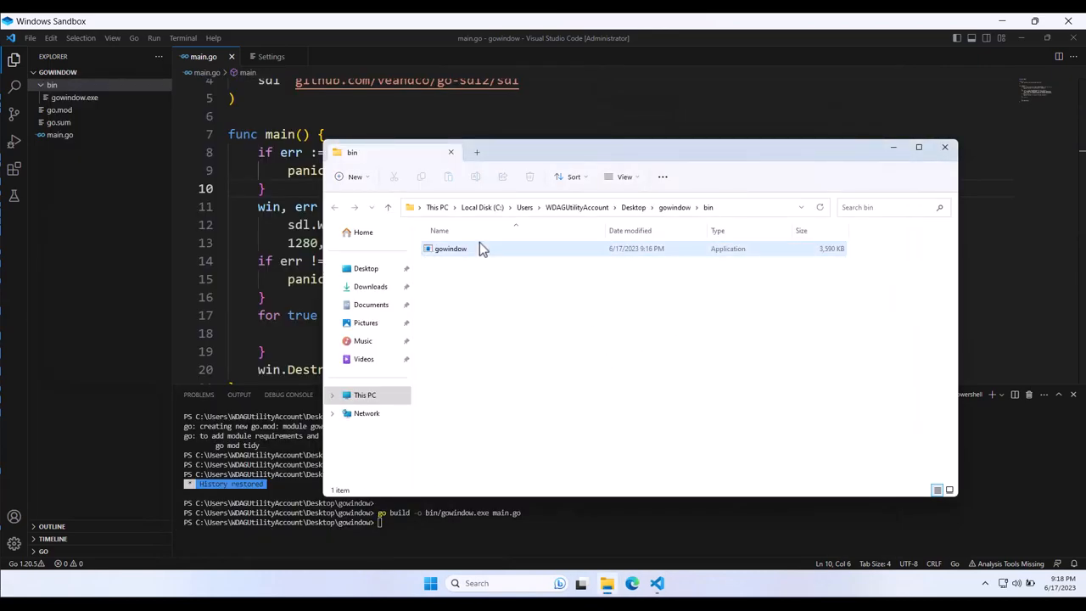
mouse_move(452, 248)
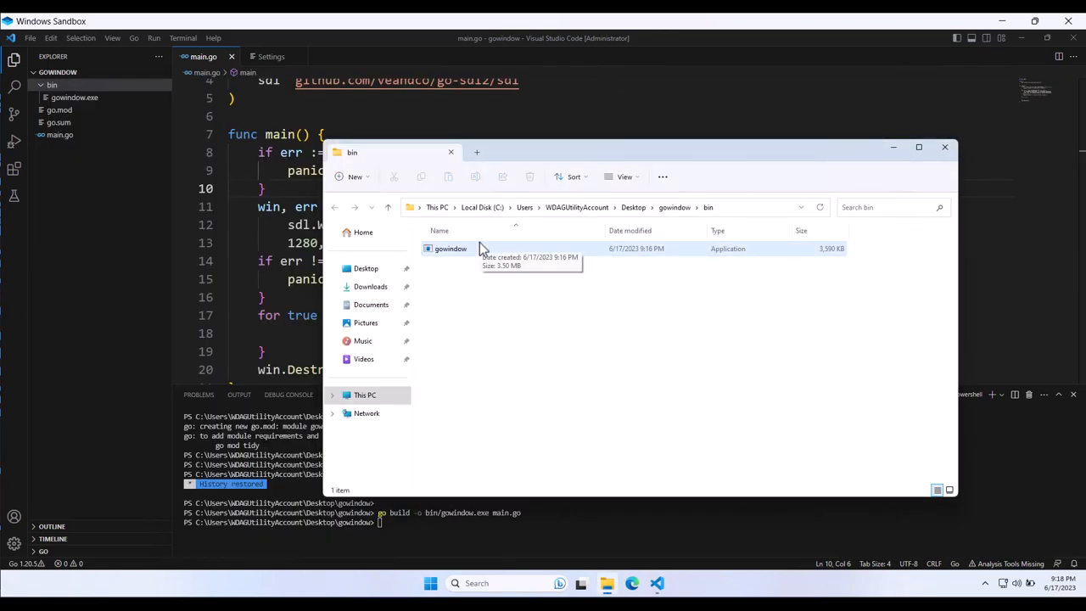
mouse_move(469, 261)
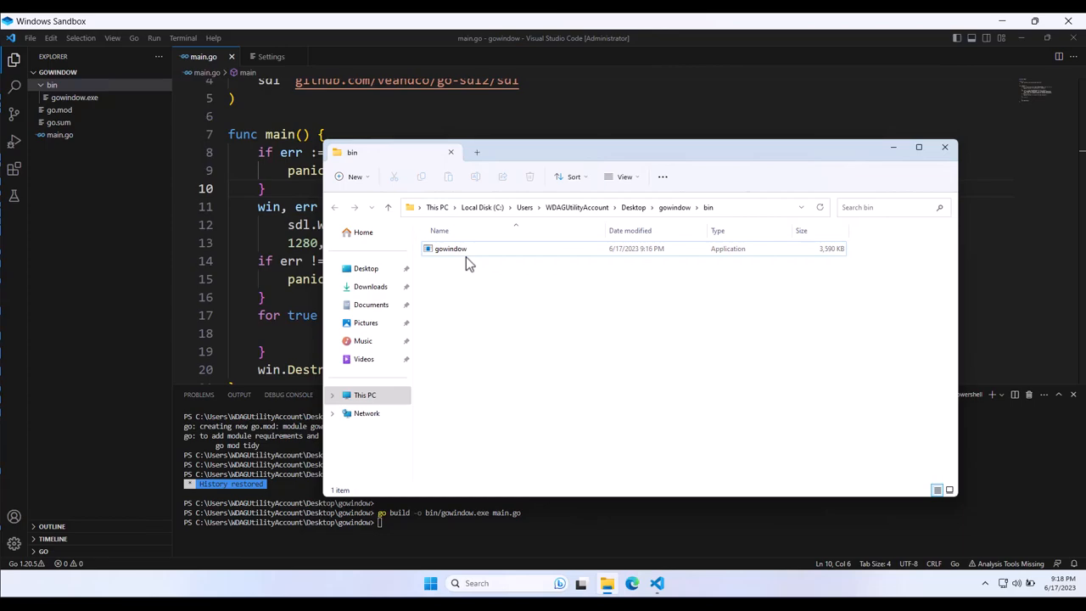
mouse_move(513, 268)
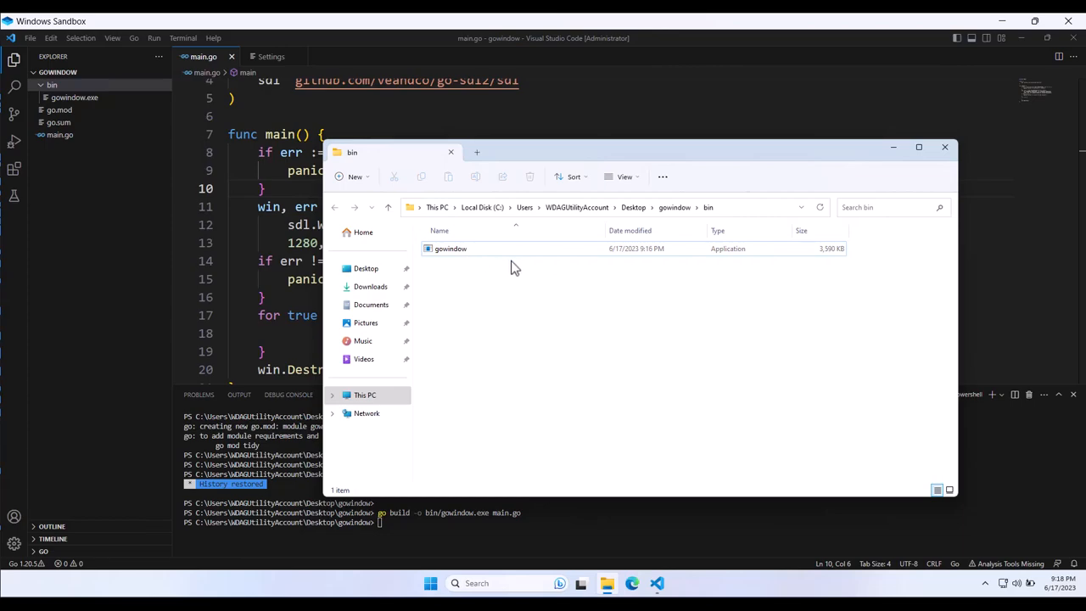
mouse_move(592, 336)
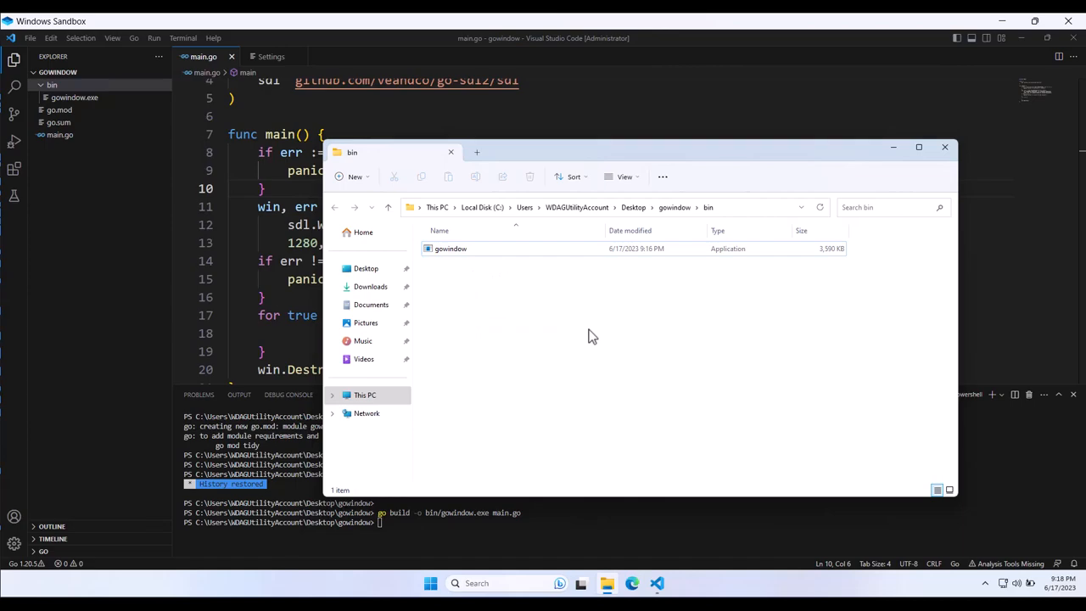
mouse_move(519, 269)
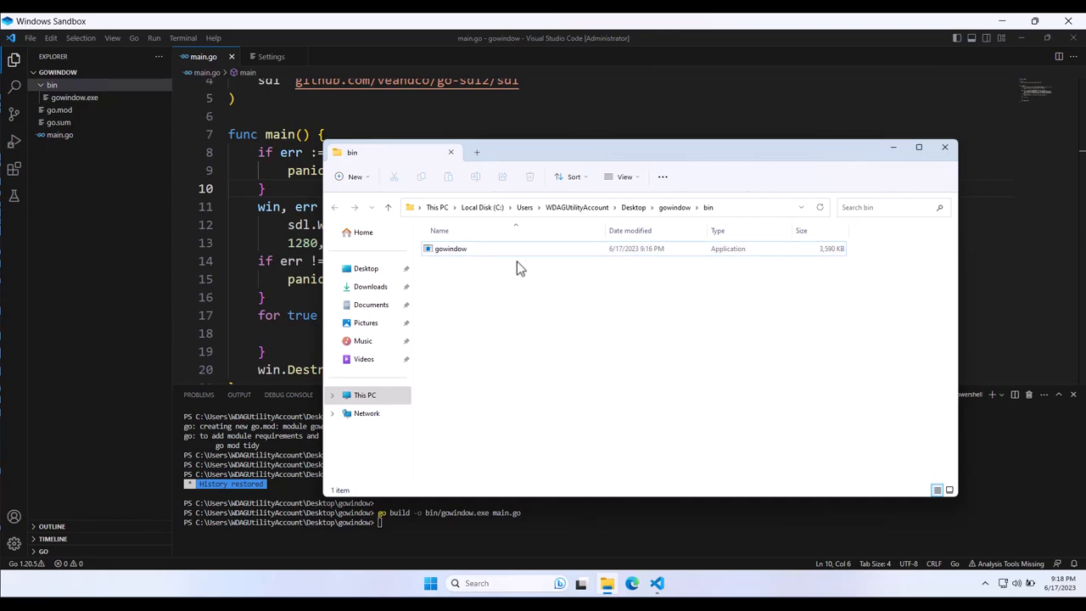
mouse_move(537, 316)
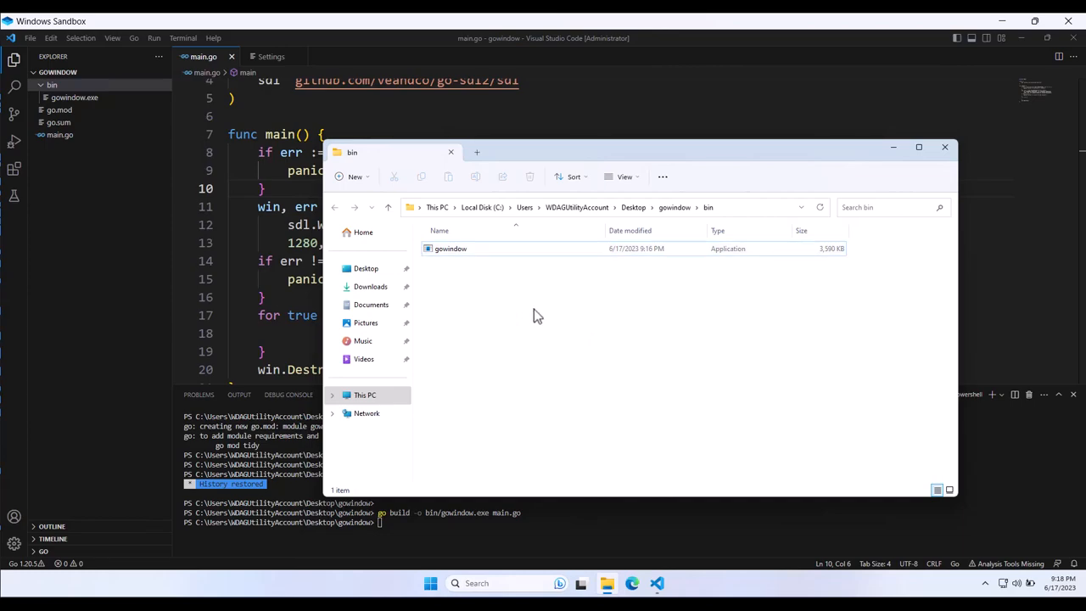
mouse_move(516, 285)
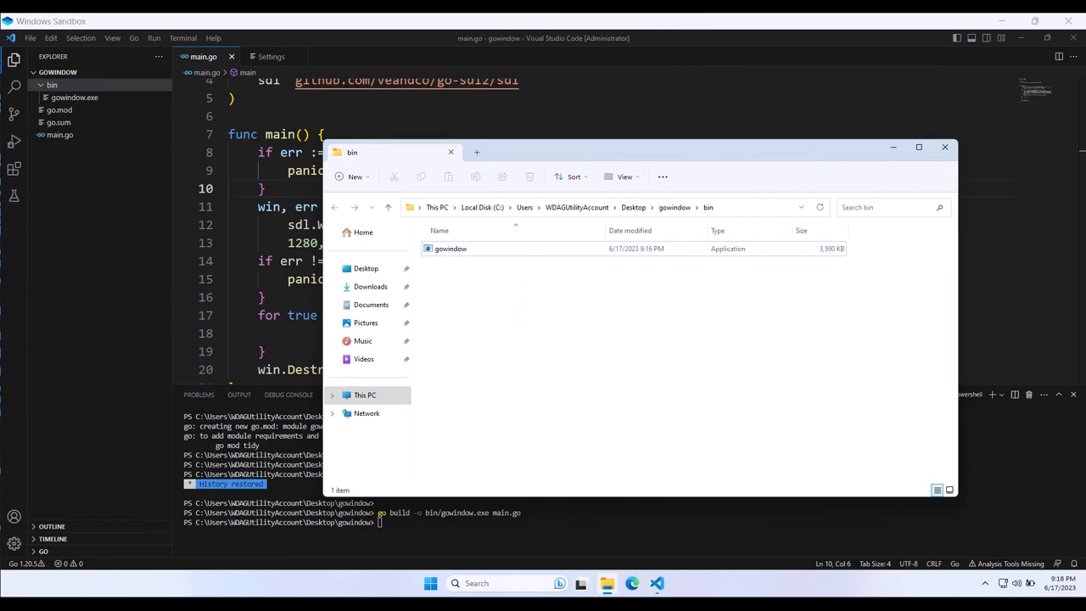
mouse_move(377, 323)
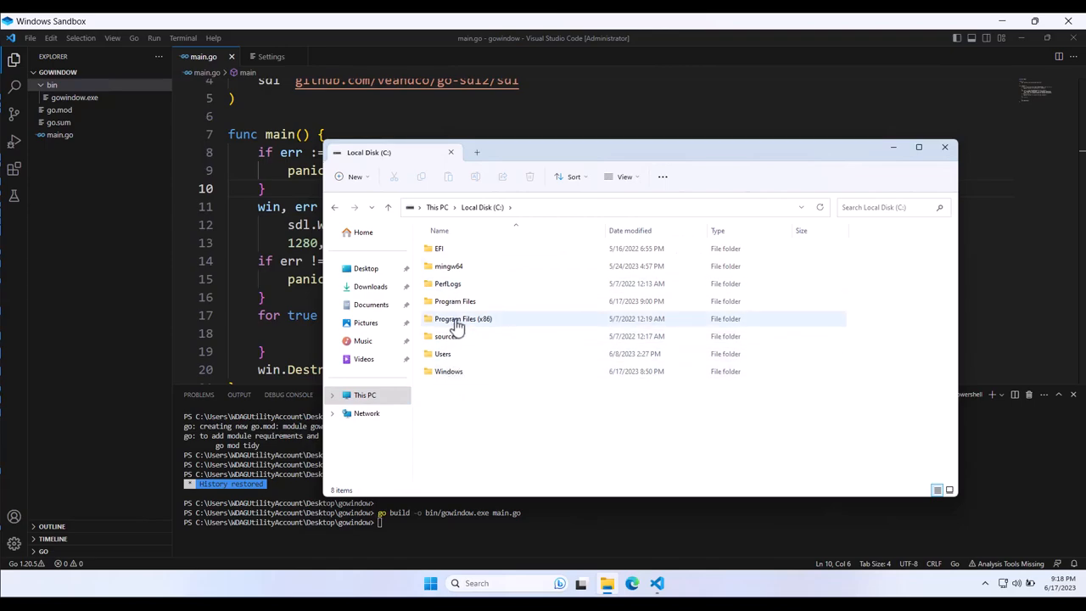
- Check libSDL2.a in C:\mingw64\lib, then return to the gowindow bin folder
double_click(448, 265)
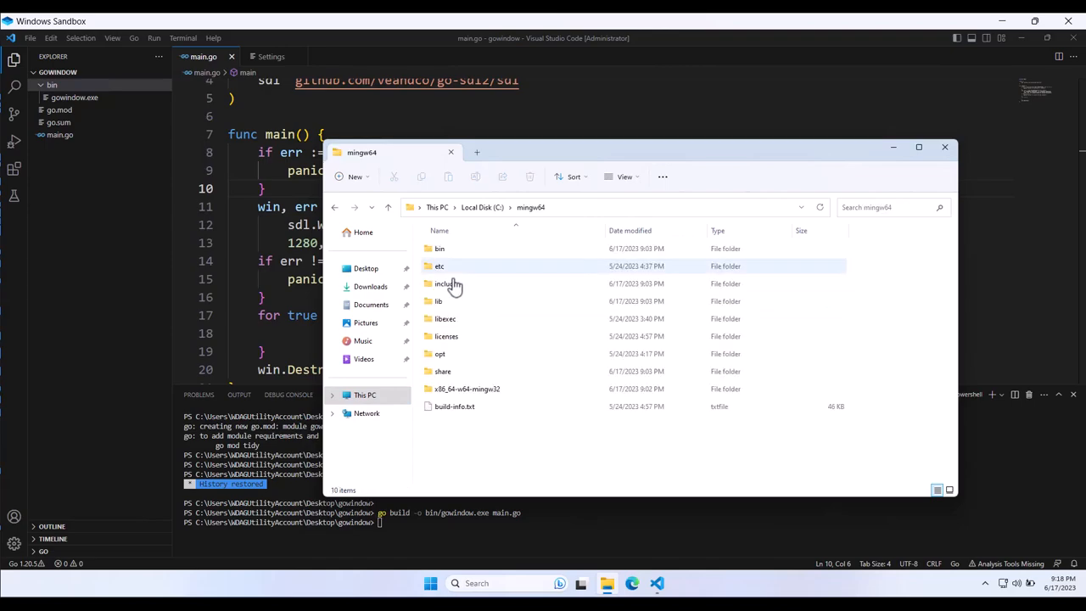
double_click(438, 302)
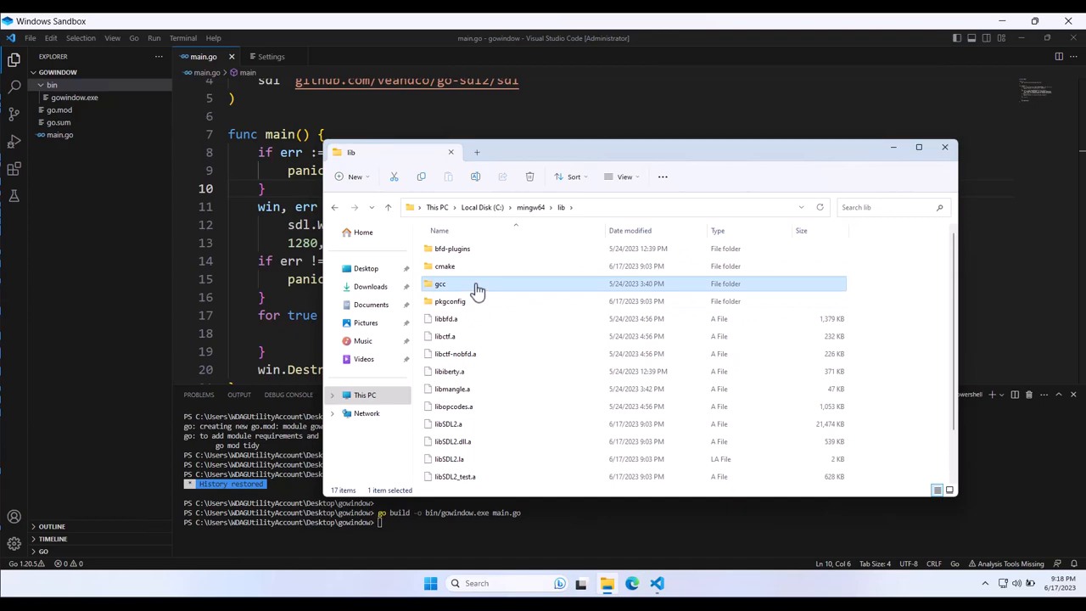
click(448, 425)
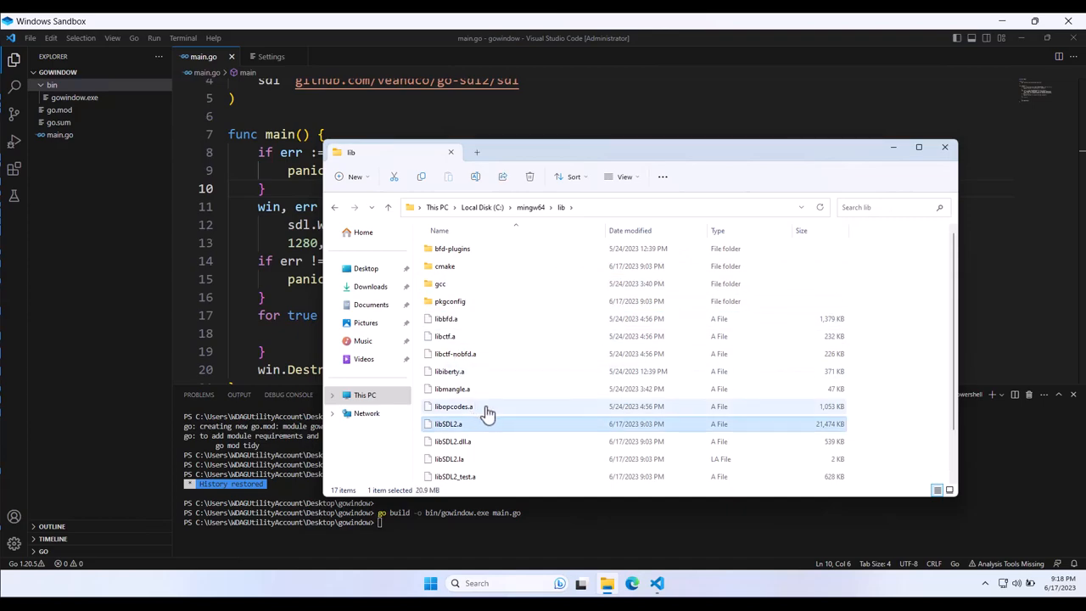
scroll(down, 3)
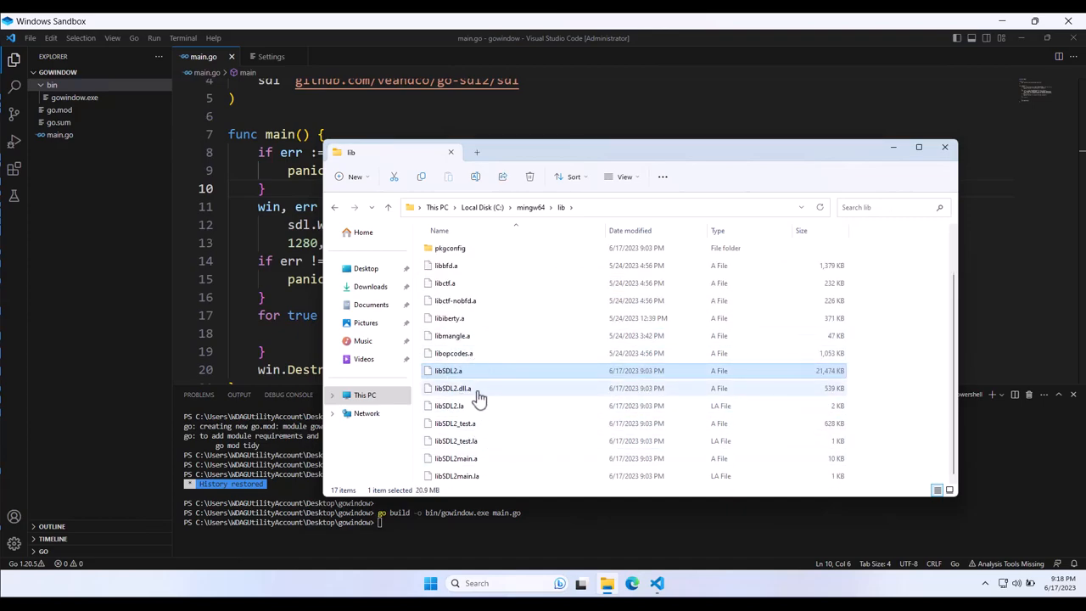
mouse_move(452, 387)
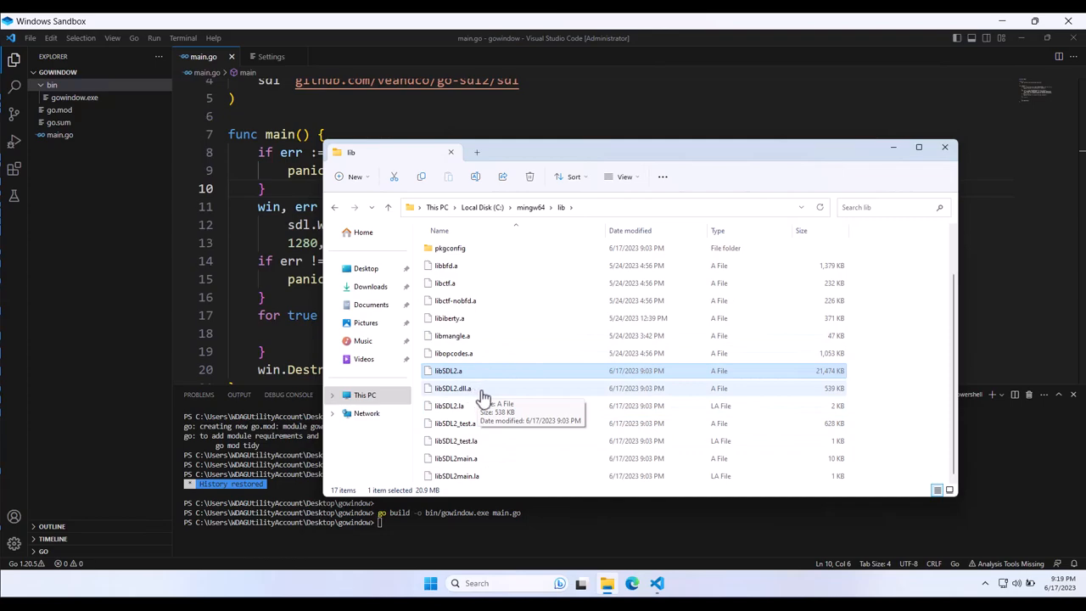
mouse_move(553, 382)
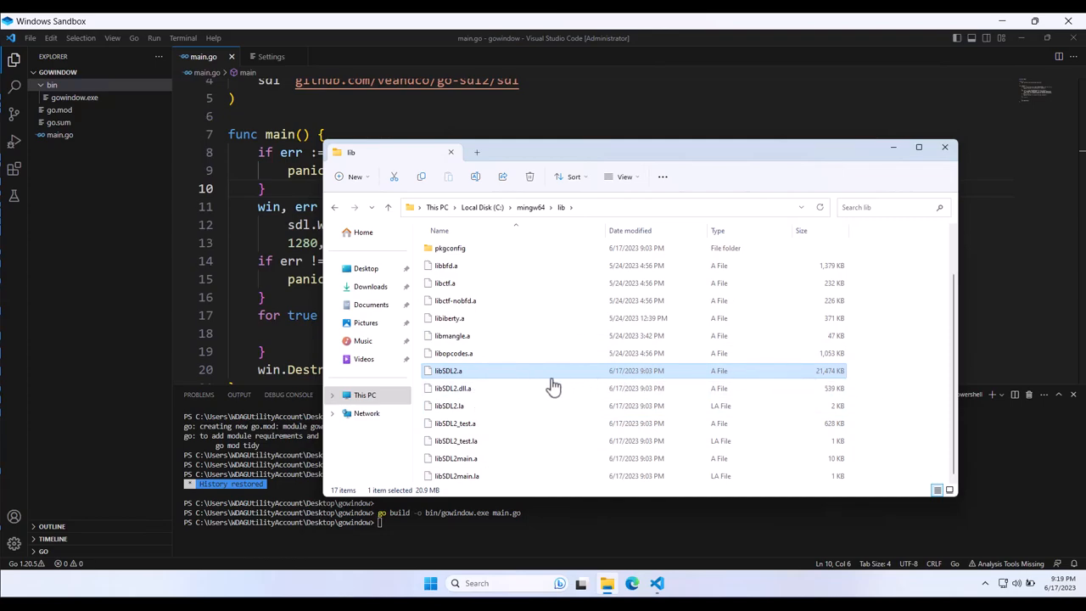
mouse_move(489, 375)
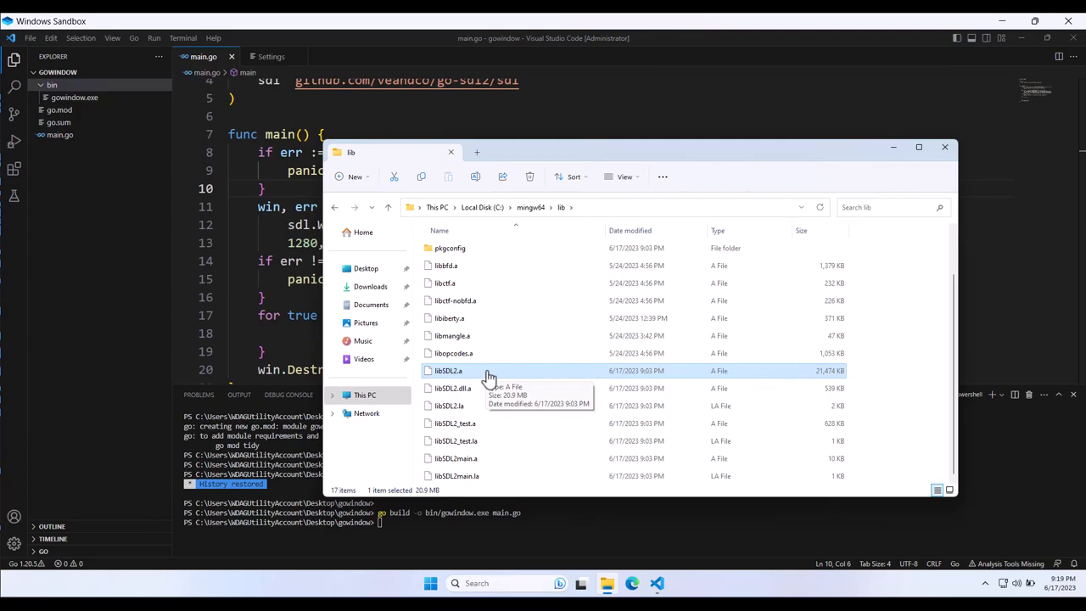
mouse_move(534, 428)
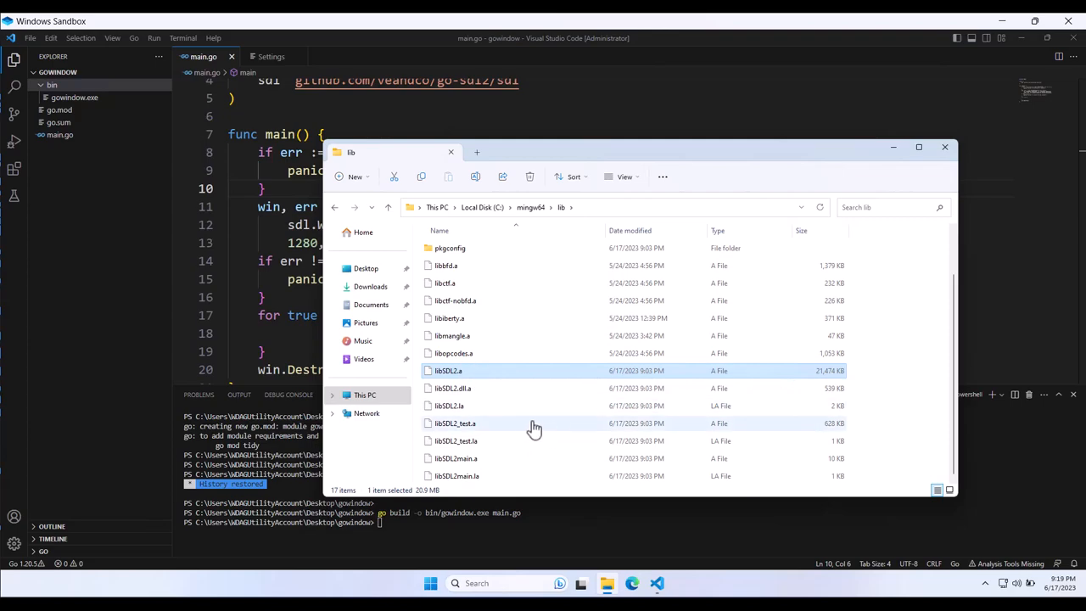
mouse_move(550, 431)
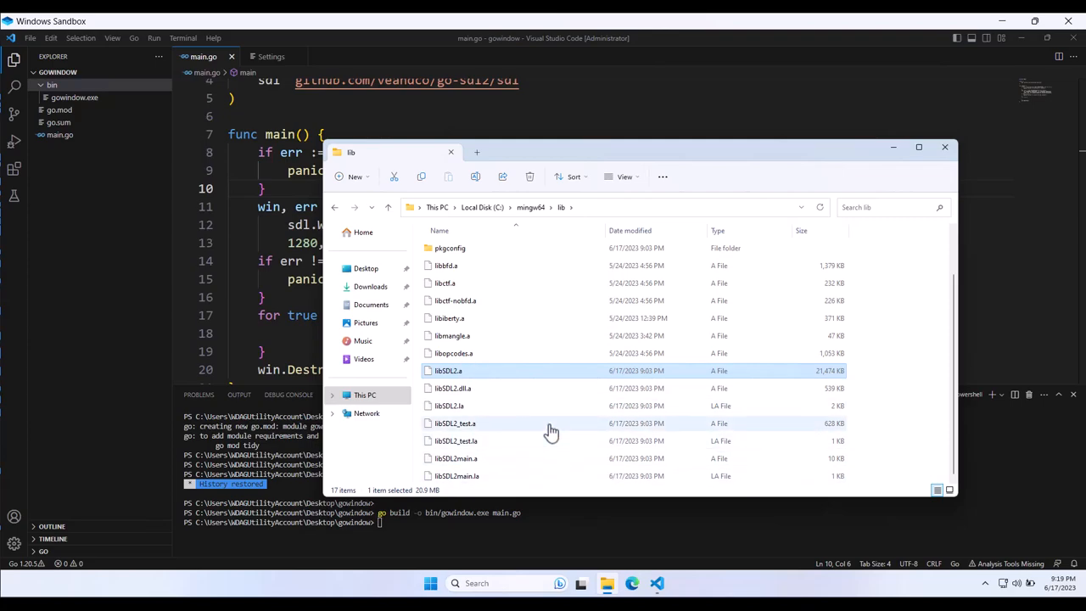
mouse_move(529, 428)
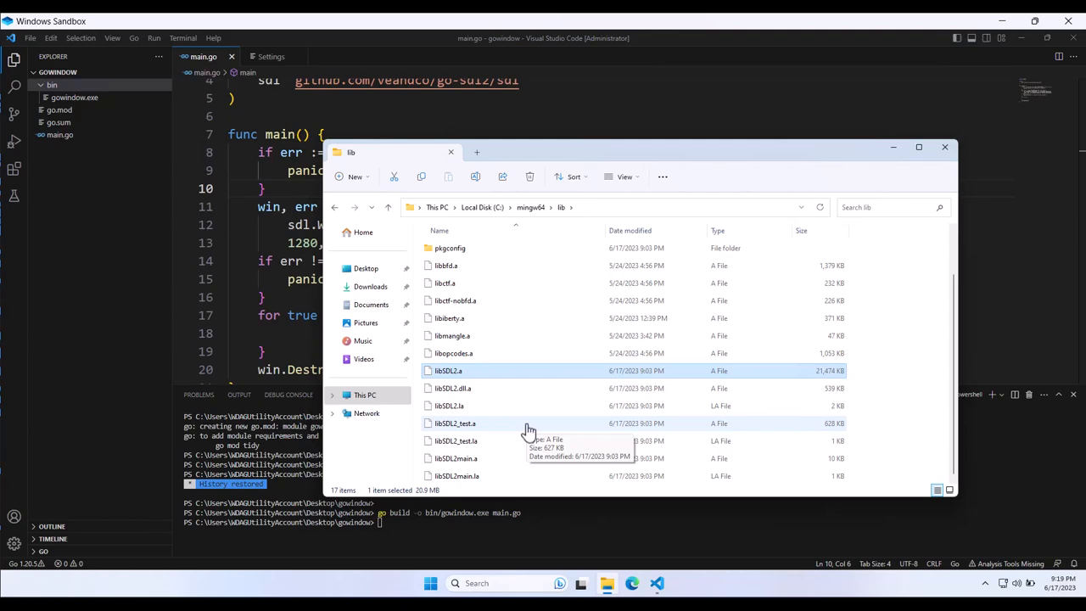
mouse_move(523, 271)
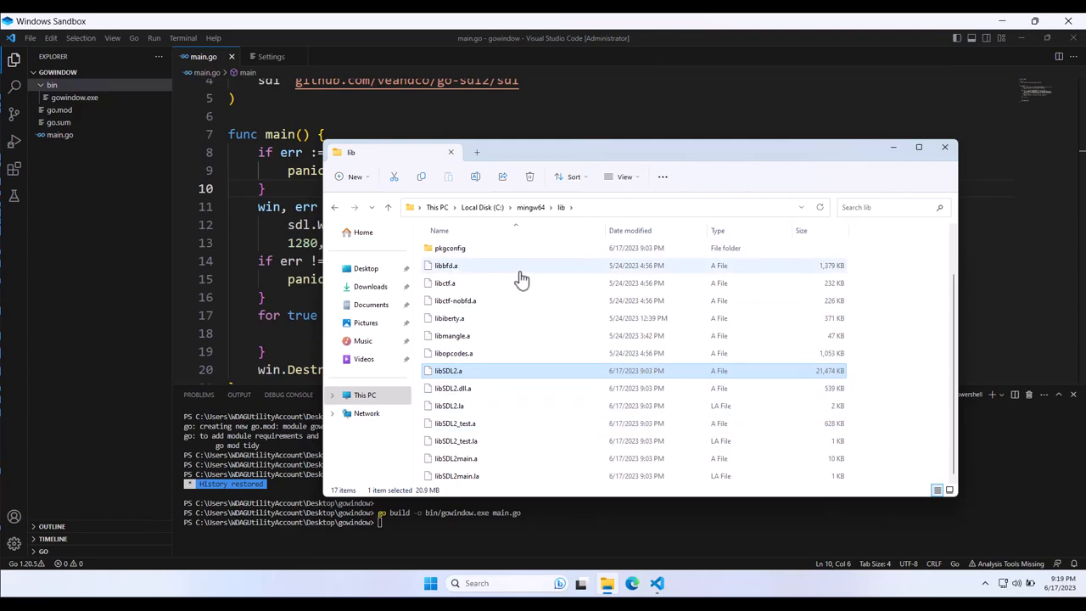
click(336, 207)
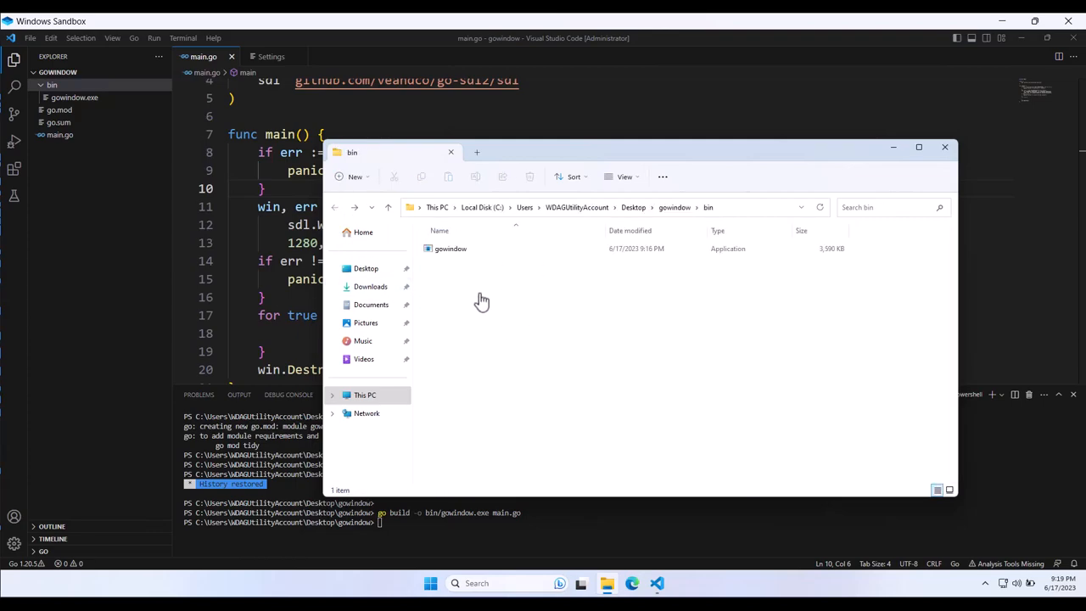
mouse_move(944, 148)
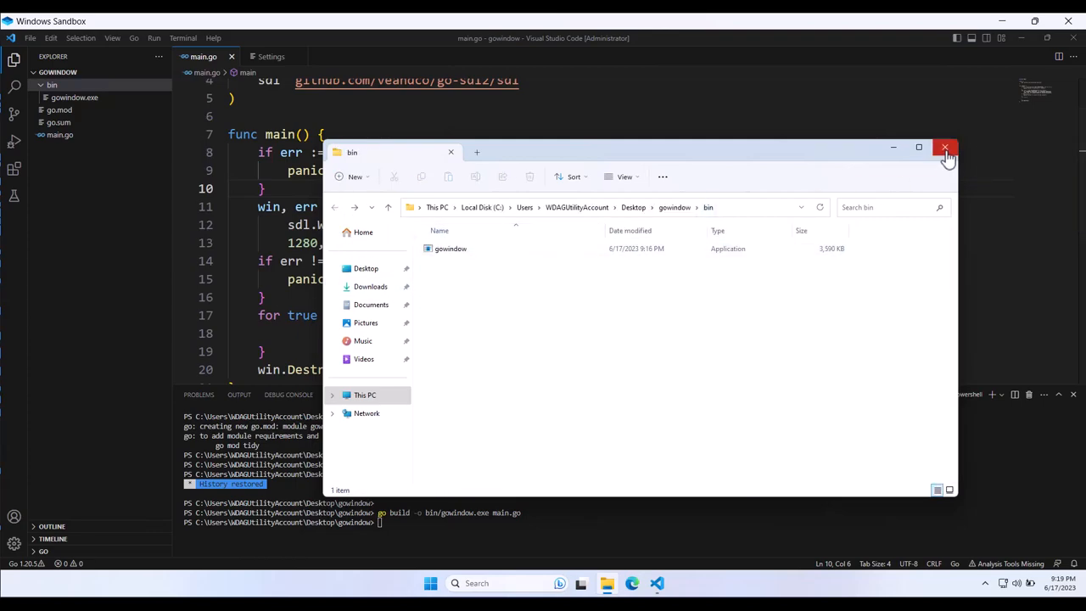
- Create .vscode/launch.json with a Go Launch Package configuration using buildFlags -tags=DESKTOP
click(946, 148)
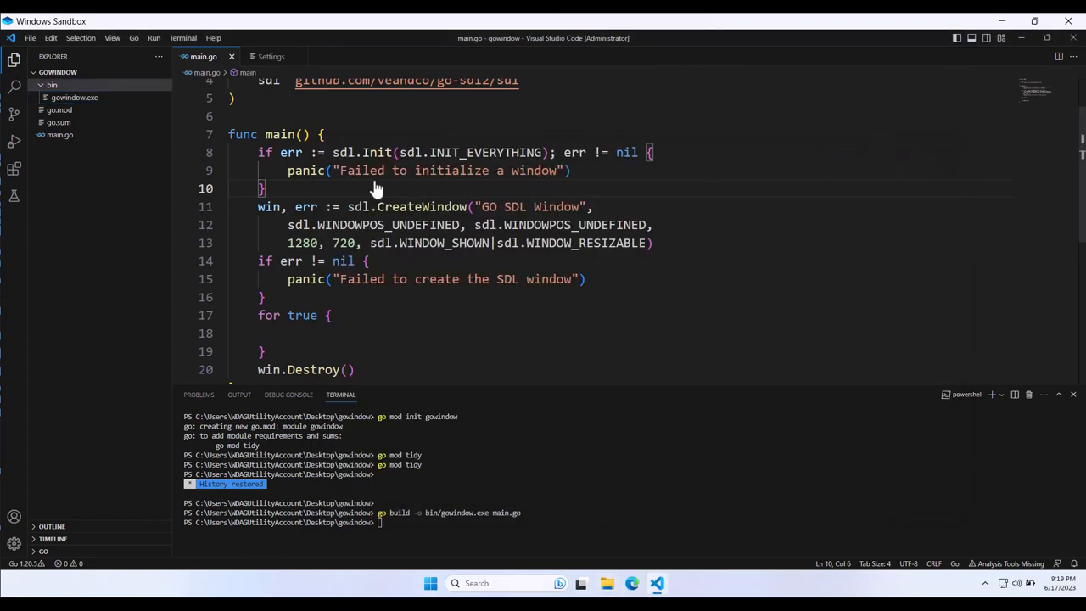
drag(475, 394, 475, 418)
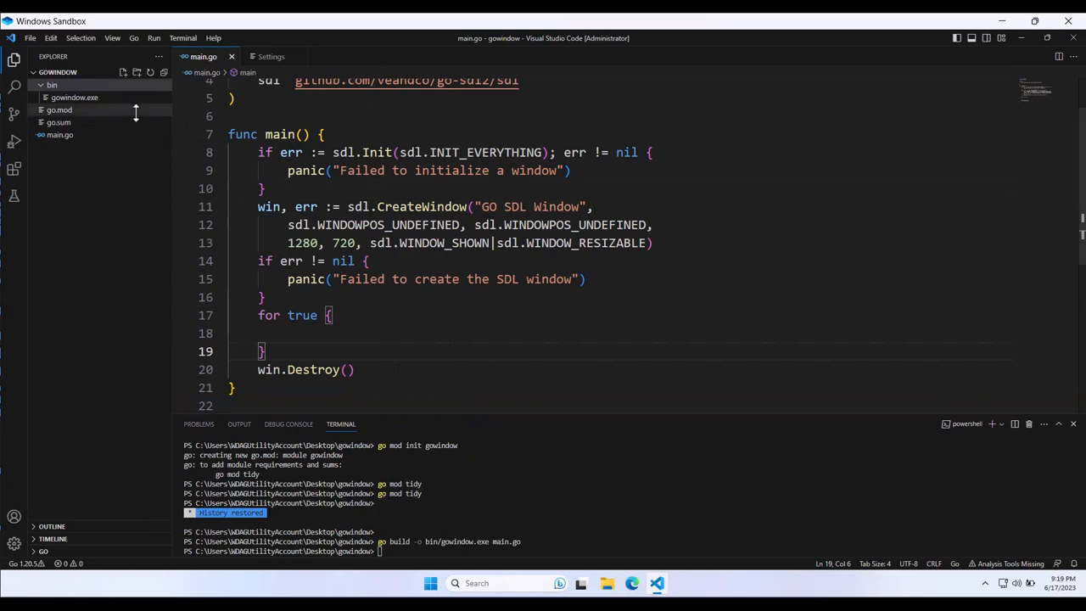
mouse_move(416, 212)
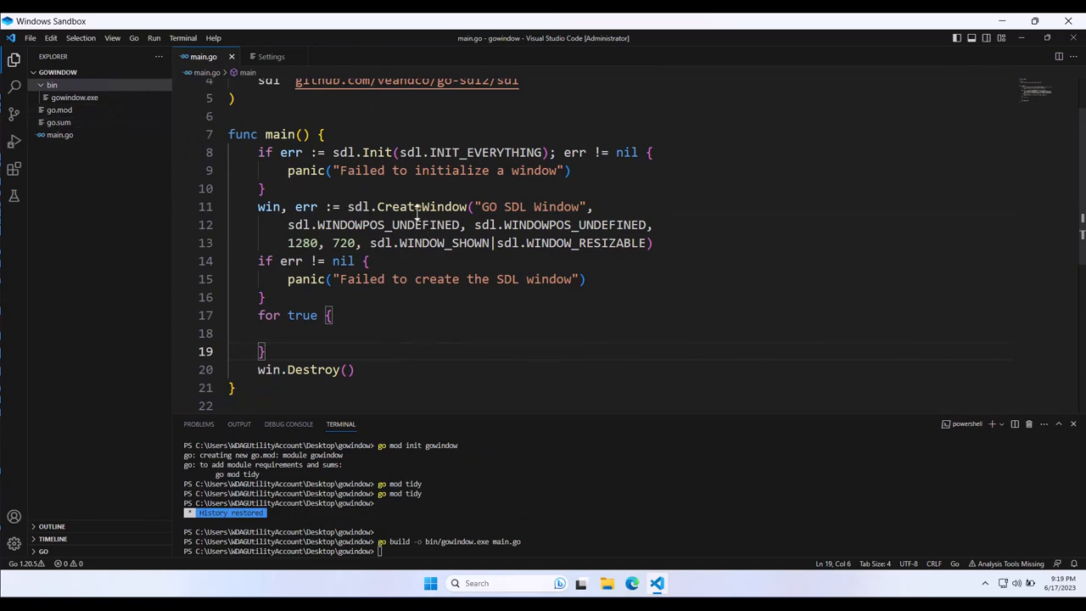
mouse_move(200, 214)
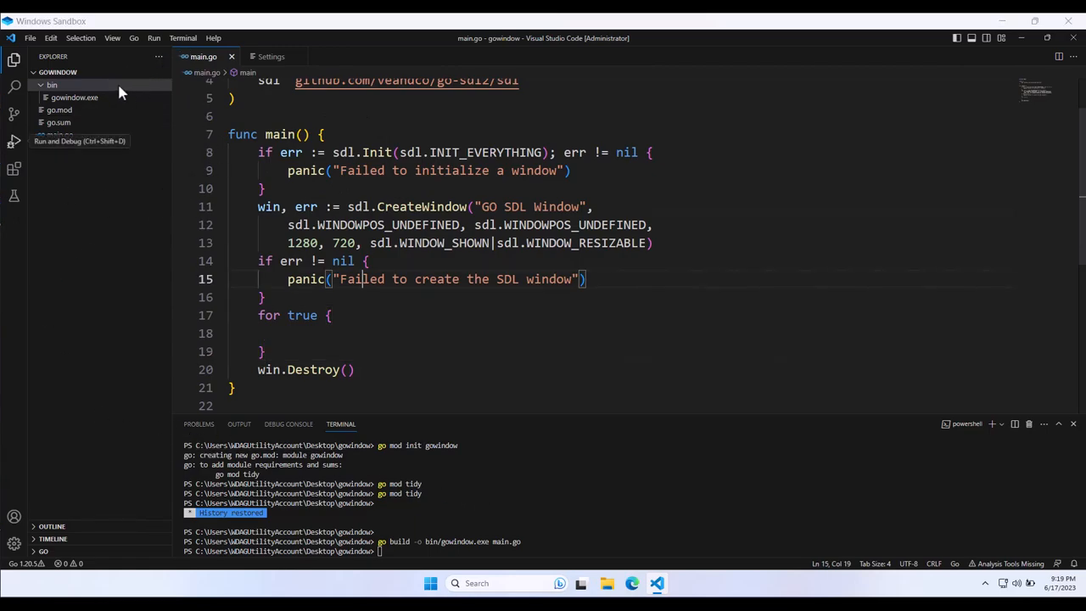
click(122, 72)
text(launch)
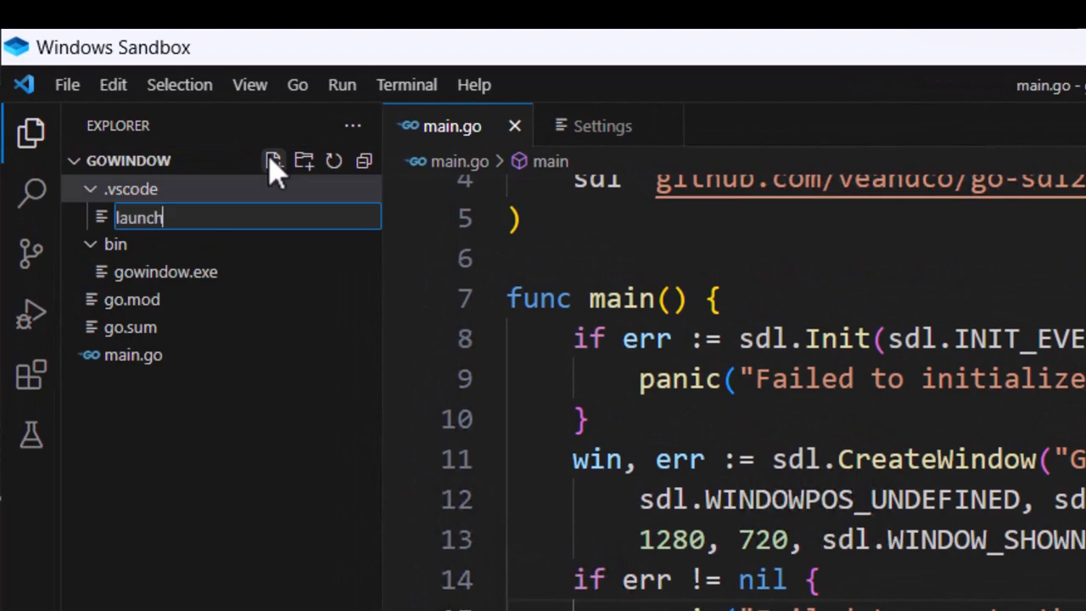
text(.j)
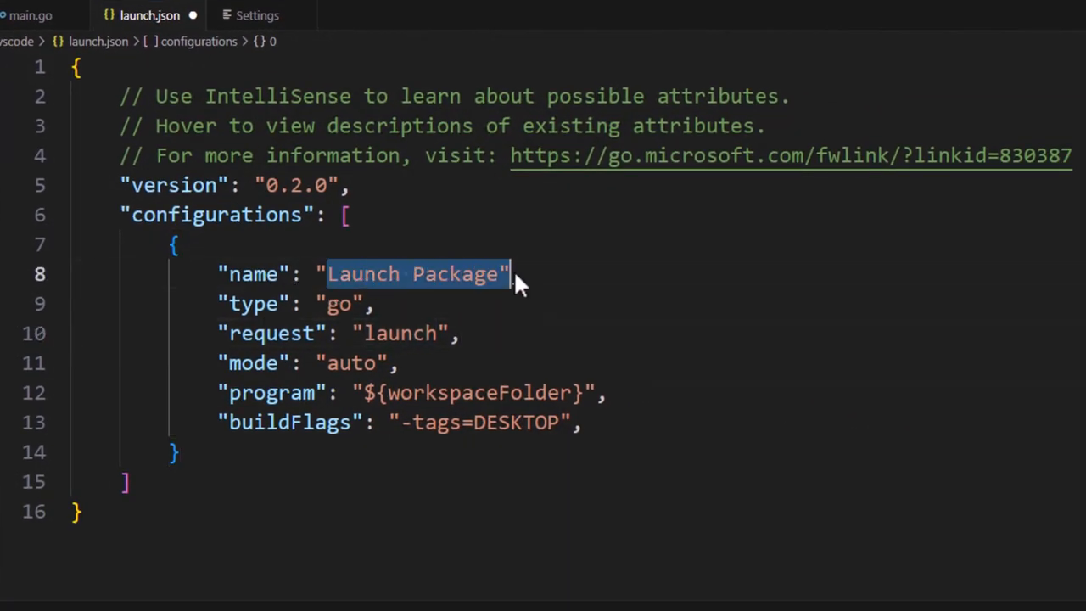
double_click(401, 333)
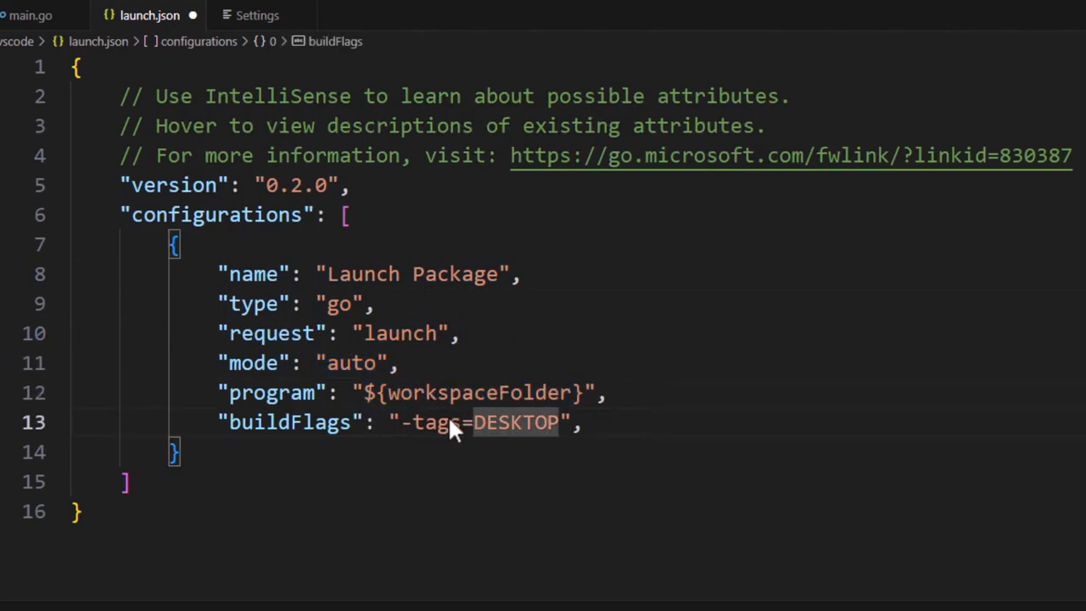
mouse_move(499, 434)
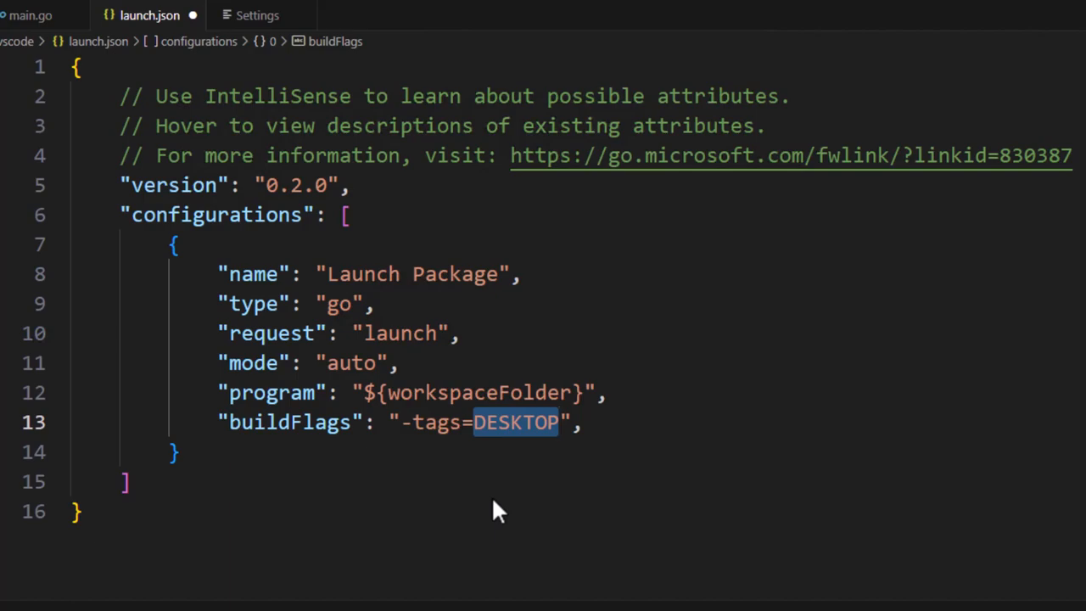
mouse_move(449, 424)
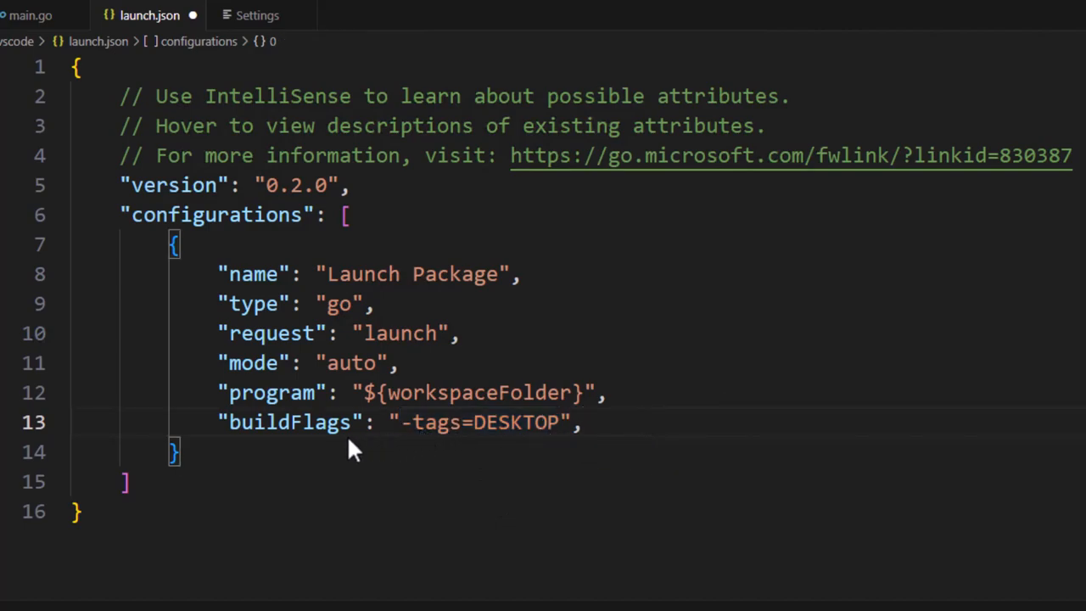
mouse_move(551, 441)
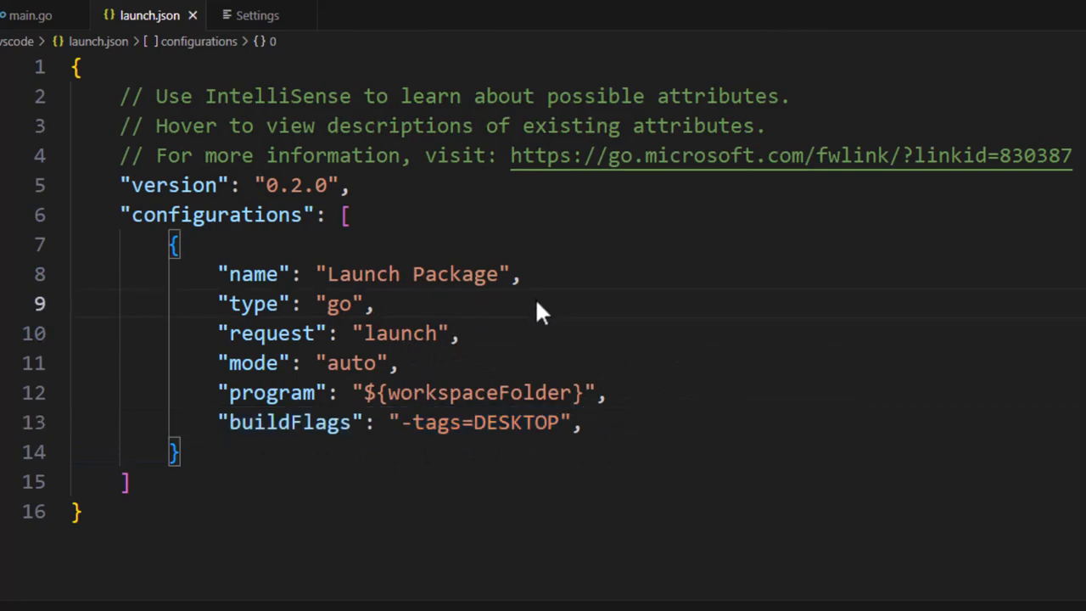
- Return to main.go to debug from the sdl.Init breakpoint
click(31, 16)
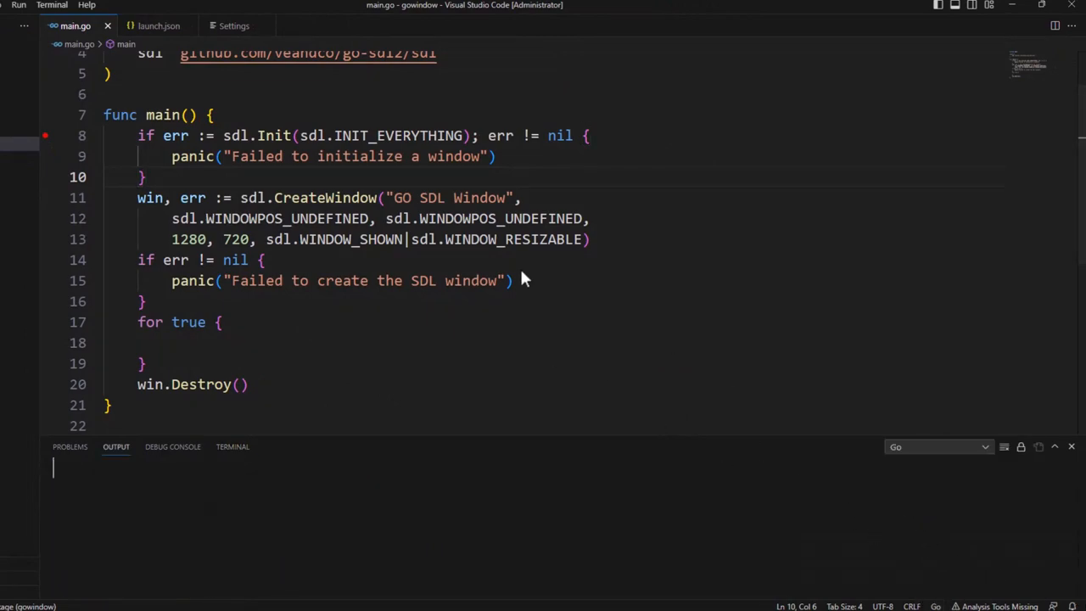
mouse_move(421, 240)
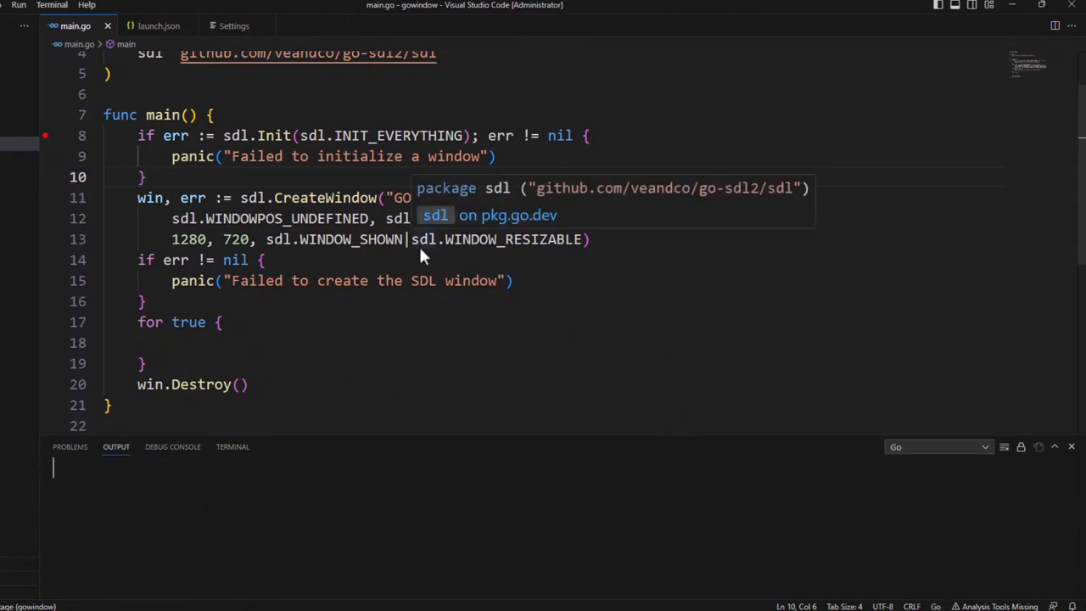
mouse_move(356, 238)
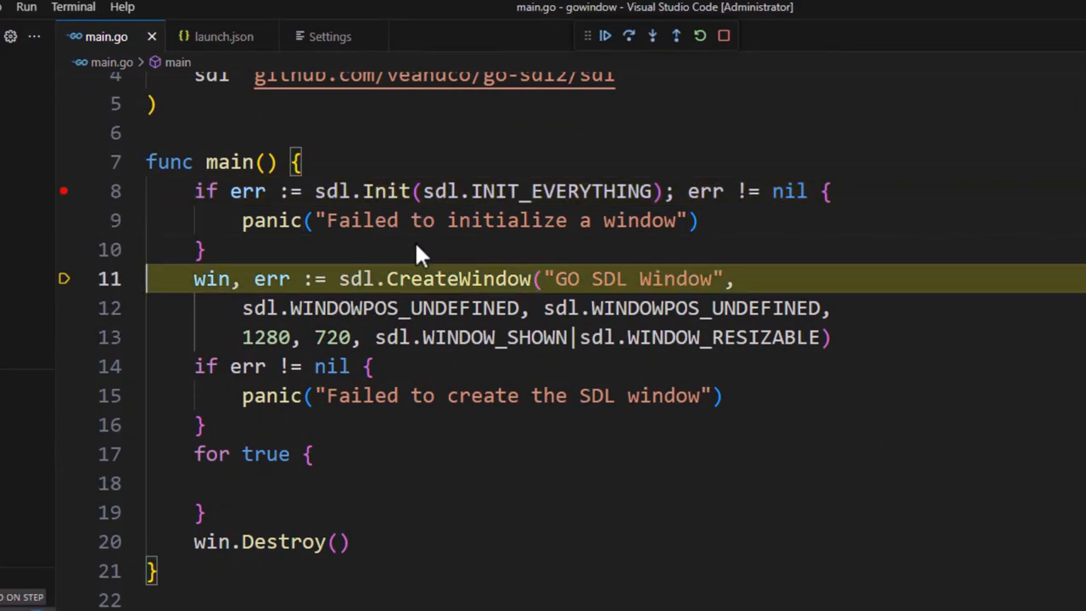
- Stop debugging, declare quit := false and change the loop condition to !quit
click(652, 35)
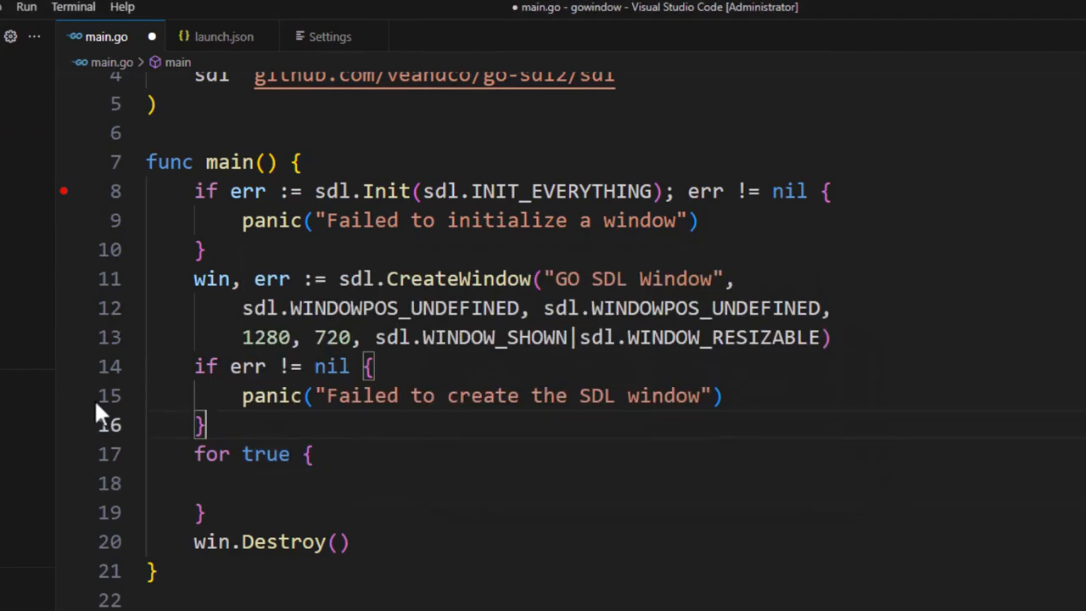
mouse_move(692, 439)
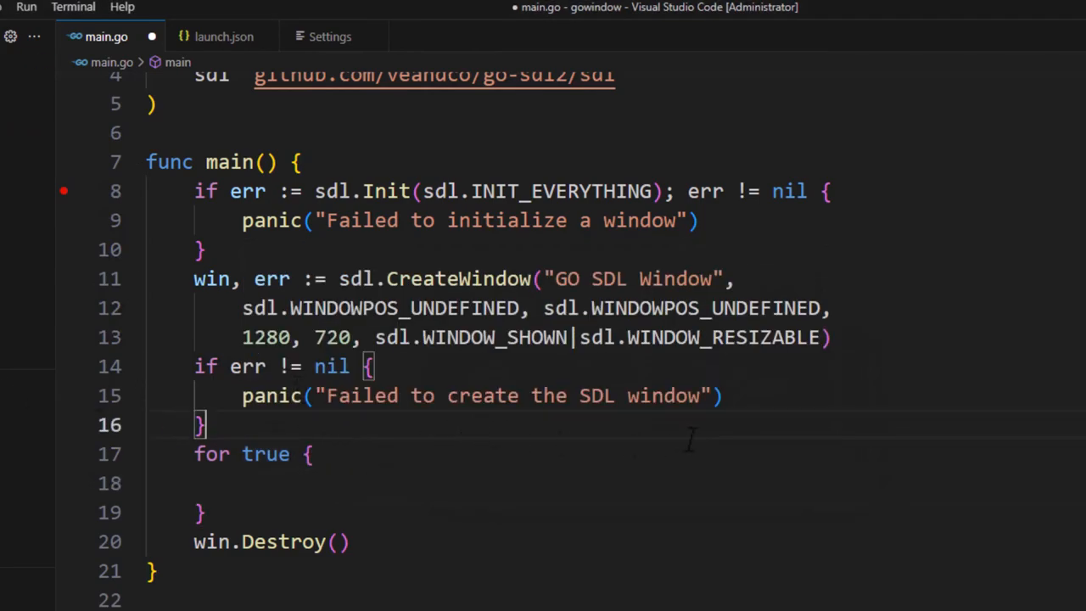
key(enter)
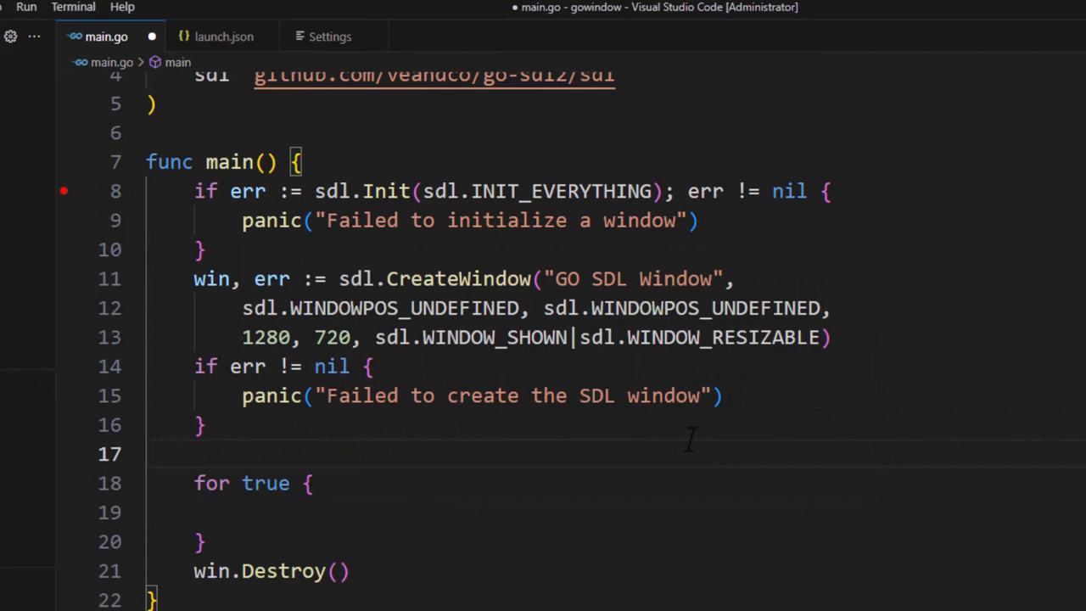
text(quit := false)
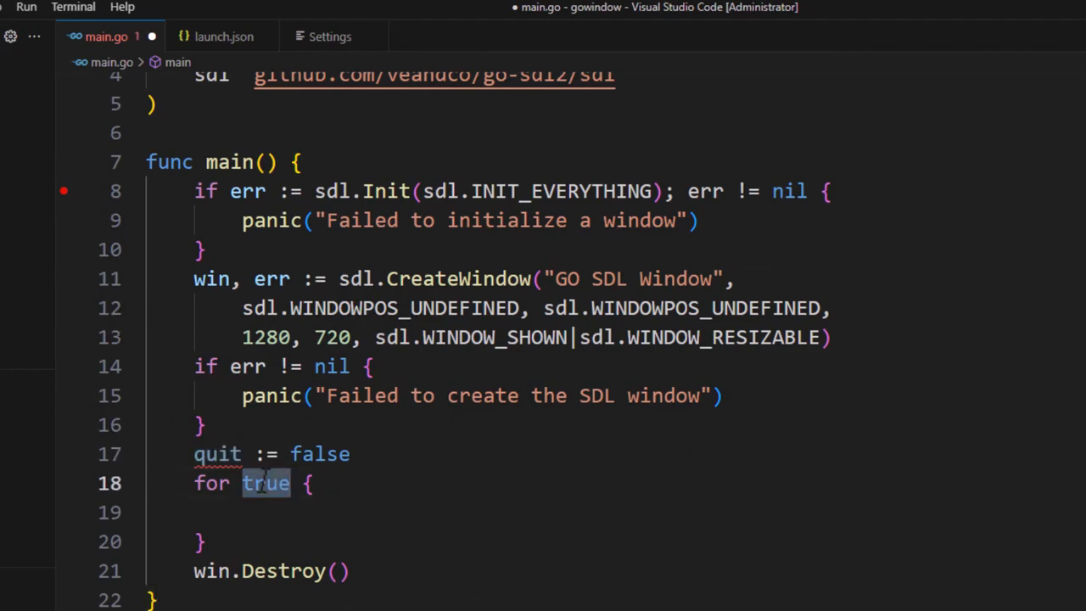
text(!quit)
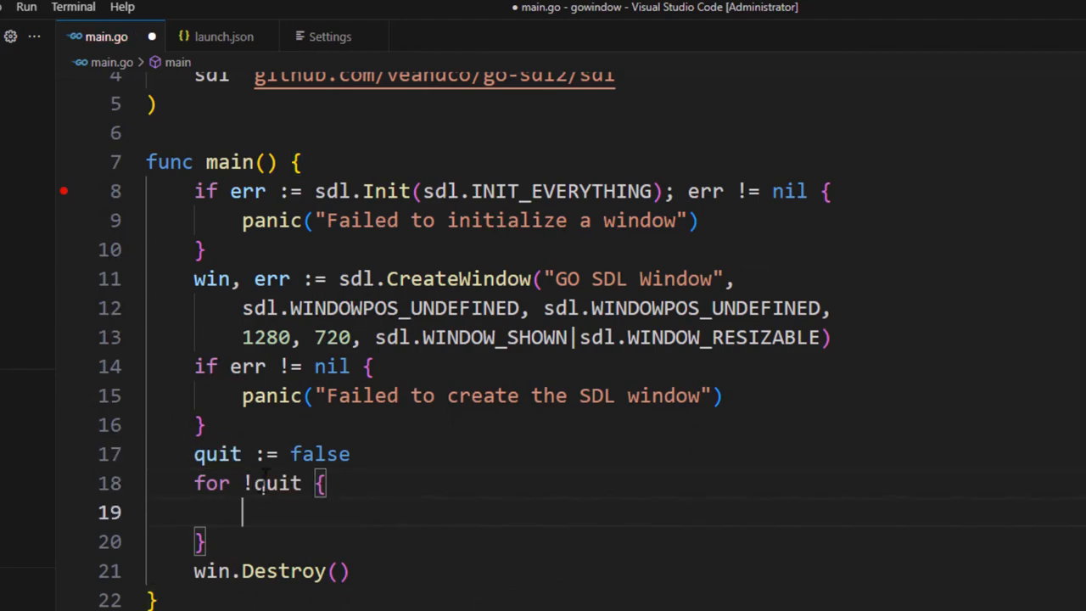
- Poll events with for e := sdl.PollEvent(); e != nil and set quit = true on sdl.QUIT
text(for)
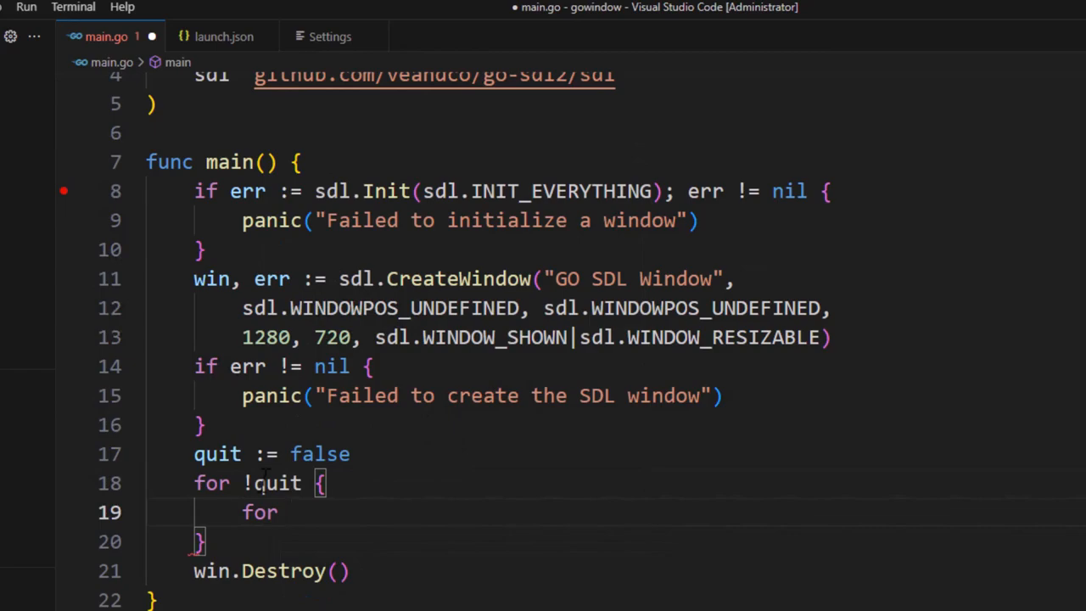
text(e := sdl.PollEvent();)
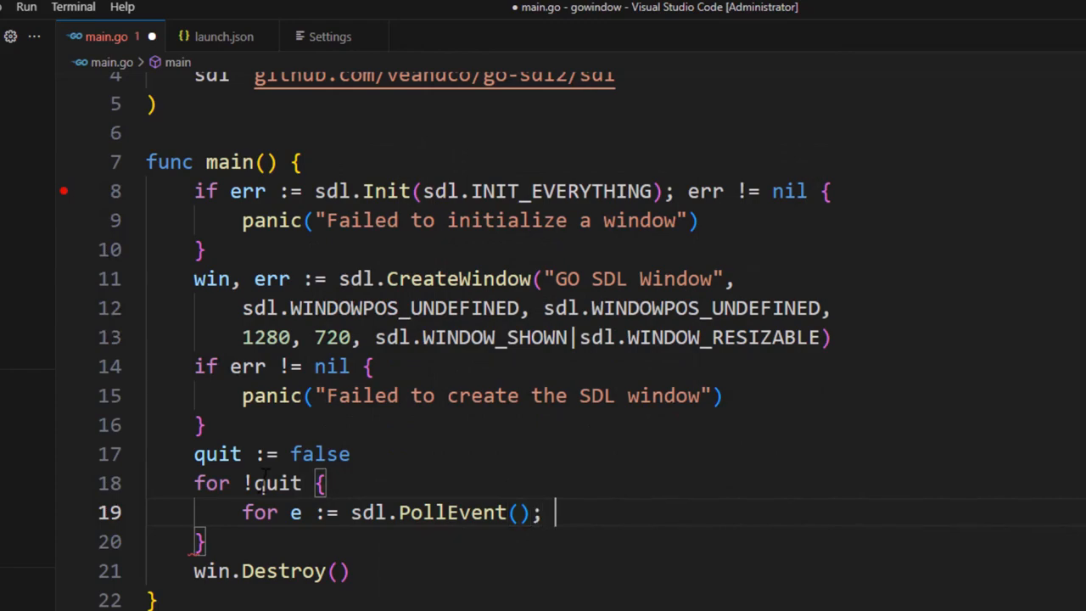
text(e != nil; e = sdl.PollEvent() {)
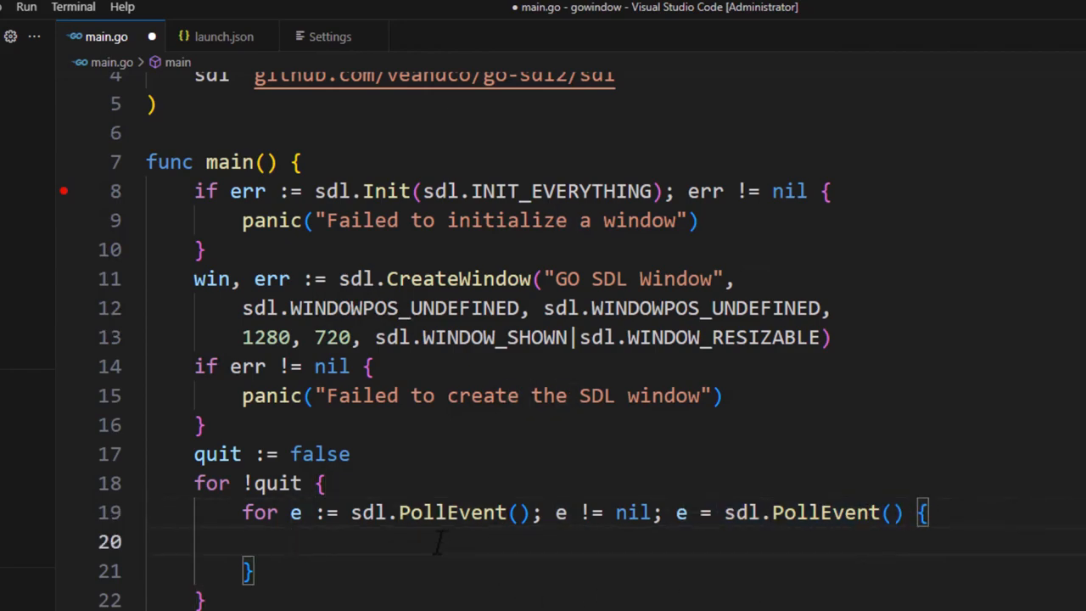
text(if e.)
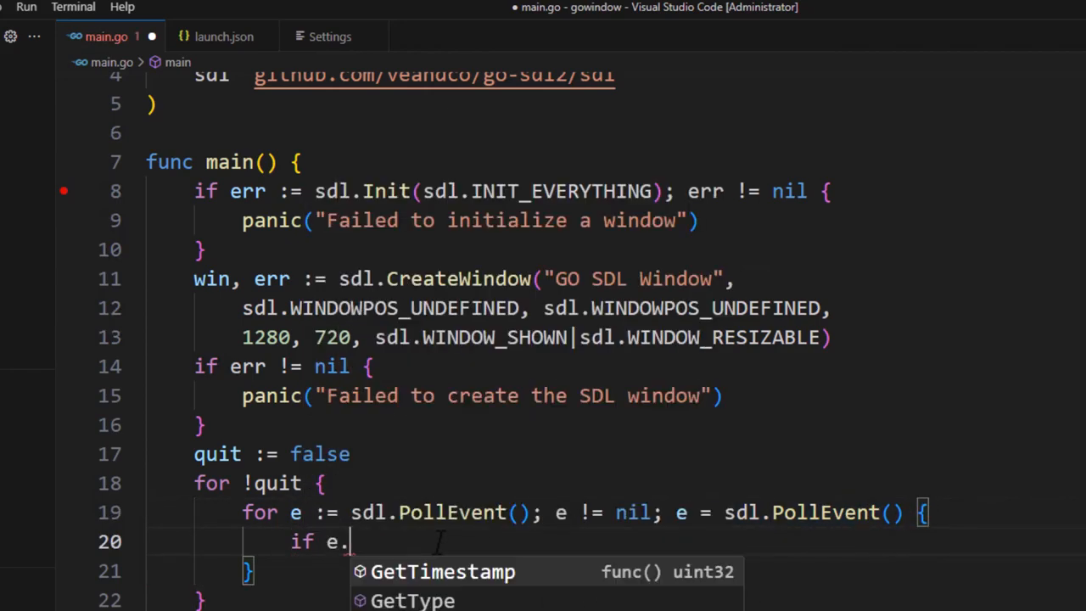
click(412, 601)
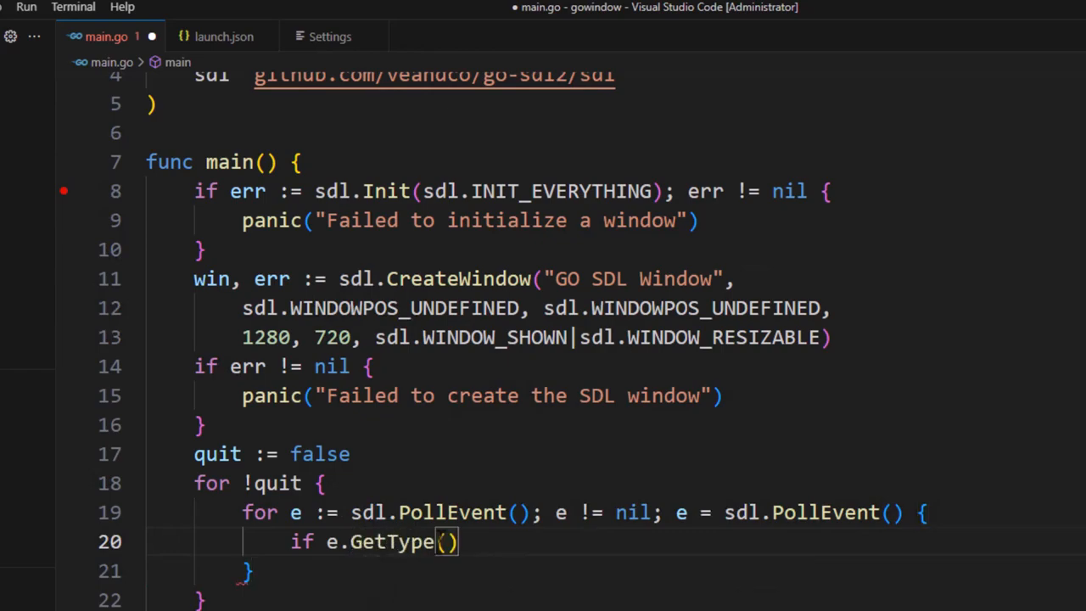
text(== sdl.QUIT)
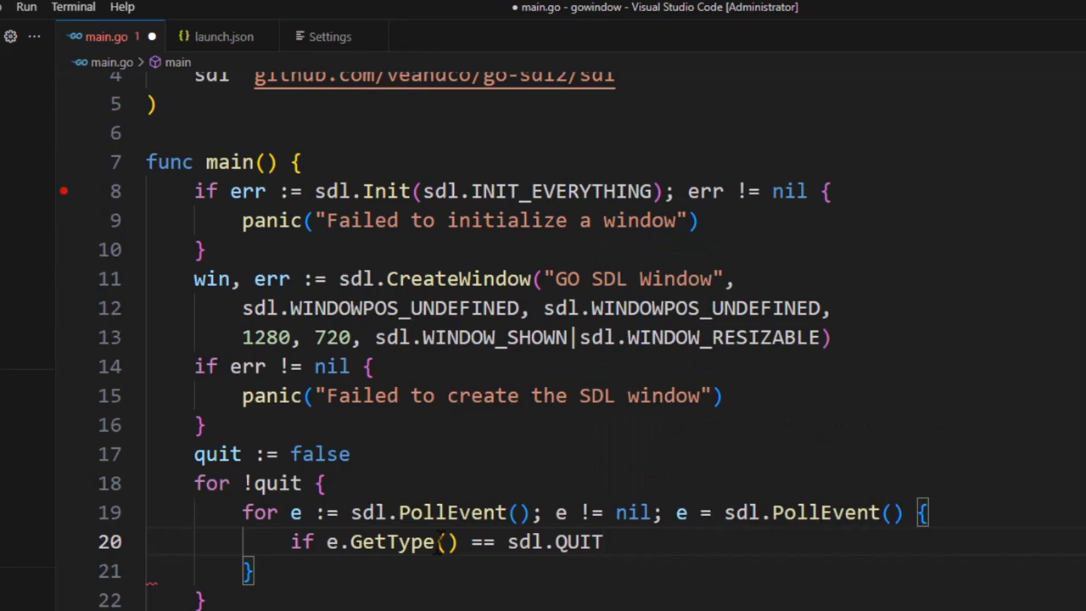
text(quit)
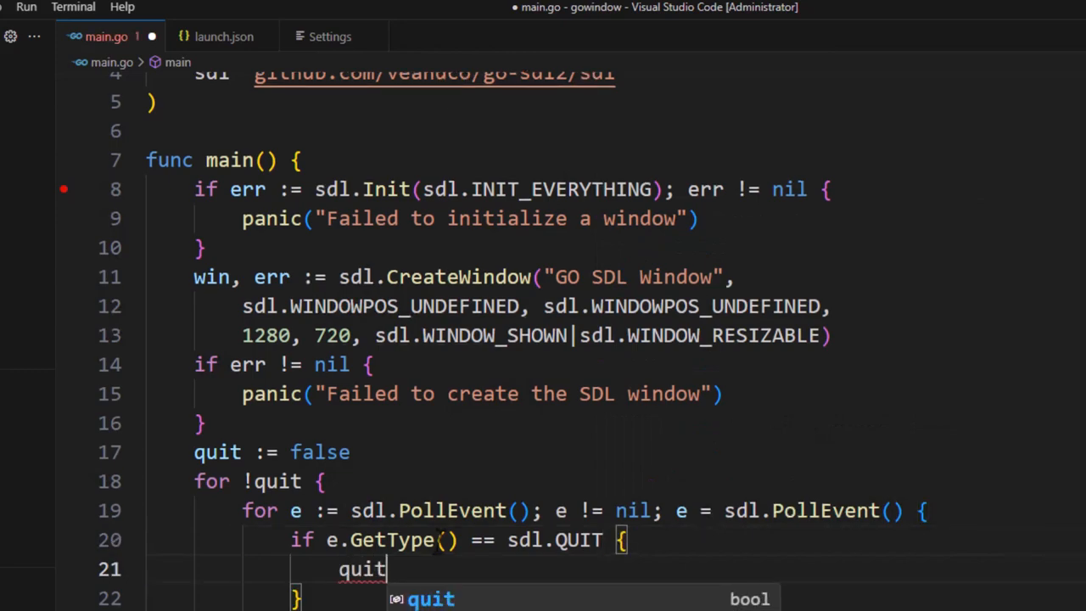
text(= true;)
text(switch ()
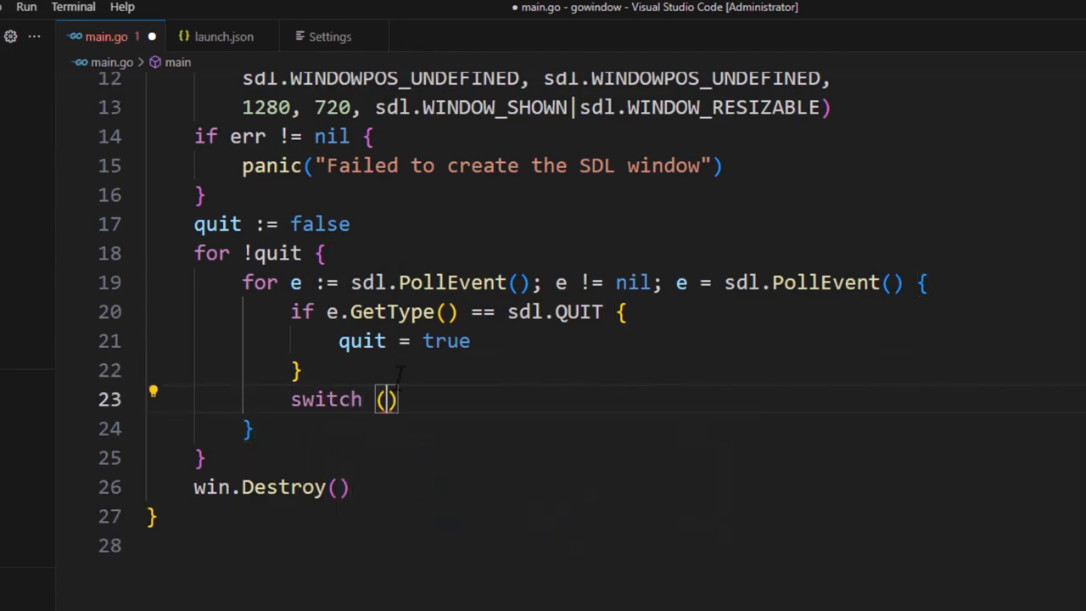
- Write 'switch e := e.(type) {' with a 'case *sdl.KeyboardEvent:' branch in the event loop
text(.(type))
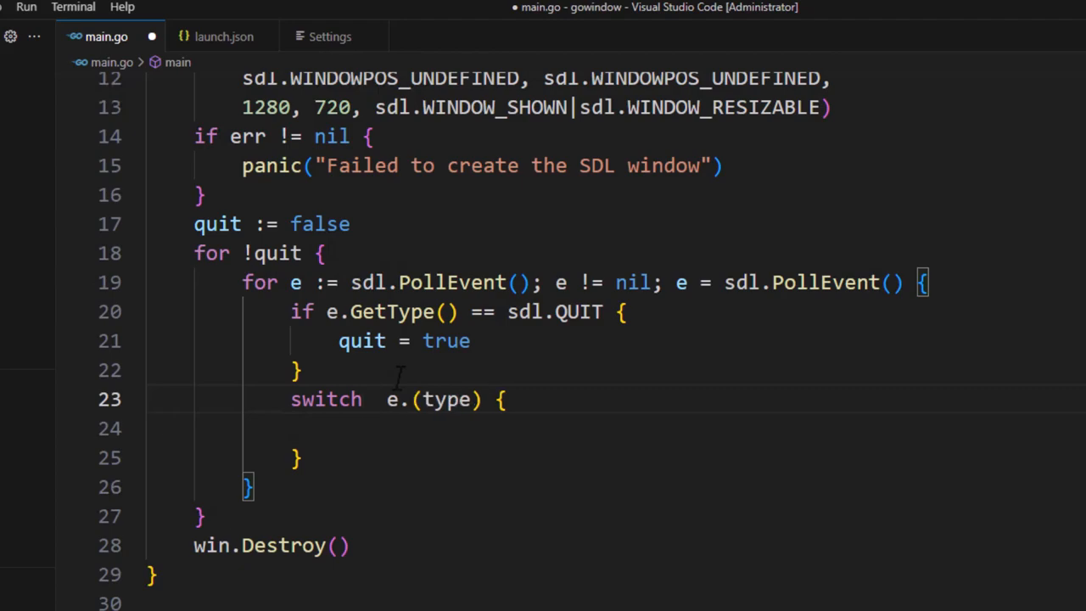
text(e: =)
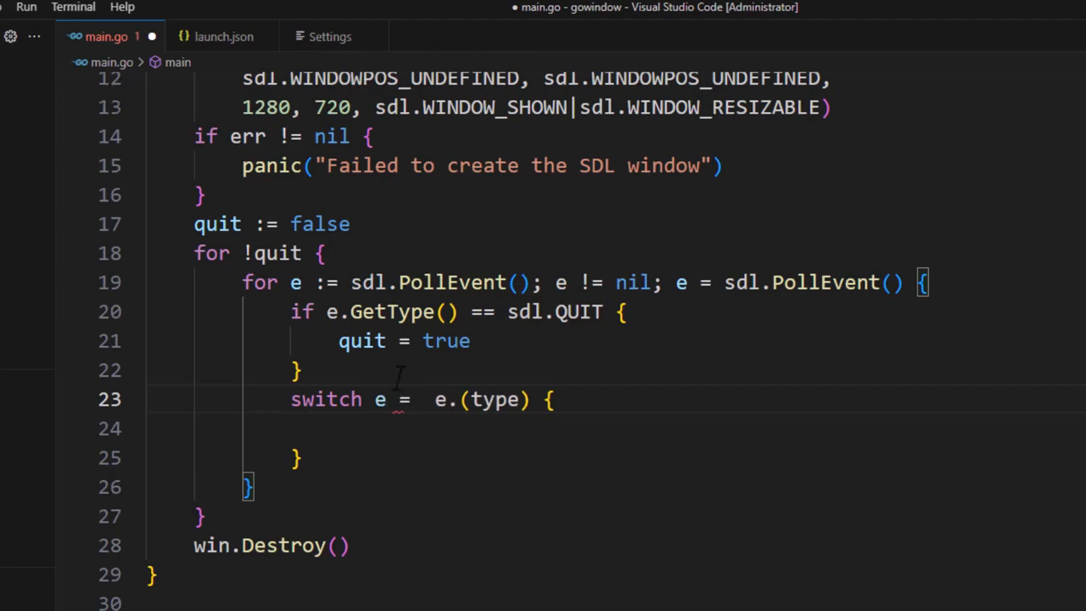
text(:)
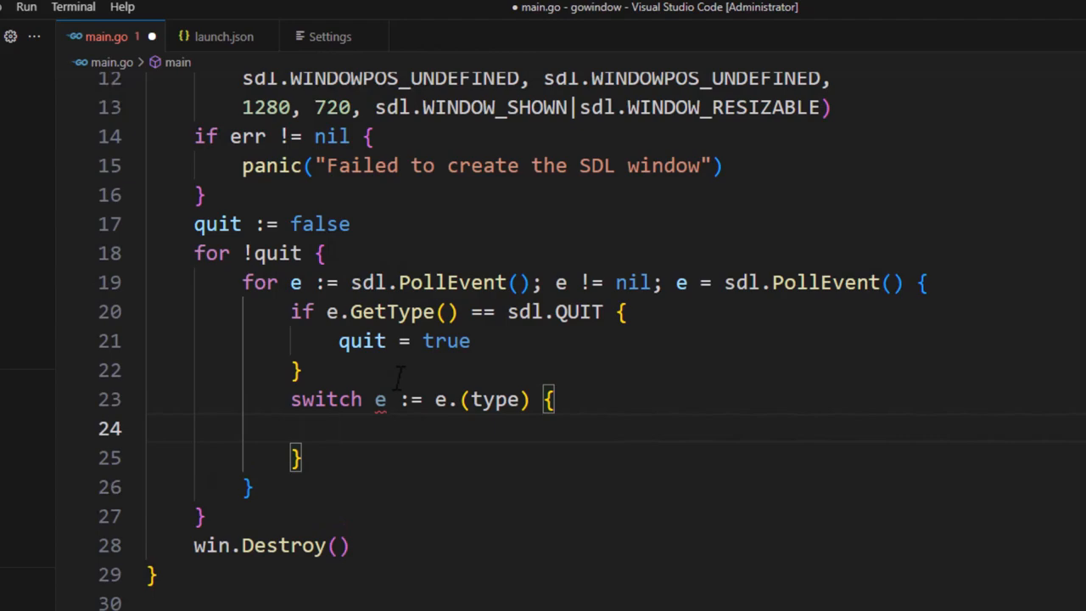
text(case *sdl)
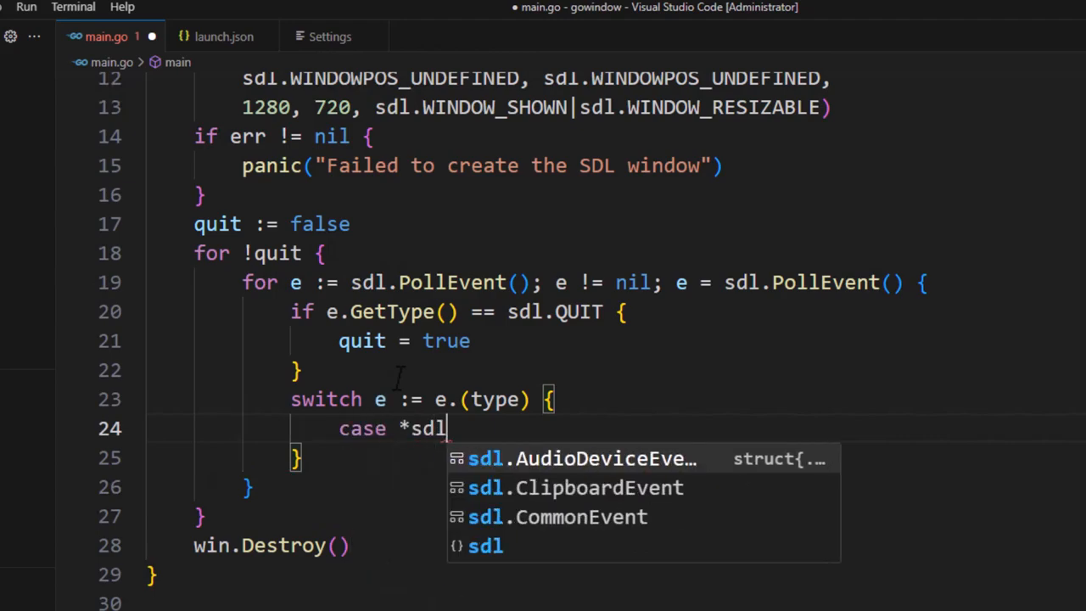
text(KeyboardEvent:)
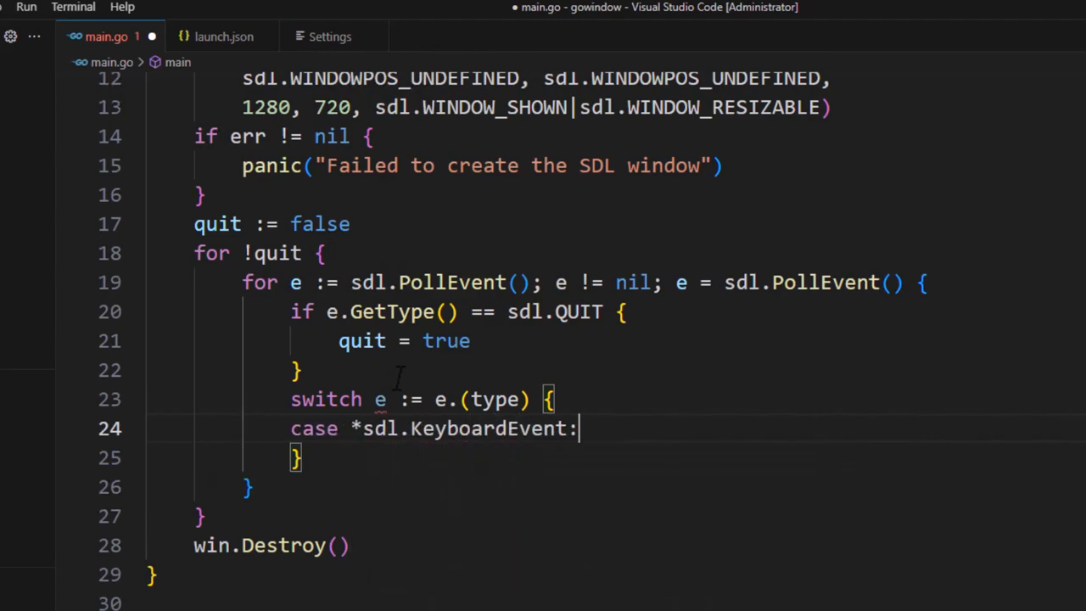
- Inside the keyboard case, add fmt.Printf("%d", e.Keysym) to print the key symbol
key(enter)
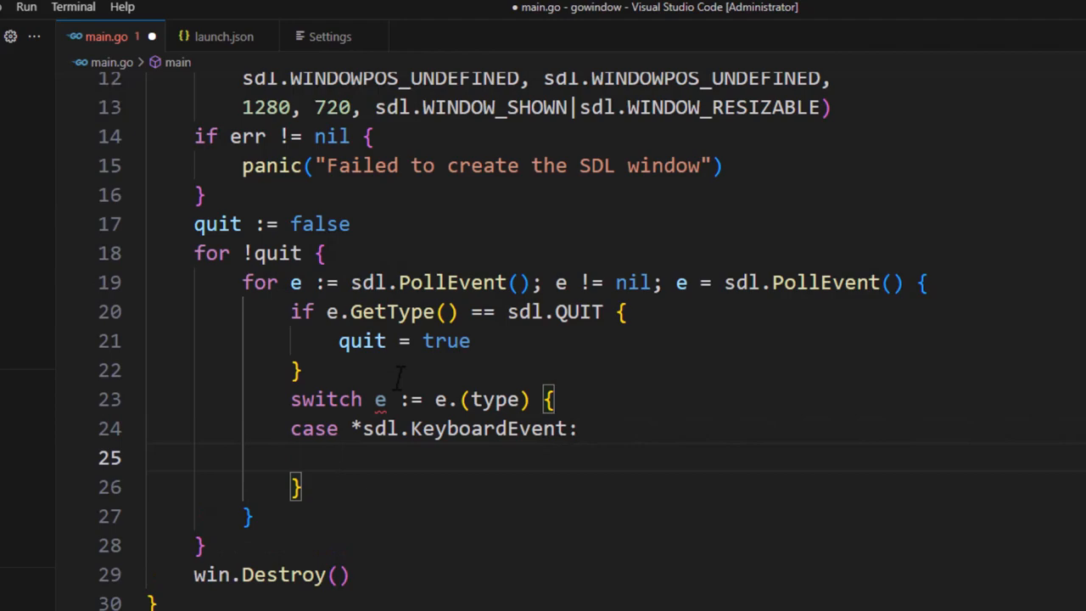
text(e.Keysym)
text(fmt.pri)
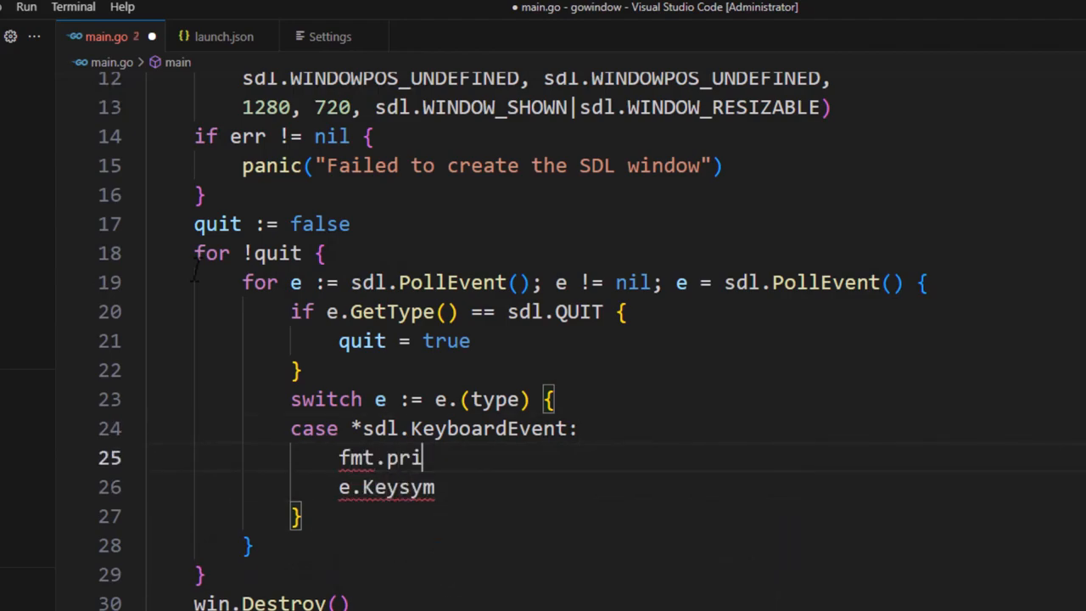
text(ntf)
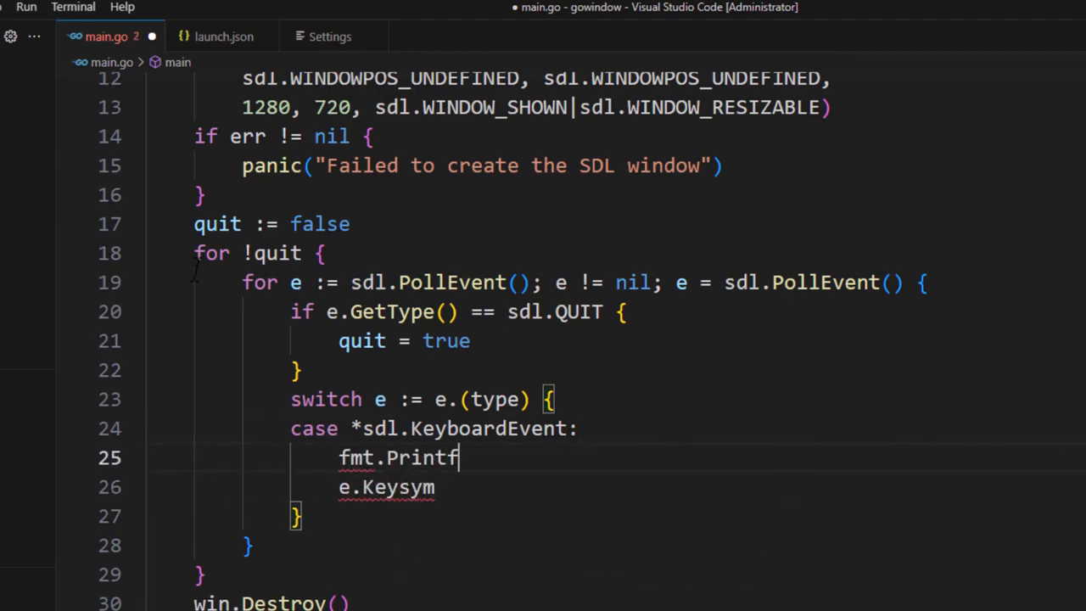
text((""))
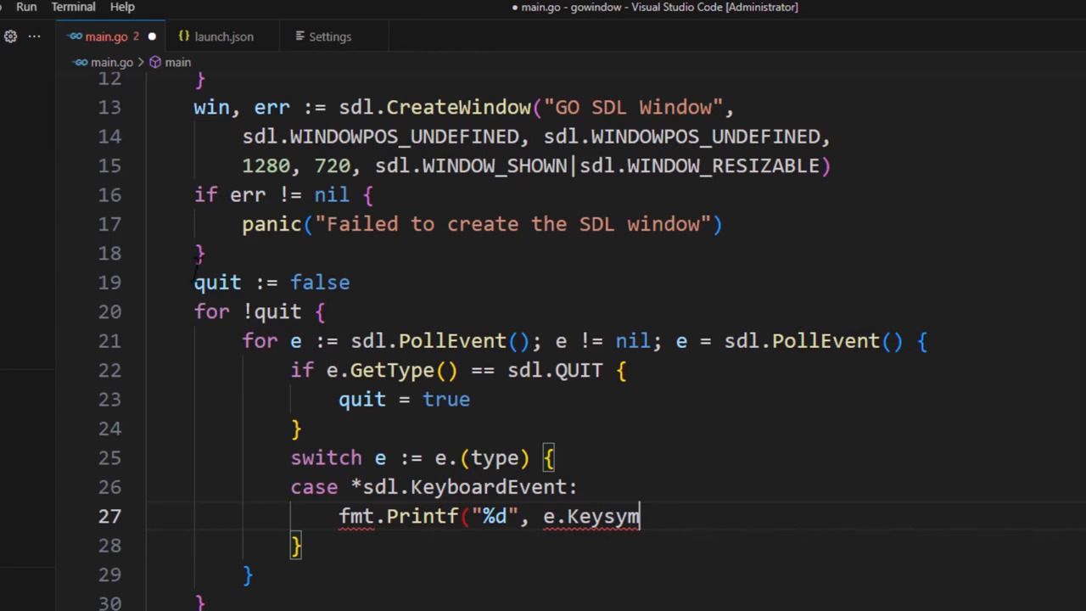
- Save main.go and debug it with F5, letting the GO SDL Window print key codes to the Debug Console
text())
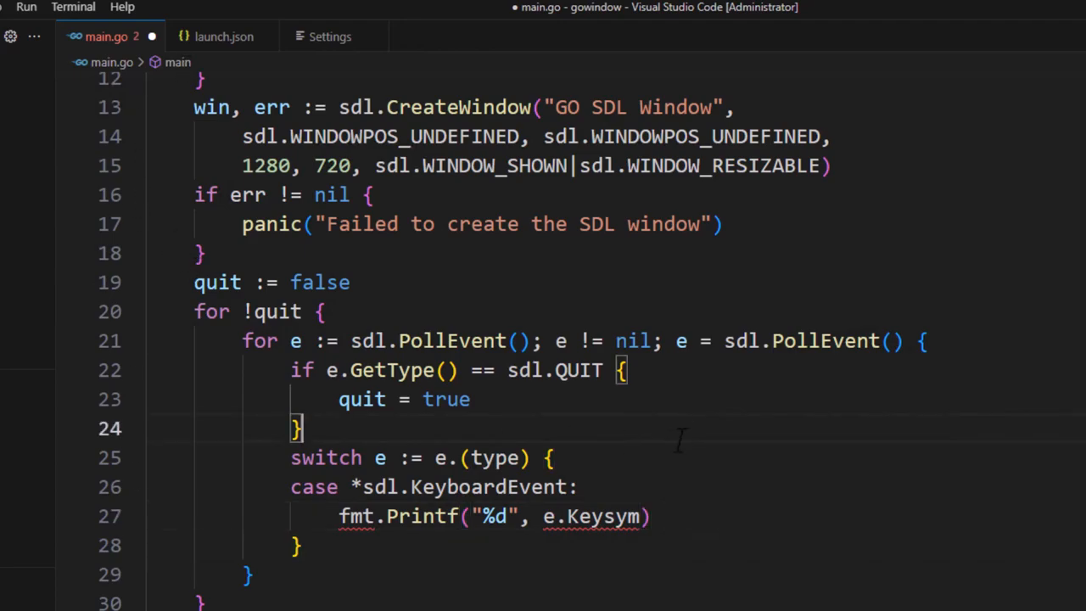
scroll(up, 3)
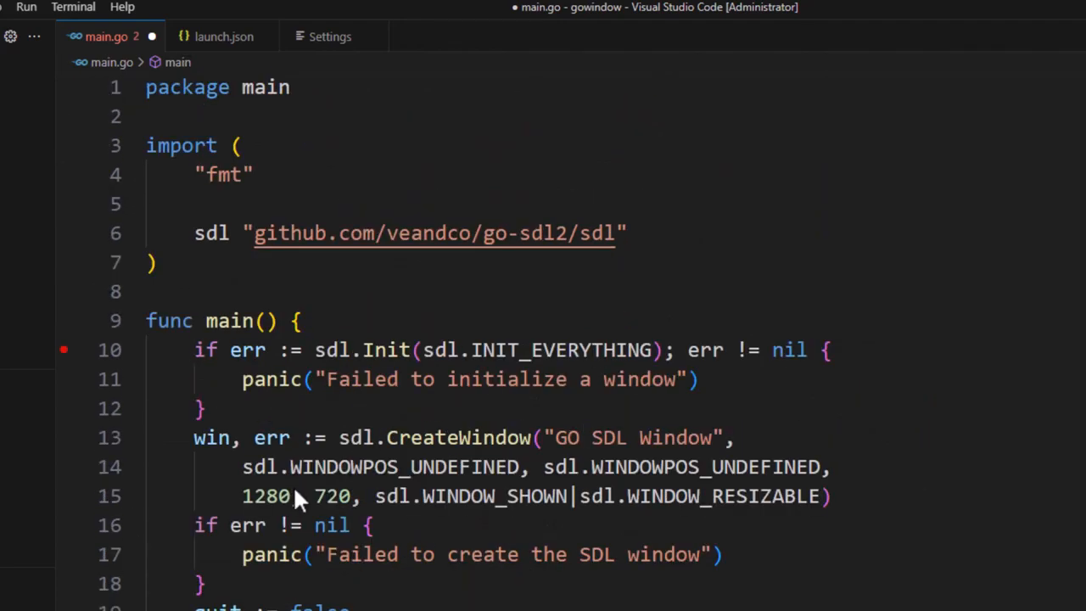
scroll(down, 3)
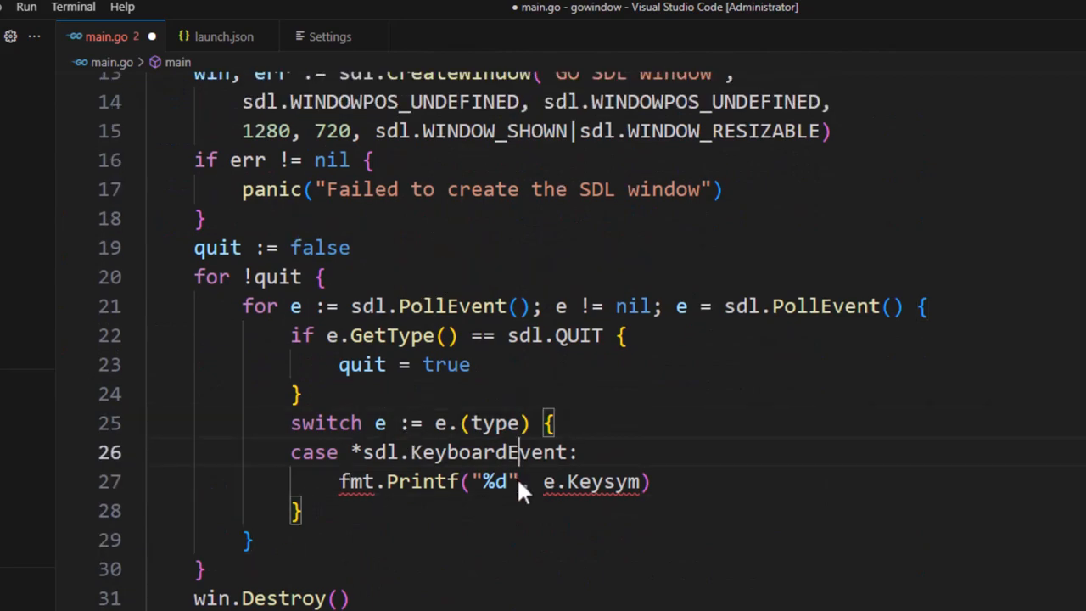
key(ctrl+s)
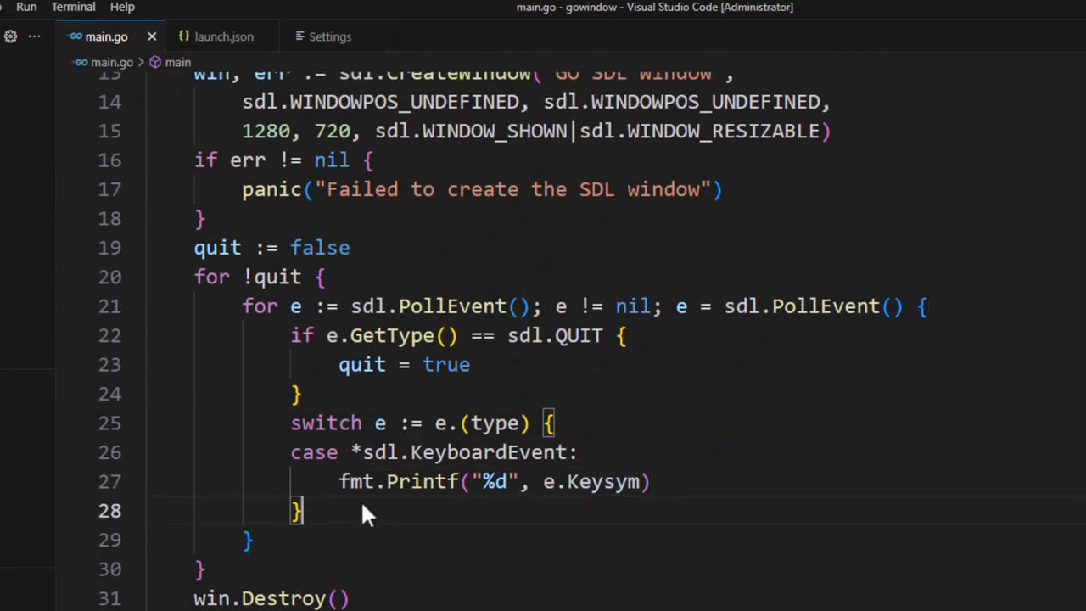
scroll(up, 3)
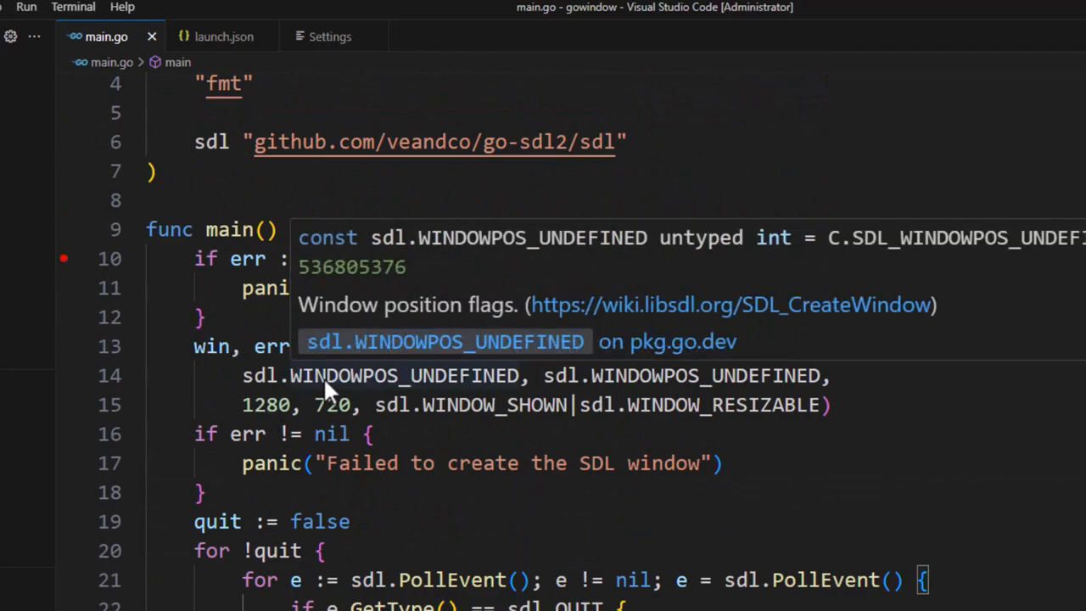
mouse_move(458, 449)
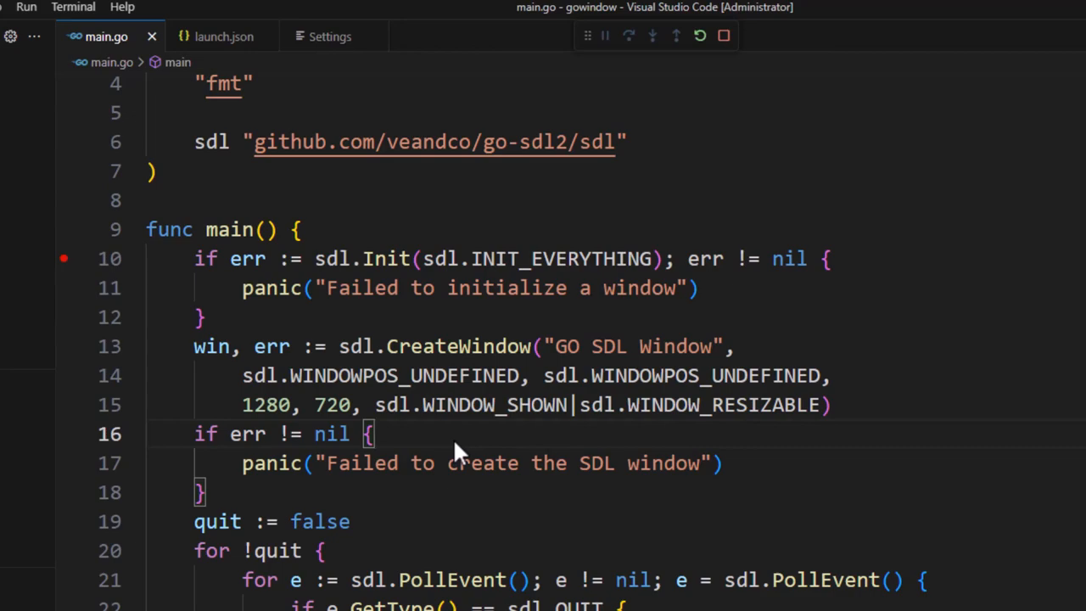
mouse_move(373, 336)
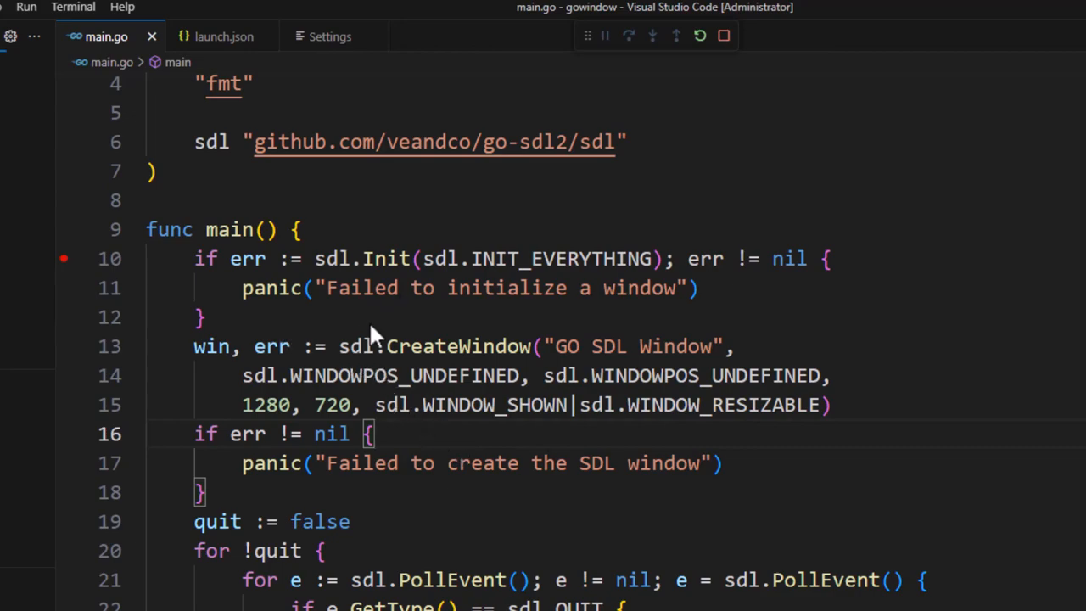
mouse_move(219, 261)
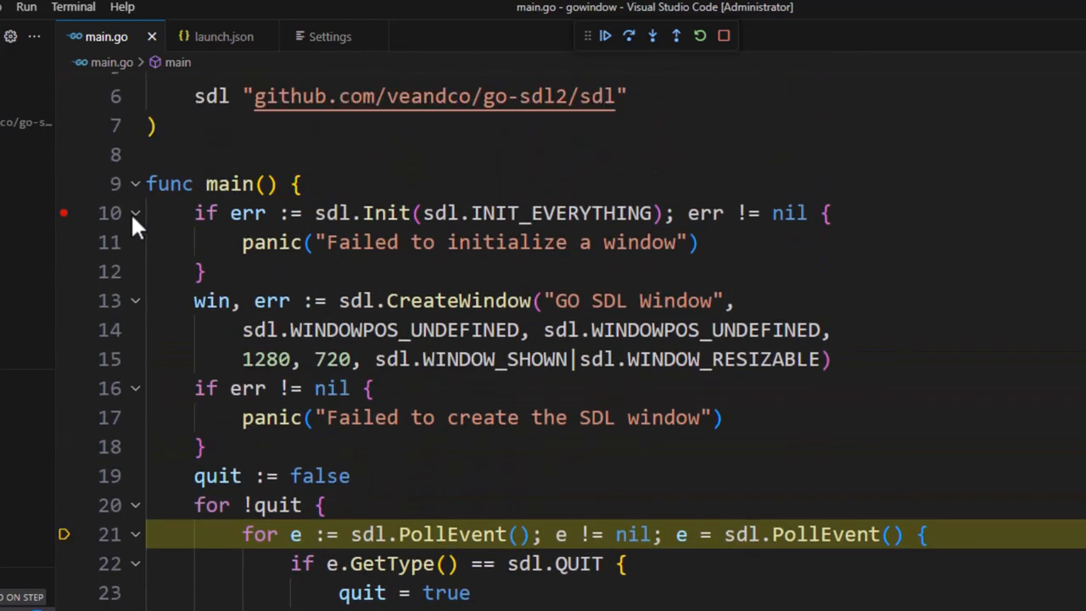
scroll(down, 3)
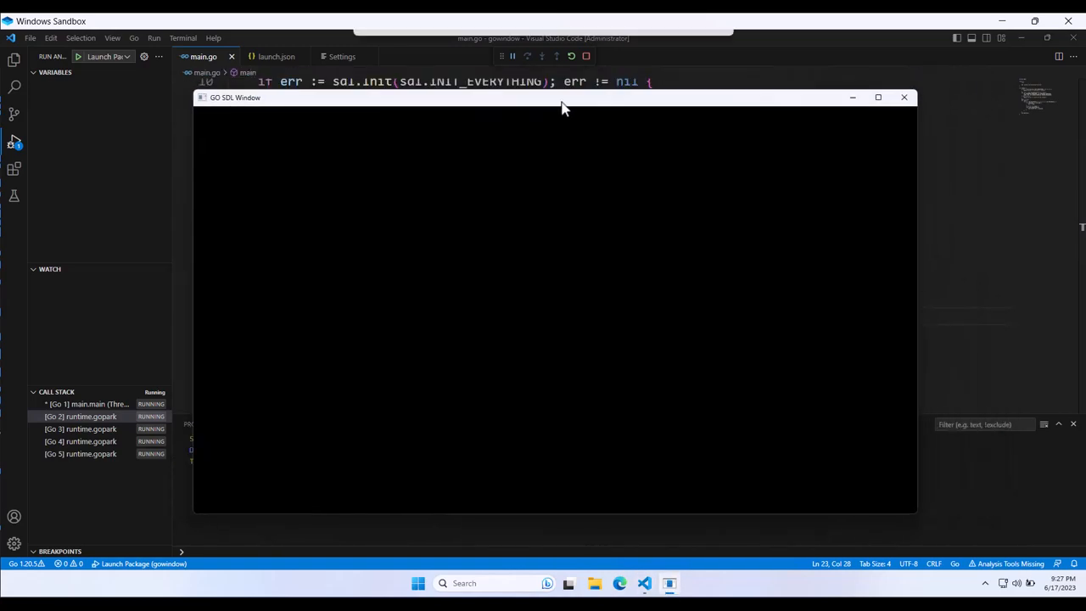
drag(566, 97, 732, 80)
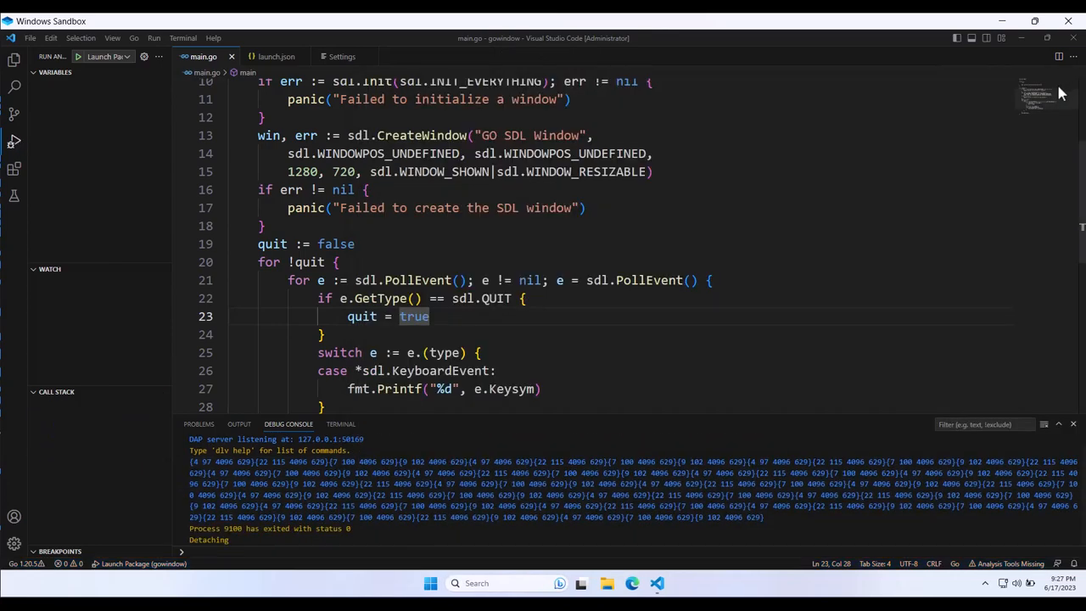
- Hide the Debug Console and scroll main.go from package main down through the event loop
click(326, 334)
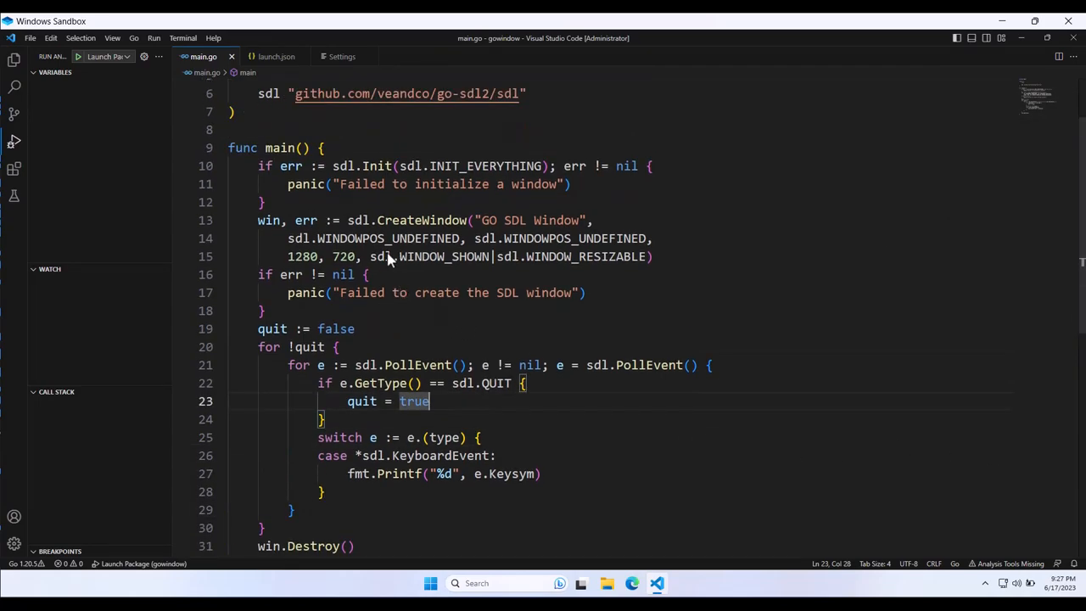
mouse_move(381, 256)
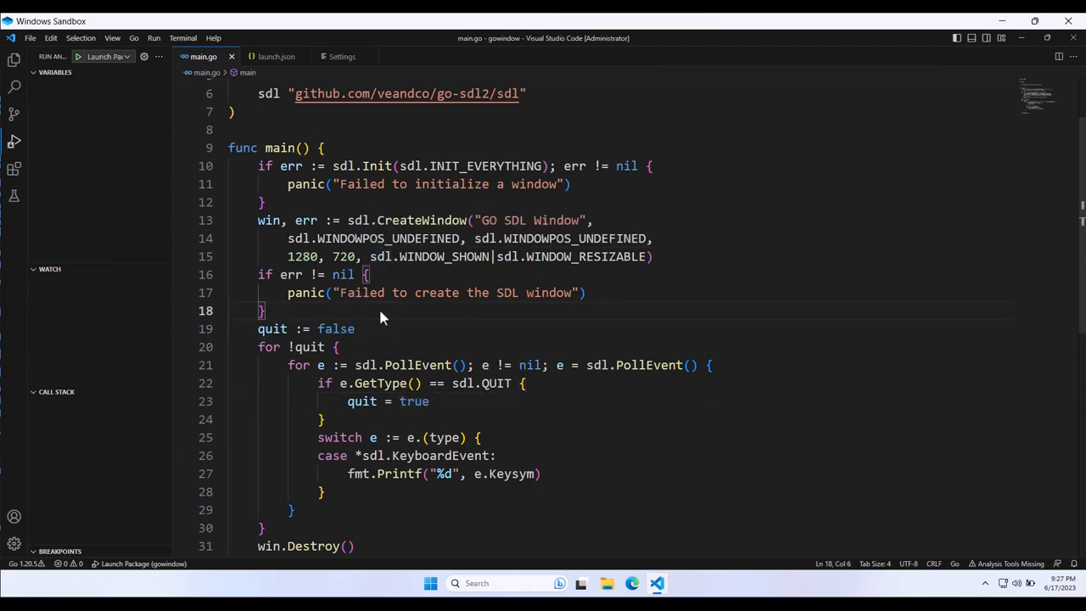
scroll(up, 3)
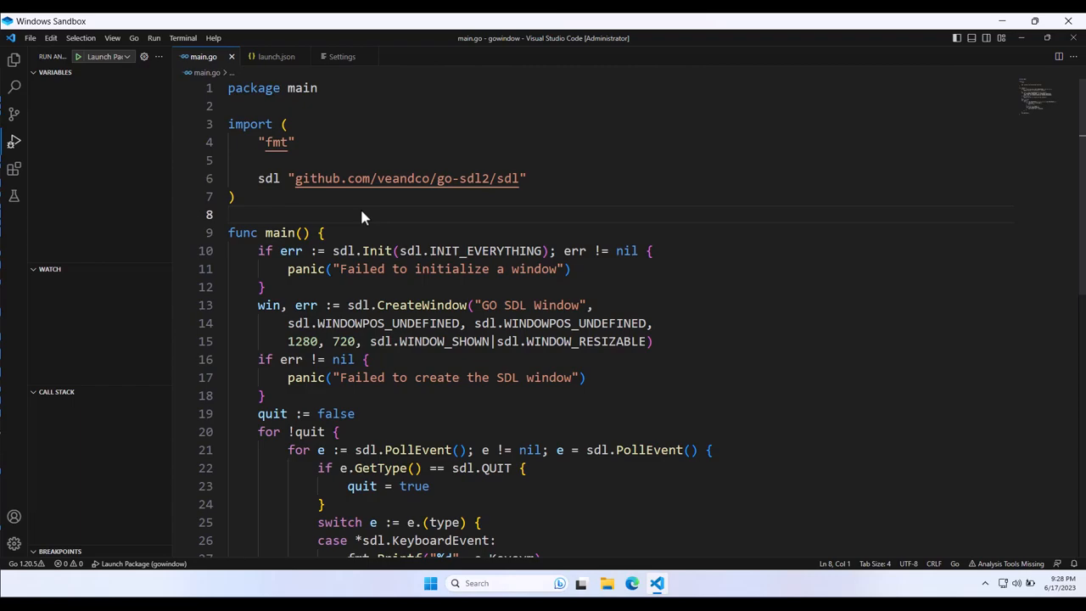
mouse_move(370, 214)
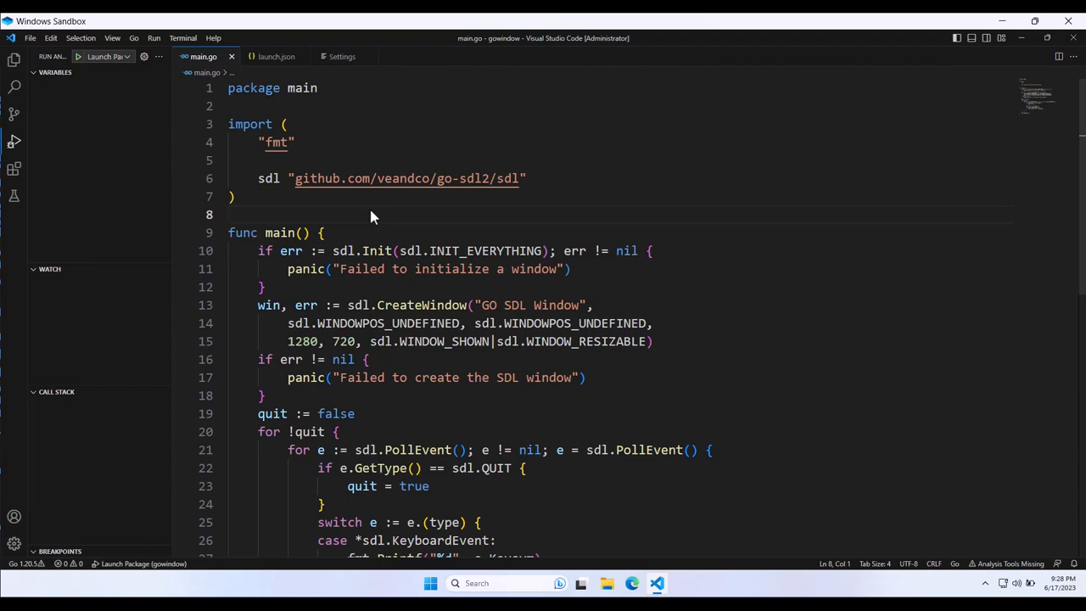
mouse_move(384, 213)
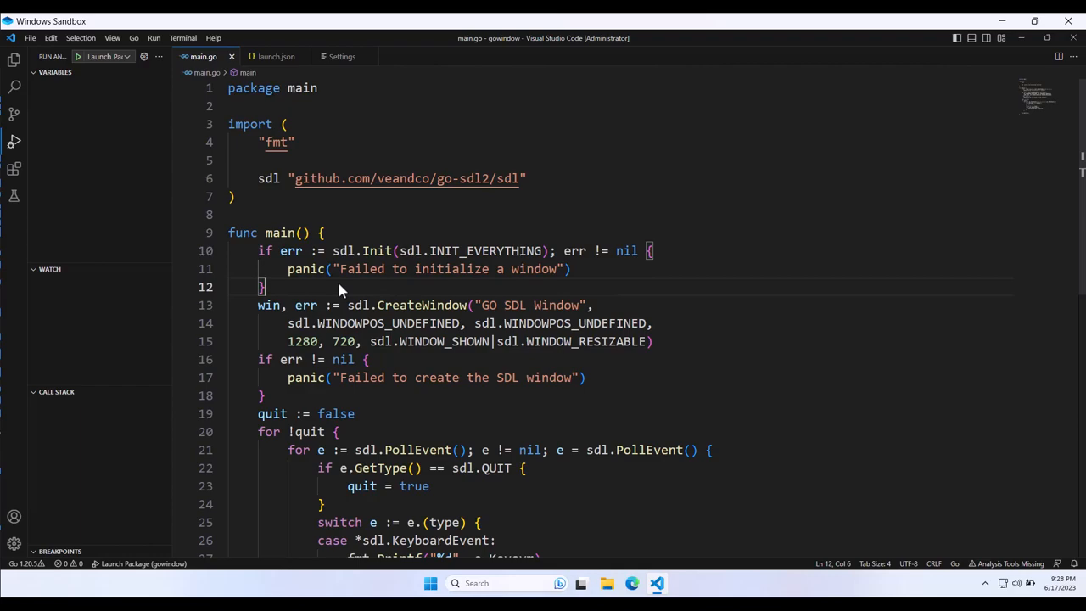
mouse_move(325, 275)
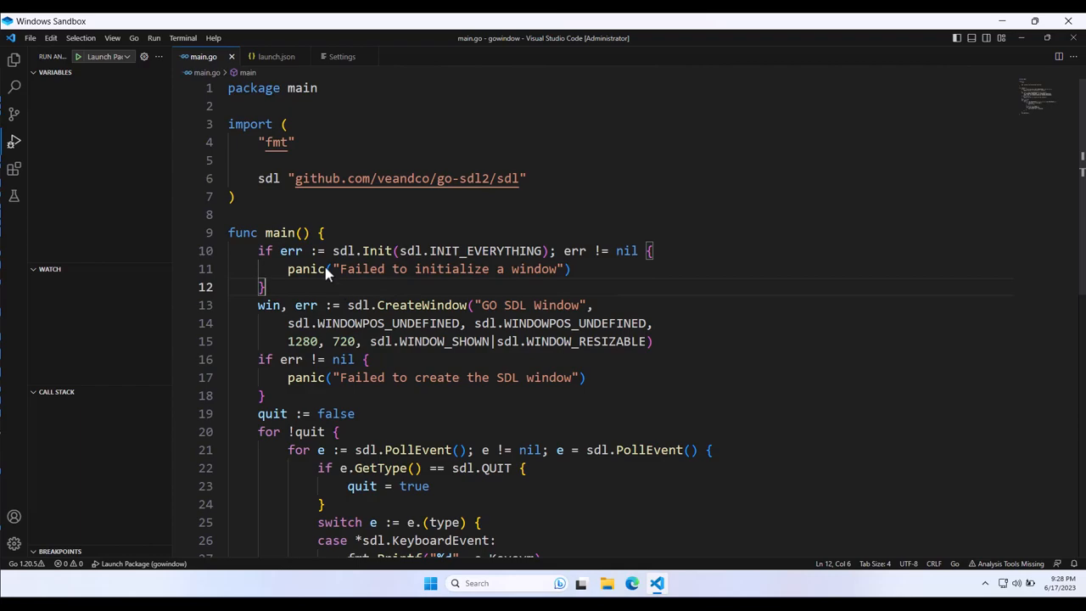